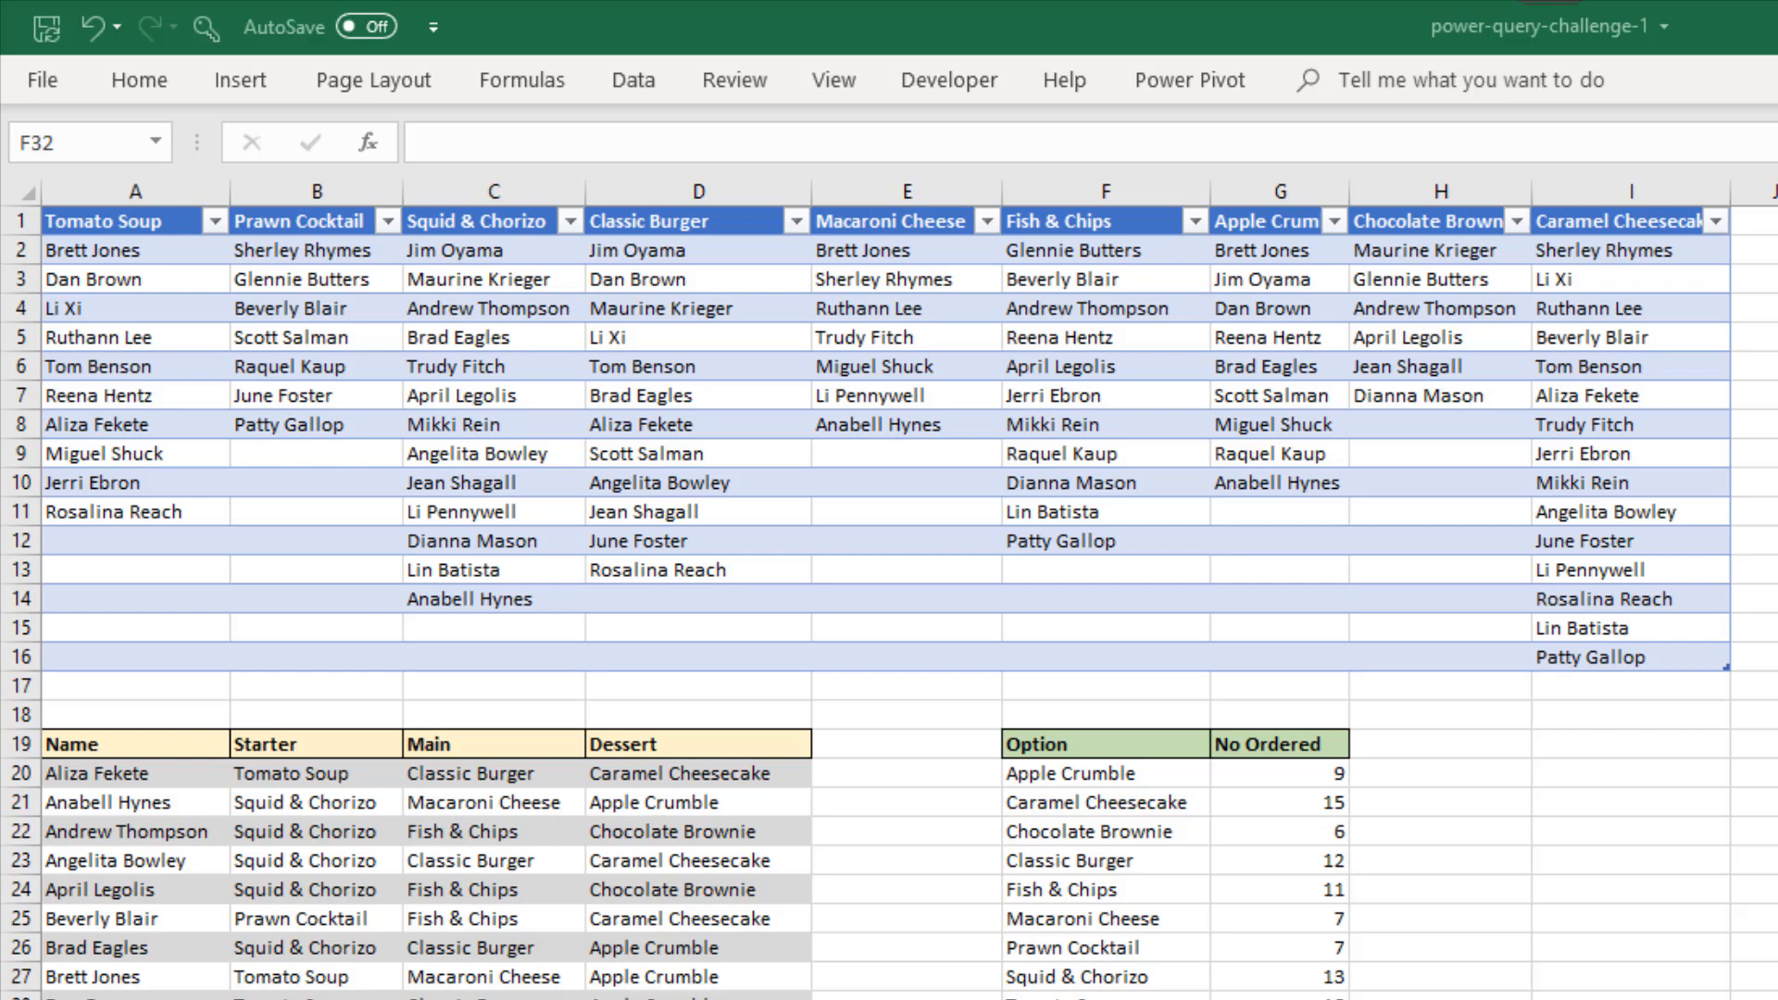
Scroll through the raw menu-choice data on the Current sheet
scroll("down", 3)
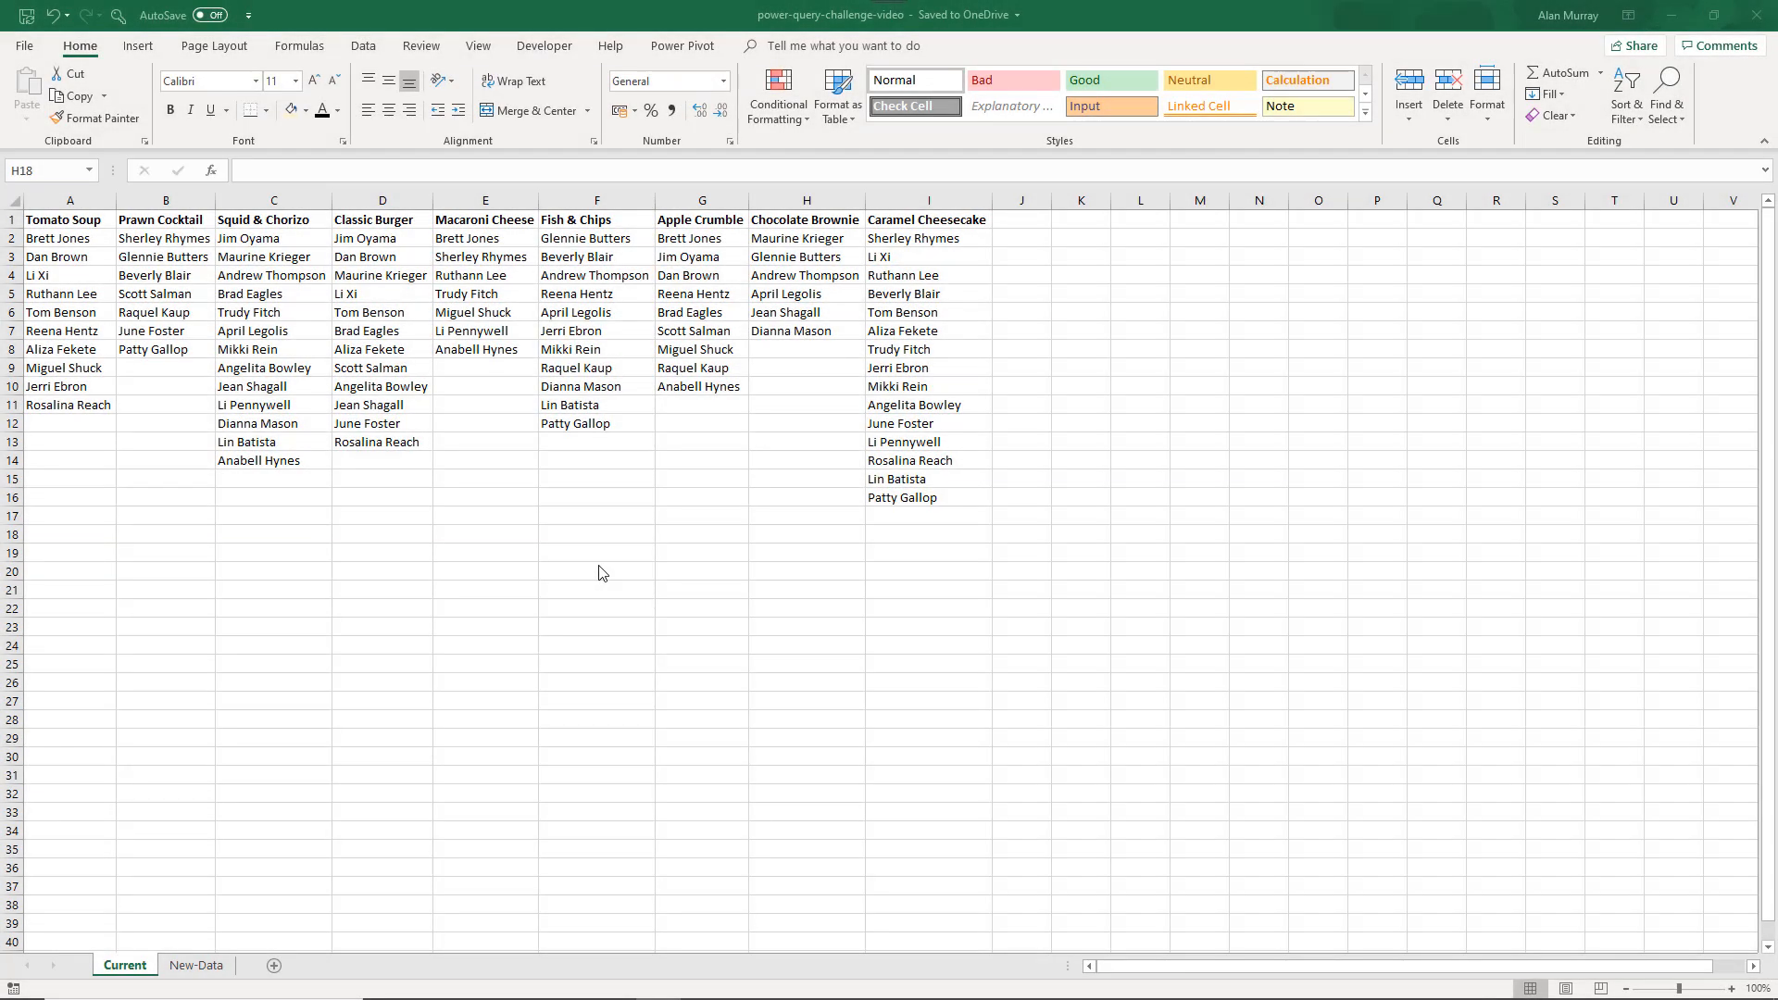
mouse_move(500, 496)
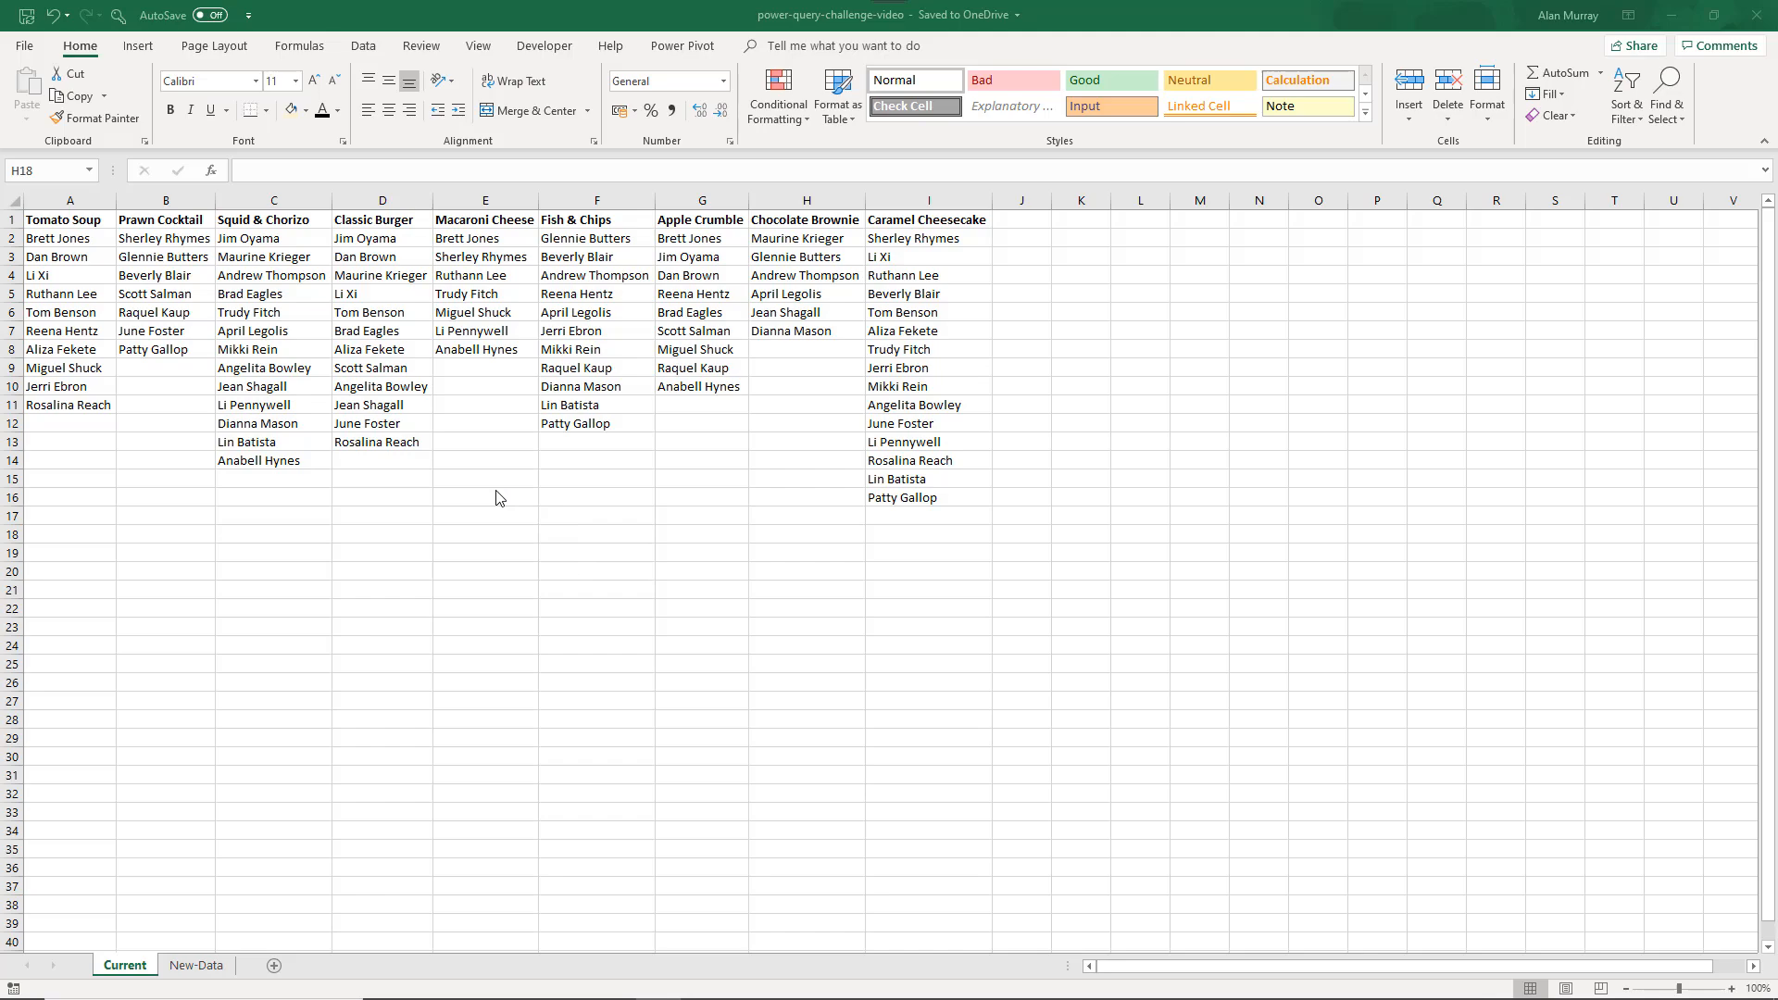
mouse_move(504, 493)
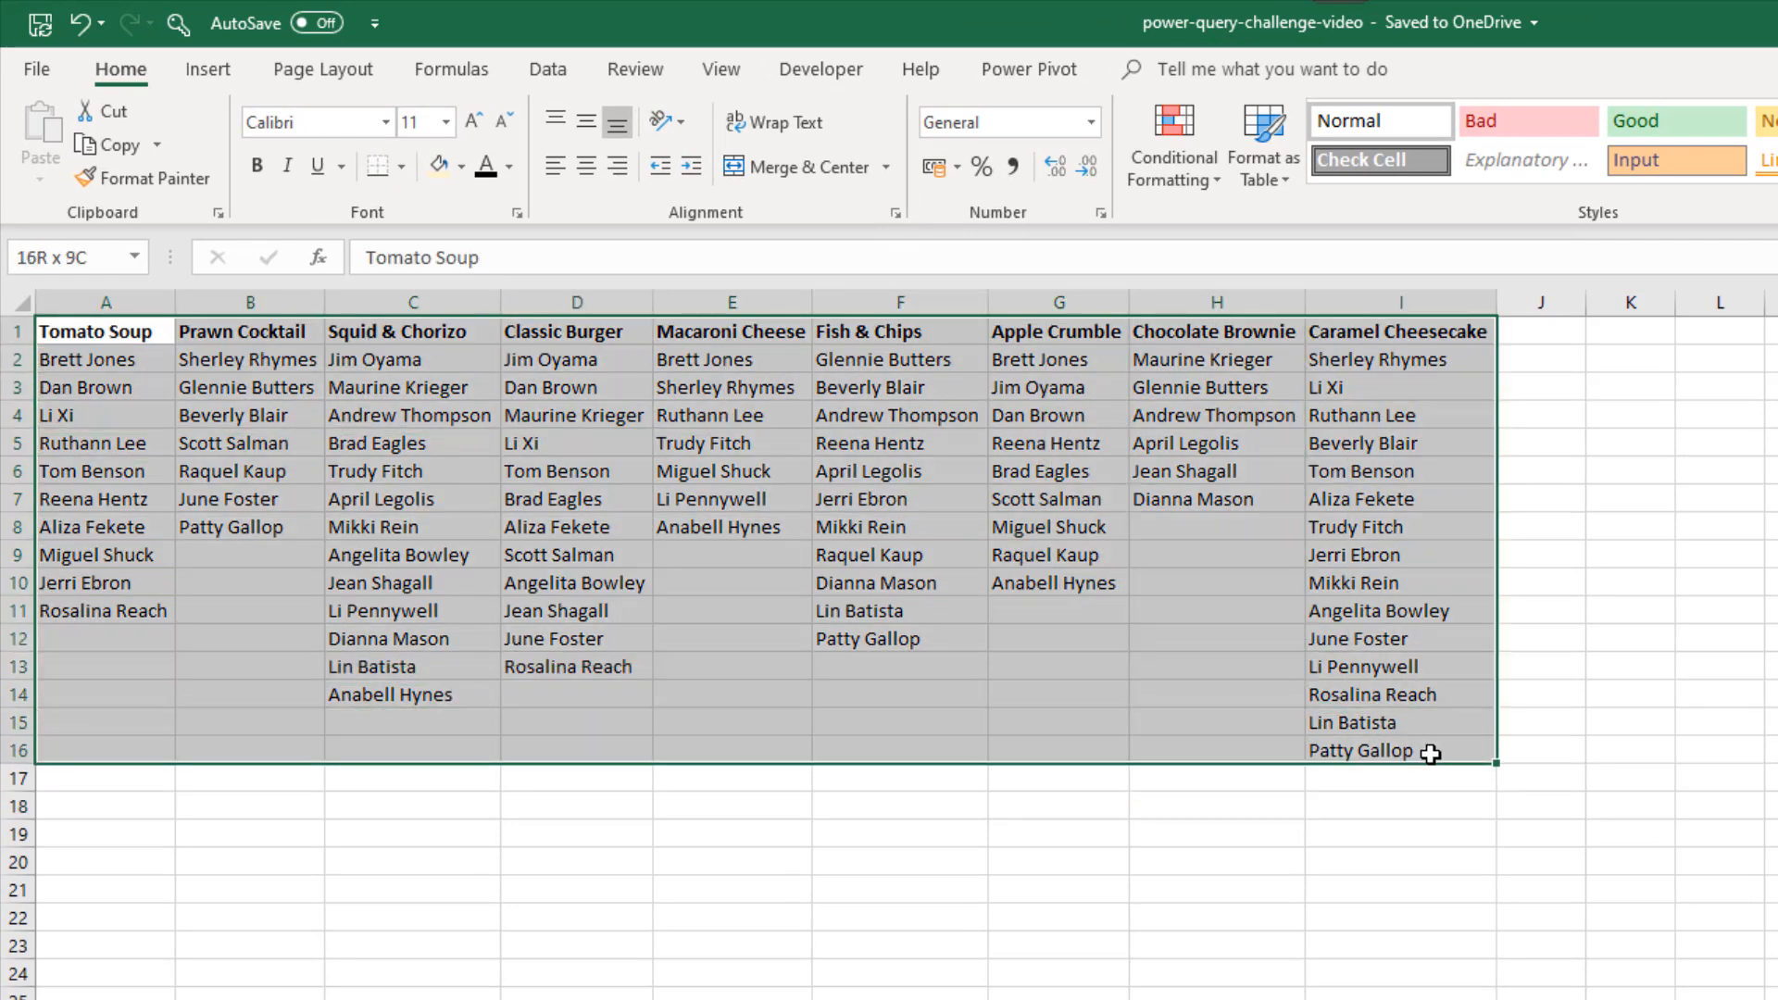
Load A1:I16 into Power Query via From Table/Range, keeping 'My table has headers' ticked
left_click(544, 70)
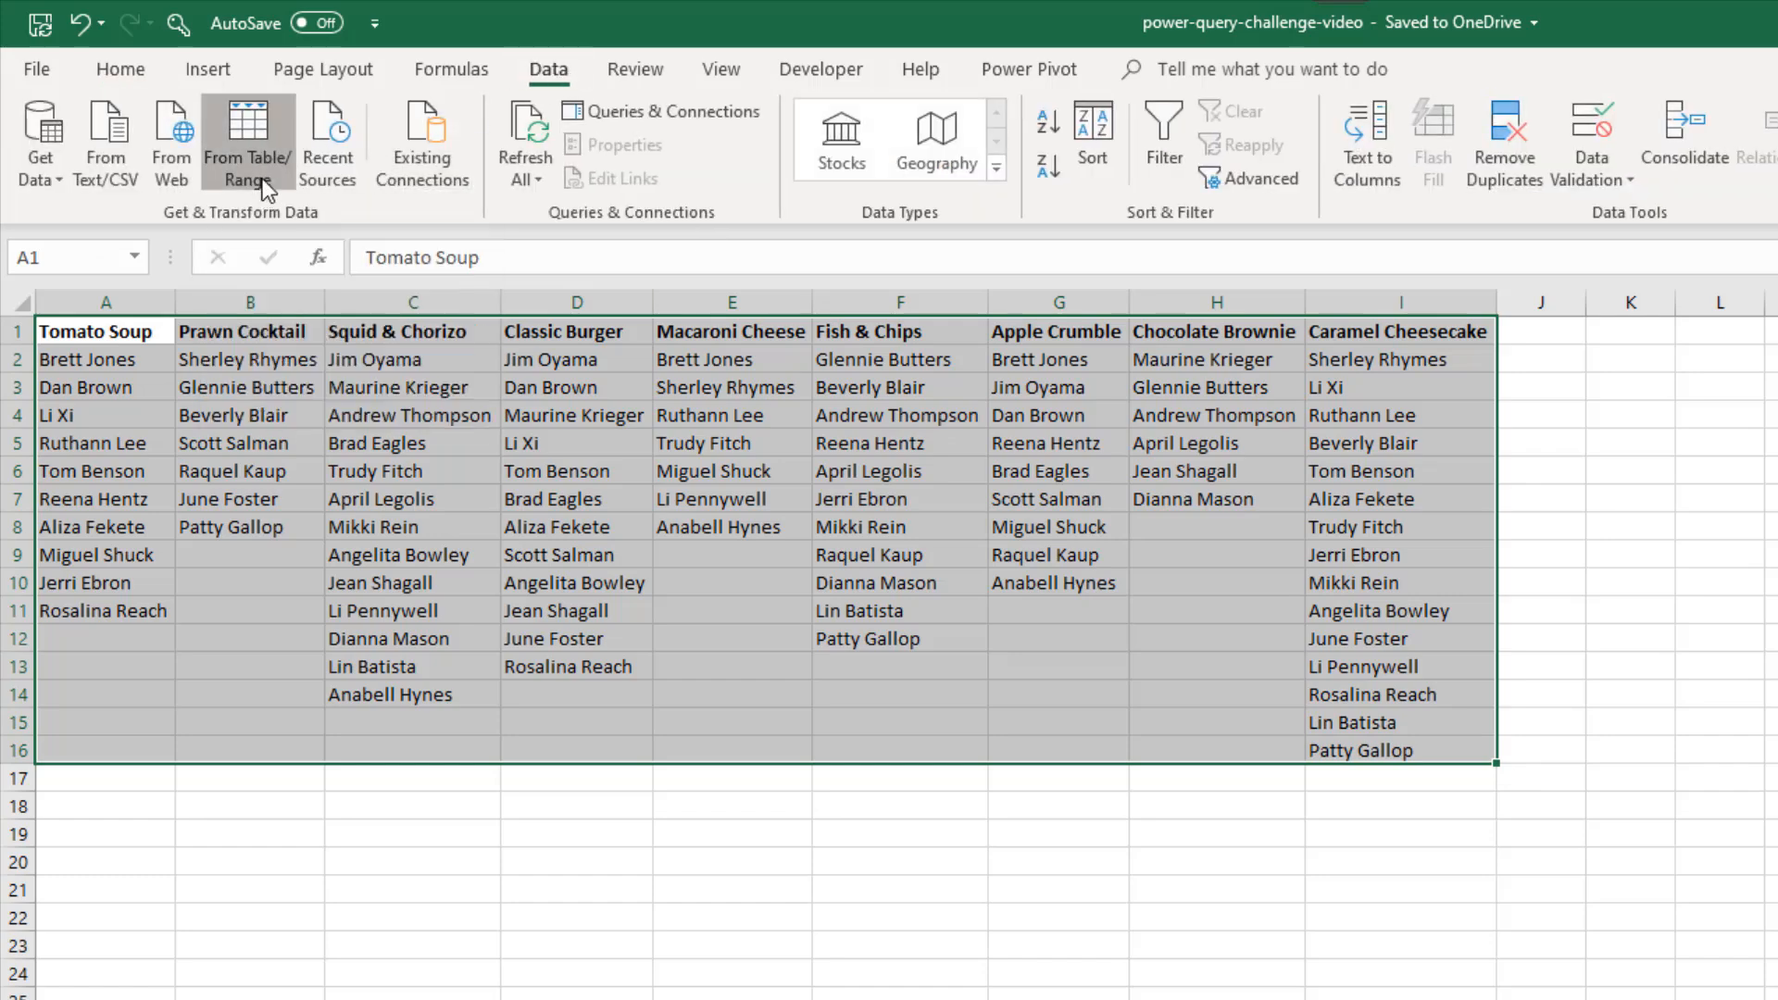
left_click(246, 139)
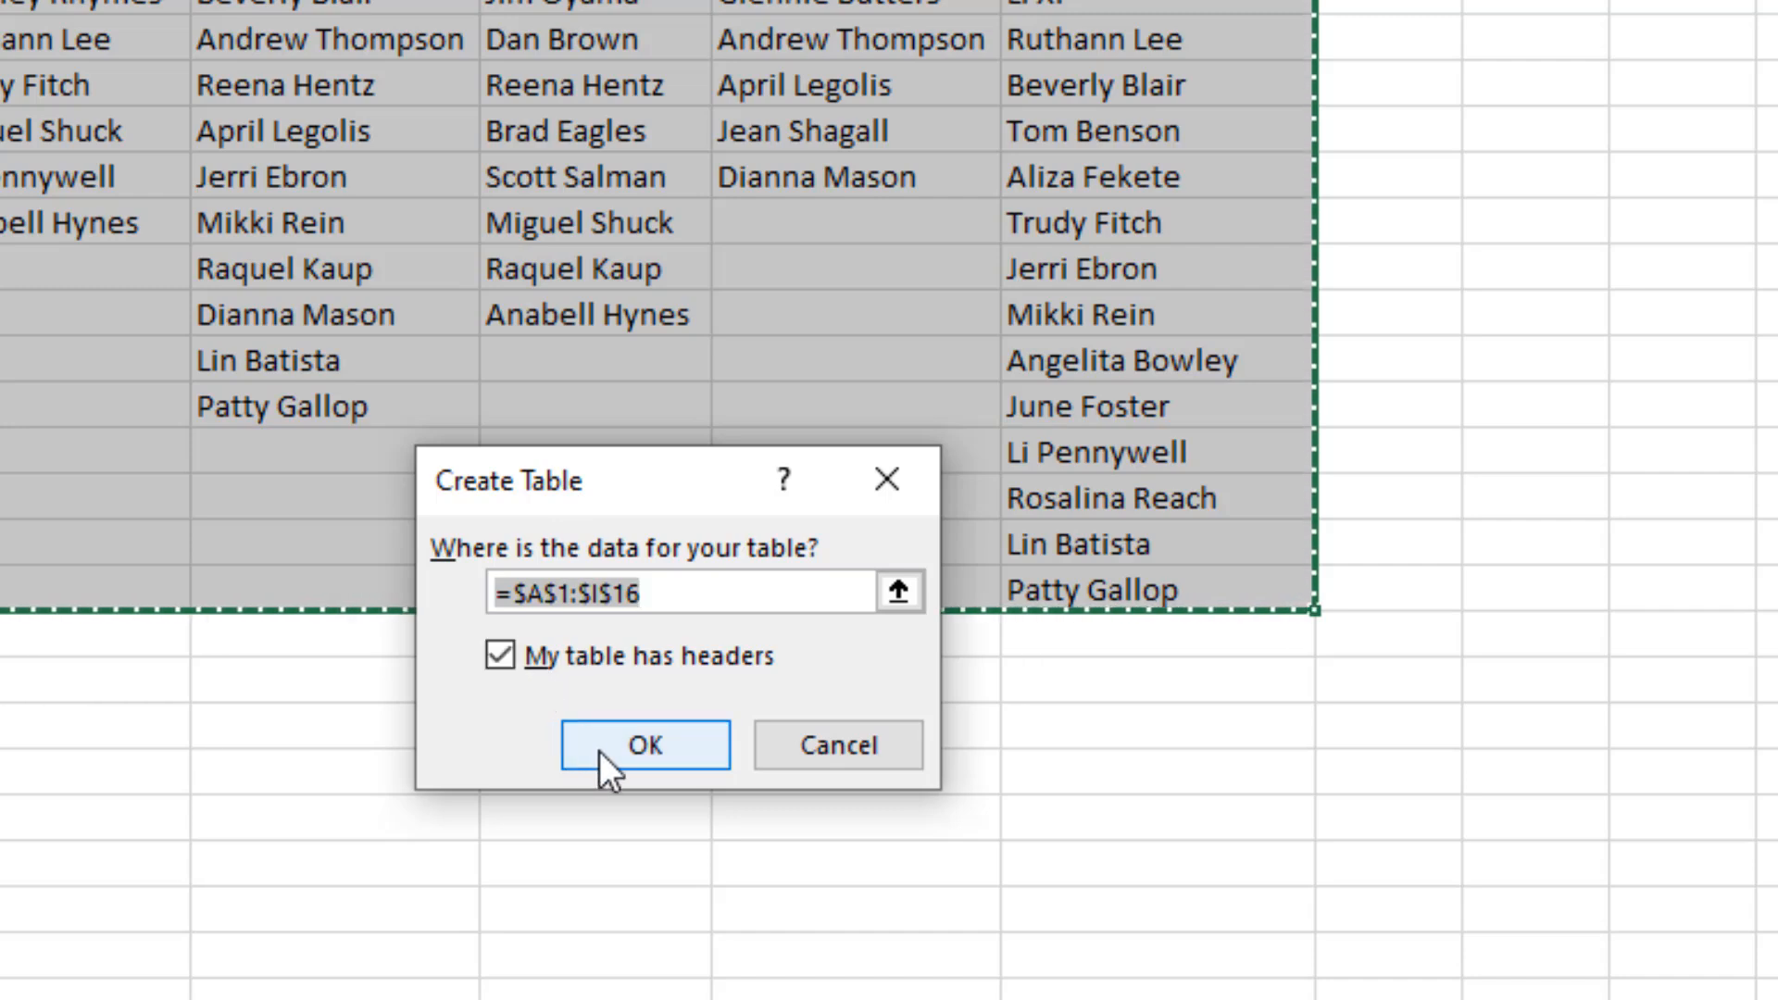
left_click(645, 744)
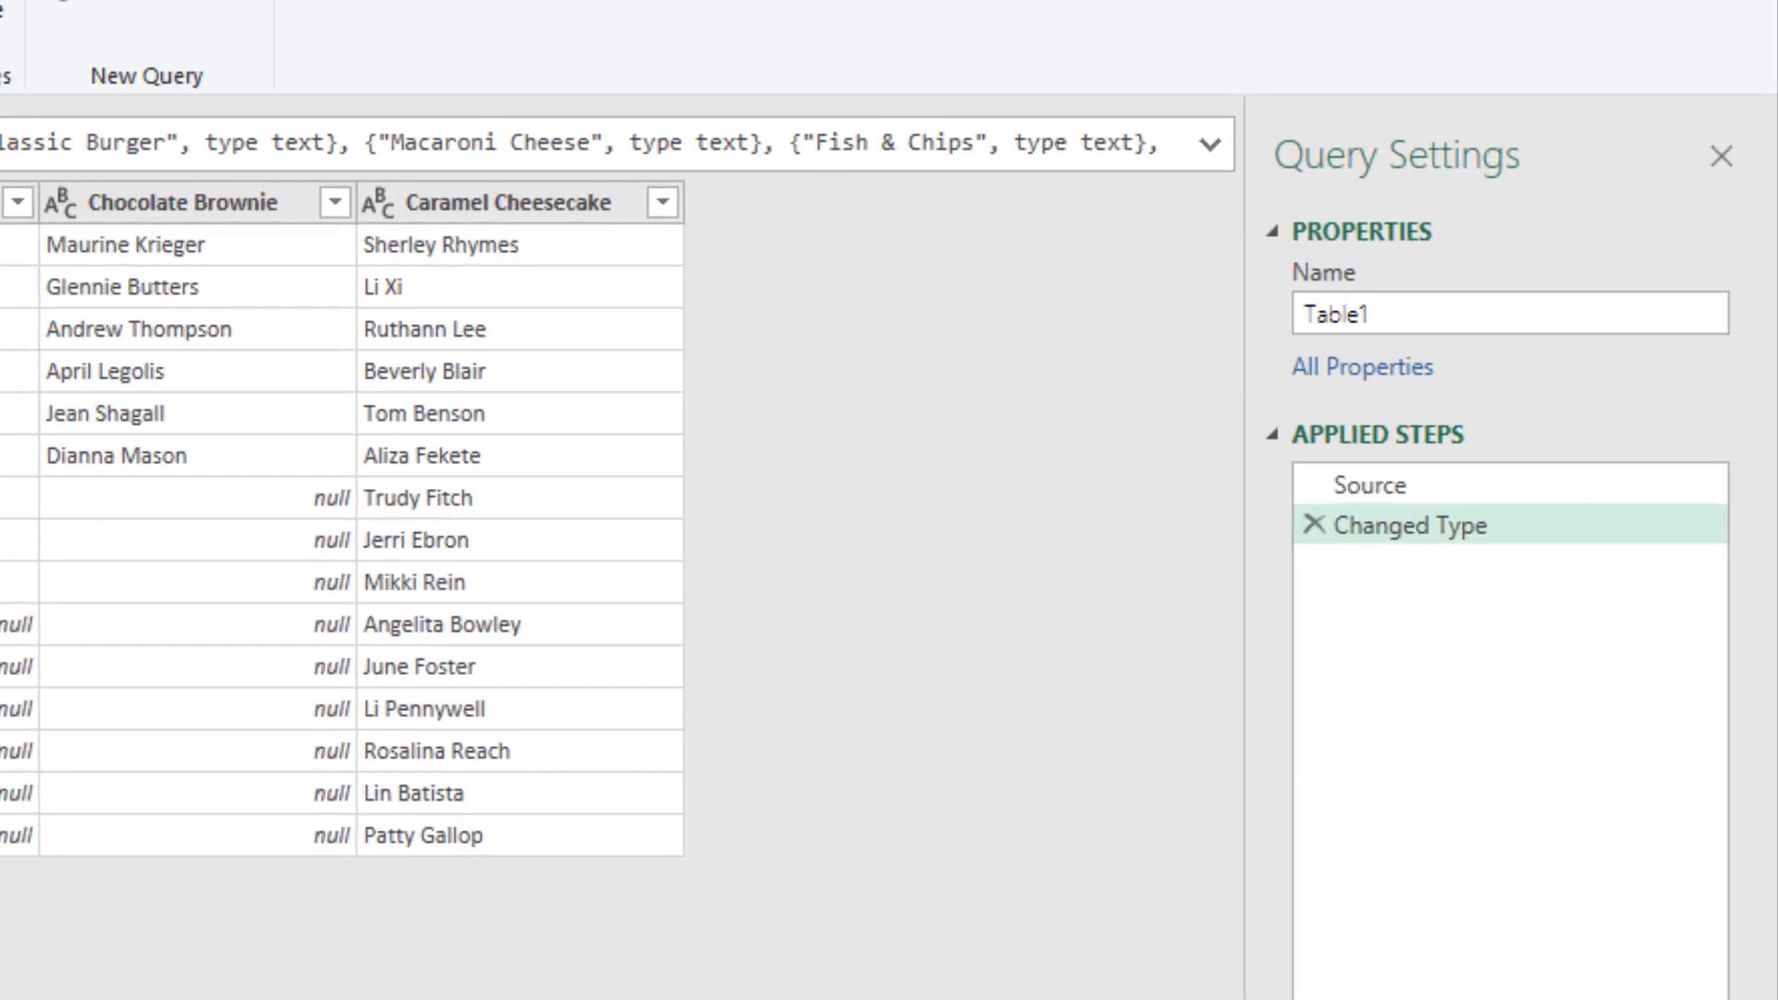
mouse_move(1239, 604)
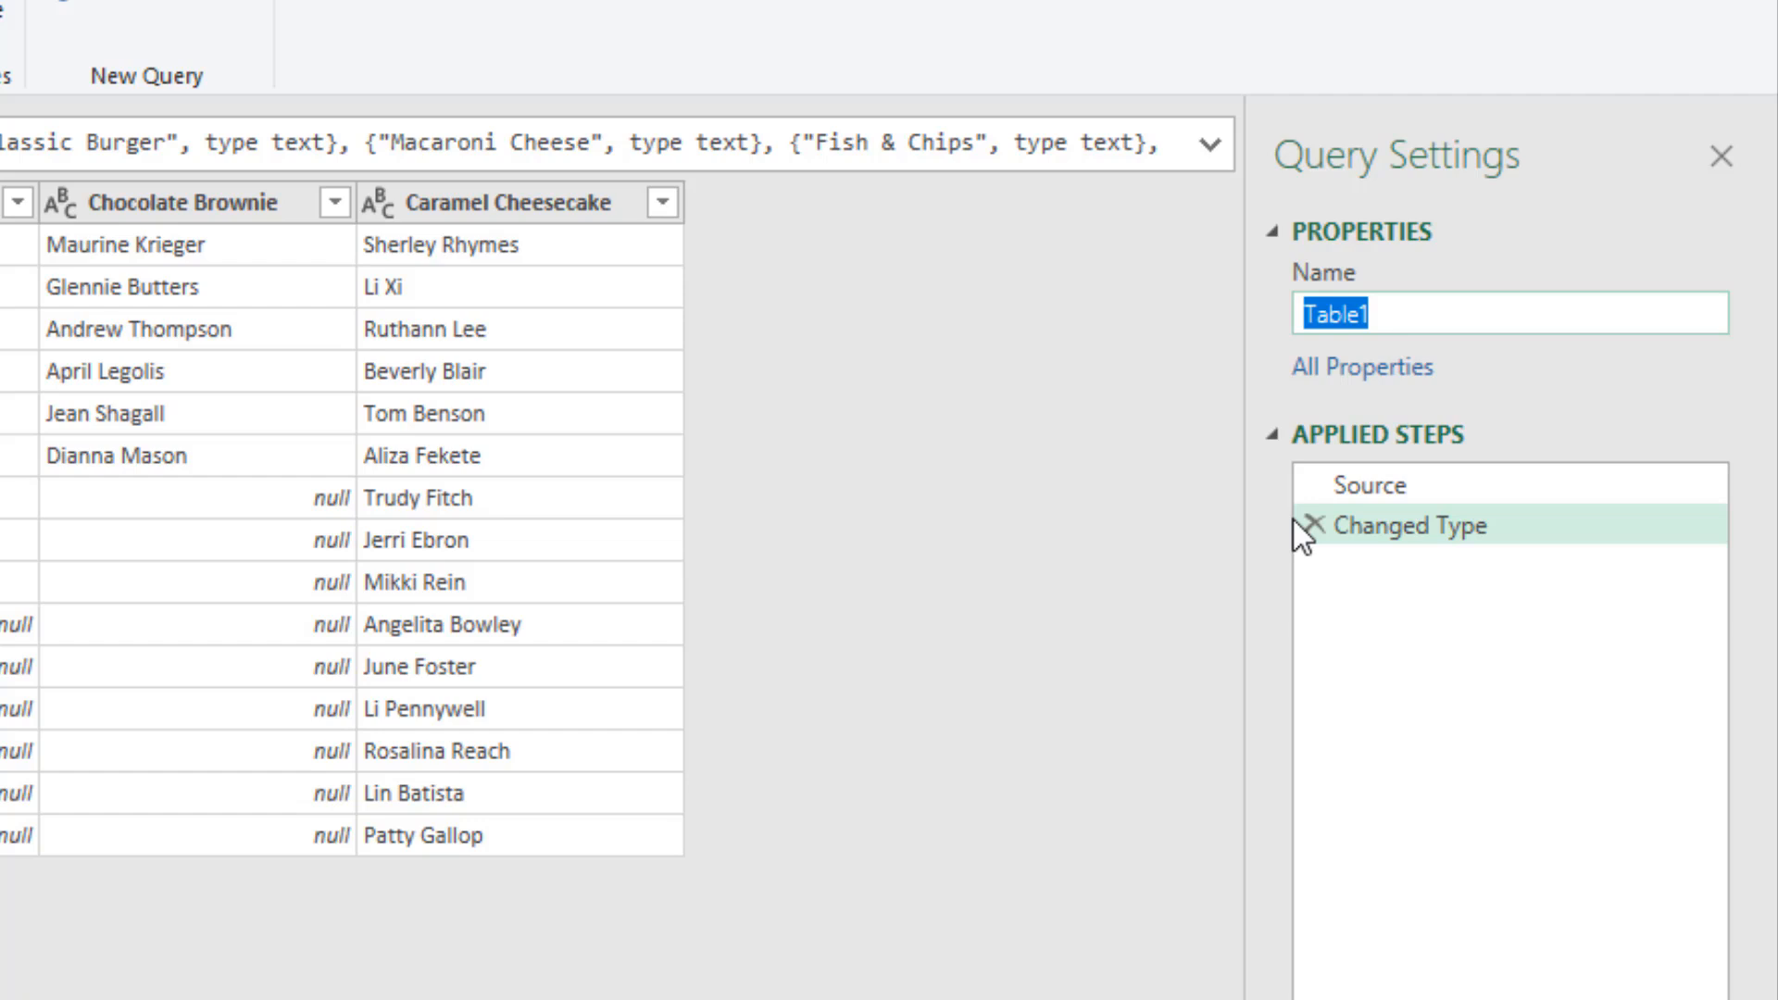
Name the query FinalDecisions in Query Settings
type("FinalDecisio")
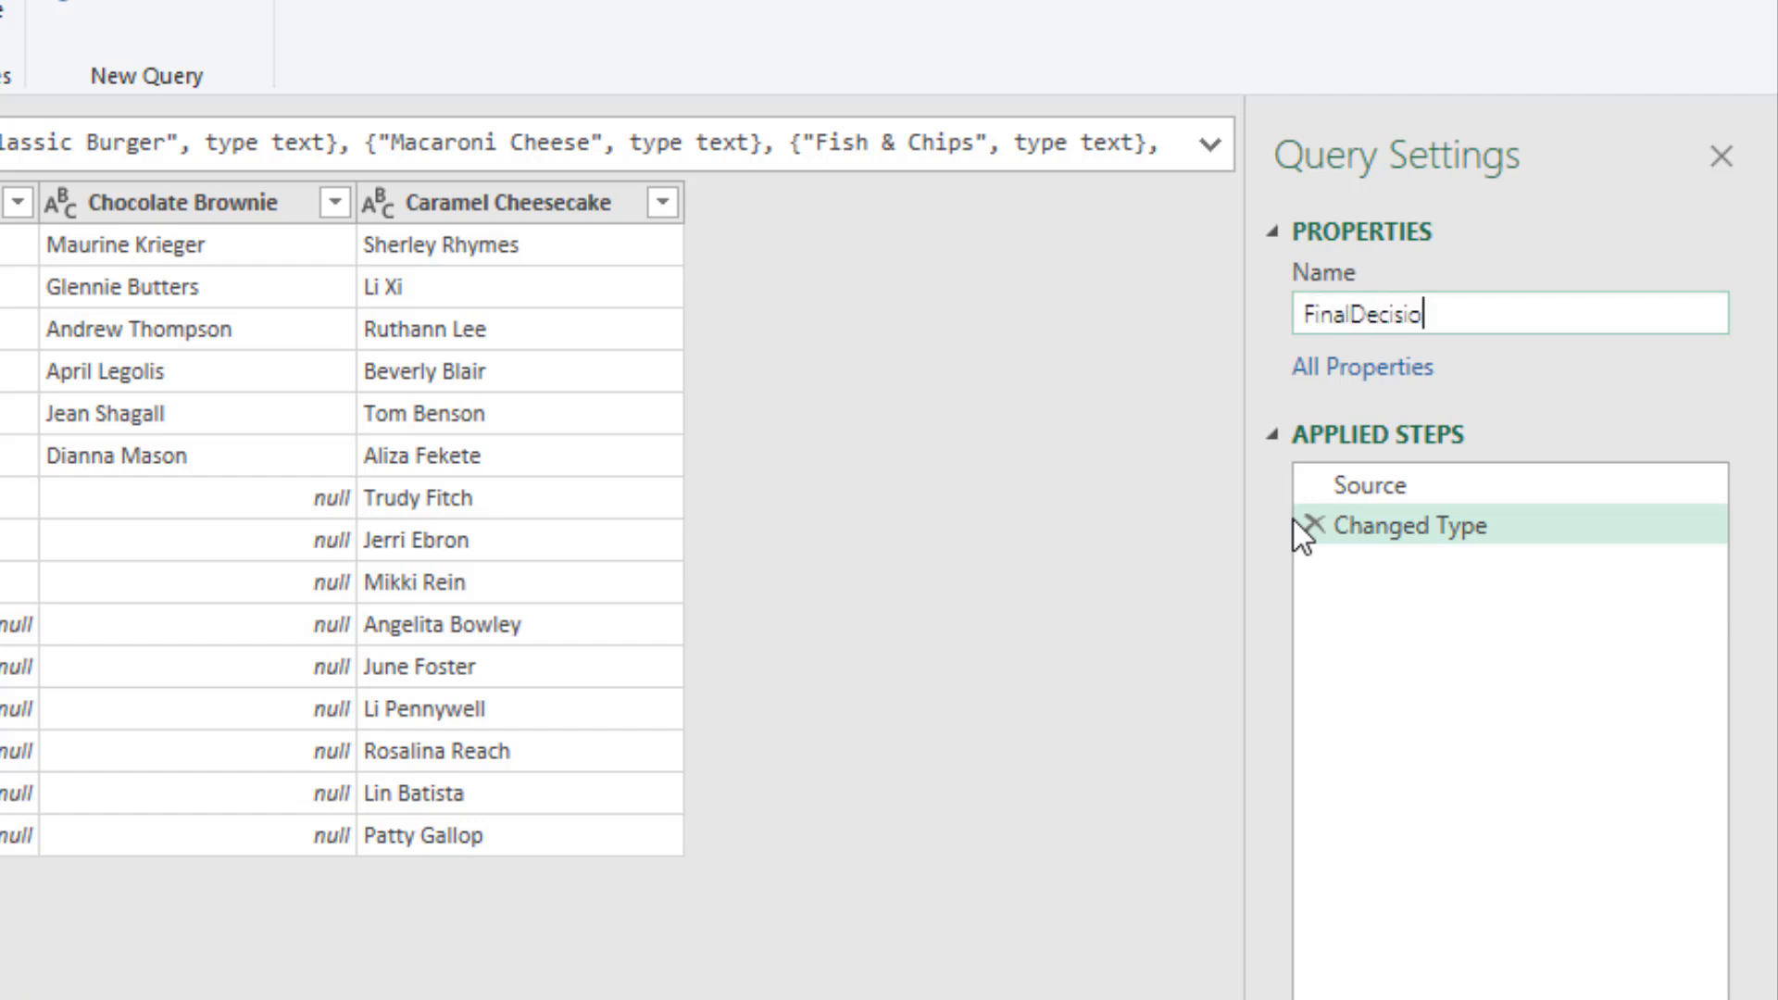
type("ns")
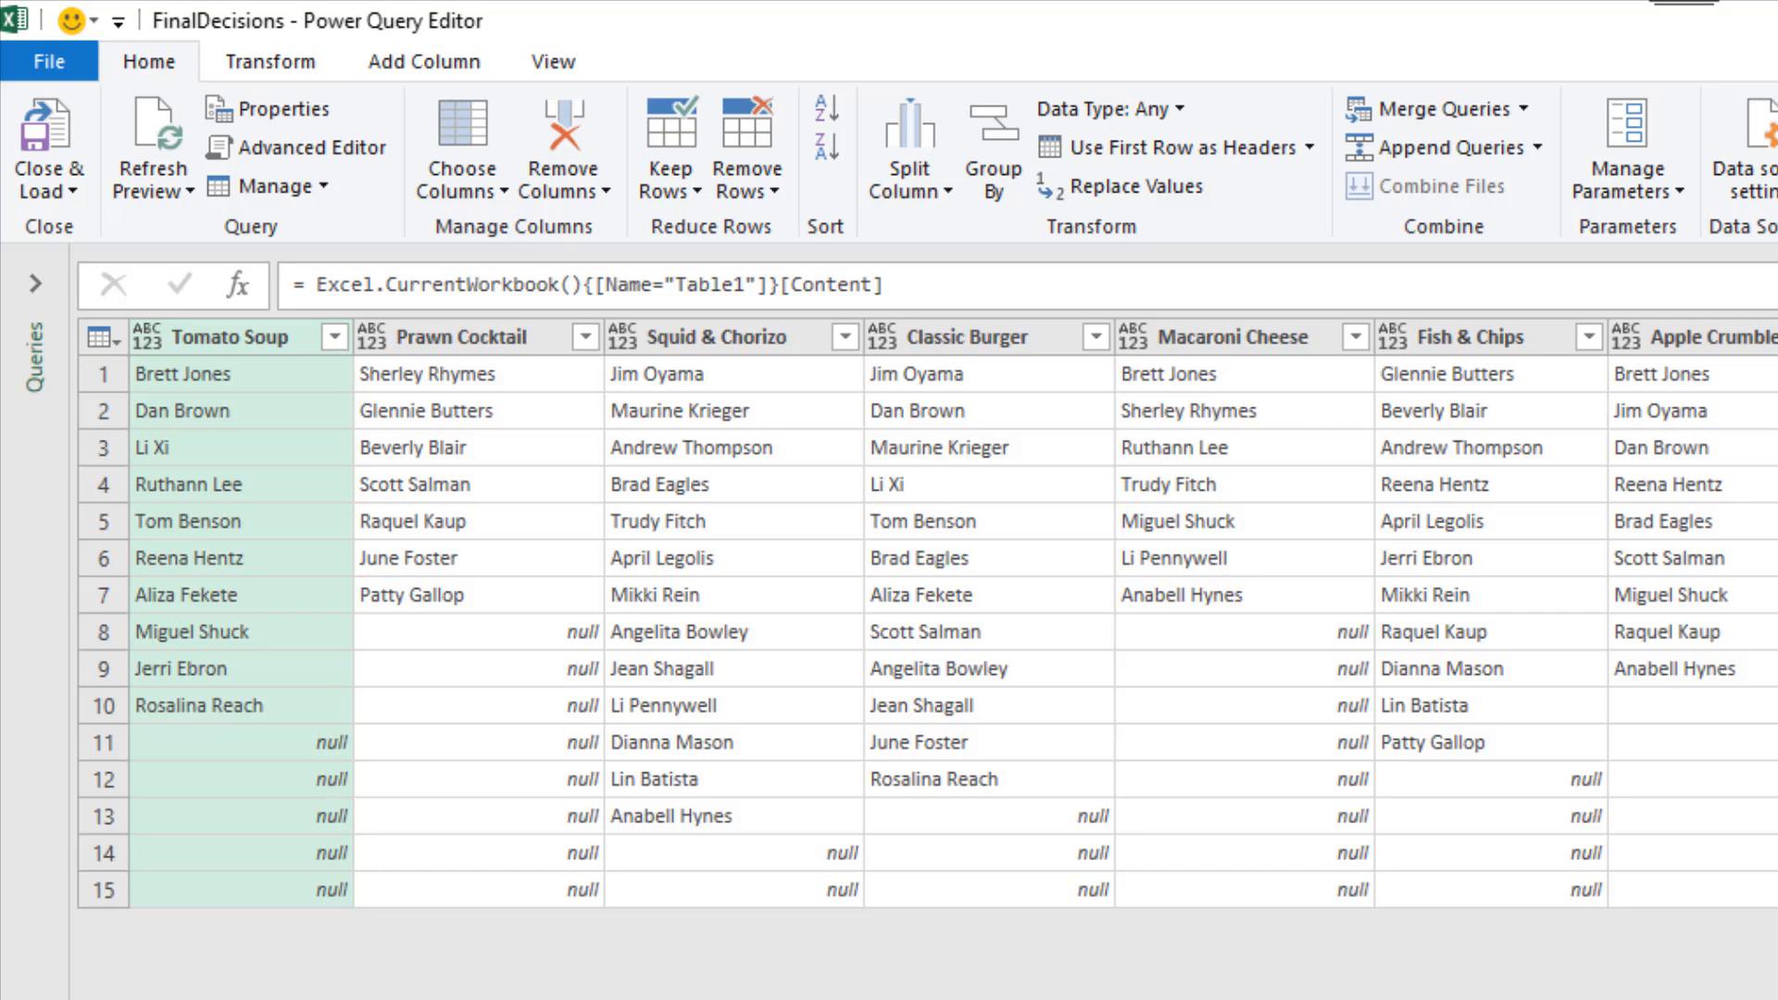
Unpivot all the dish columns into attribute-value pairs
key("shift")
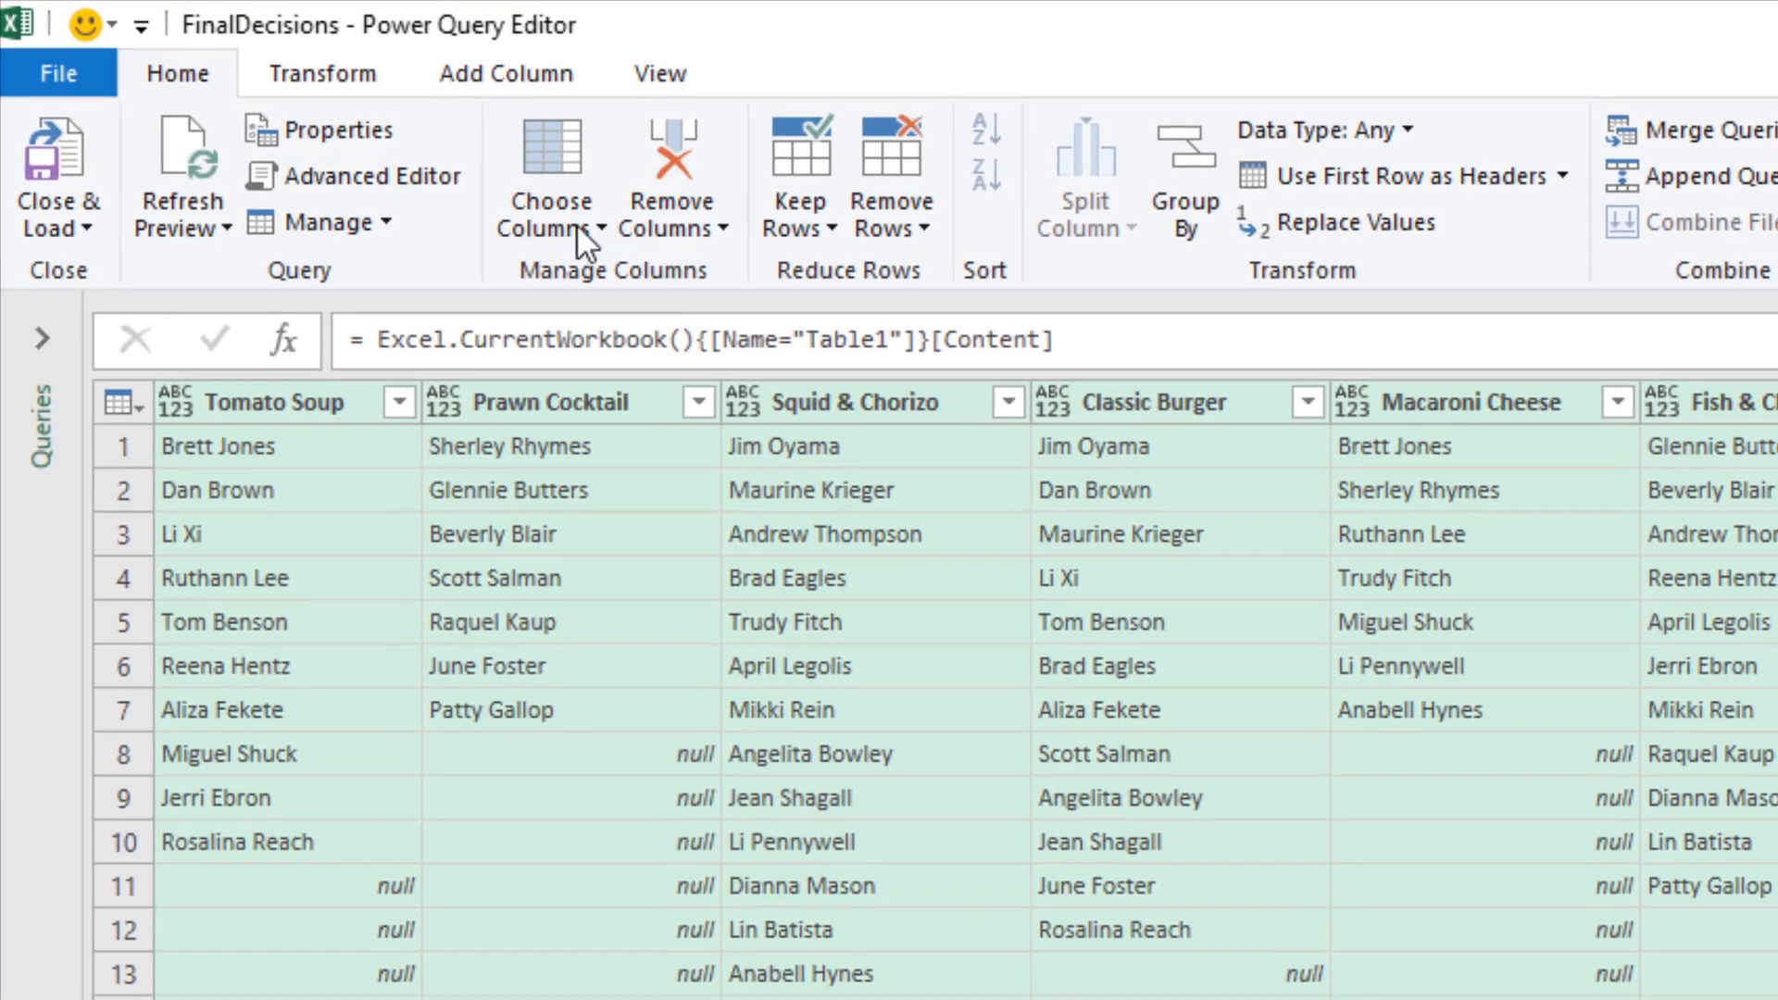
left_click(322, 74)
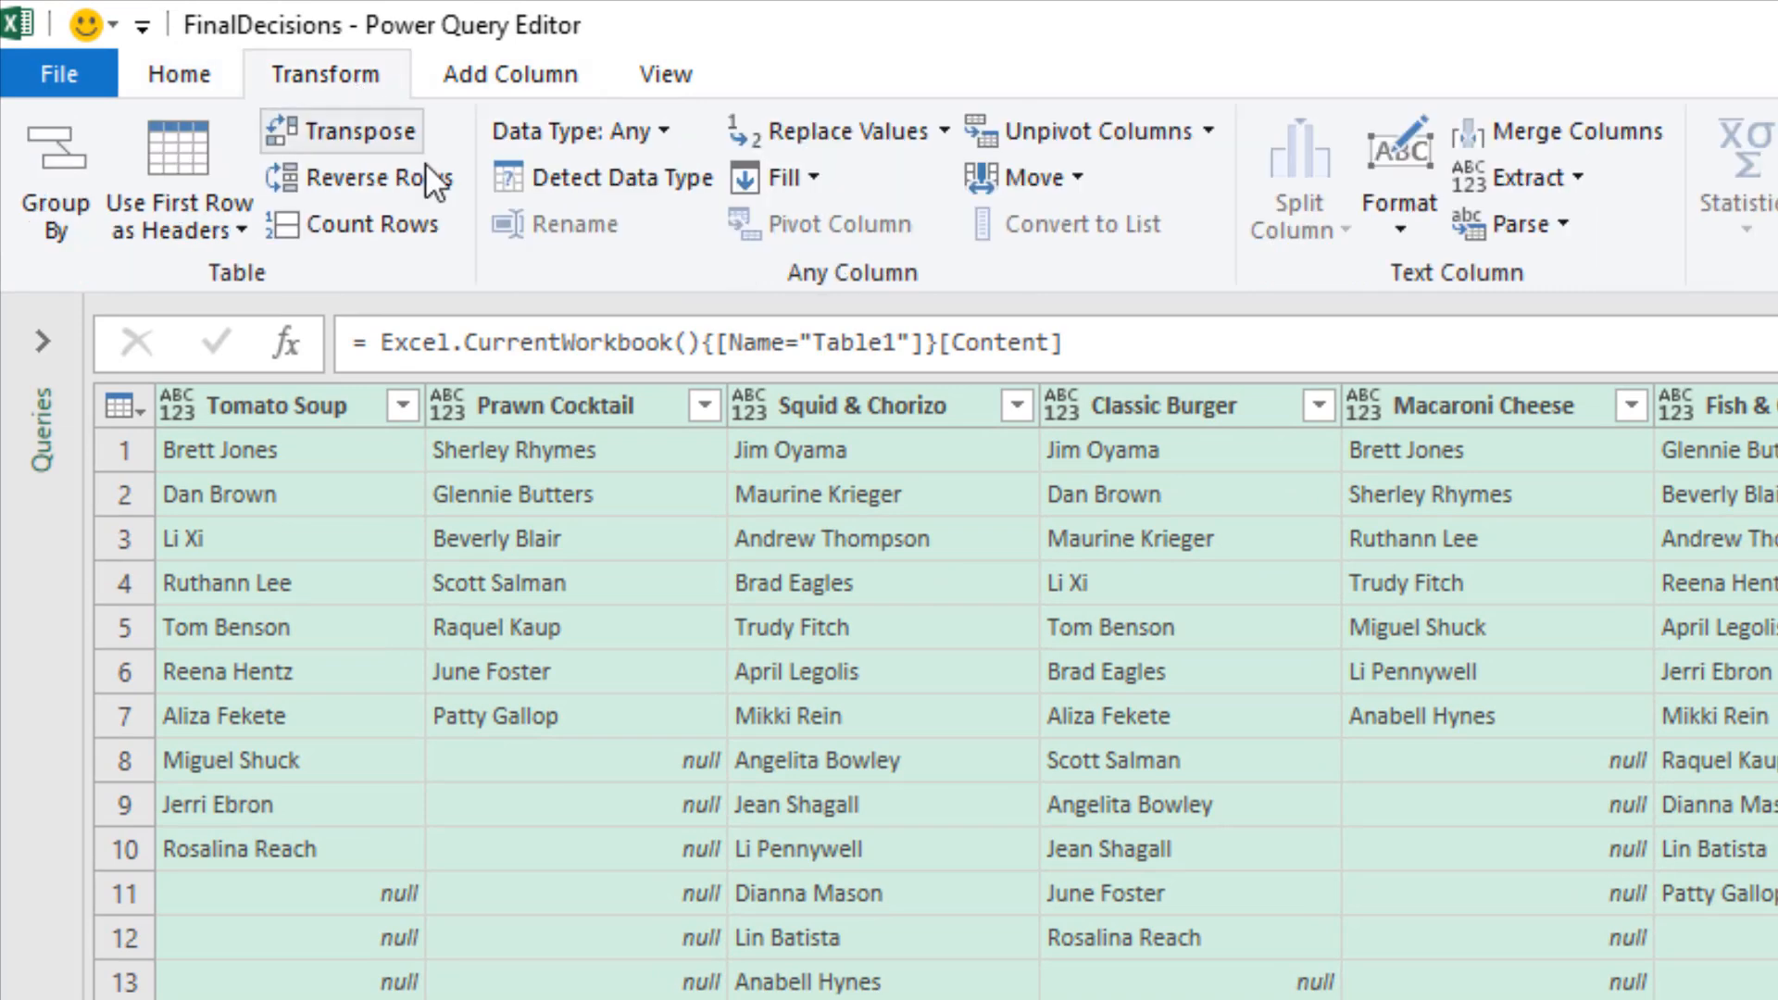
mouse_move(1102, 148)
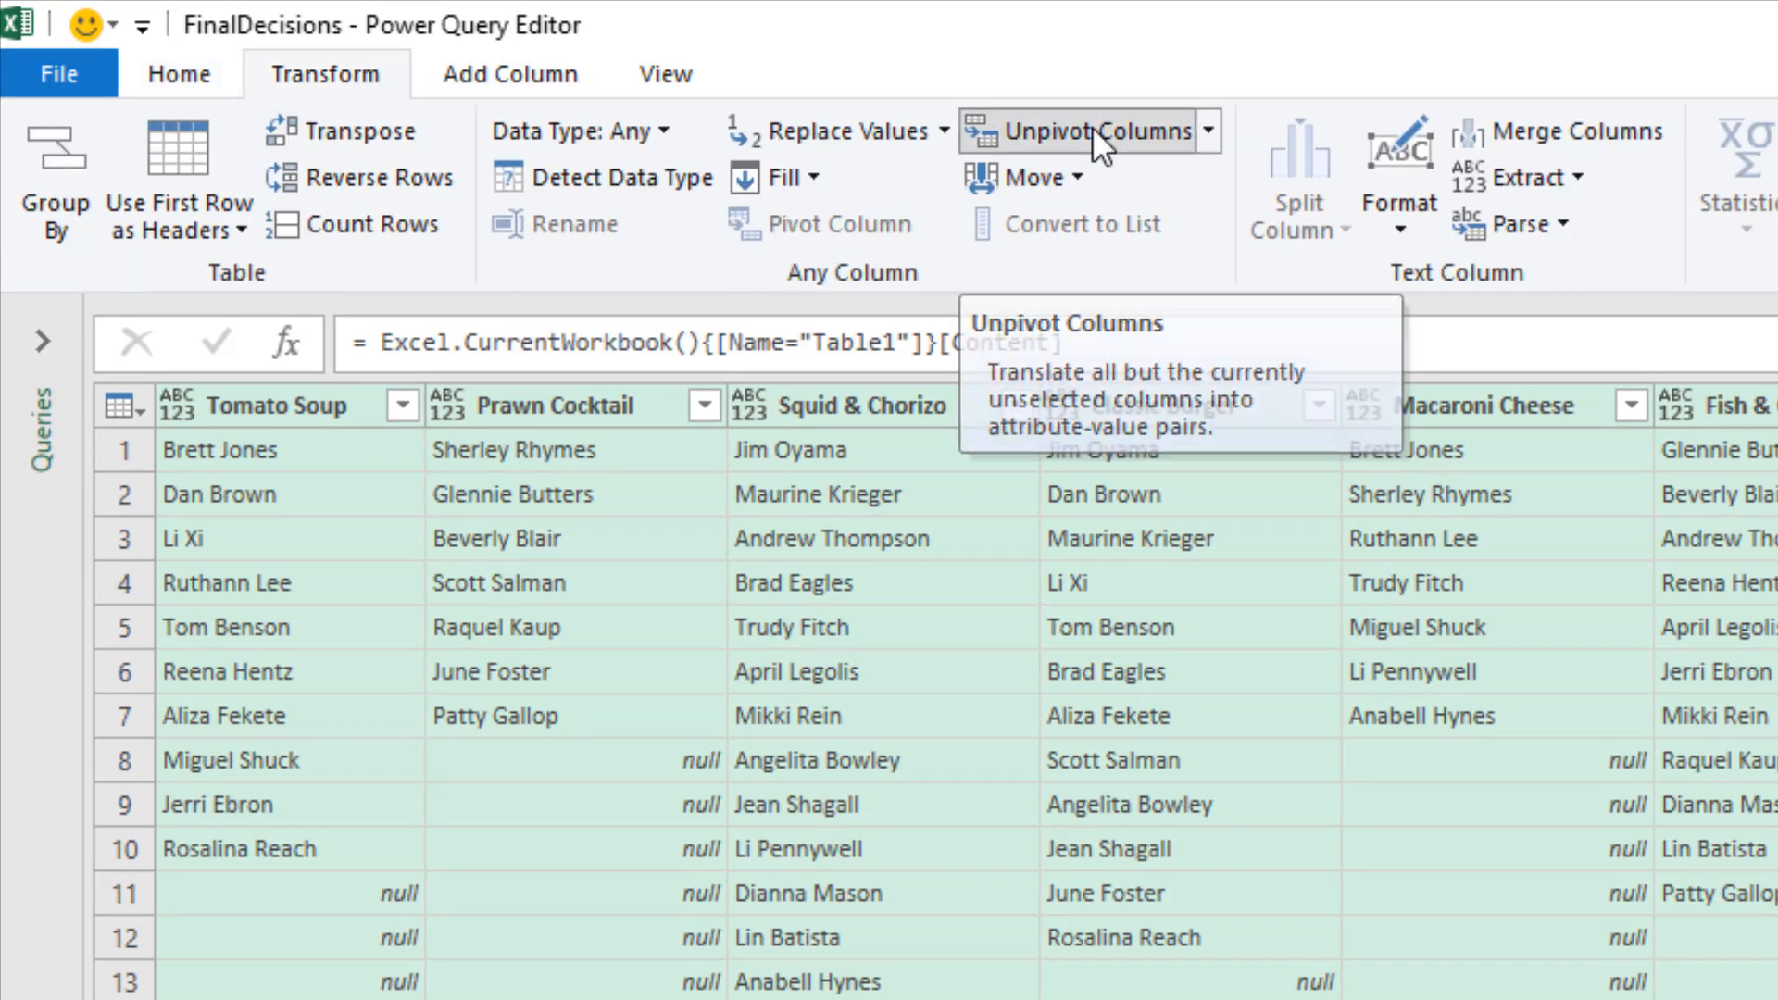
left_click(1078, 129)
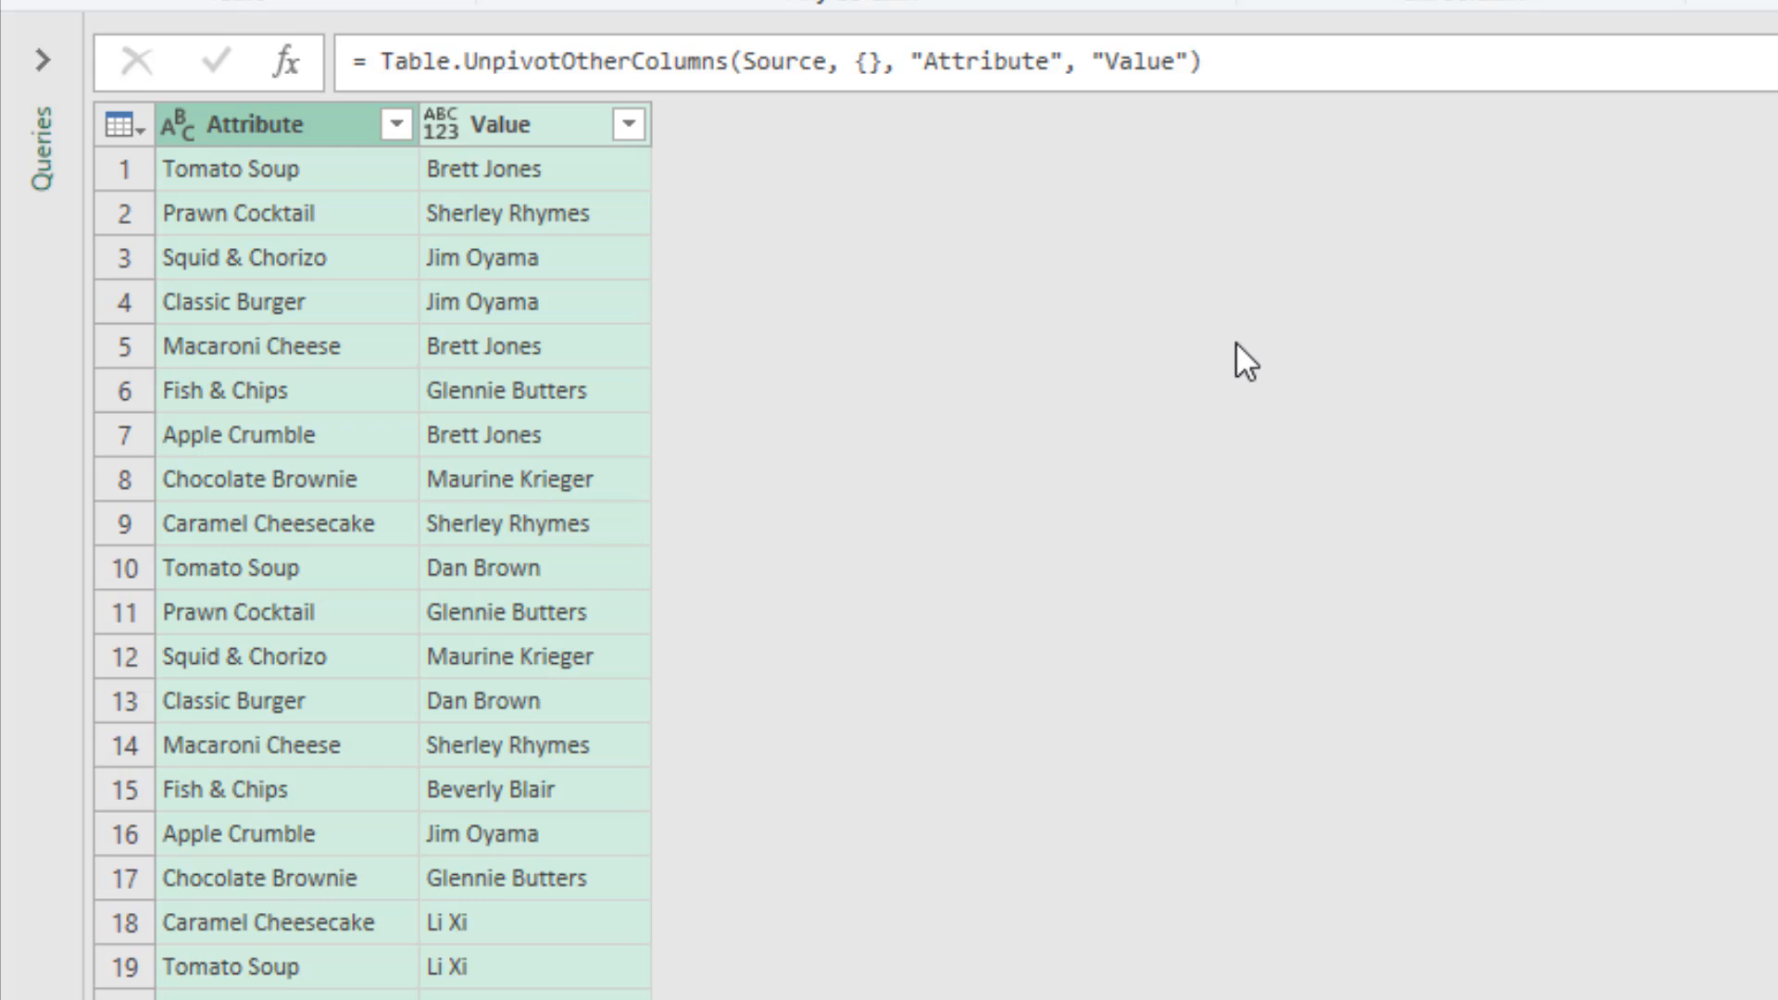
mouse_move(326, 137)
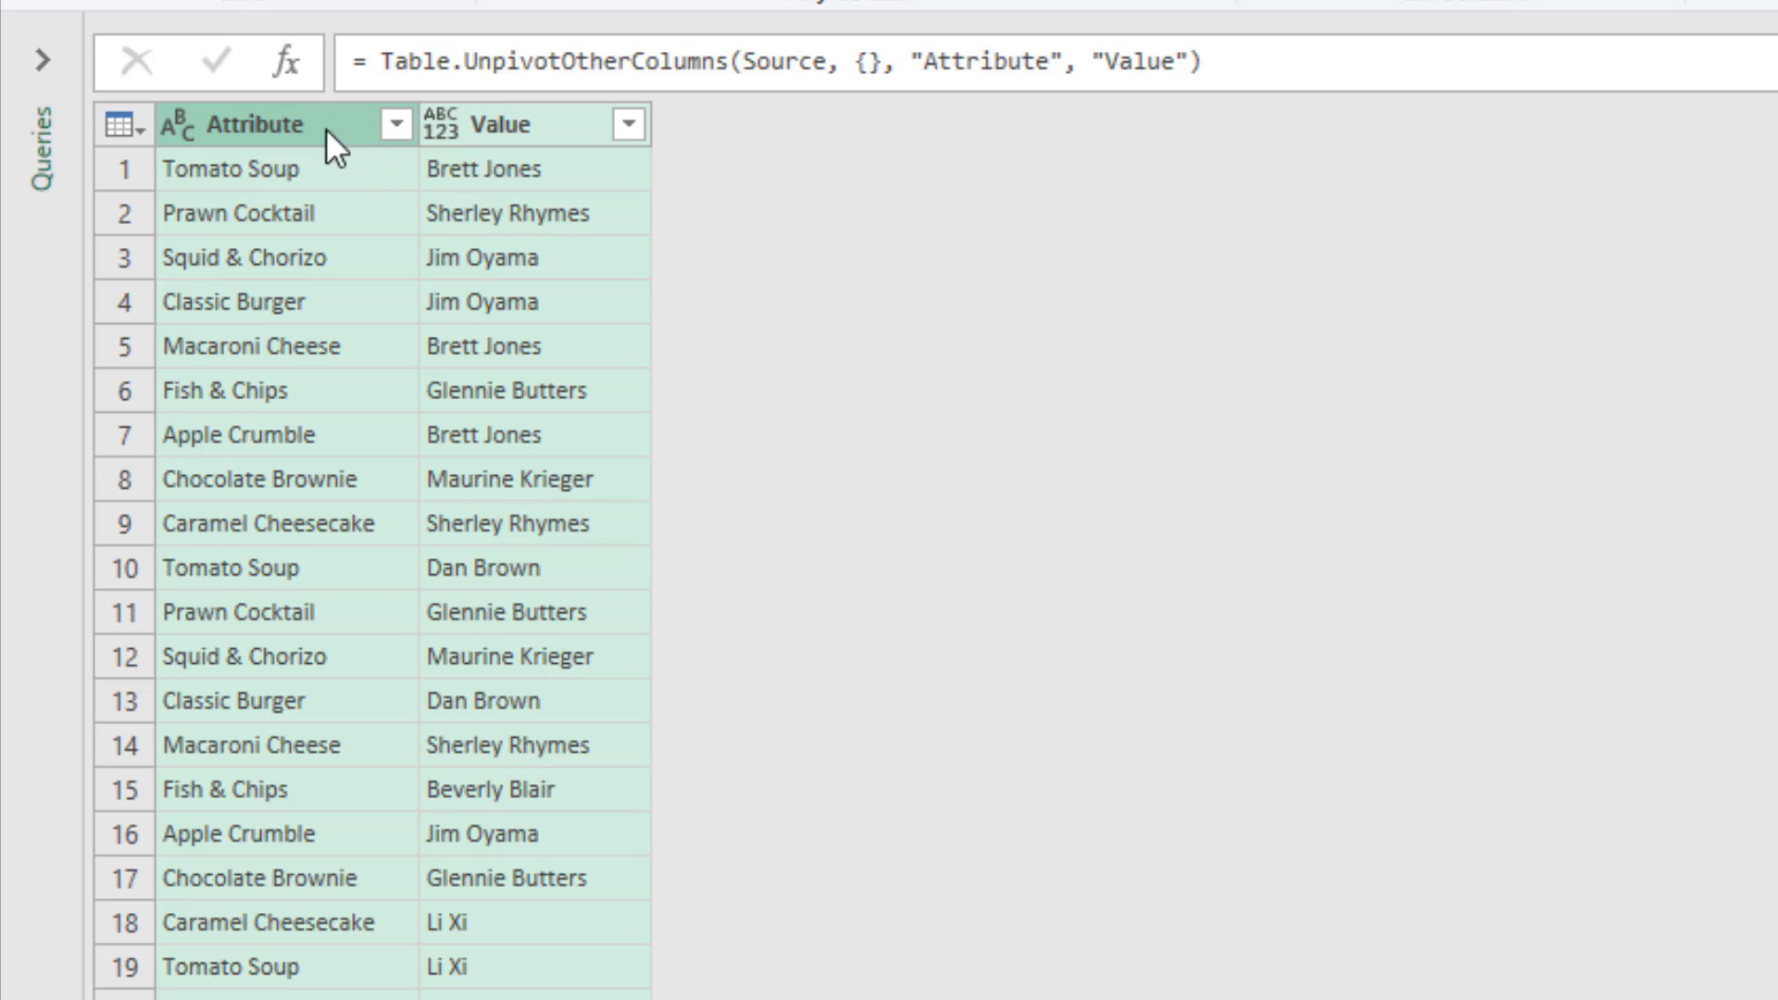
Rename Attribute to Option and Value to Name
double_click(263, 126)
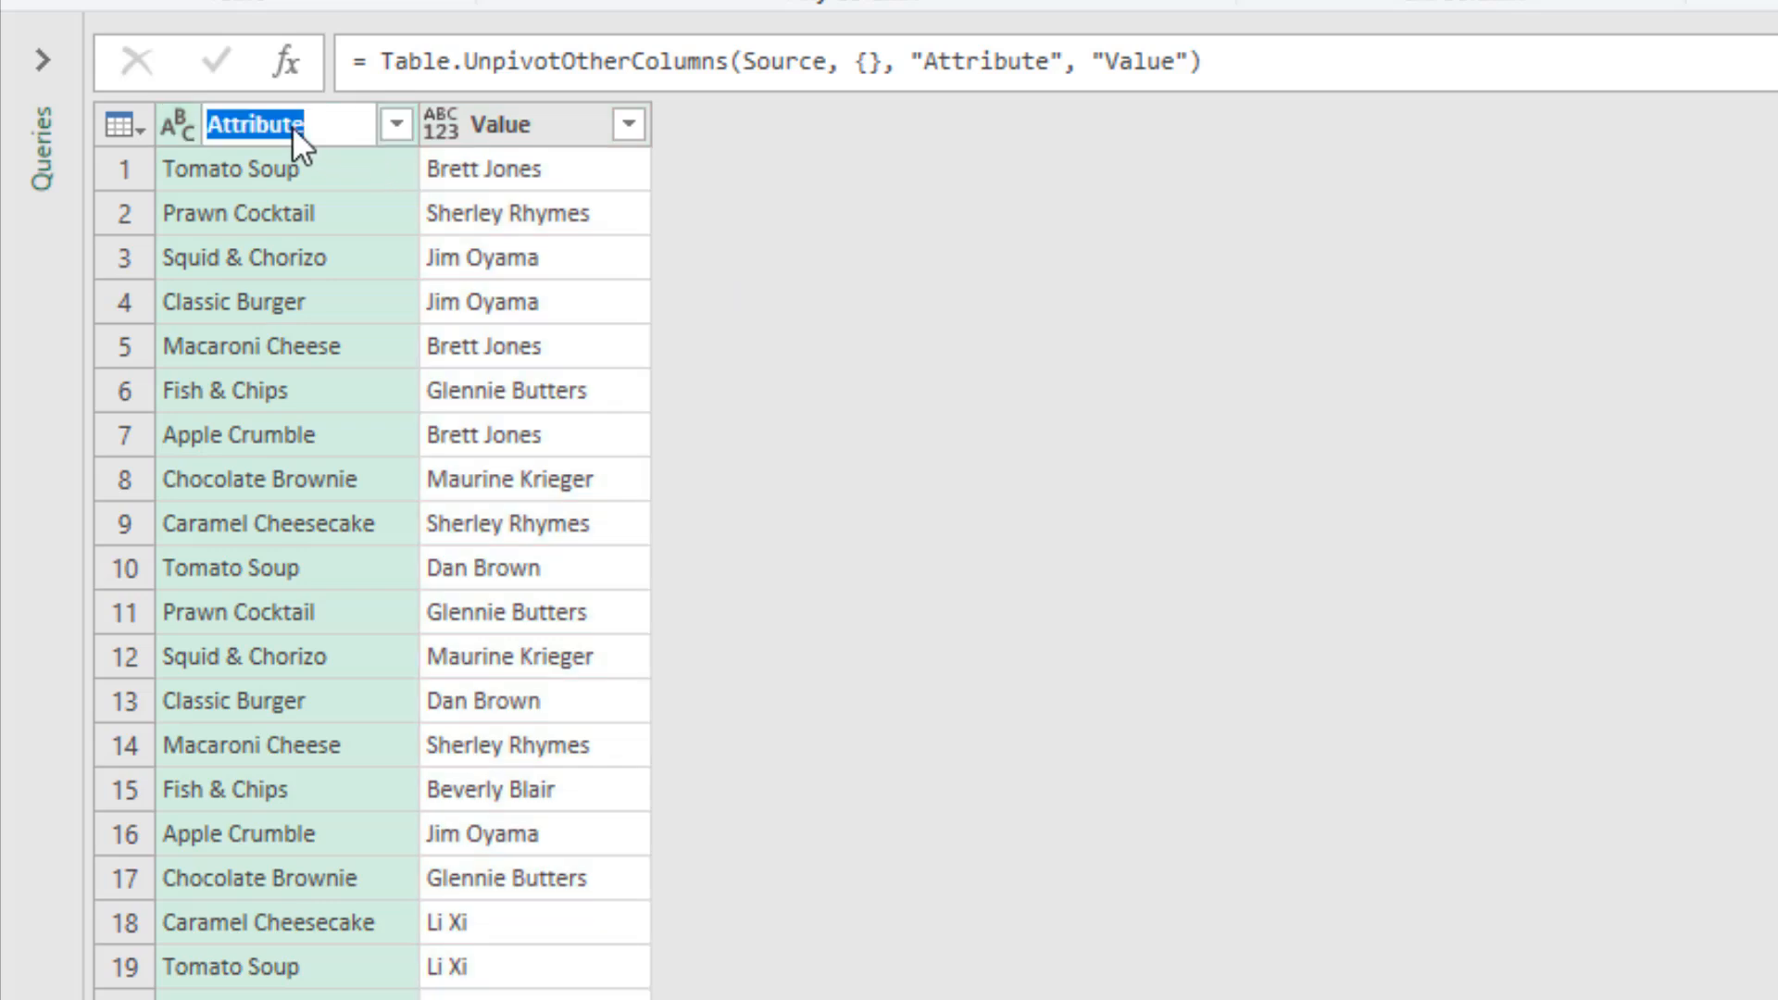
type("Option")
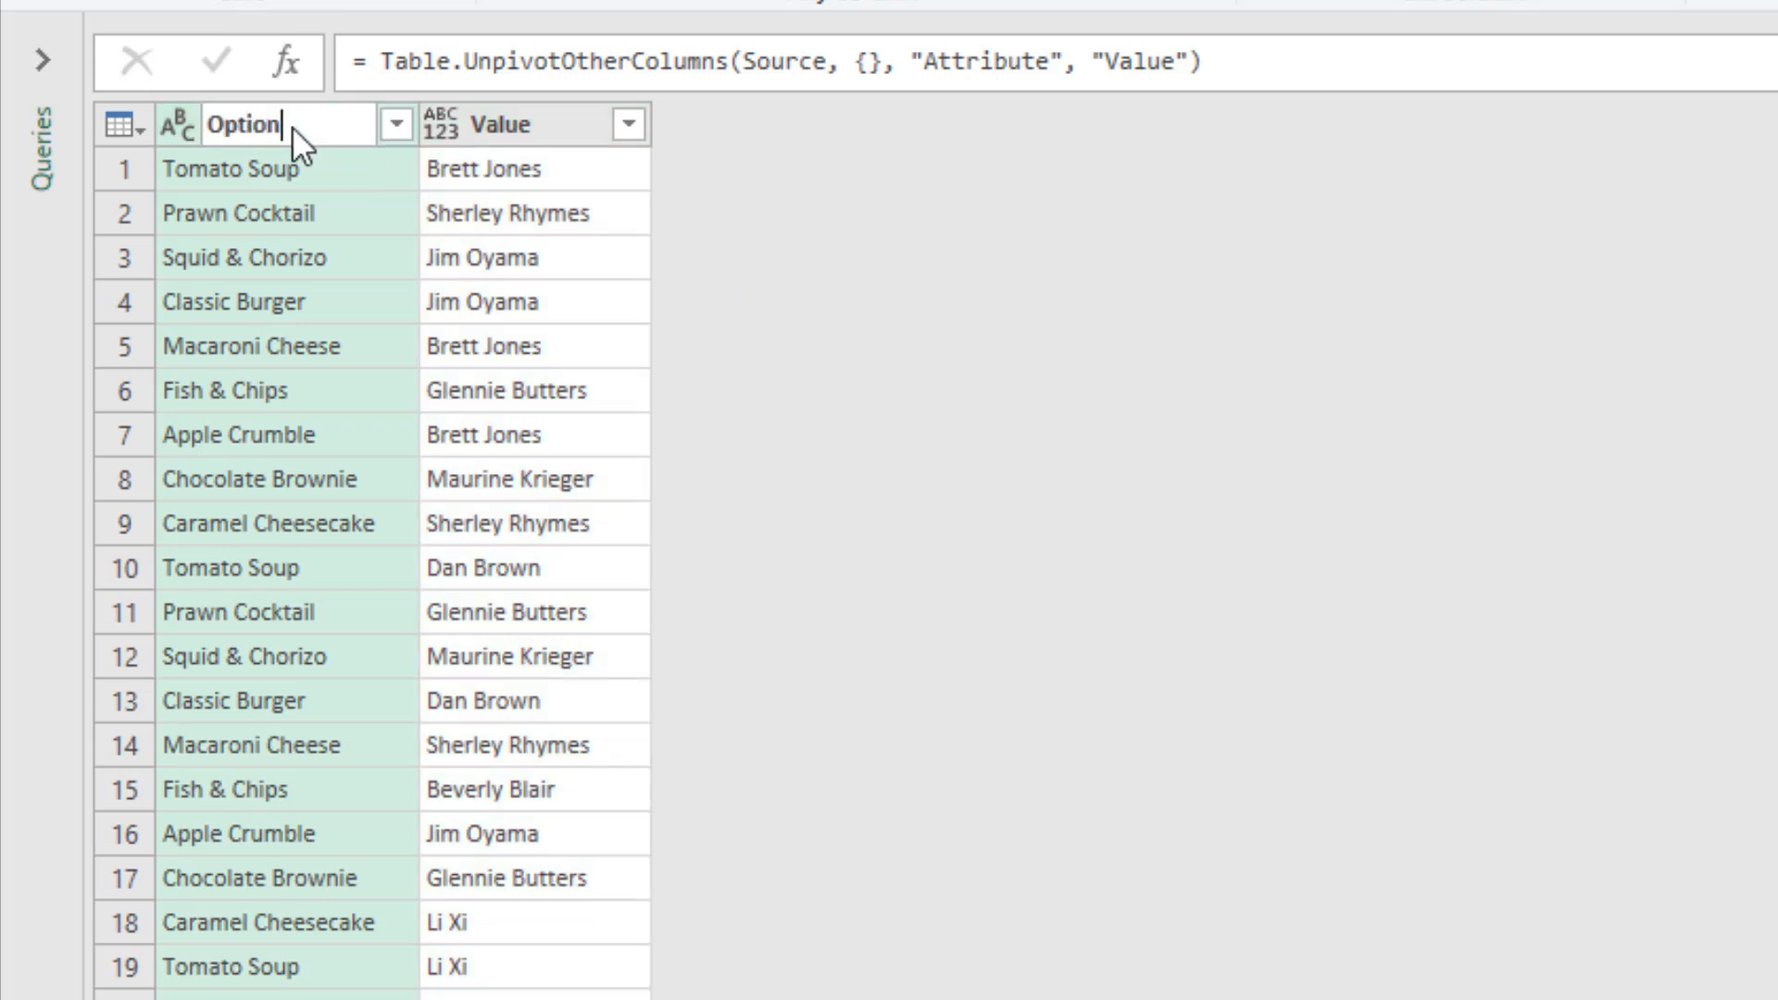
double_click(502, 126)
type("Name")
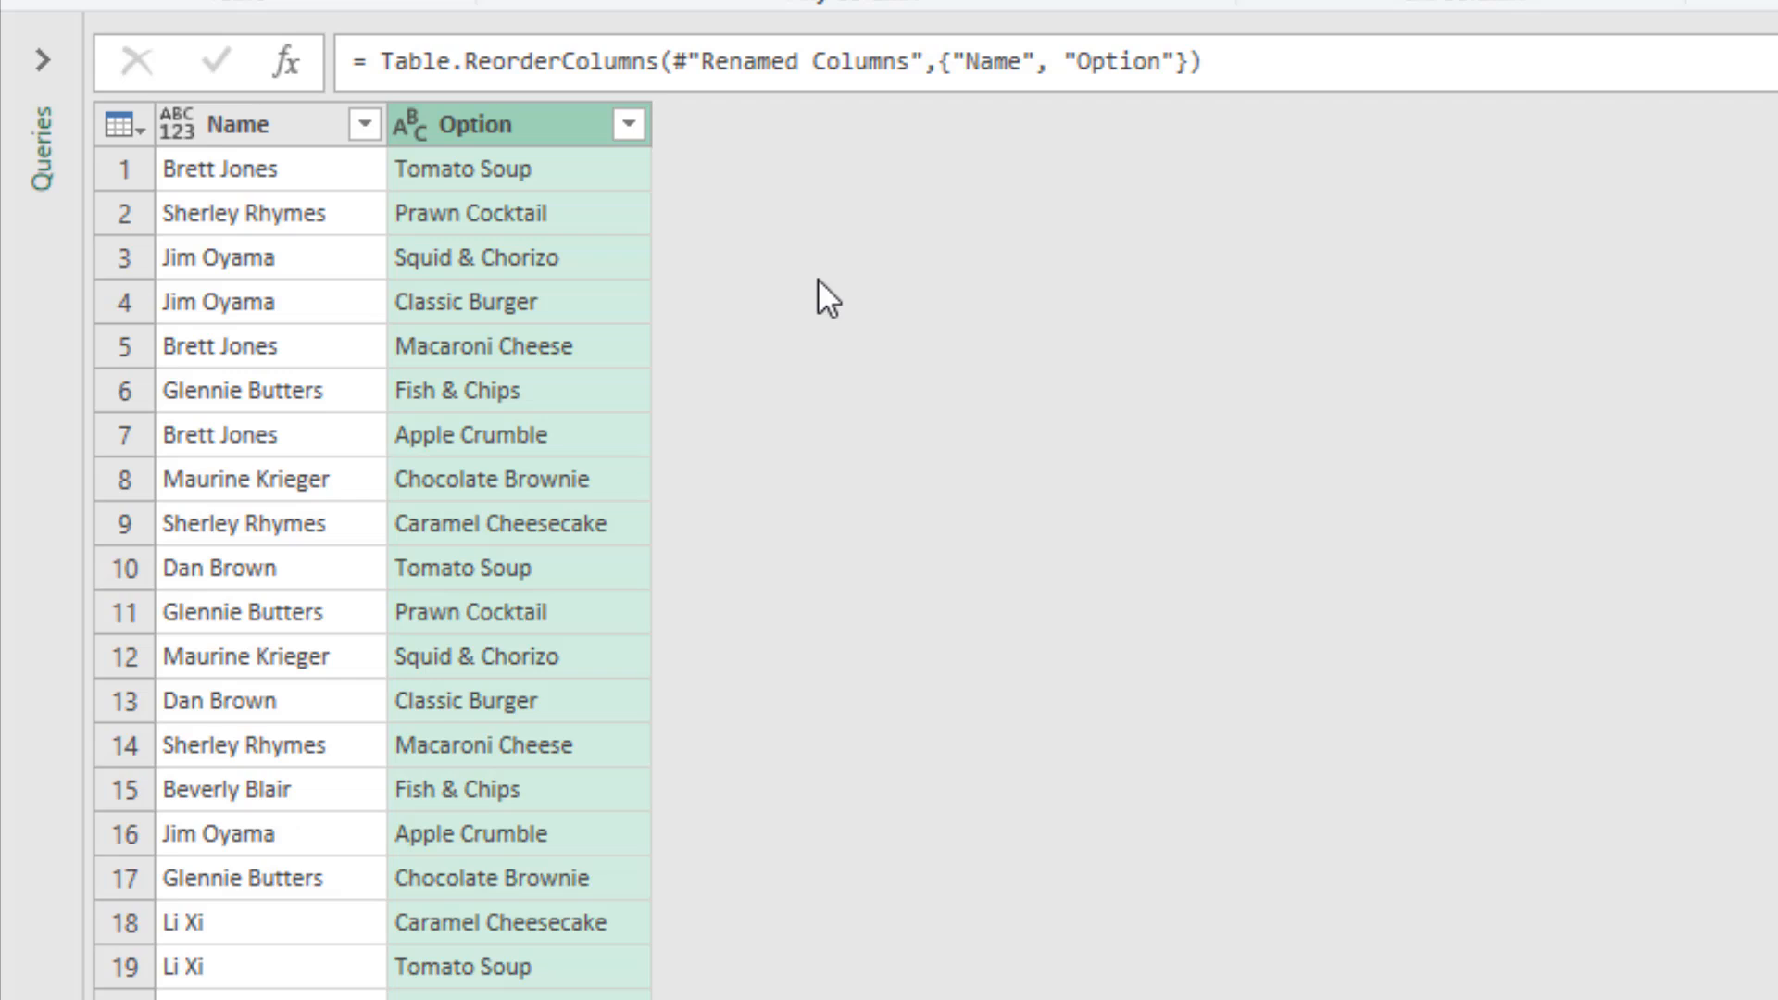
mouse_move(306, 128)
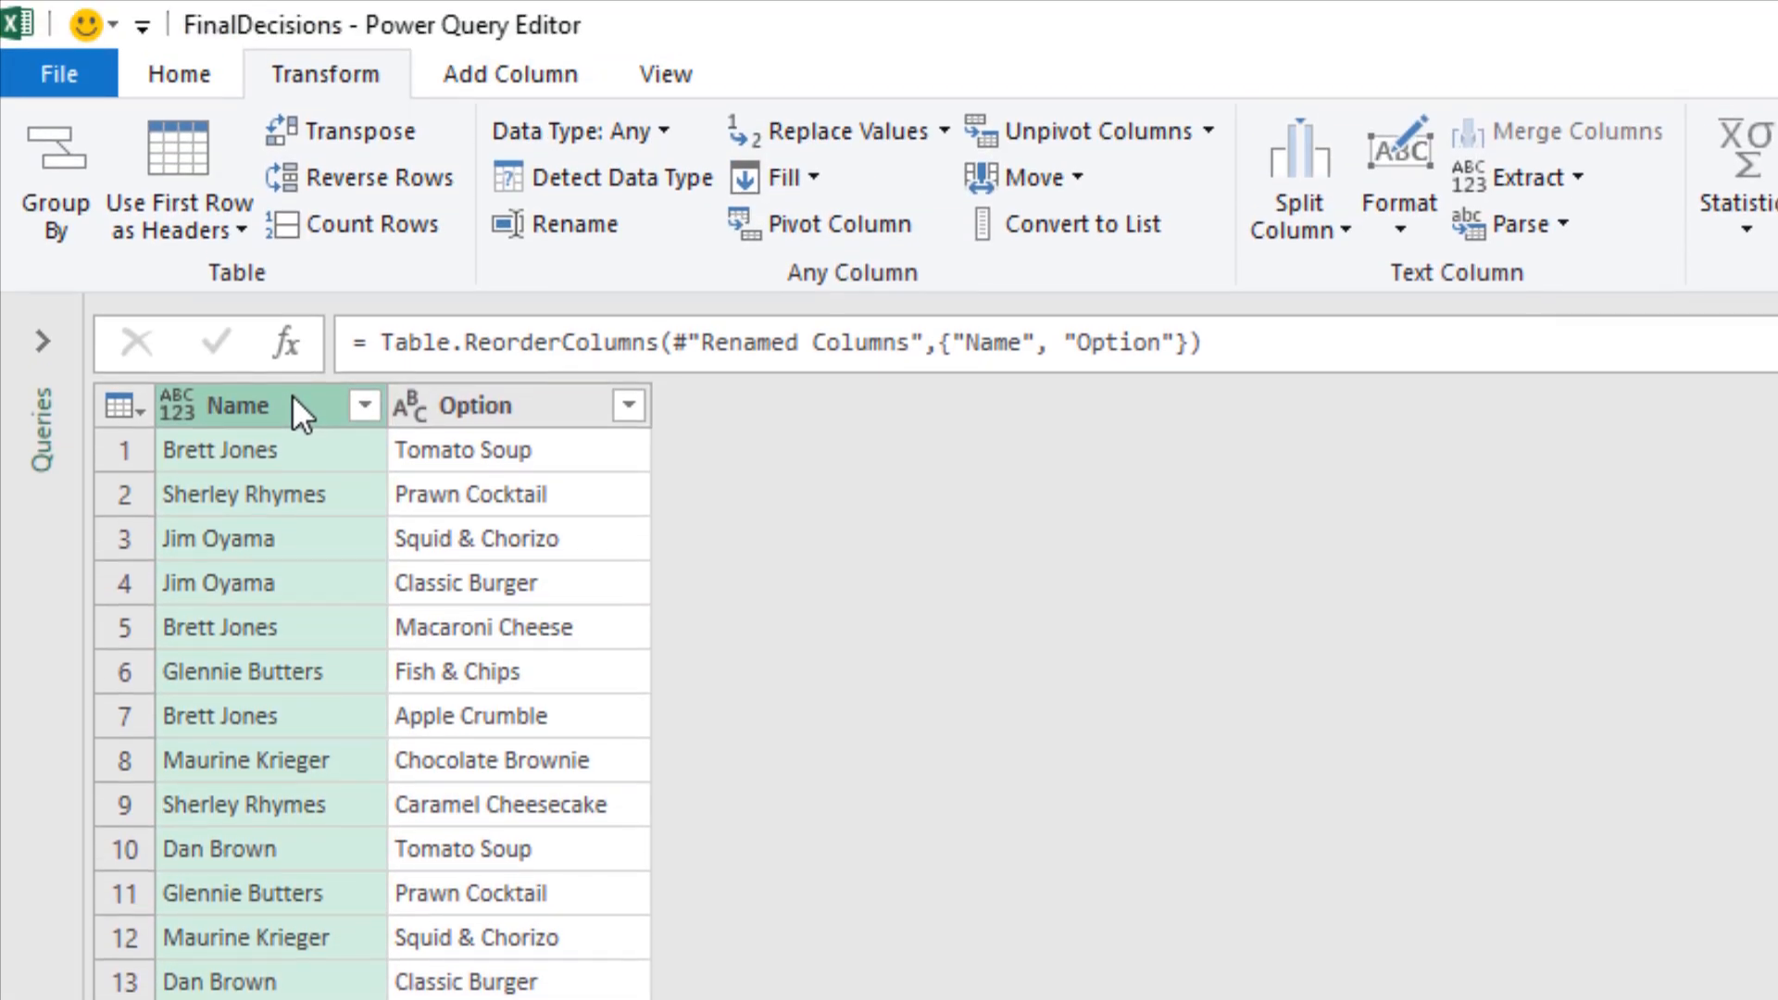
Sort the FinalDecisions pairs ascending by the Name column
left_click(182, 75)
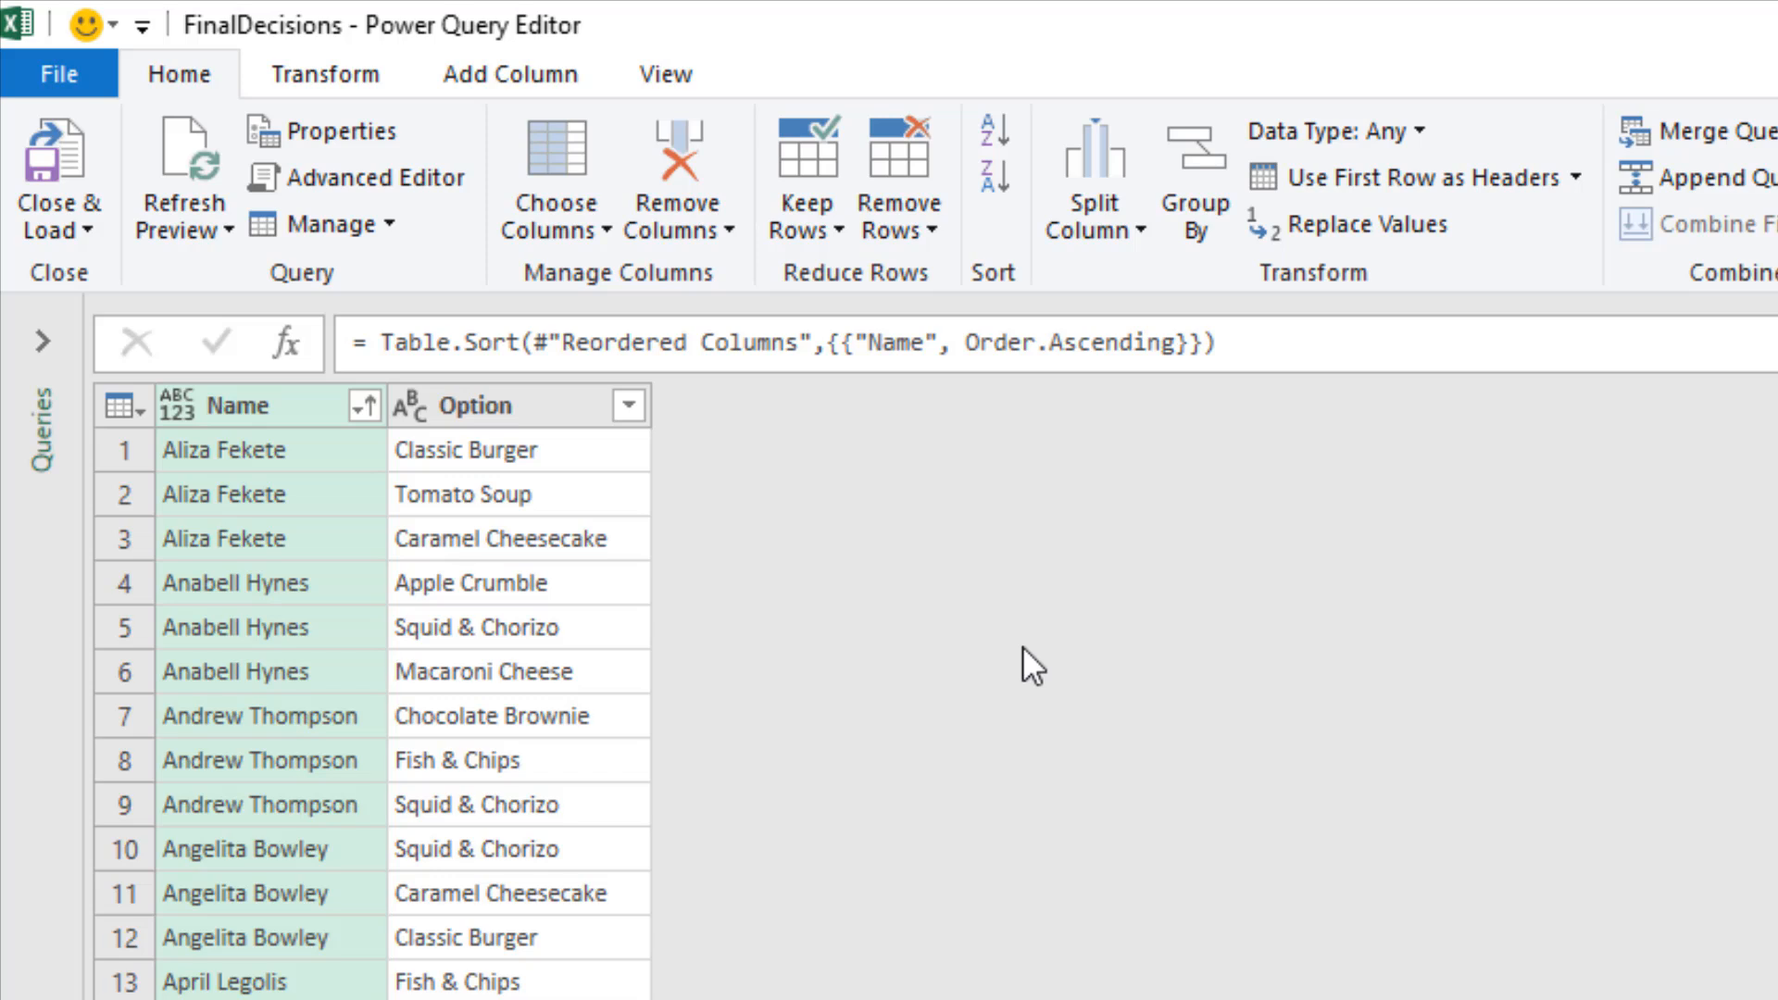
scroll("down", 3)
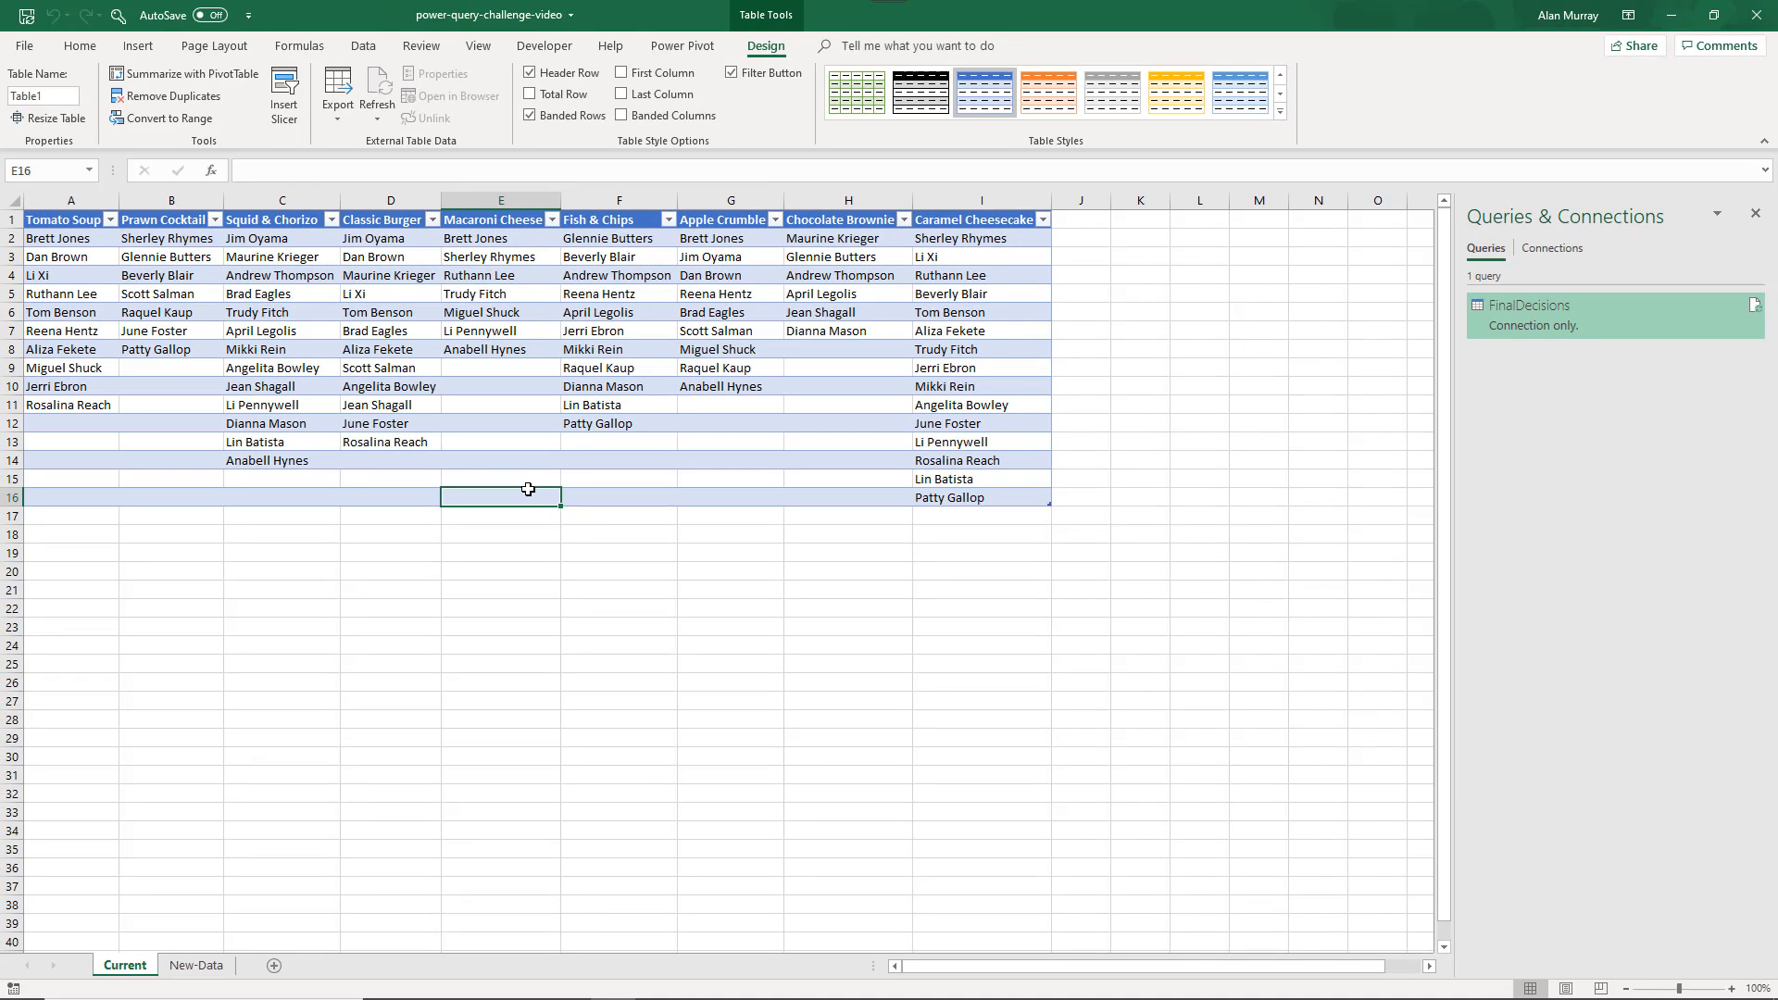
Fill the numbers 1 to 9 down column L
left_click(982, 534)
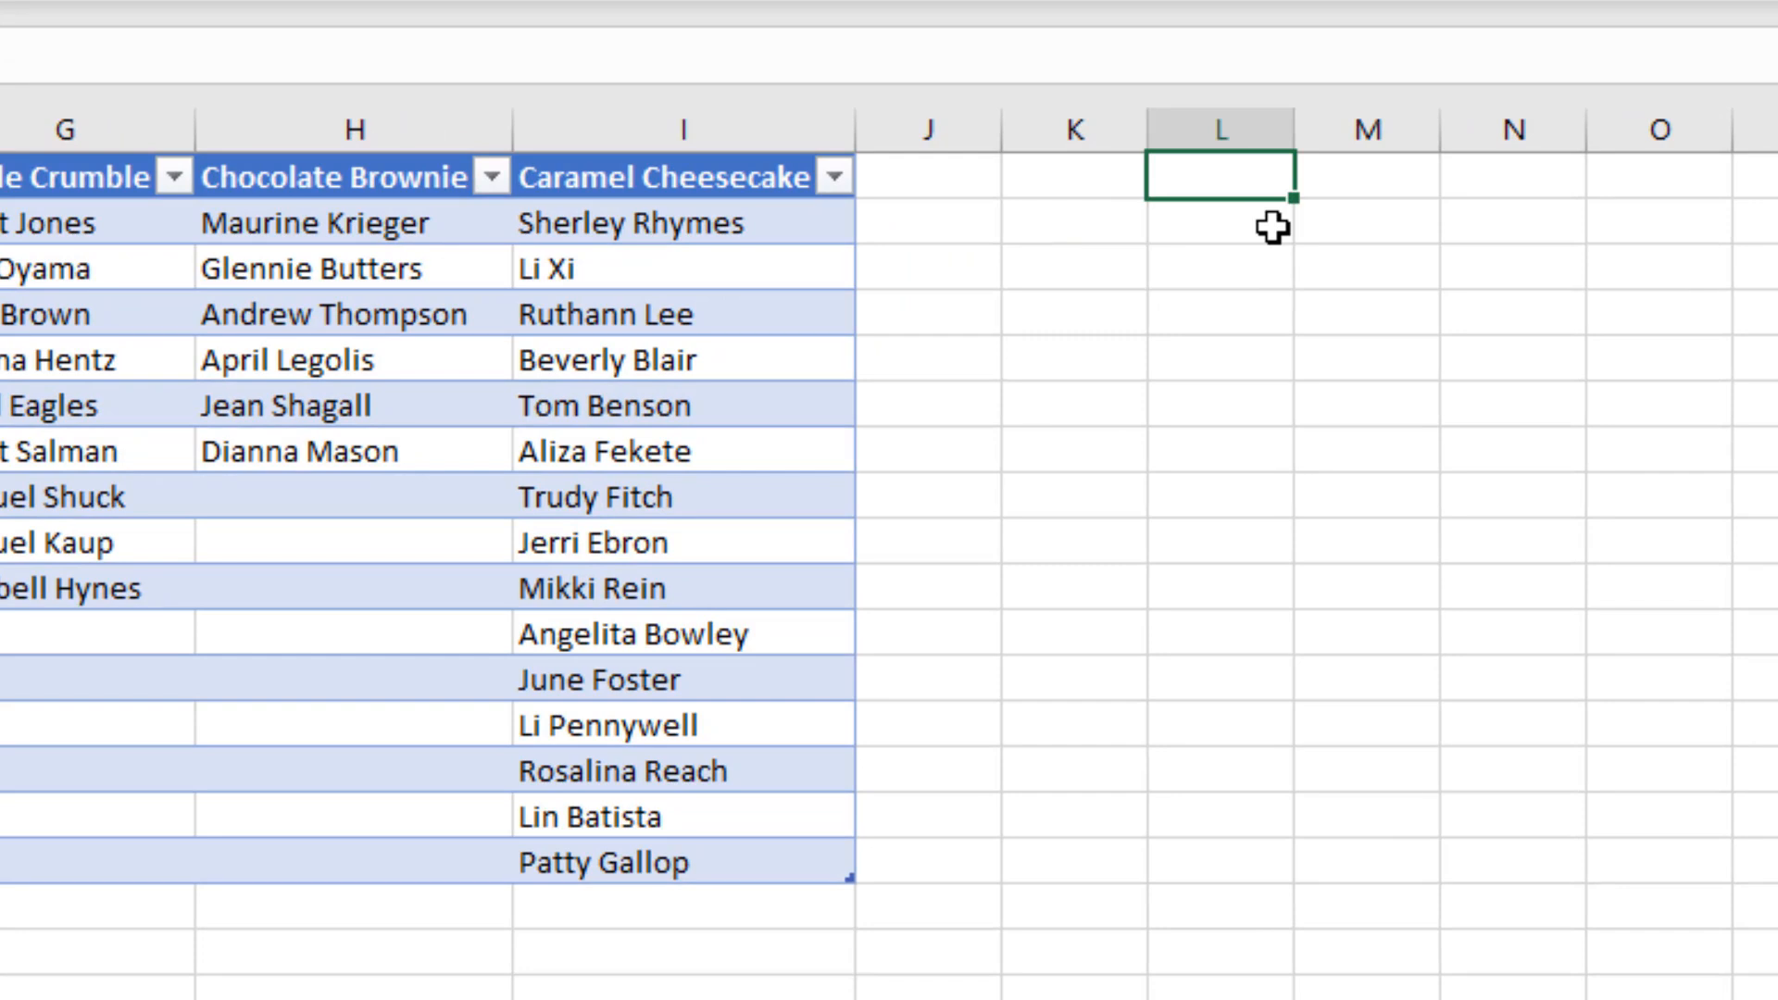
type("1")
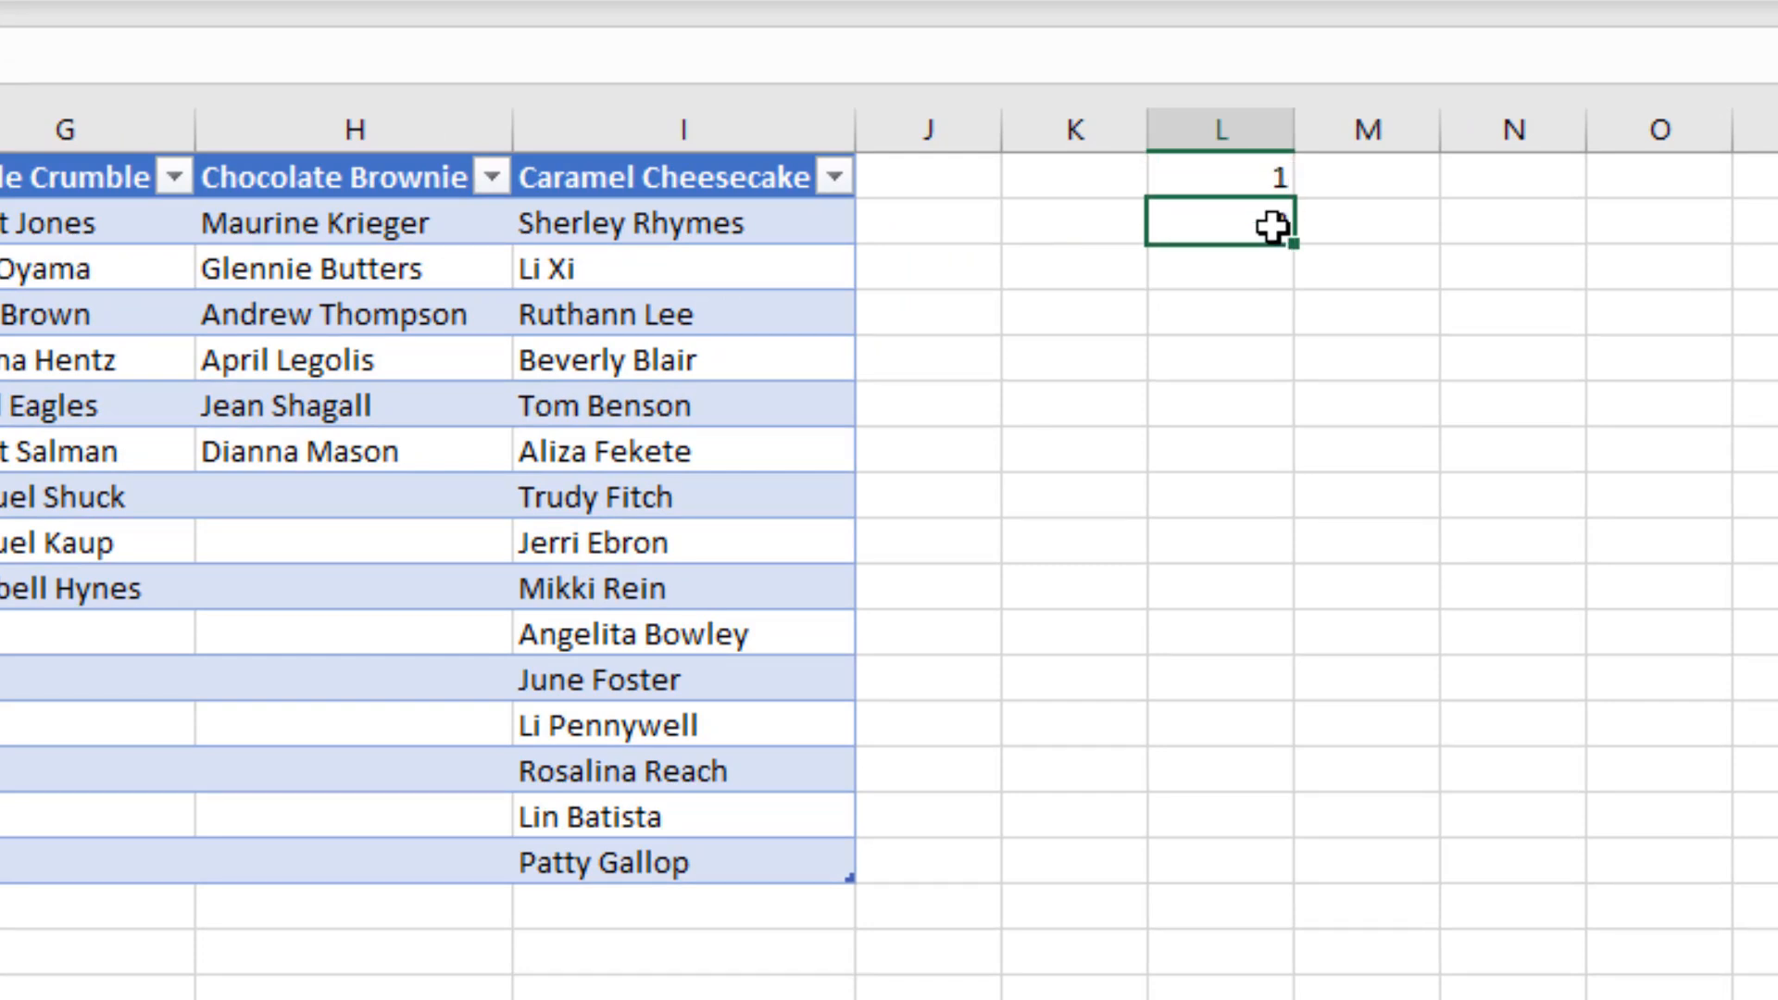
left_click_drag(1277, 235, 1276, 224)
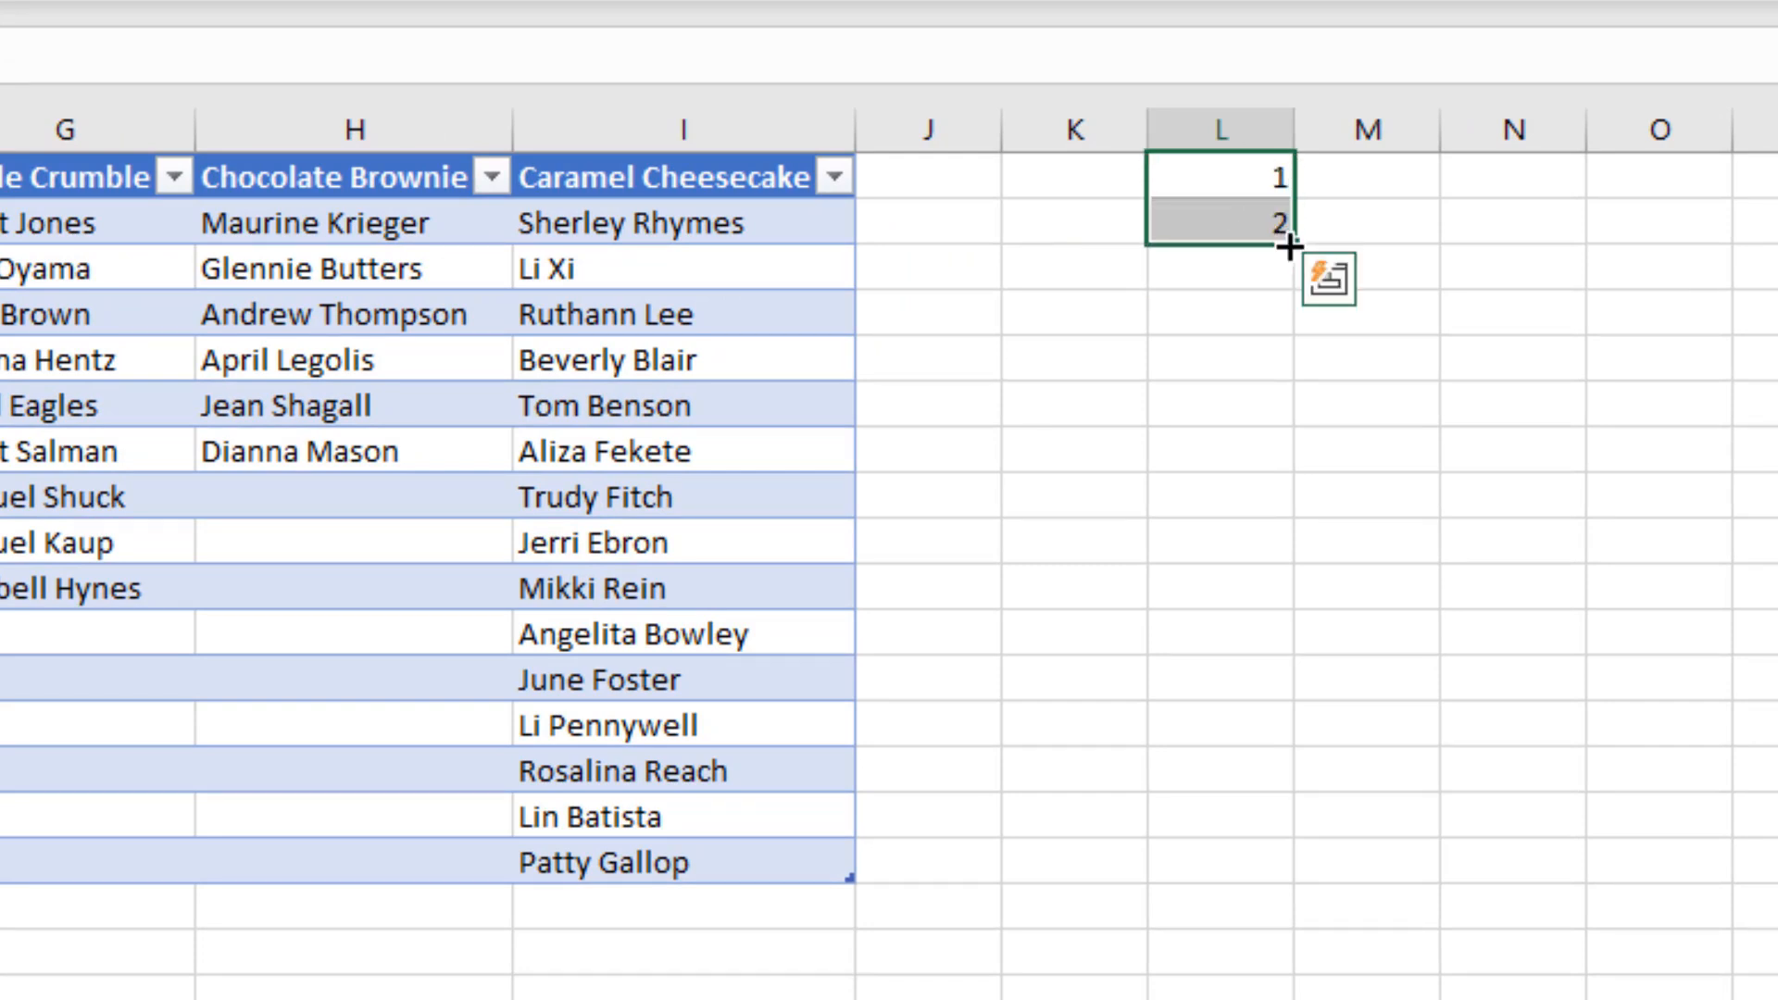
left_click_drag(1270, 224, 1271, 374)
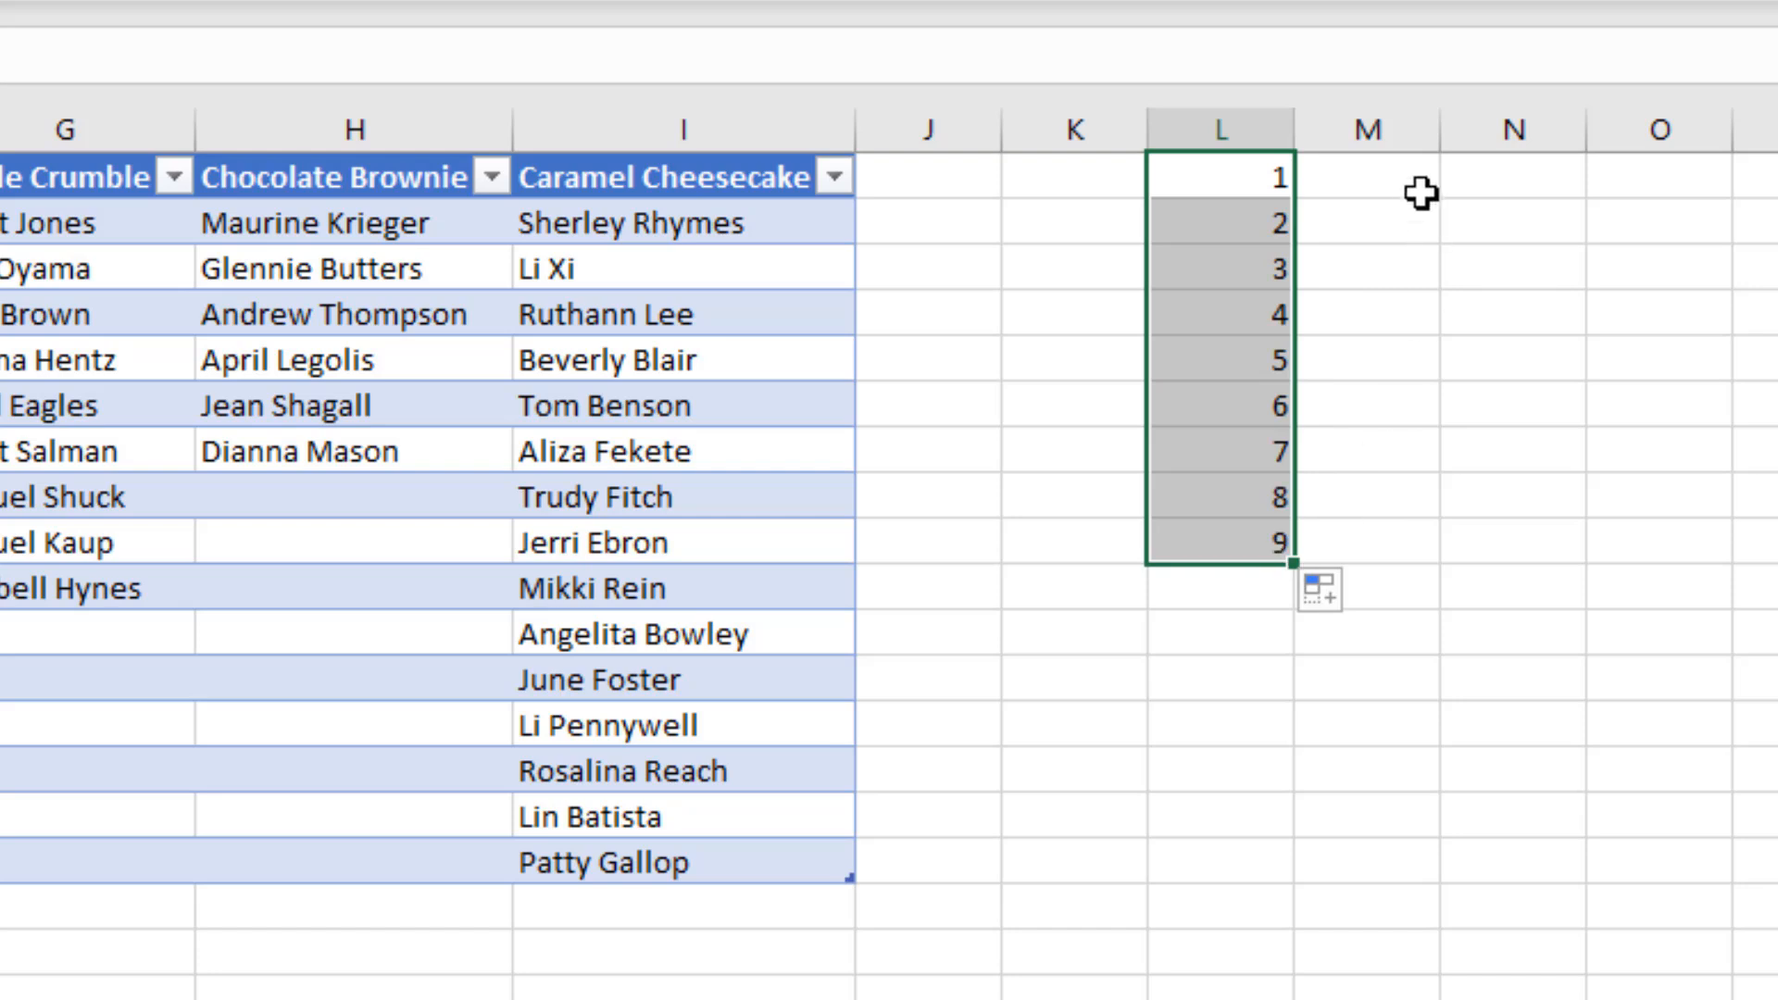
Enter an INDEX formula in M1 using L1 as column number, returning Tomato Soup
left_click(1369, 181)
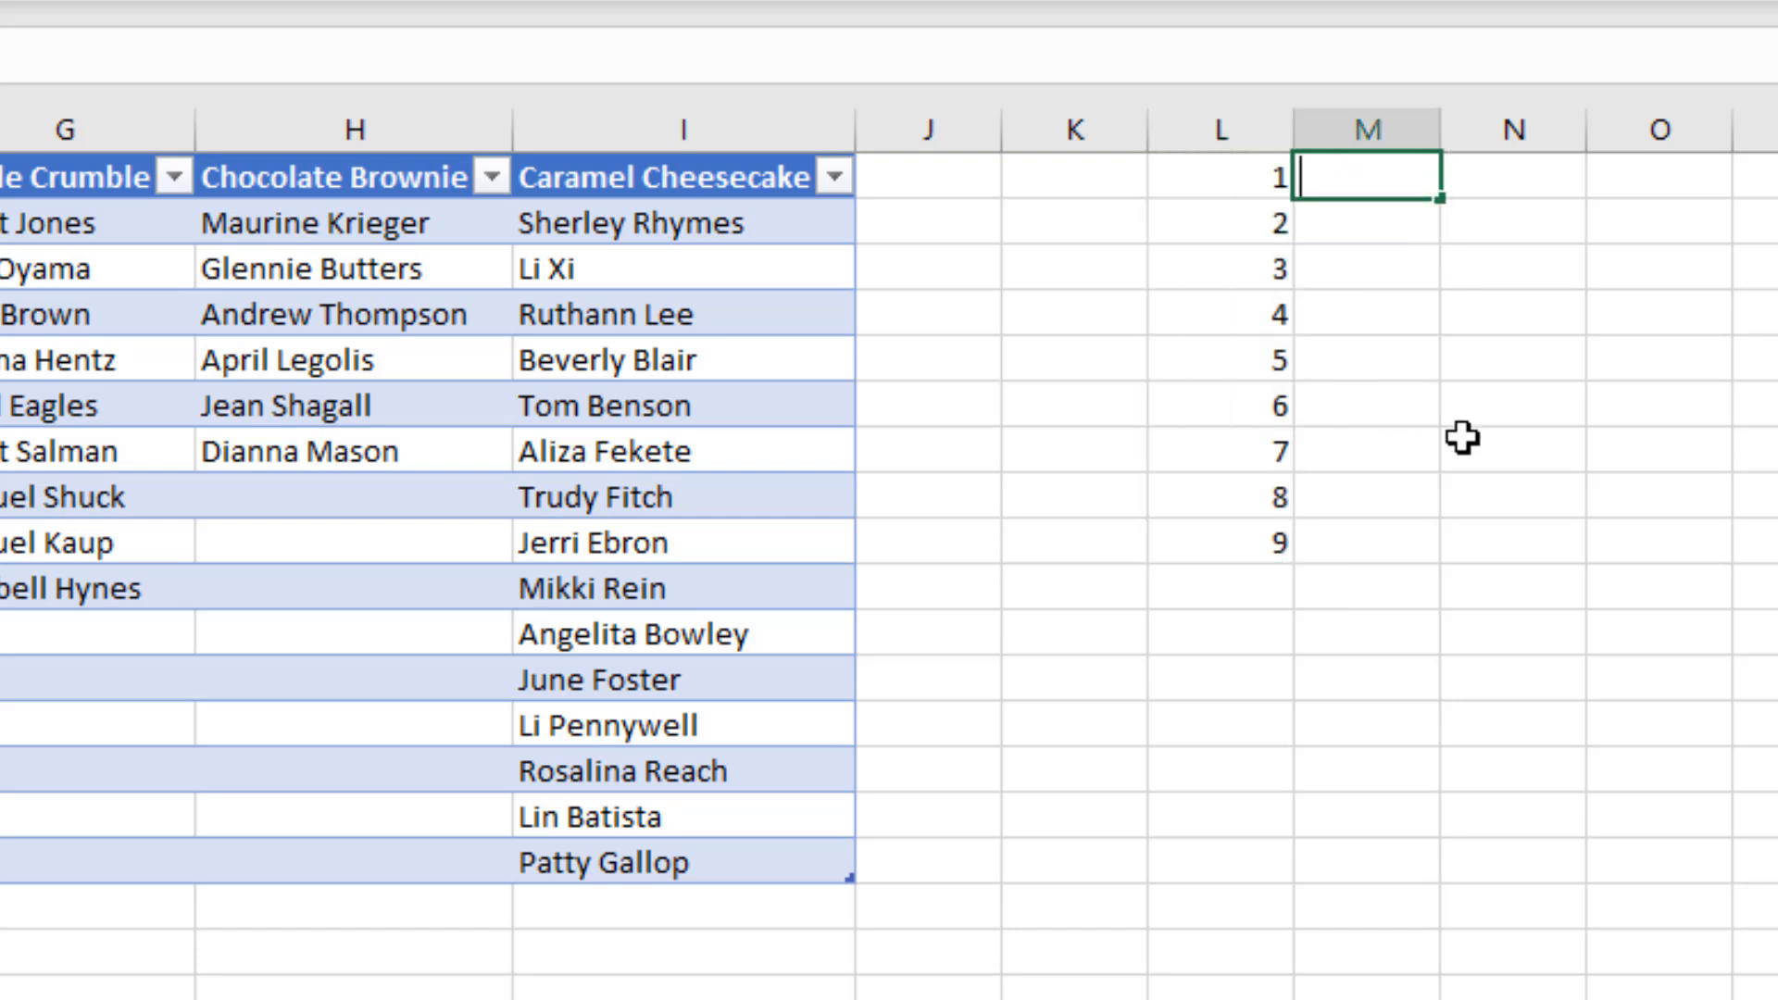
type("=index(Table1[#Headers")
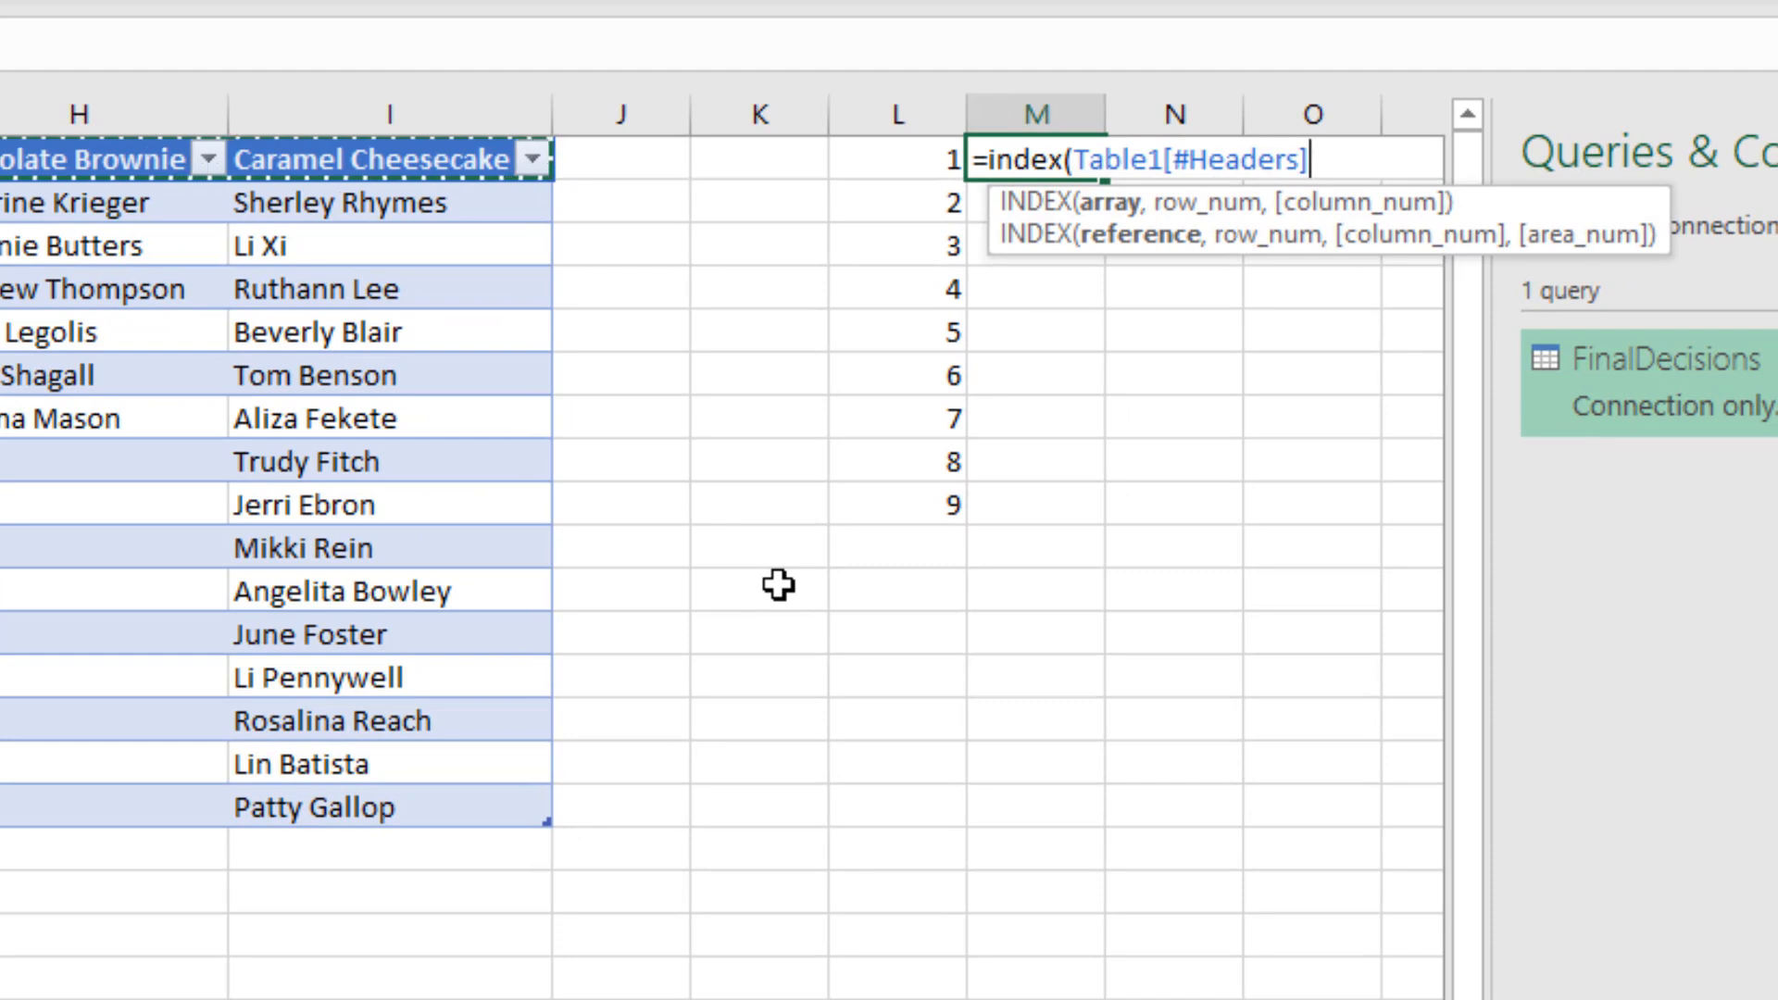
type(",")
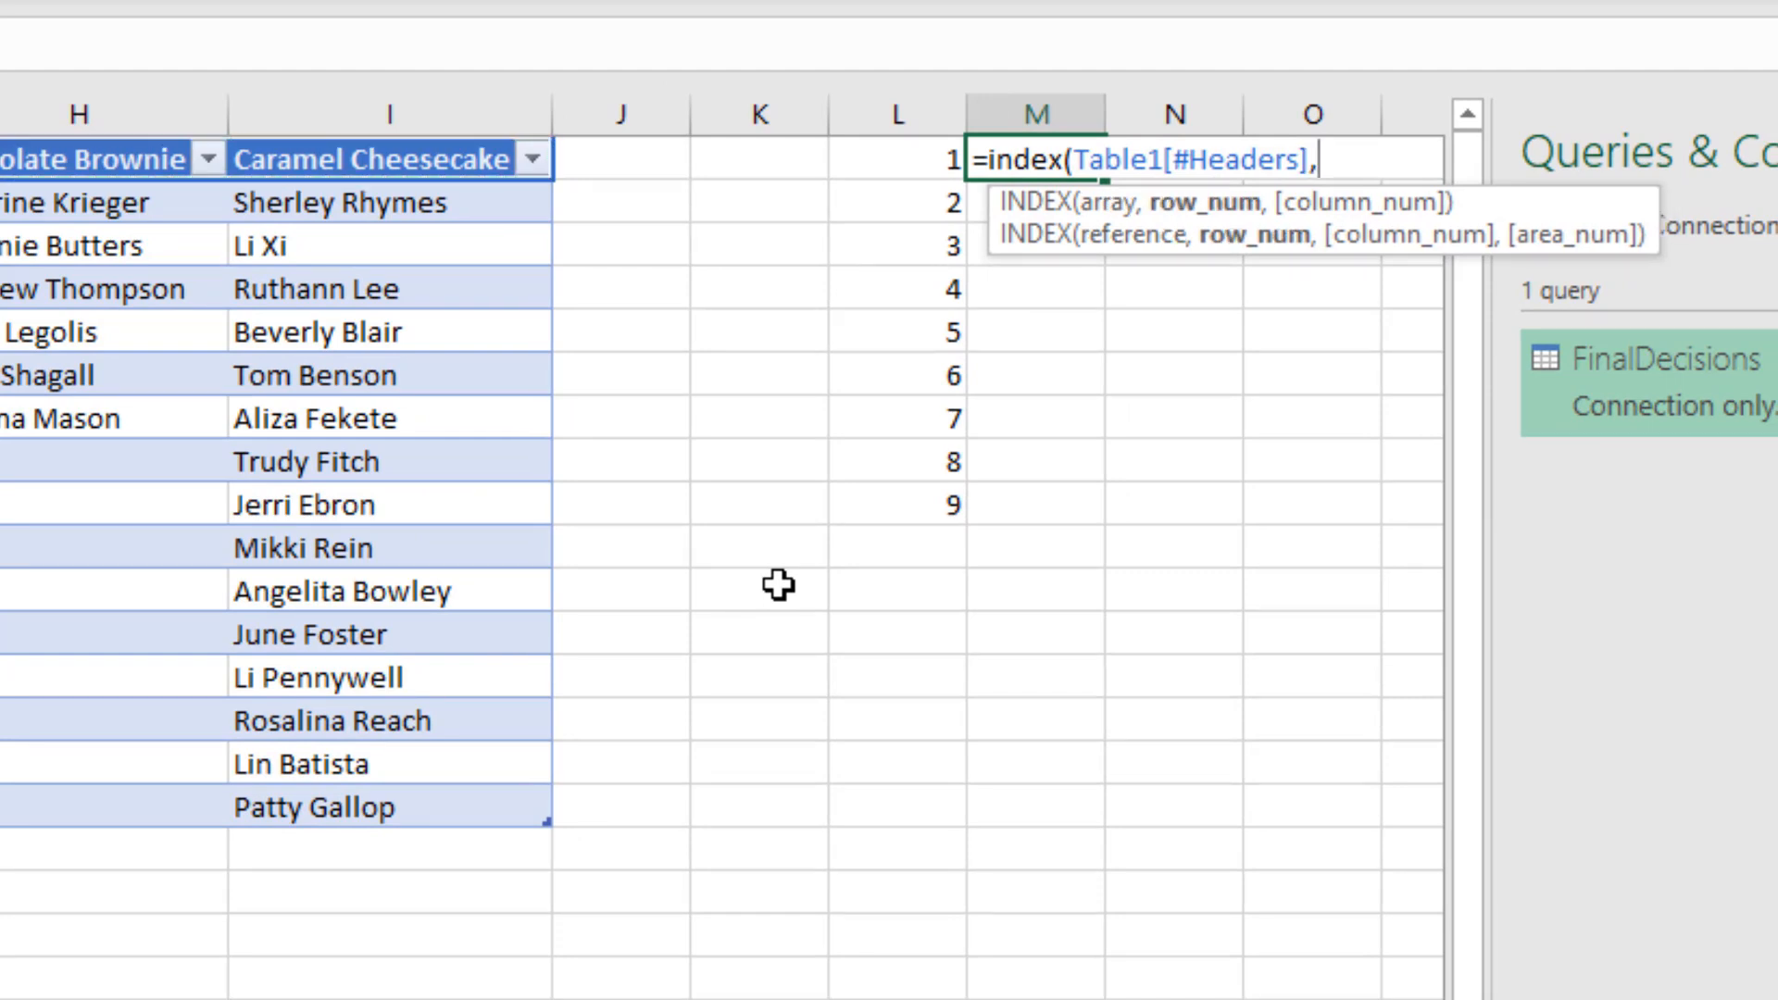
type(",")
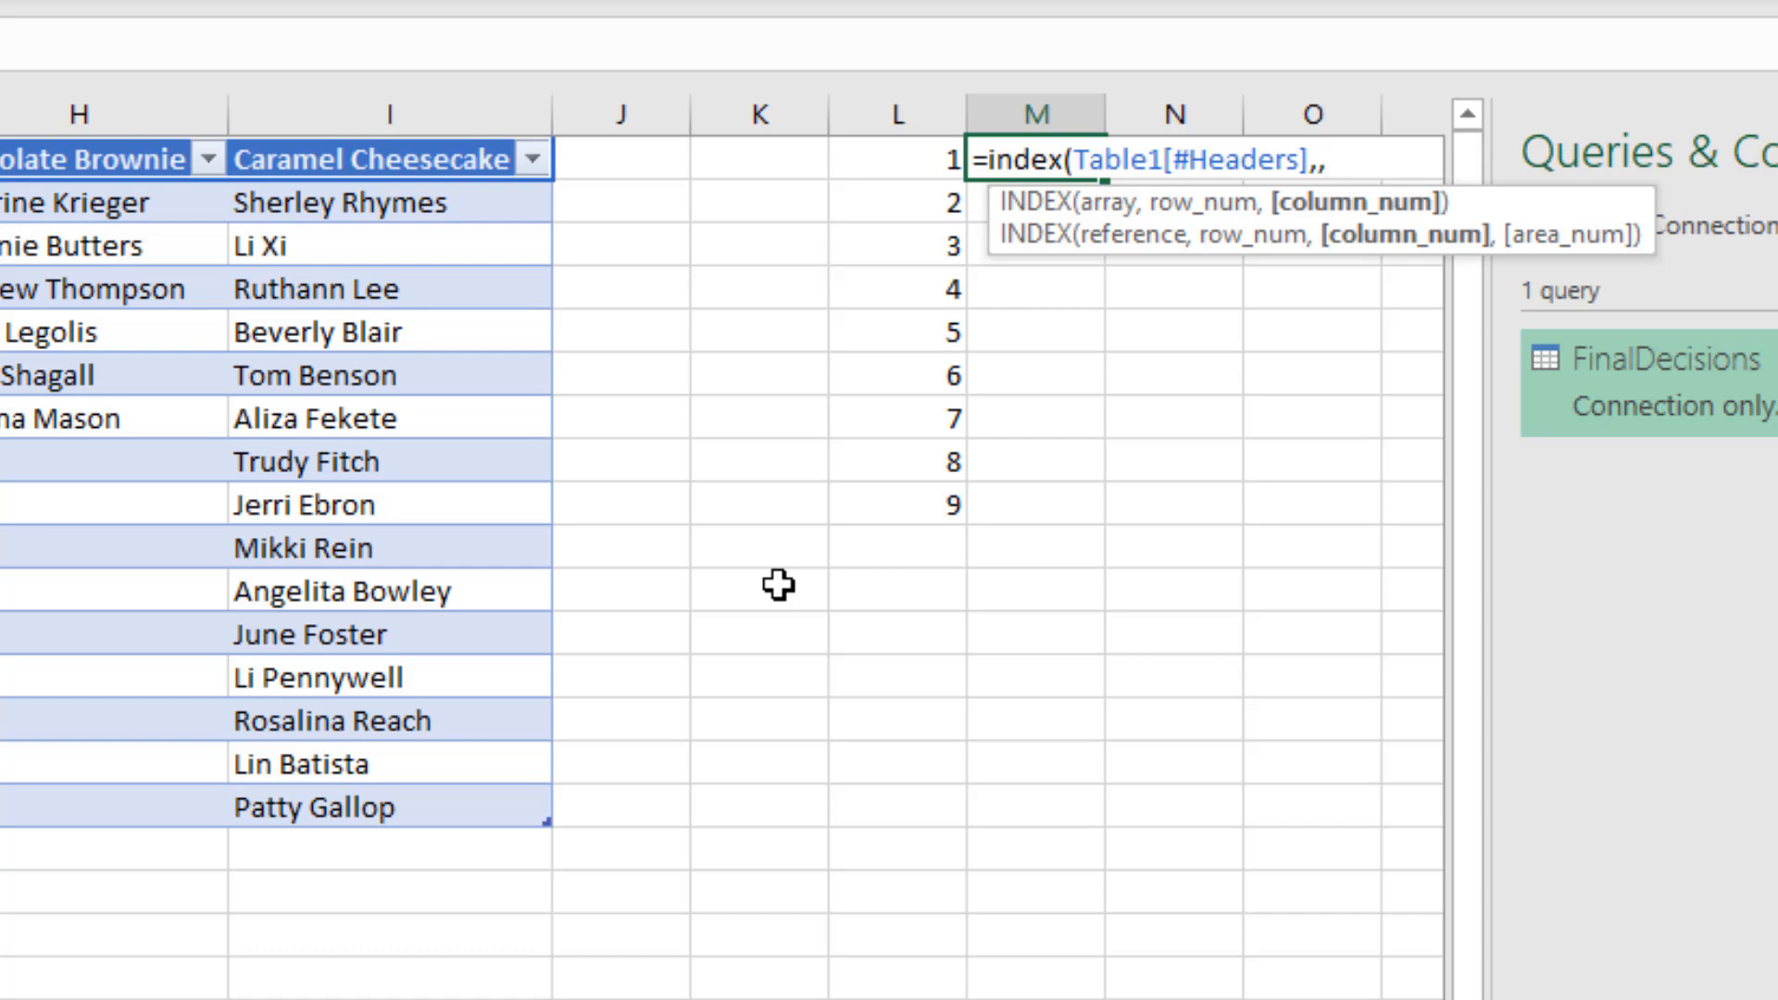
mouse_move(830, 485)
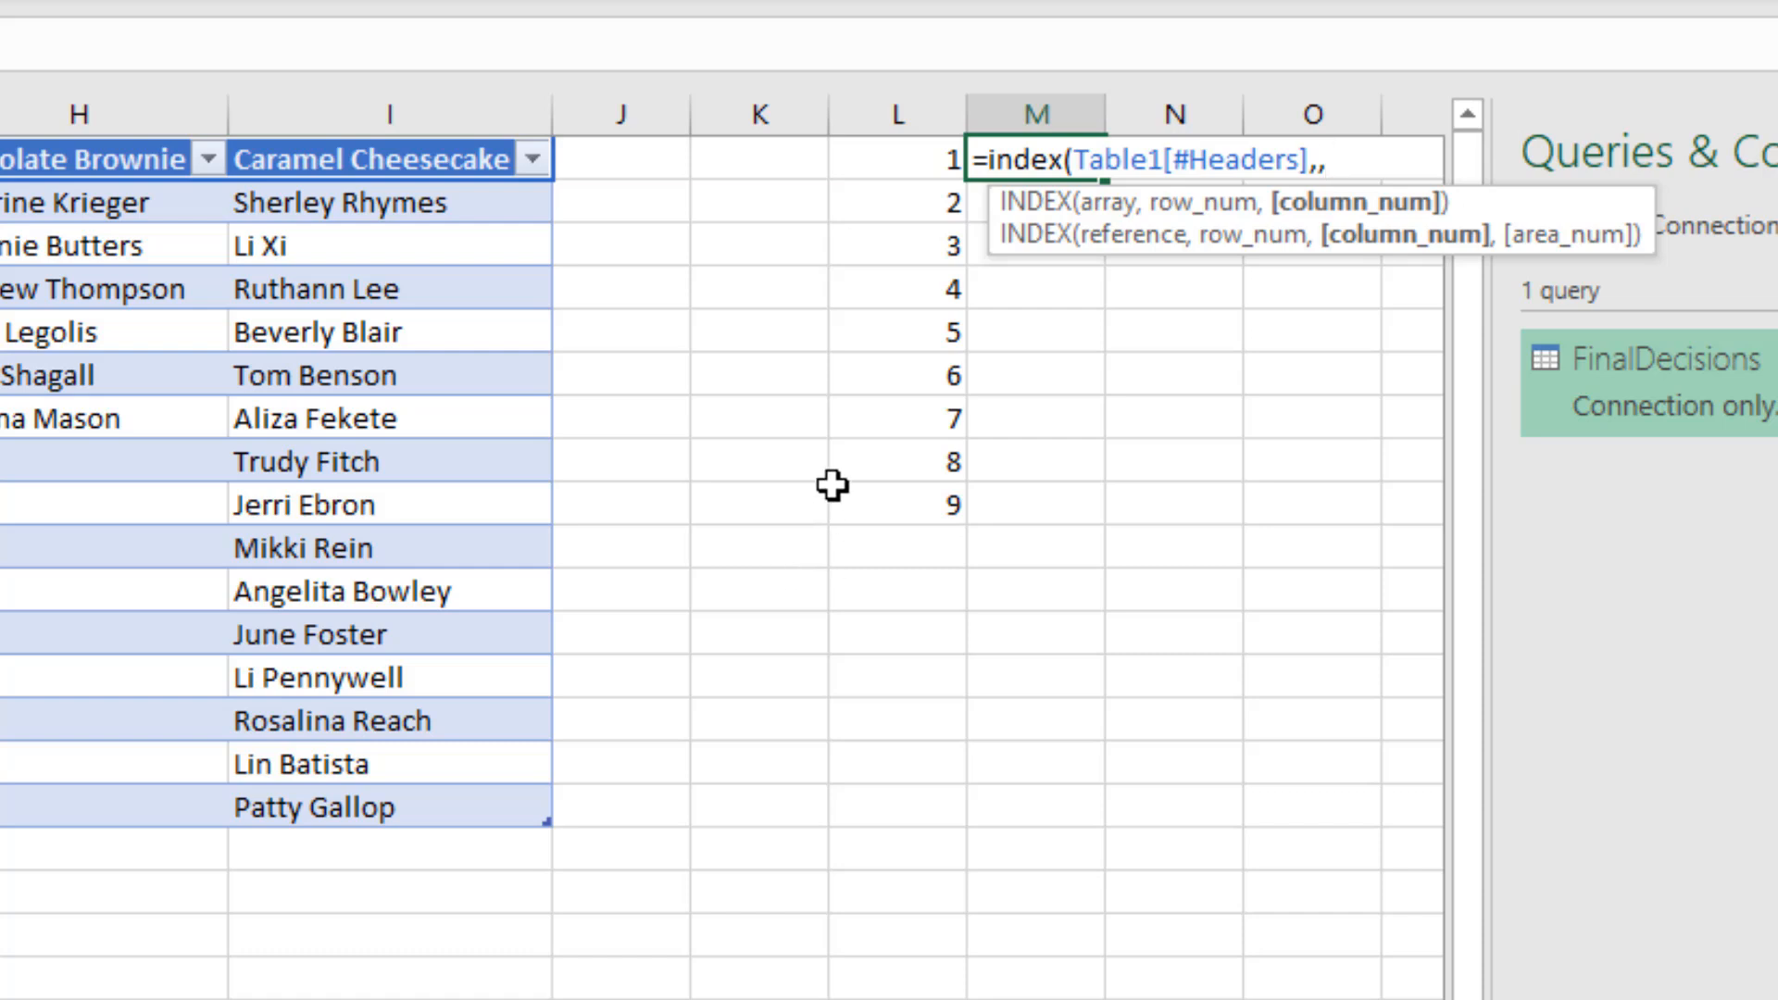
left_click(896, 159)
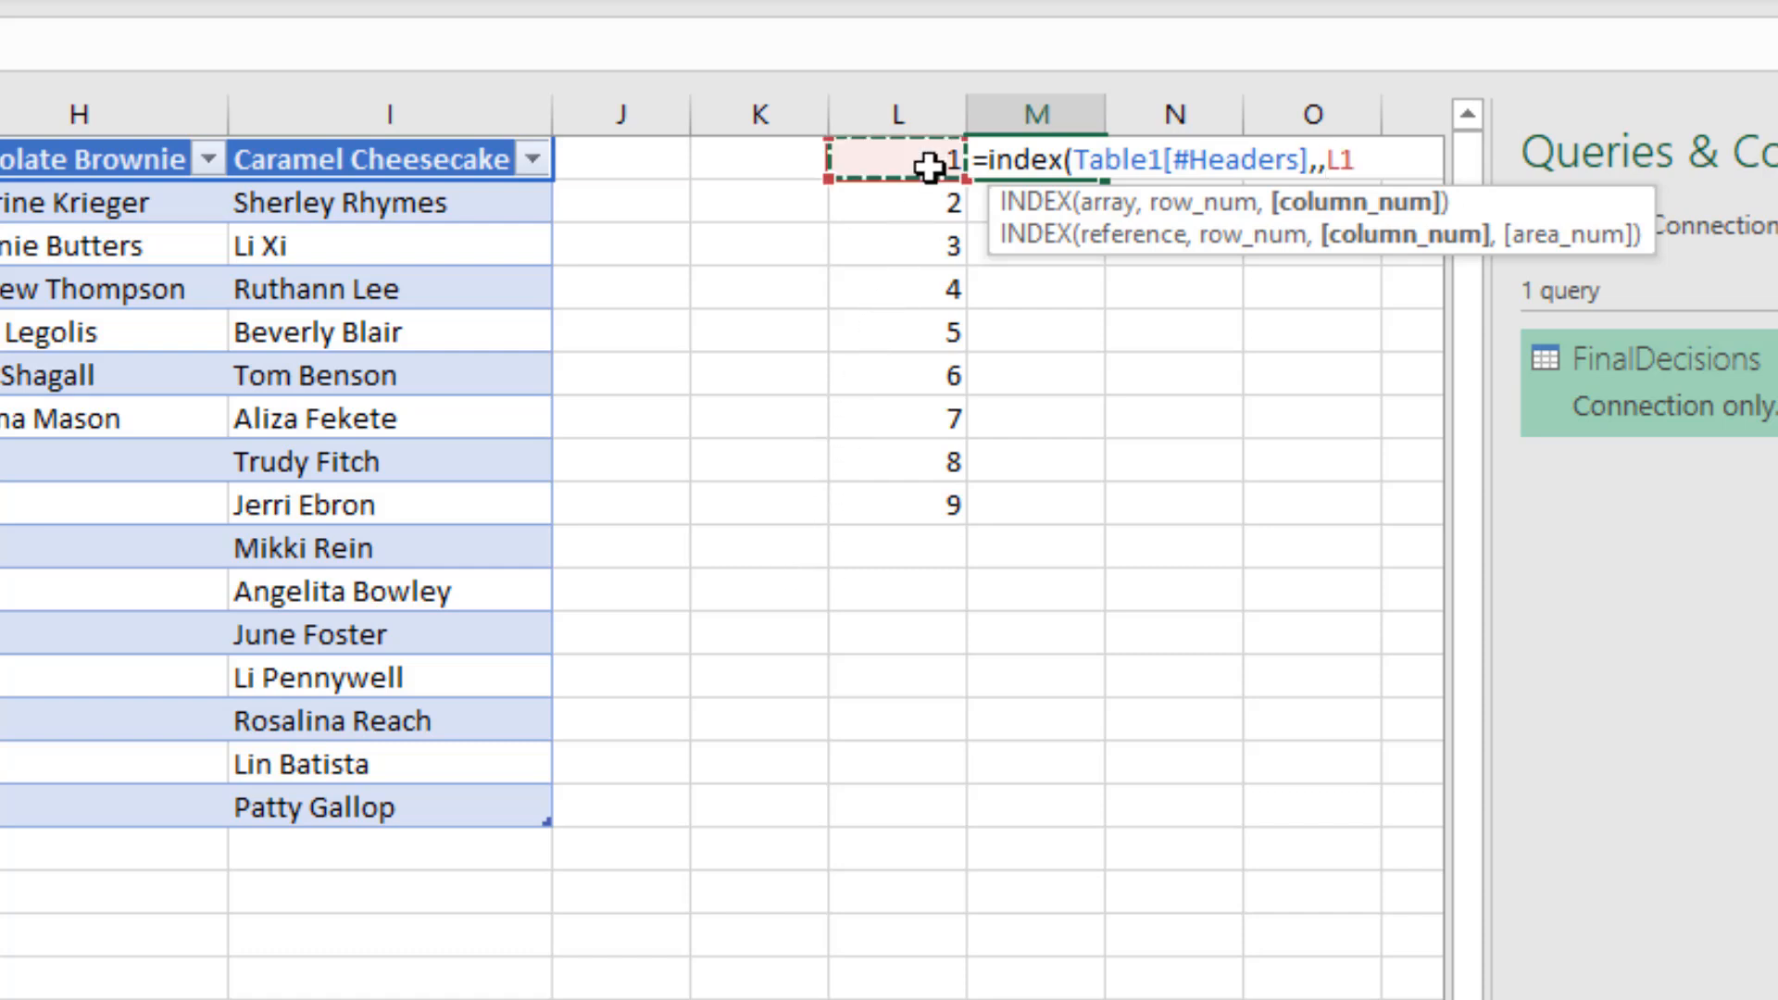
mouse_move(957, 363)
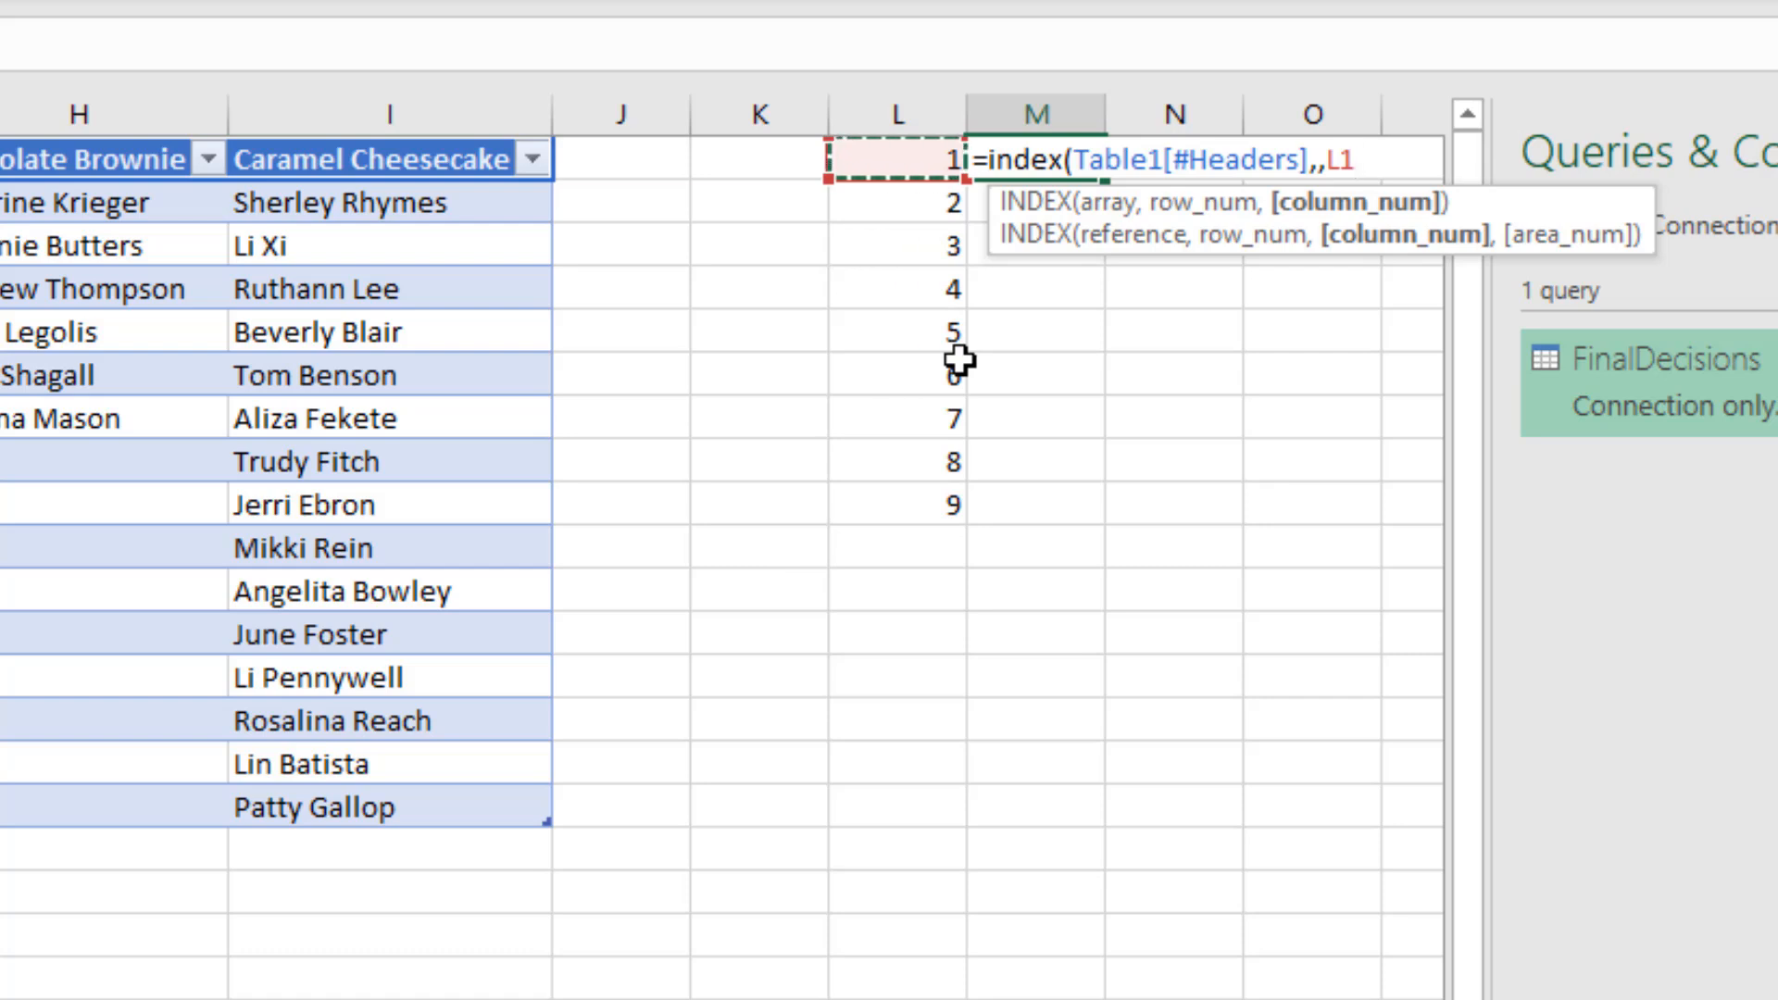
key("Enter")
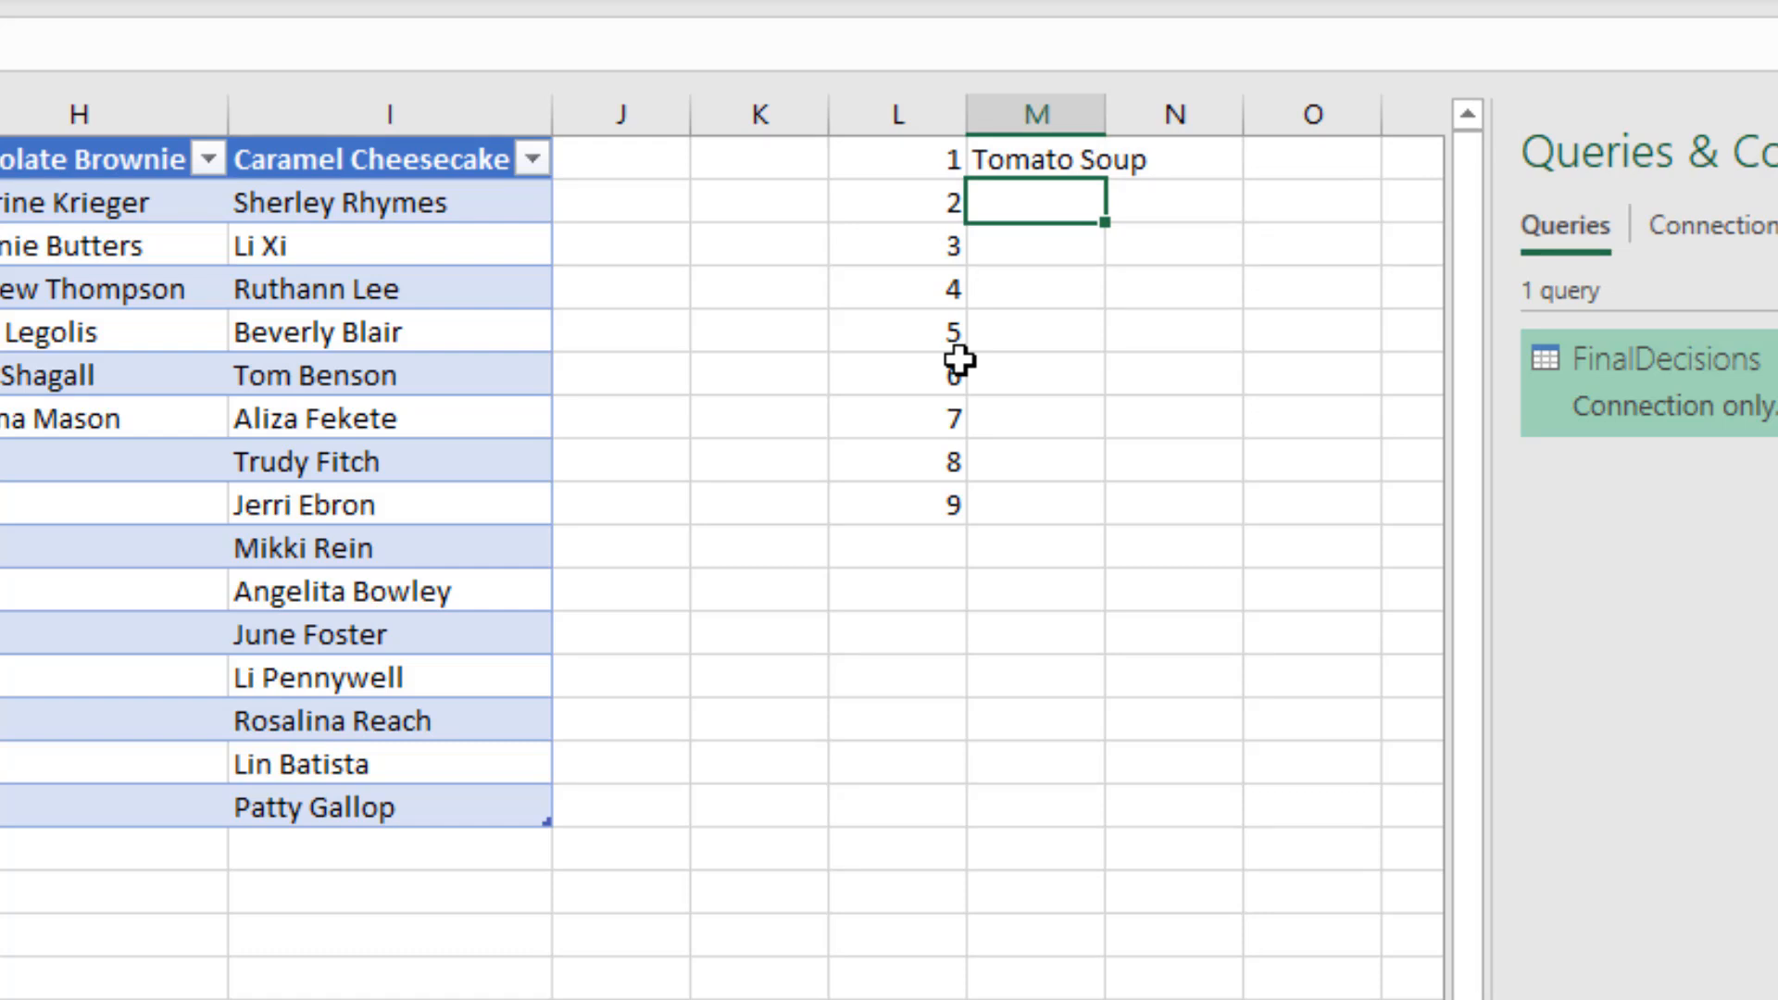
mouse_move(1130, 205)
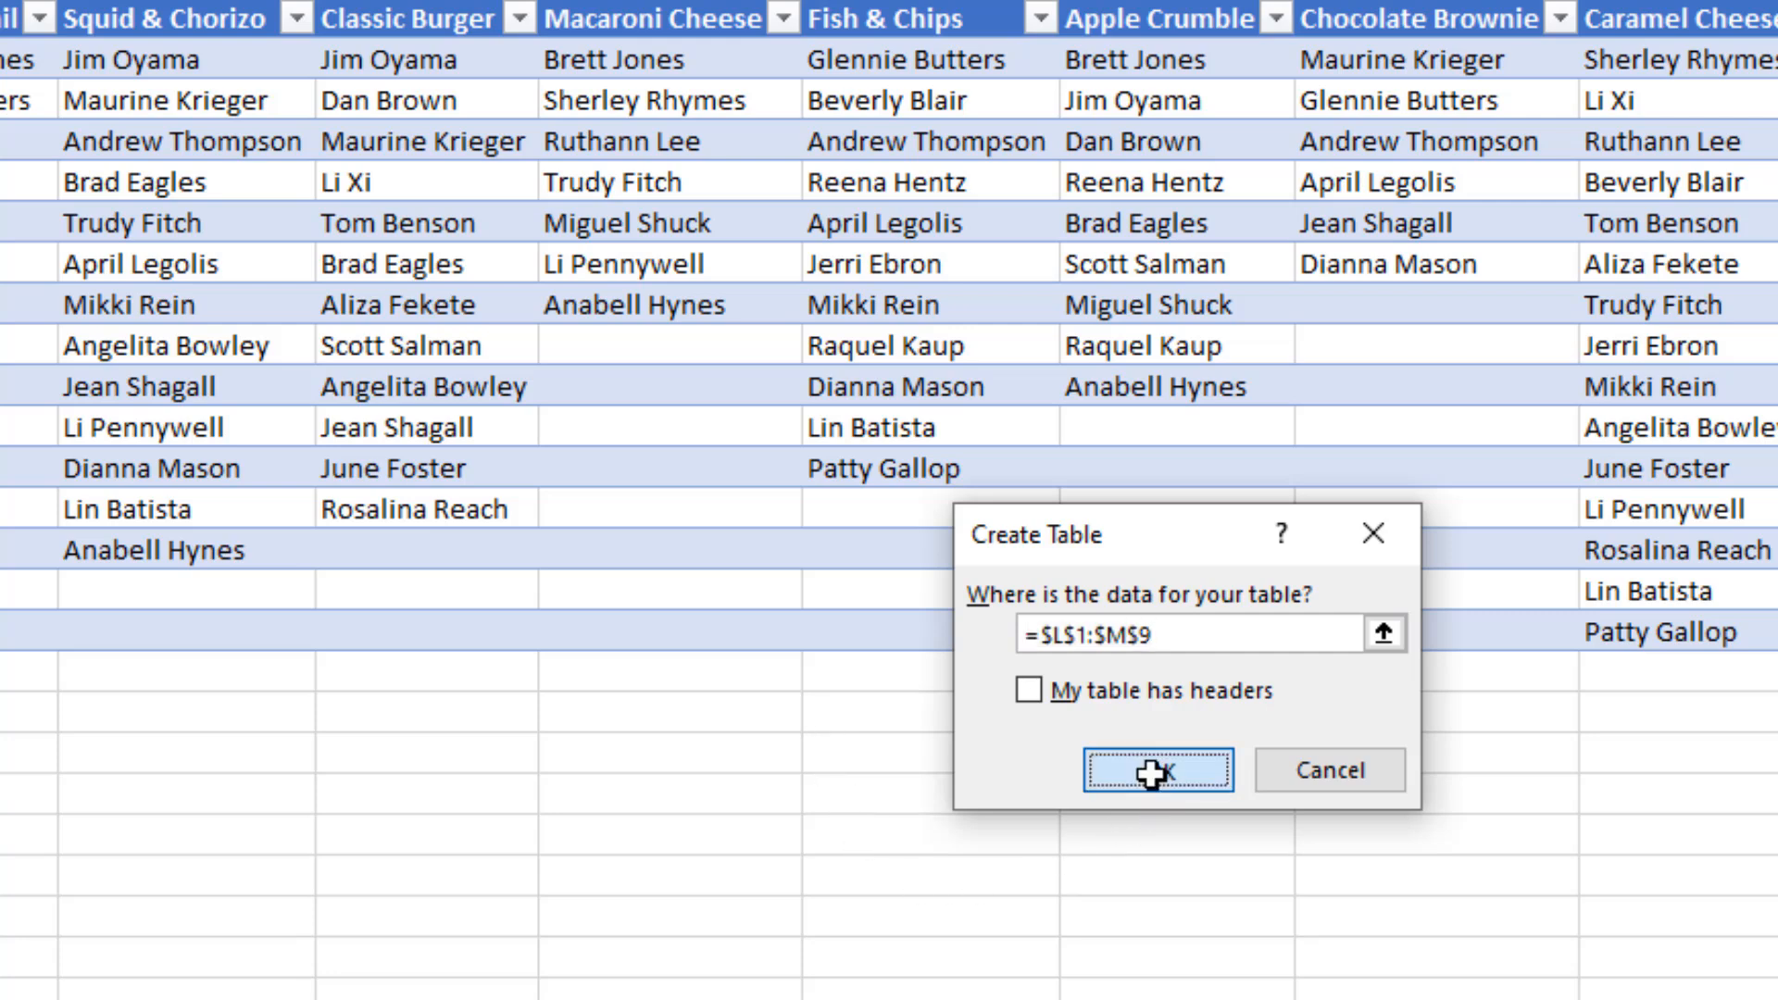
Load L1:M9 into Power Query as a headerless table
left_click(1157, 771)
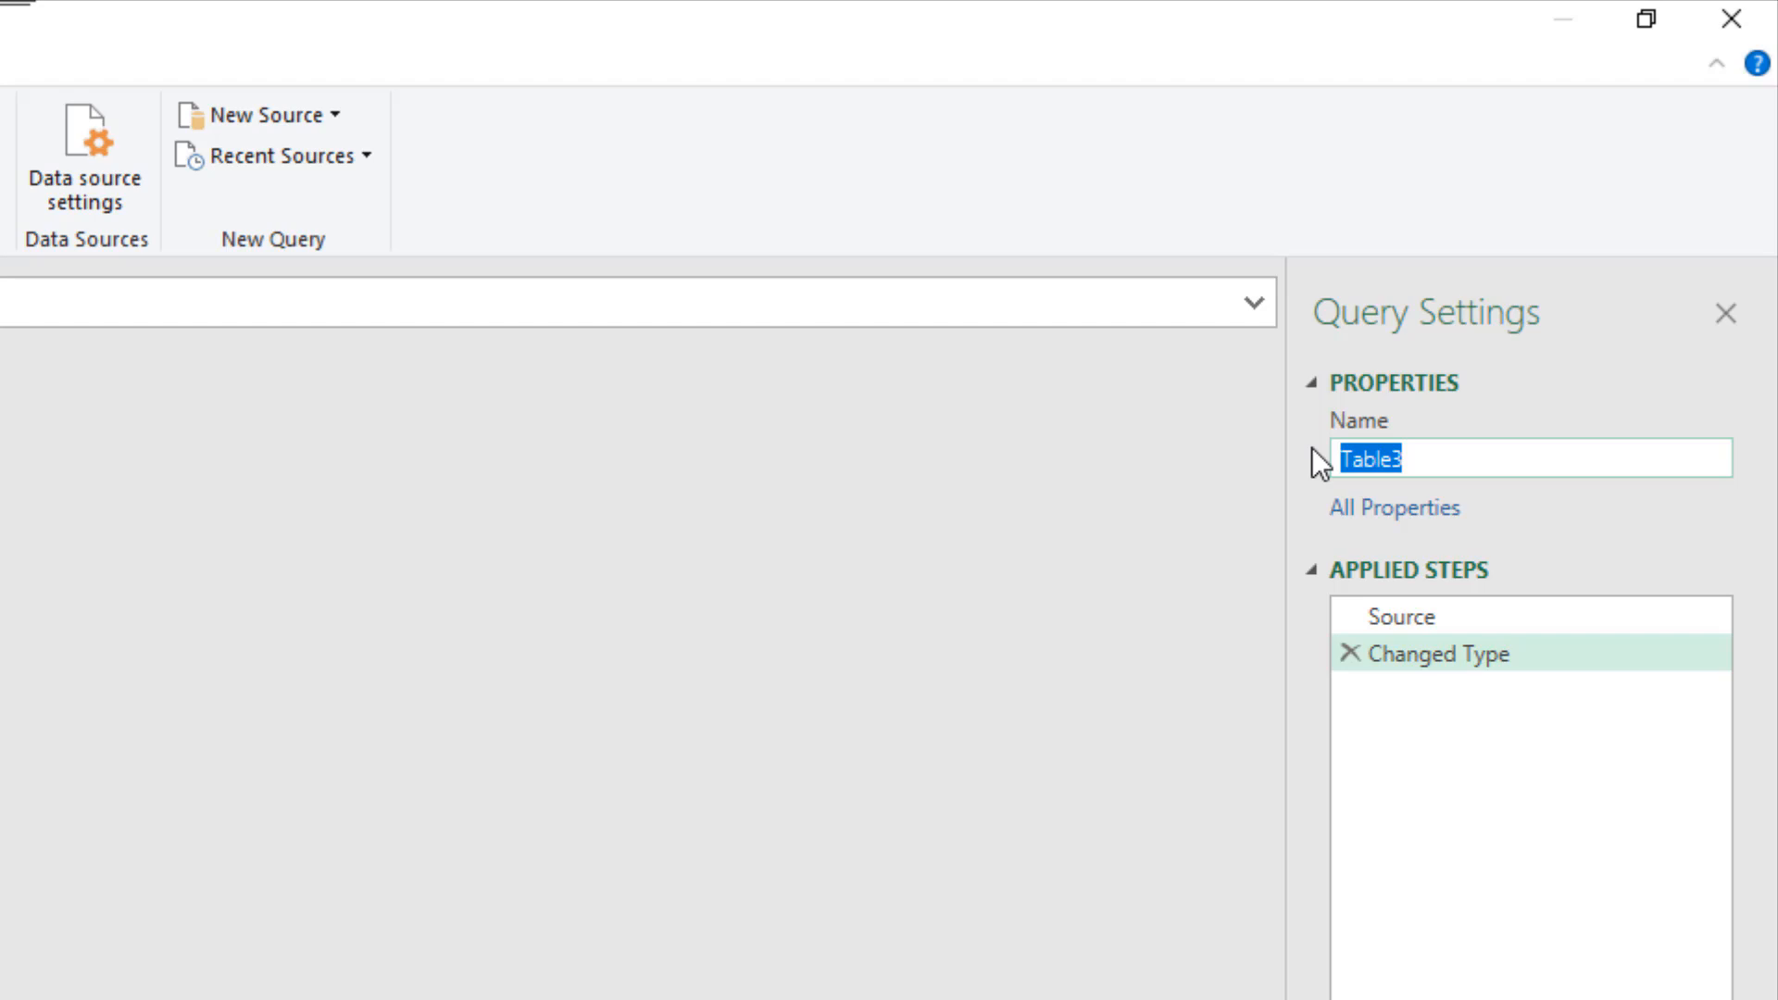
Rename the query Table3 to OptionsIndex
type("Options")
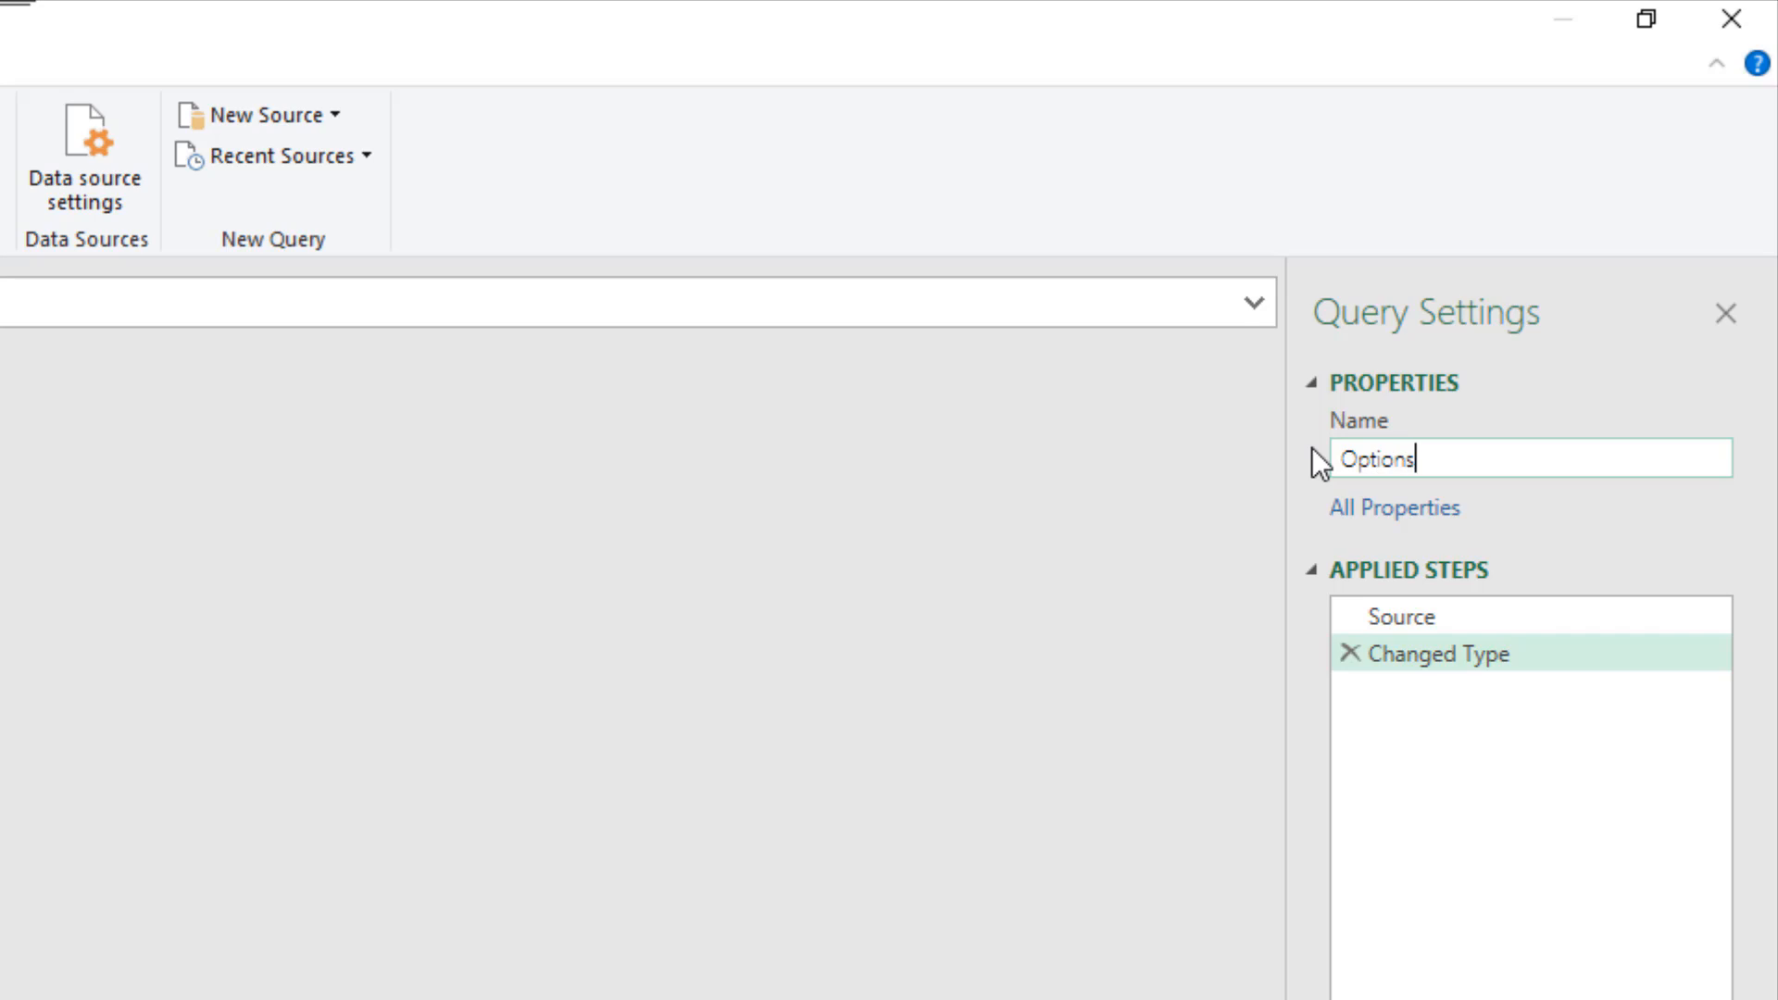
type("Index")
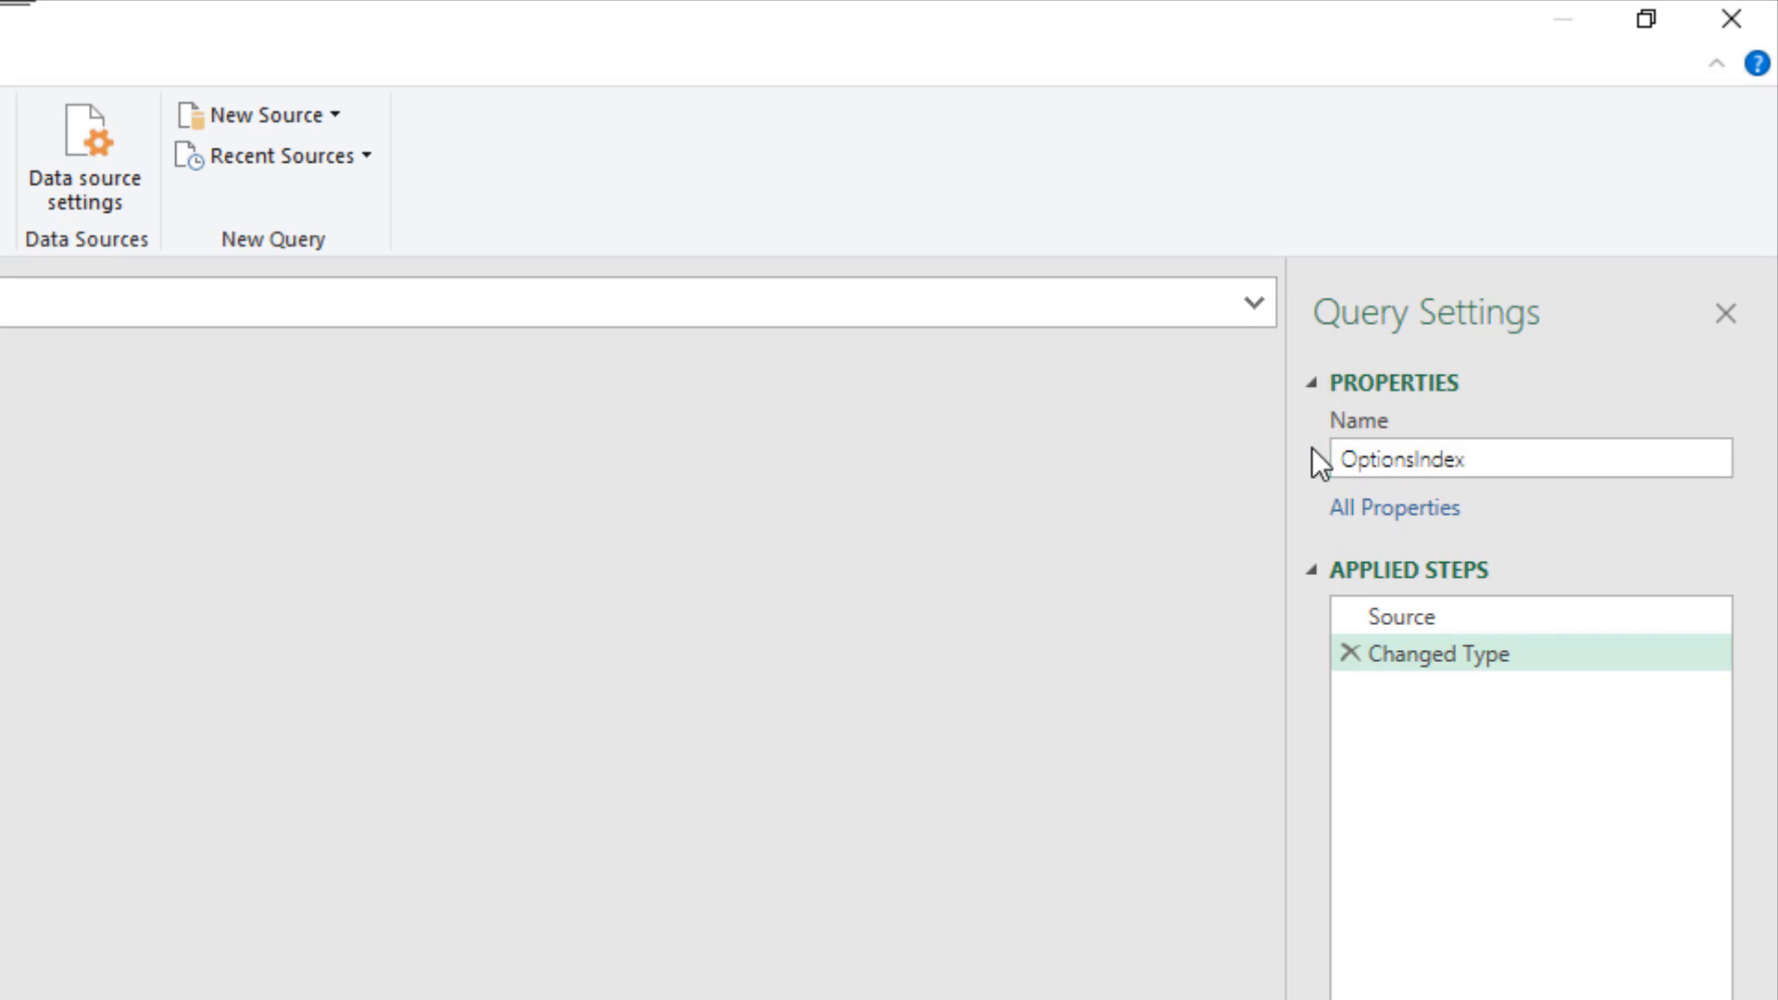
mouse_move(1352, 681)
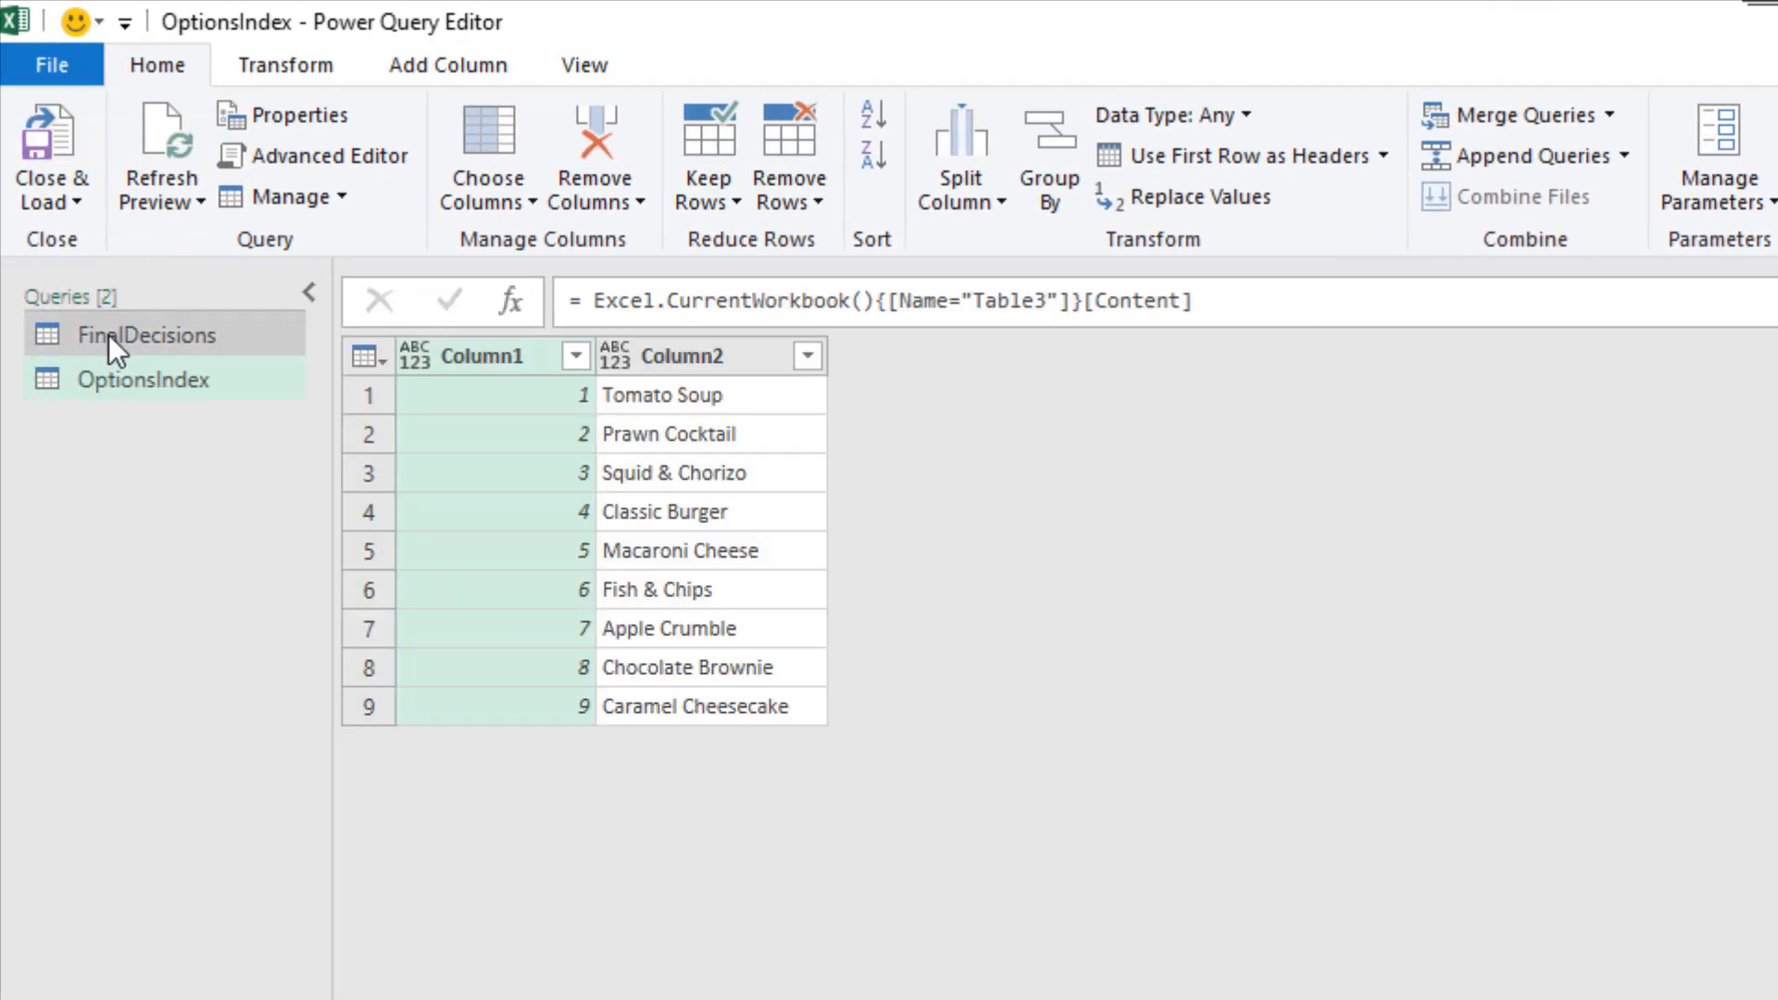
Set up a merge of FinalDecisions with OptionsIndex matching on the Option column
left_click(145, 335)
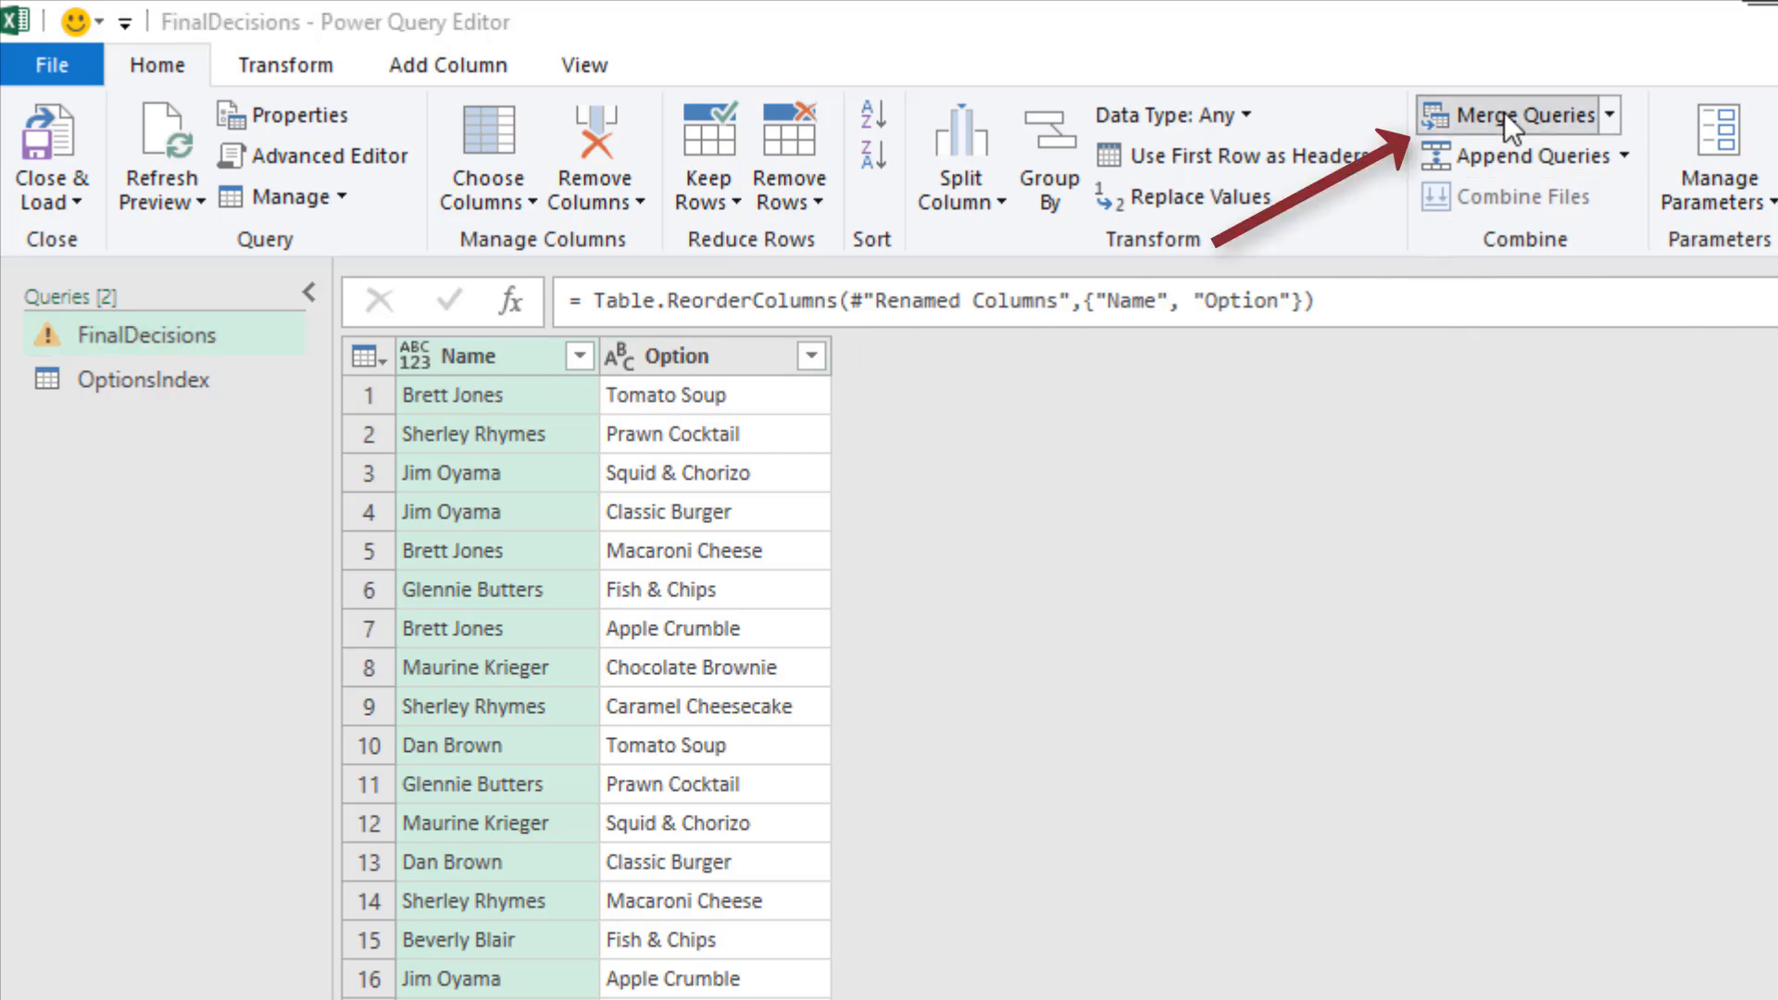
left_click(1516, 114)
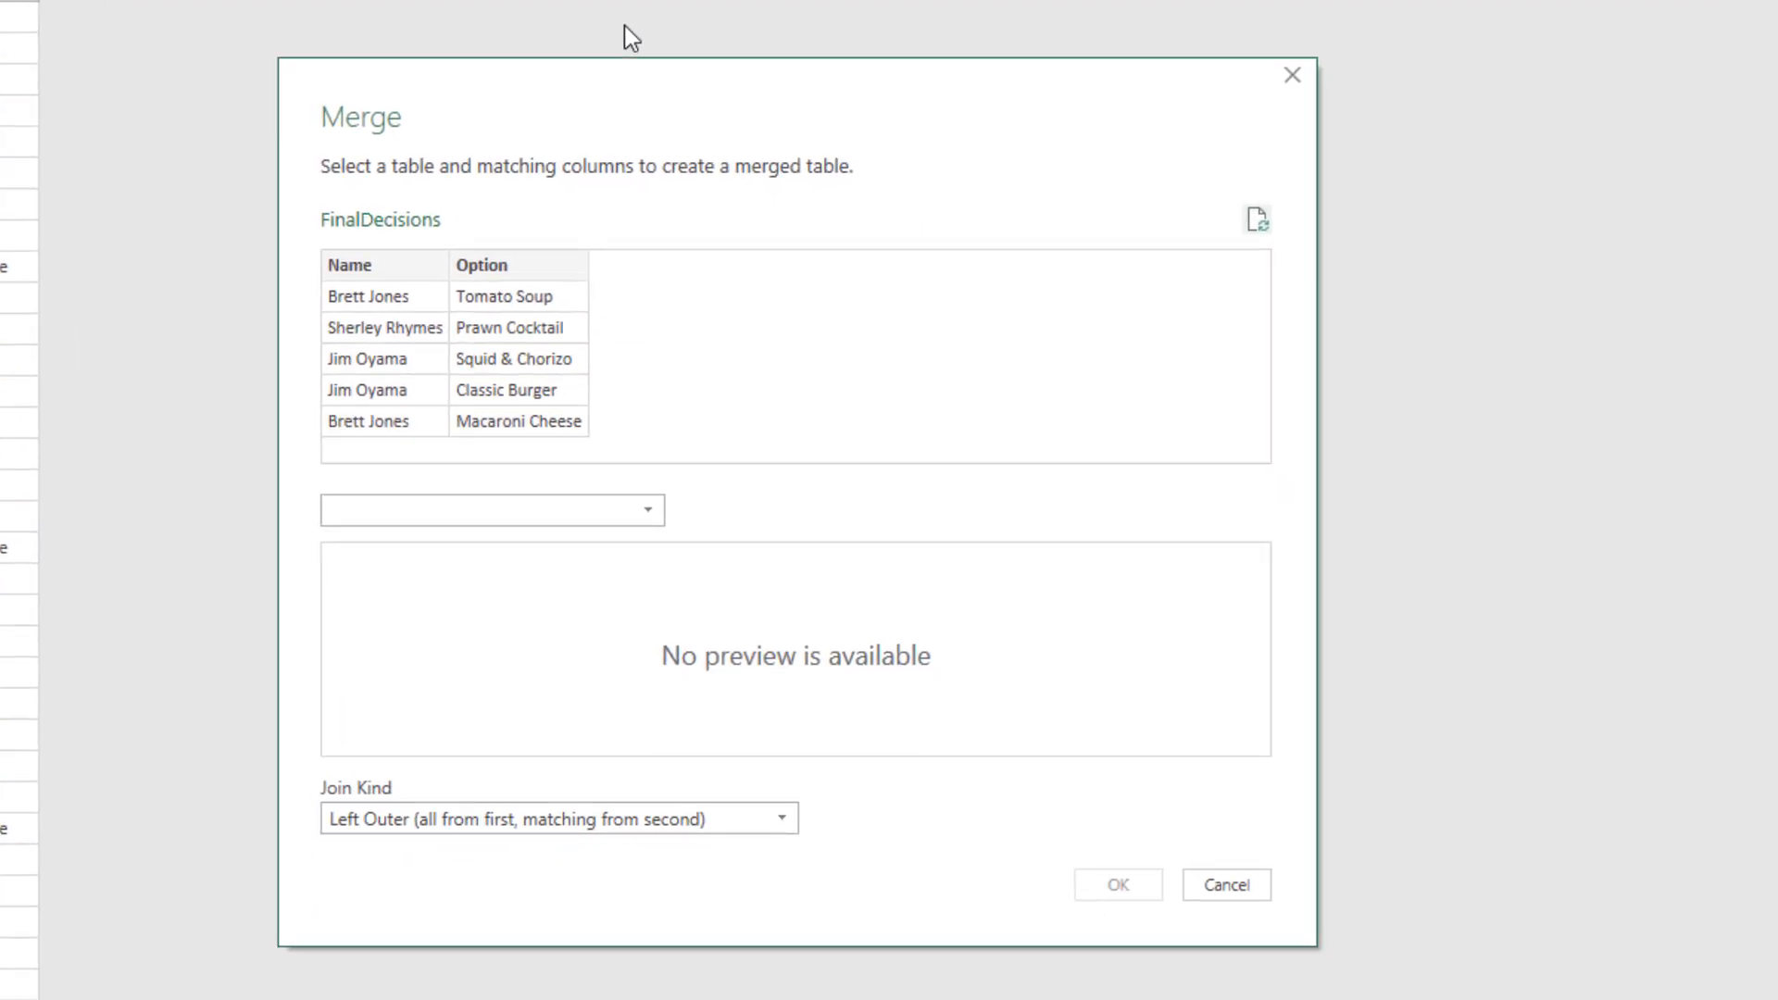
mouse_move(671, 330)
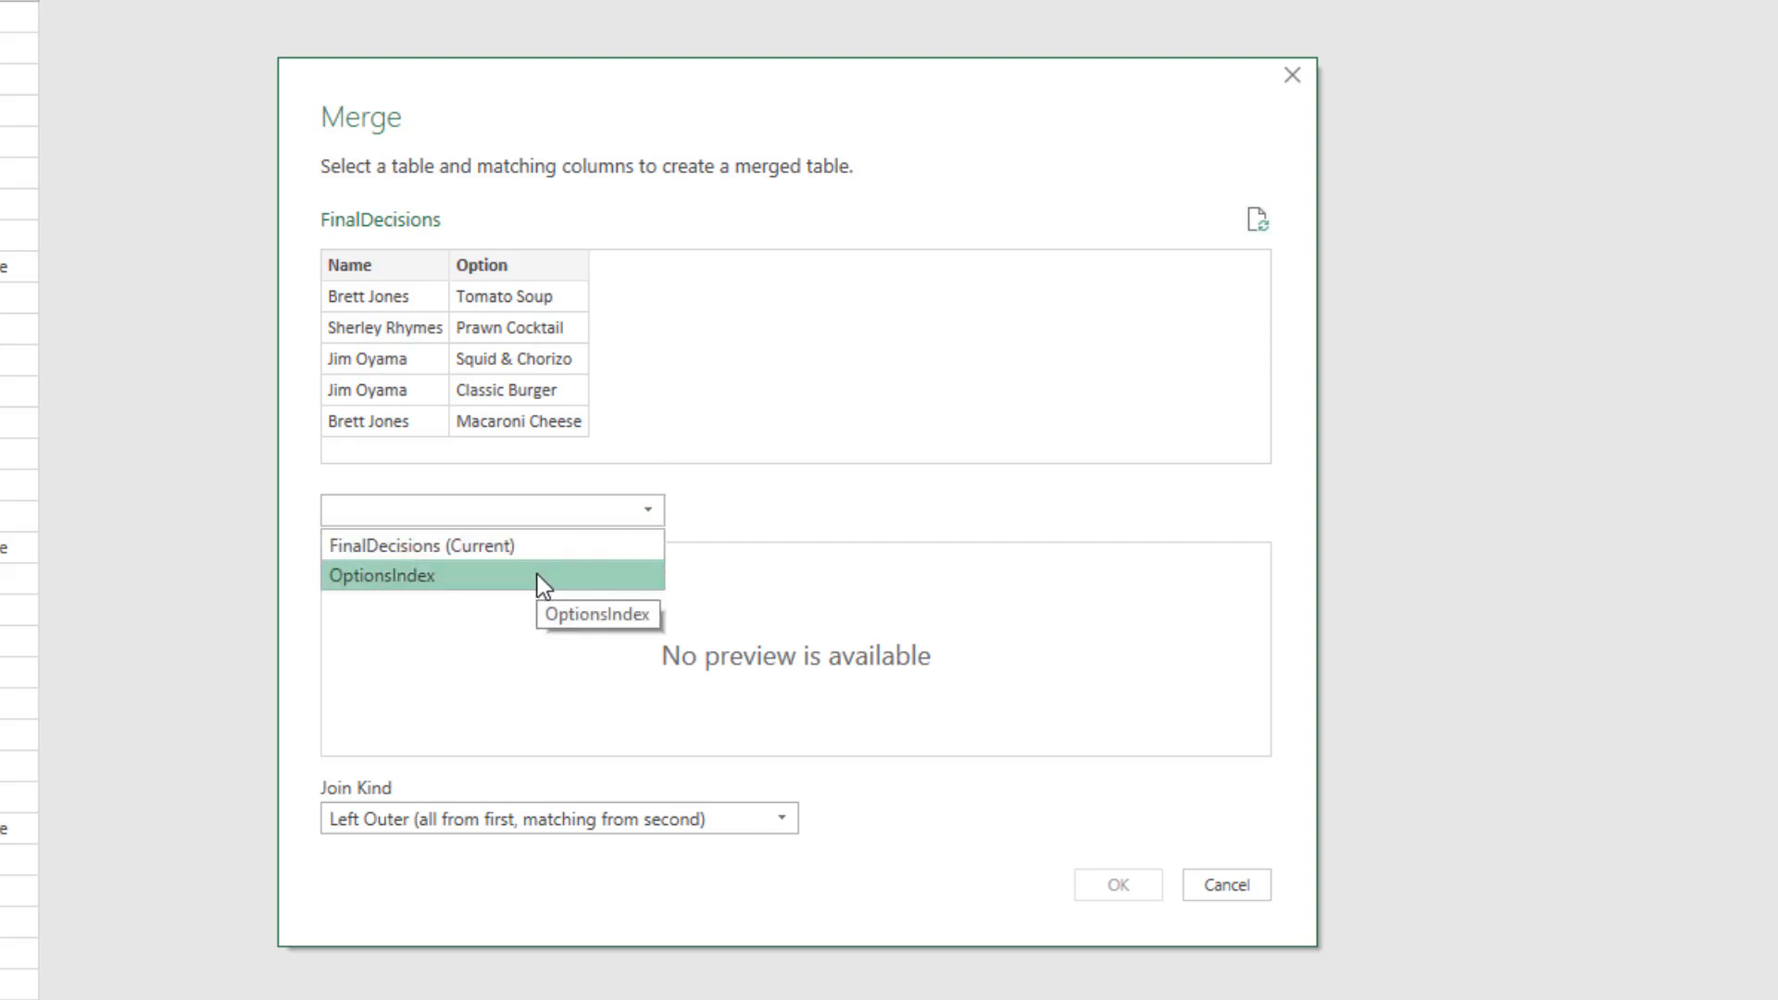
left_click(381, 574)
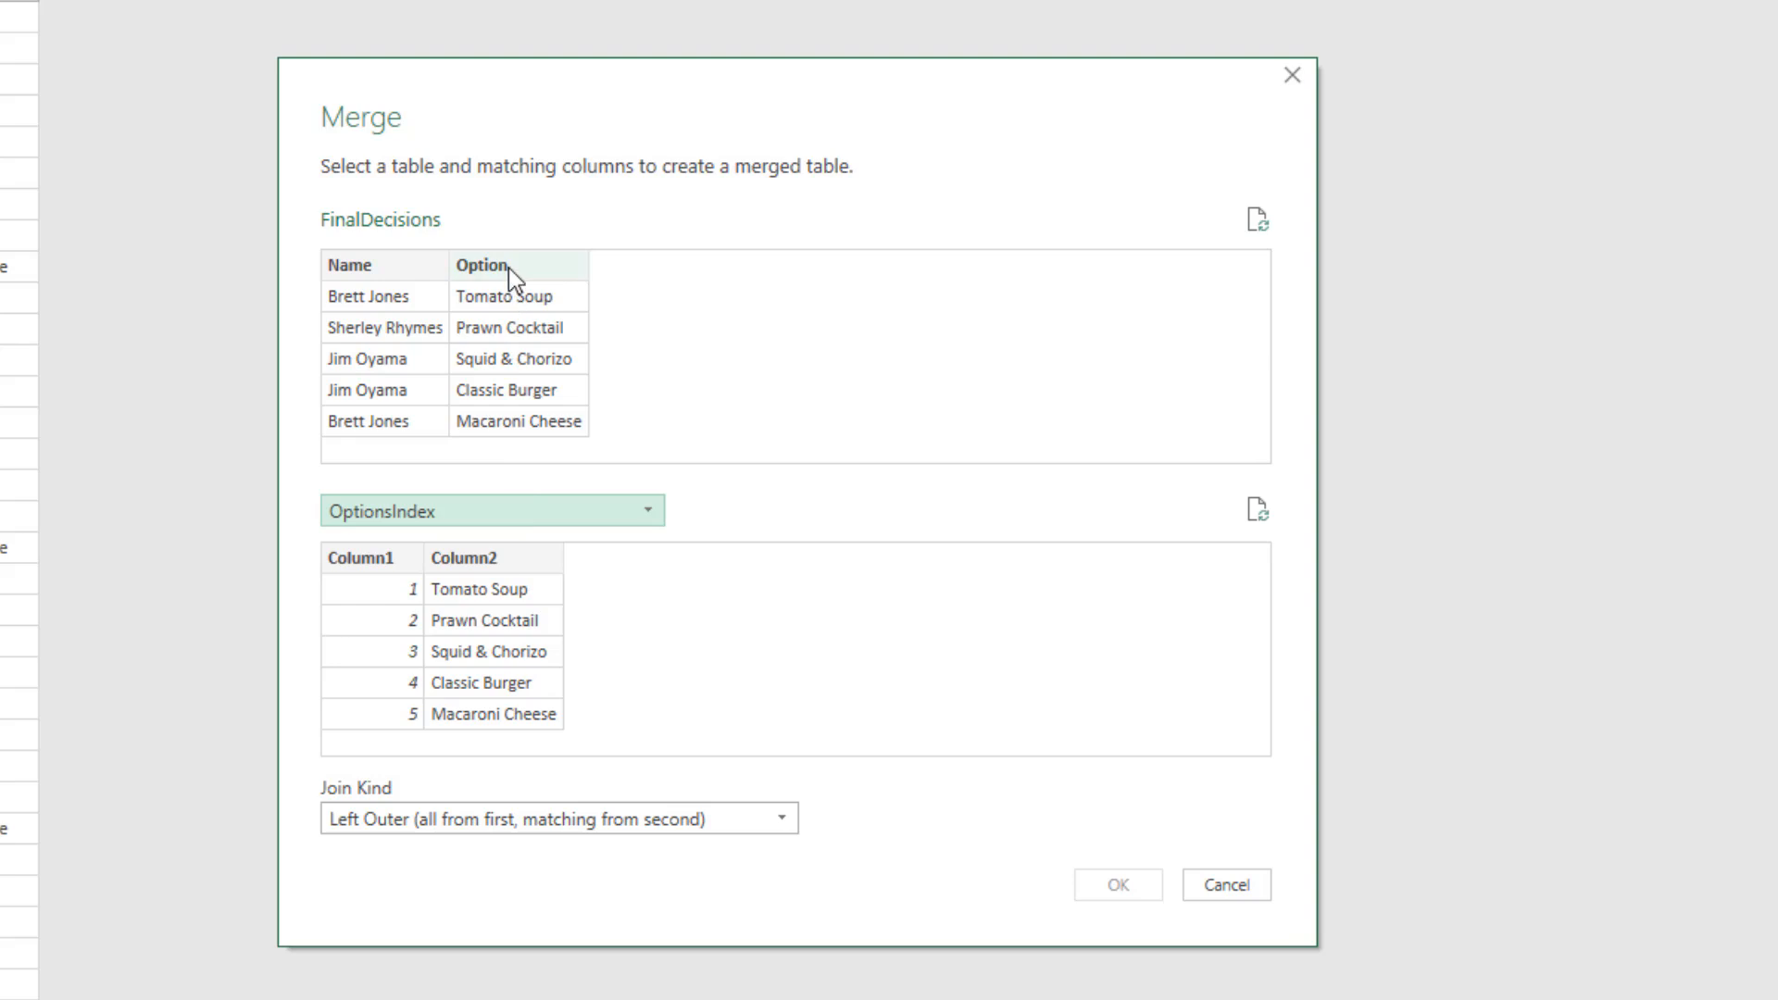
left_click(463, 558)
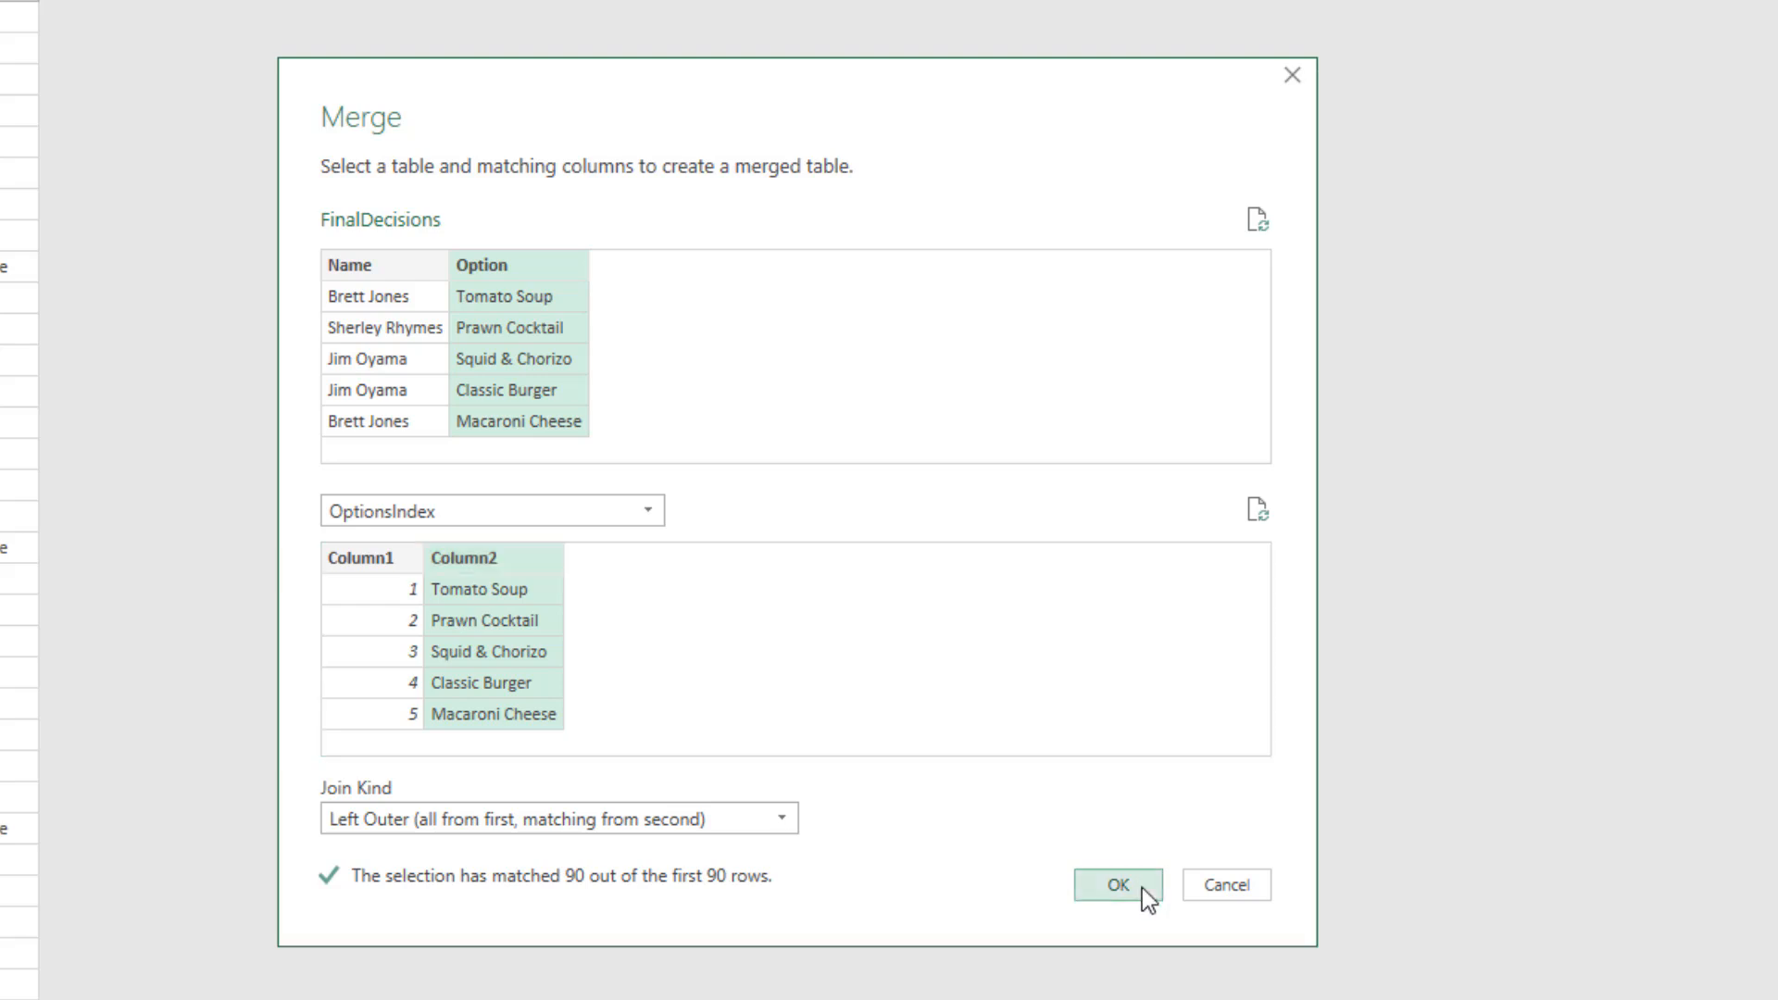
Confirm the merge and expand OptionsIndex to only Column1 without the name prefix
left_click(1124, 883)
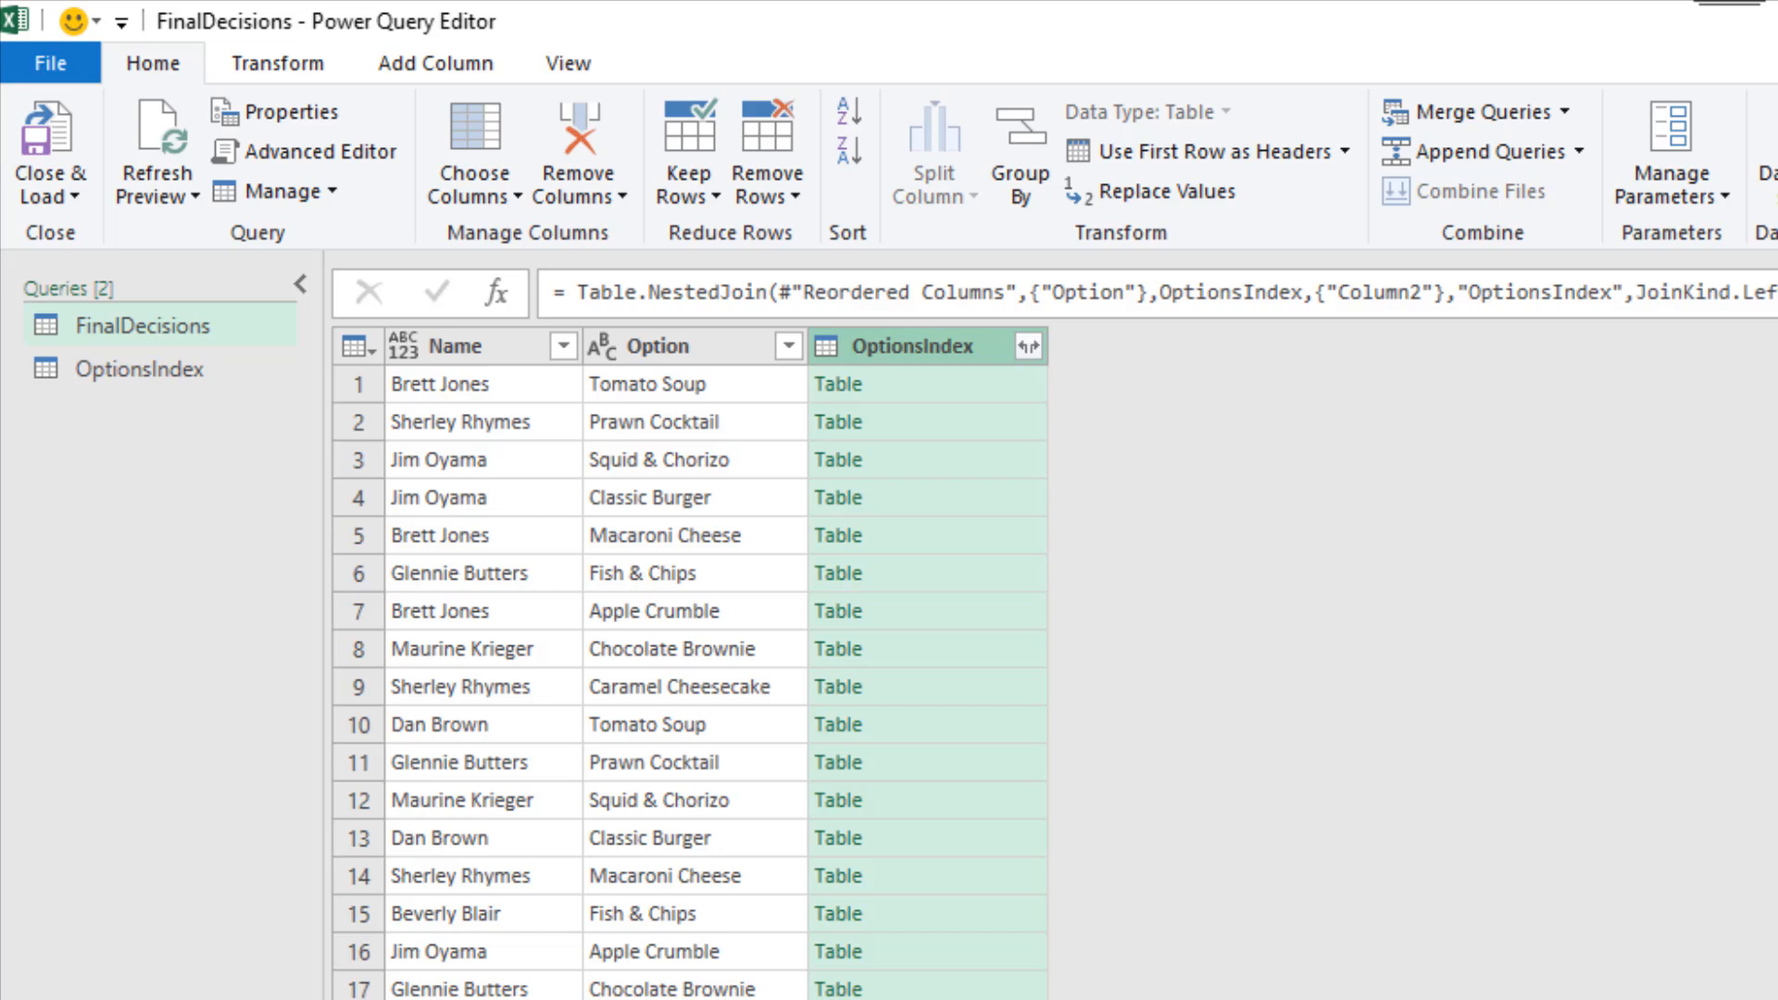
mouse_move(1071, 404)
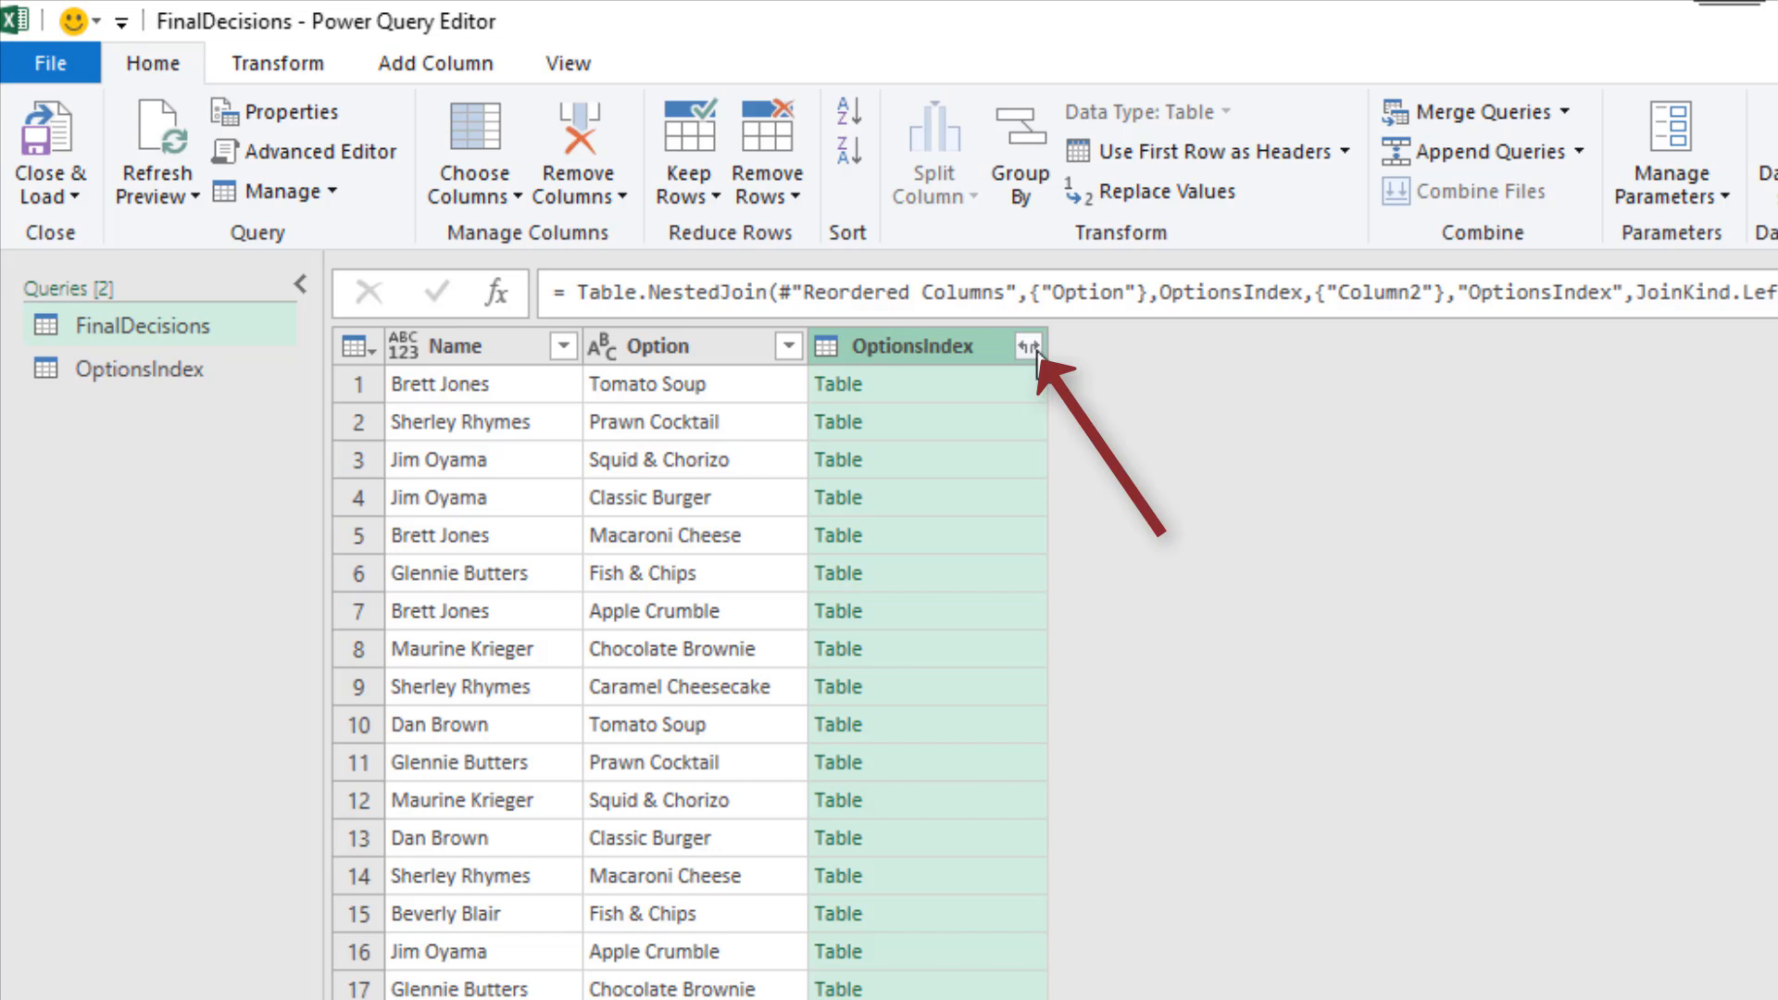
left_click(1026, 347)
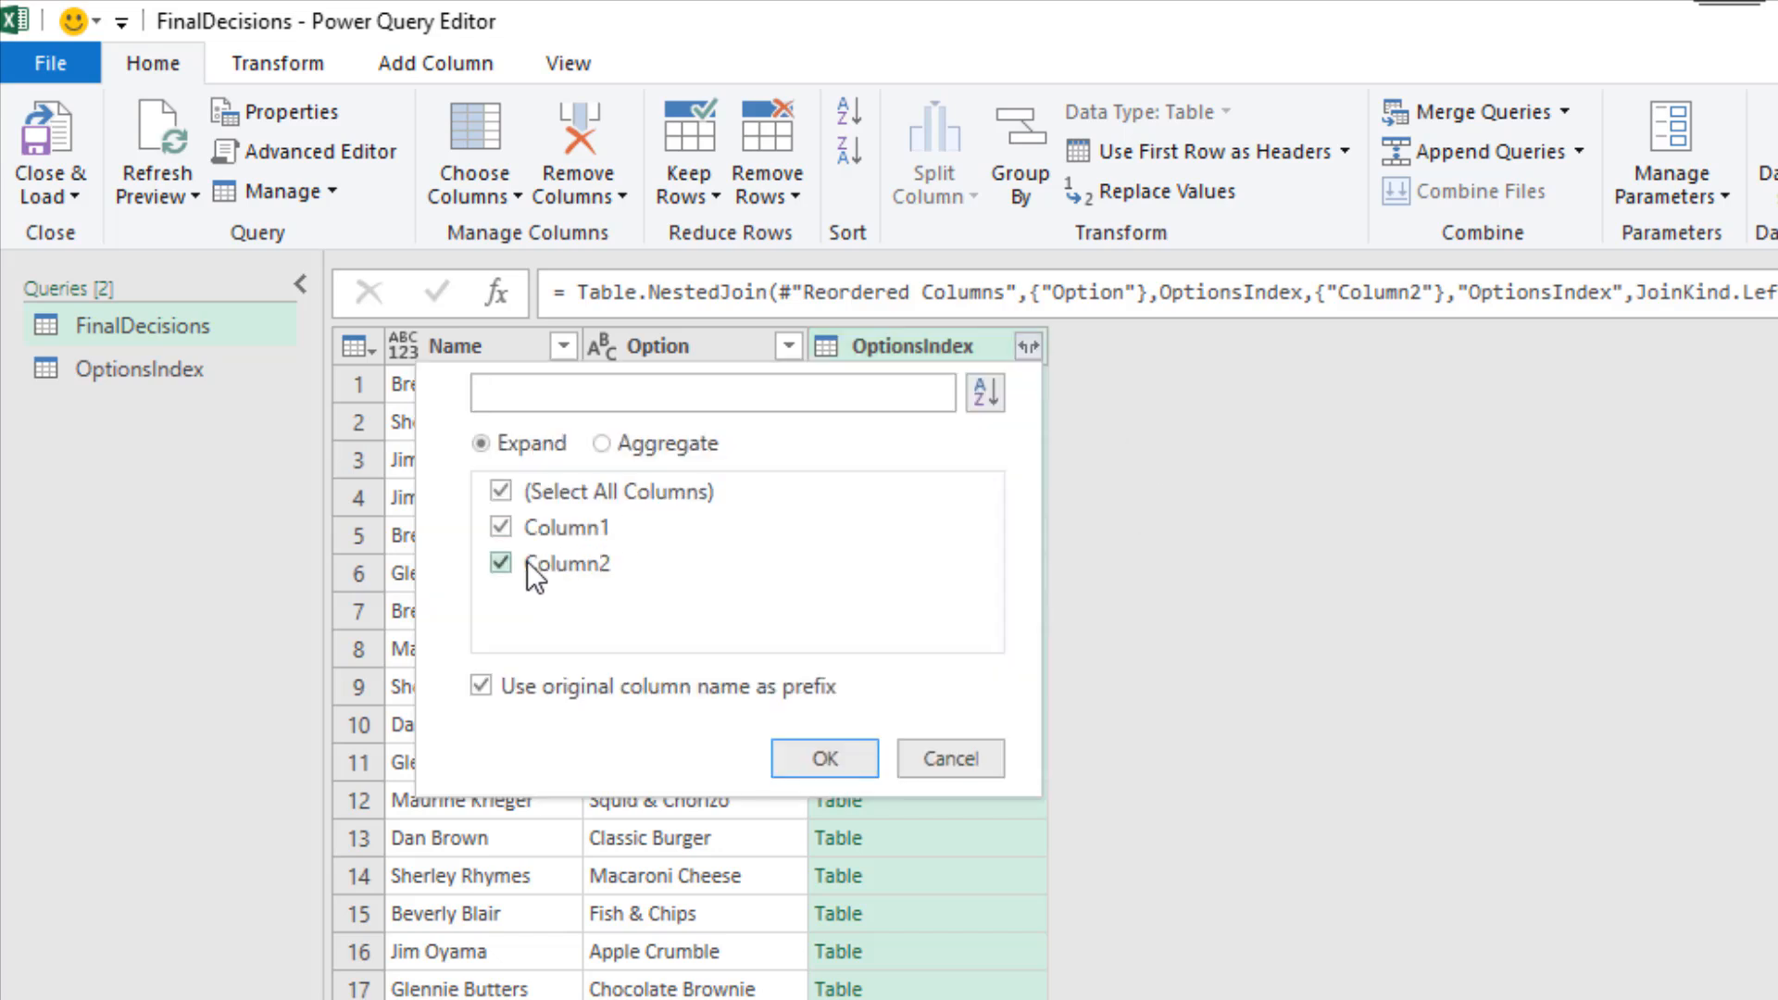
left_click(500, 563)
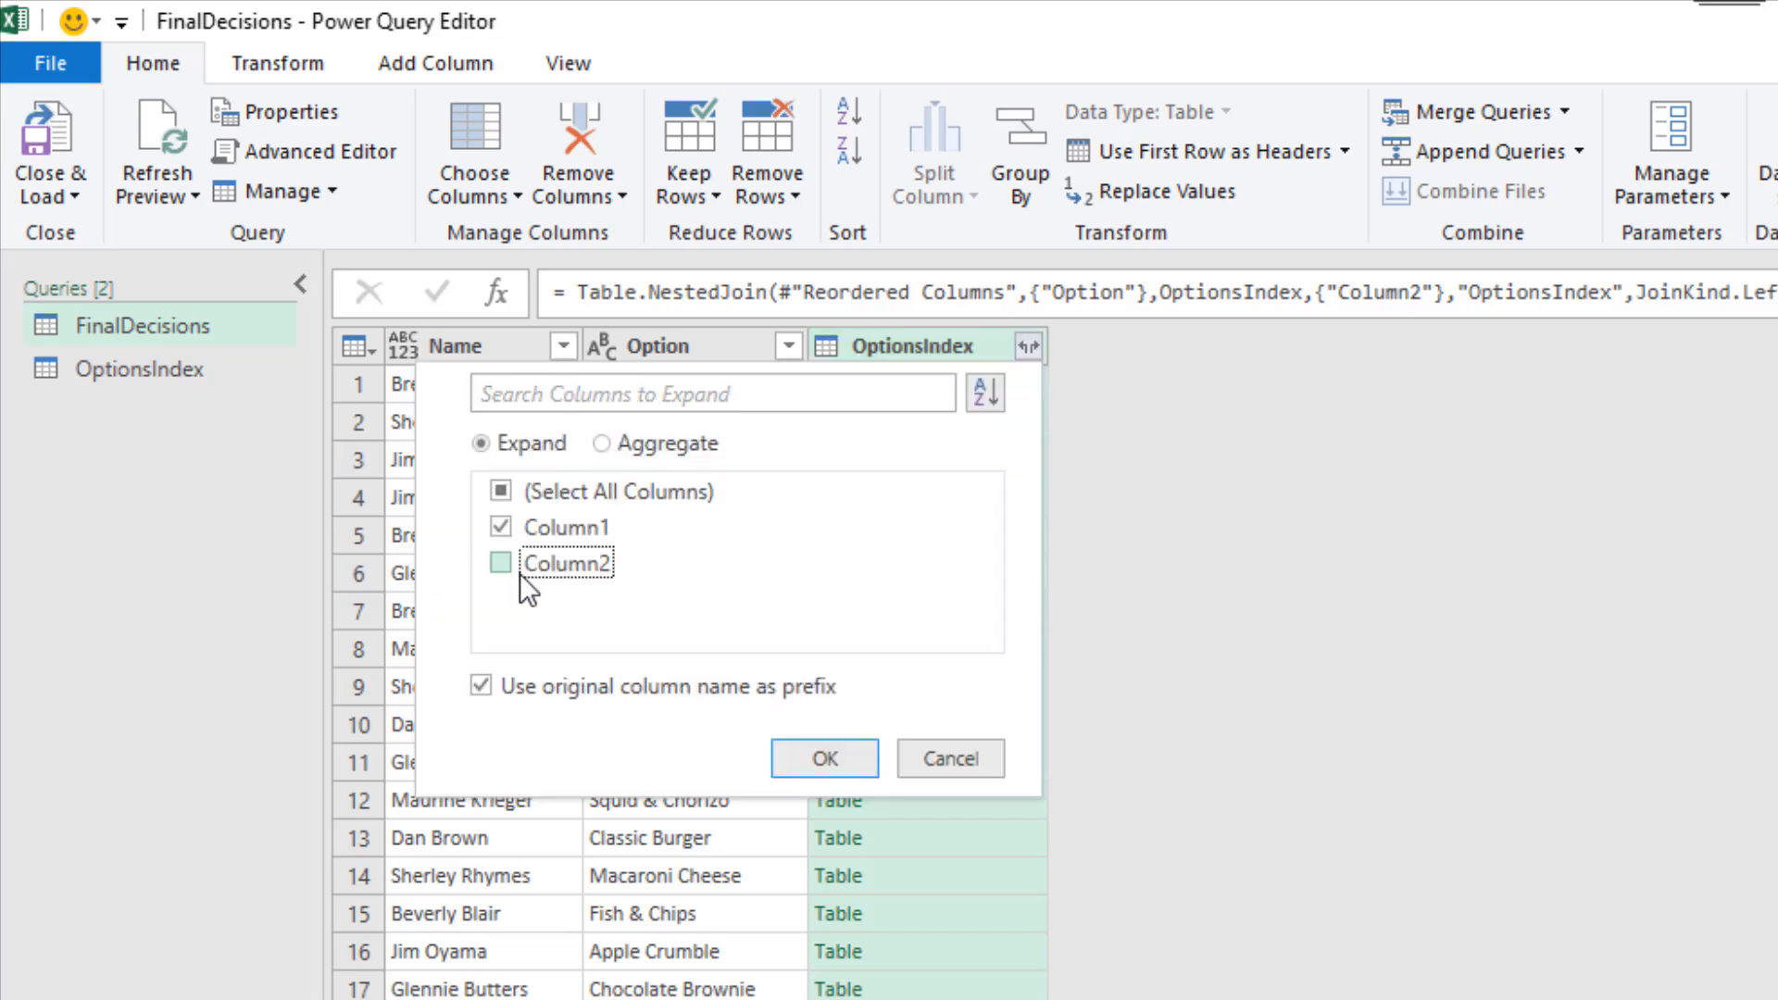
mouse_move(533, 593)
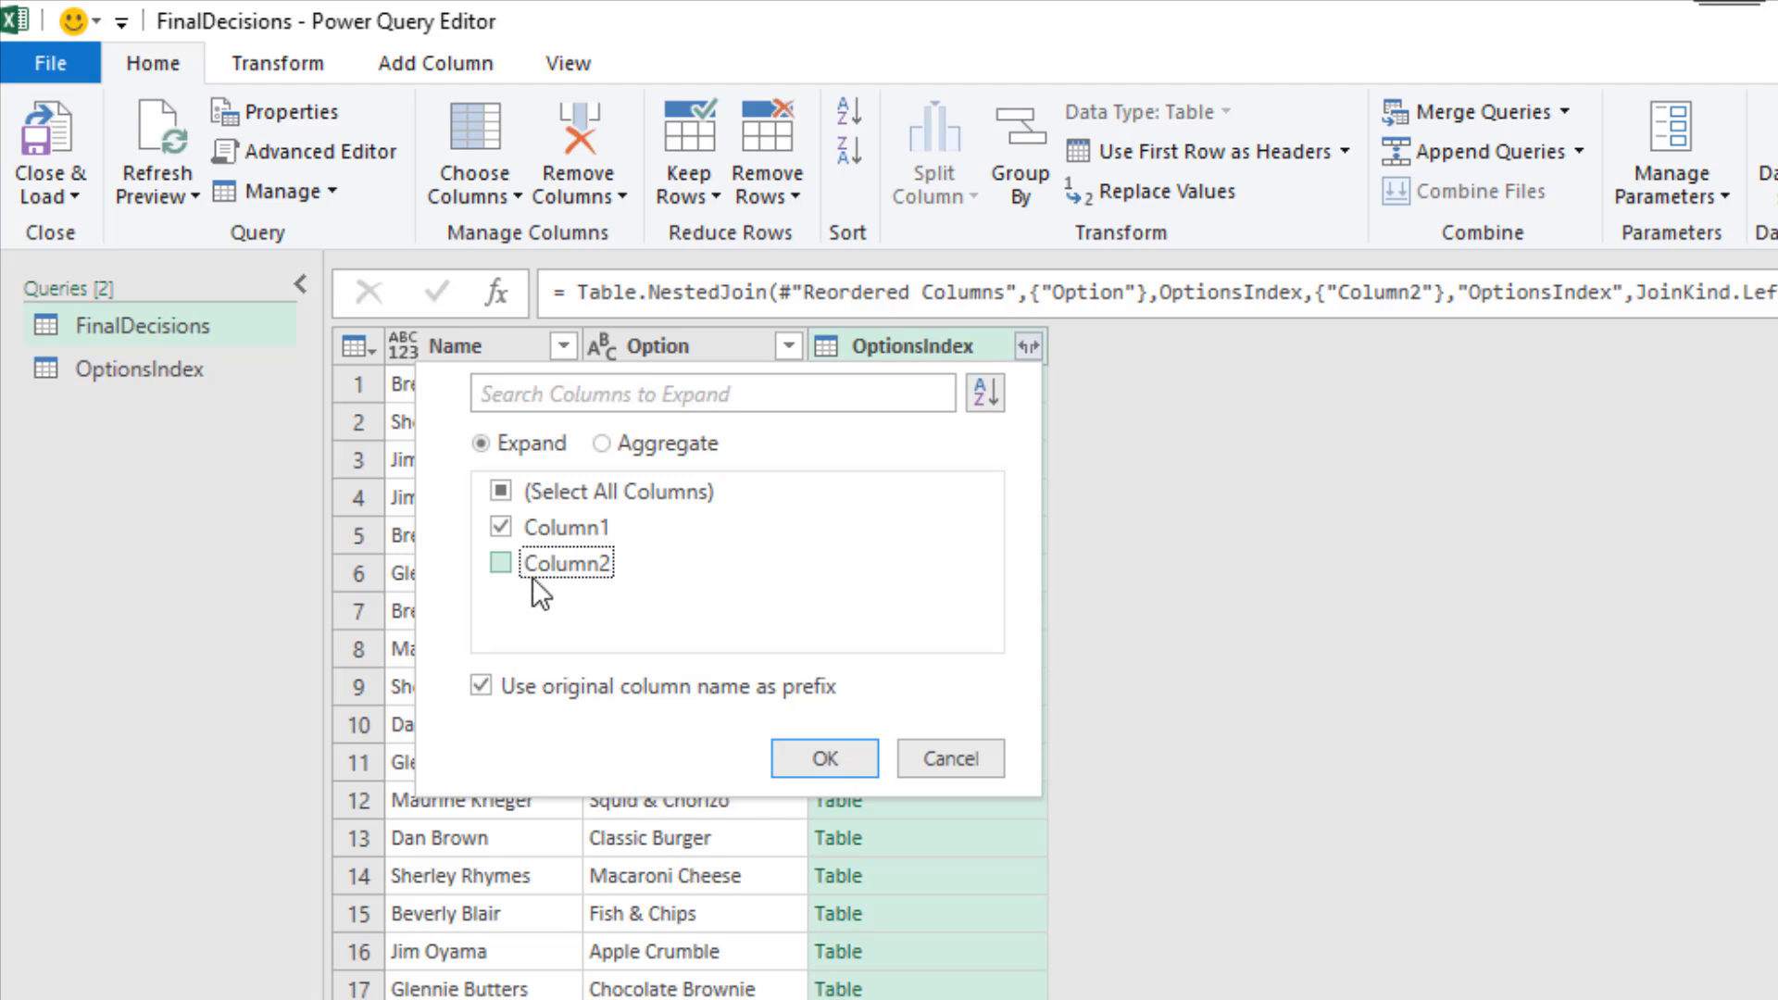
left_click(500, 563)
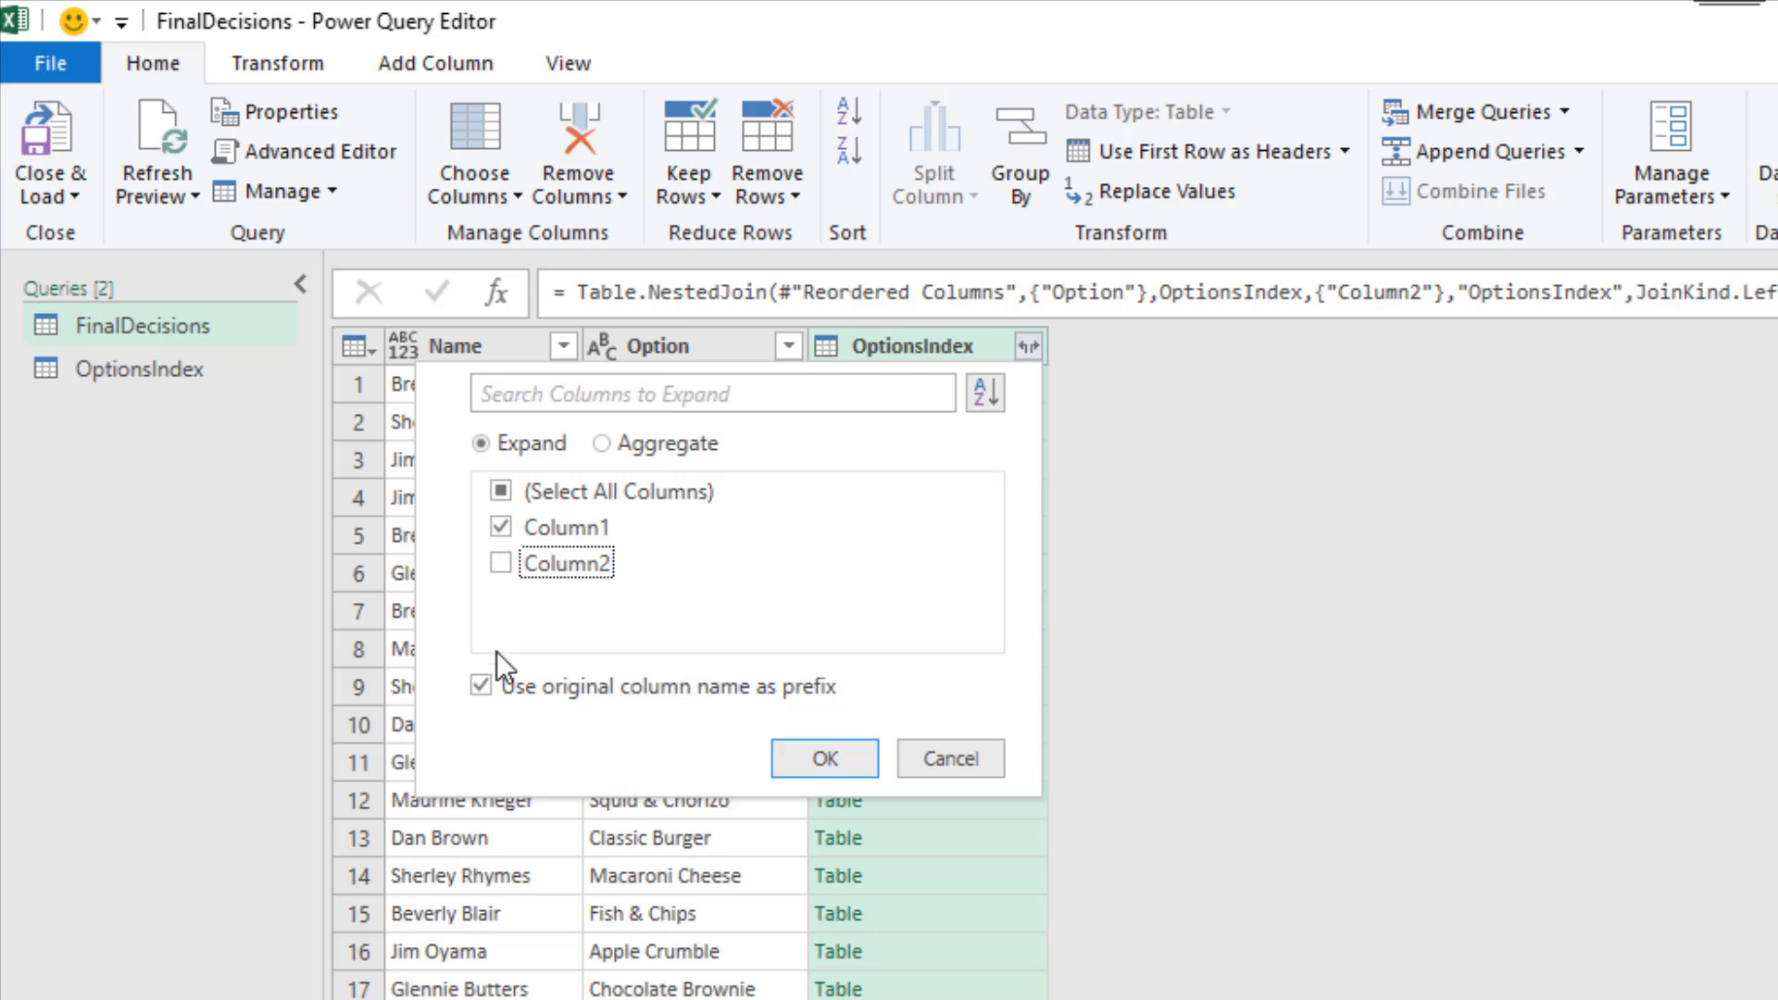
left_click(483, 685)
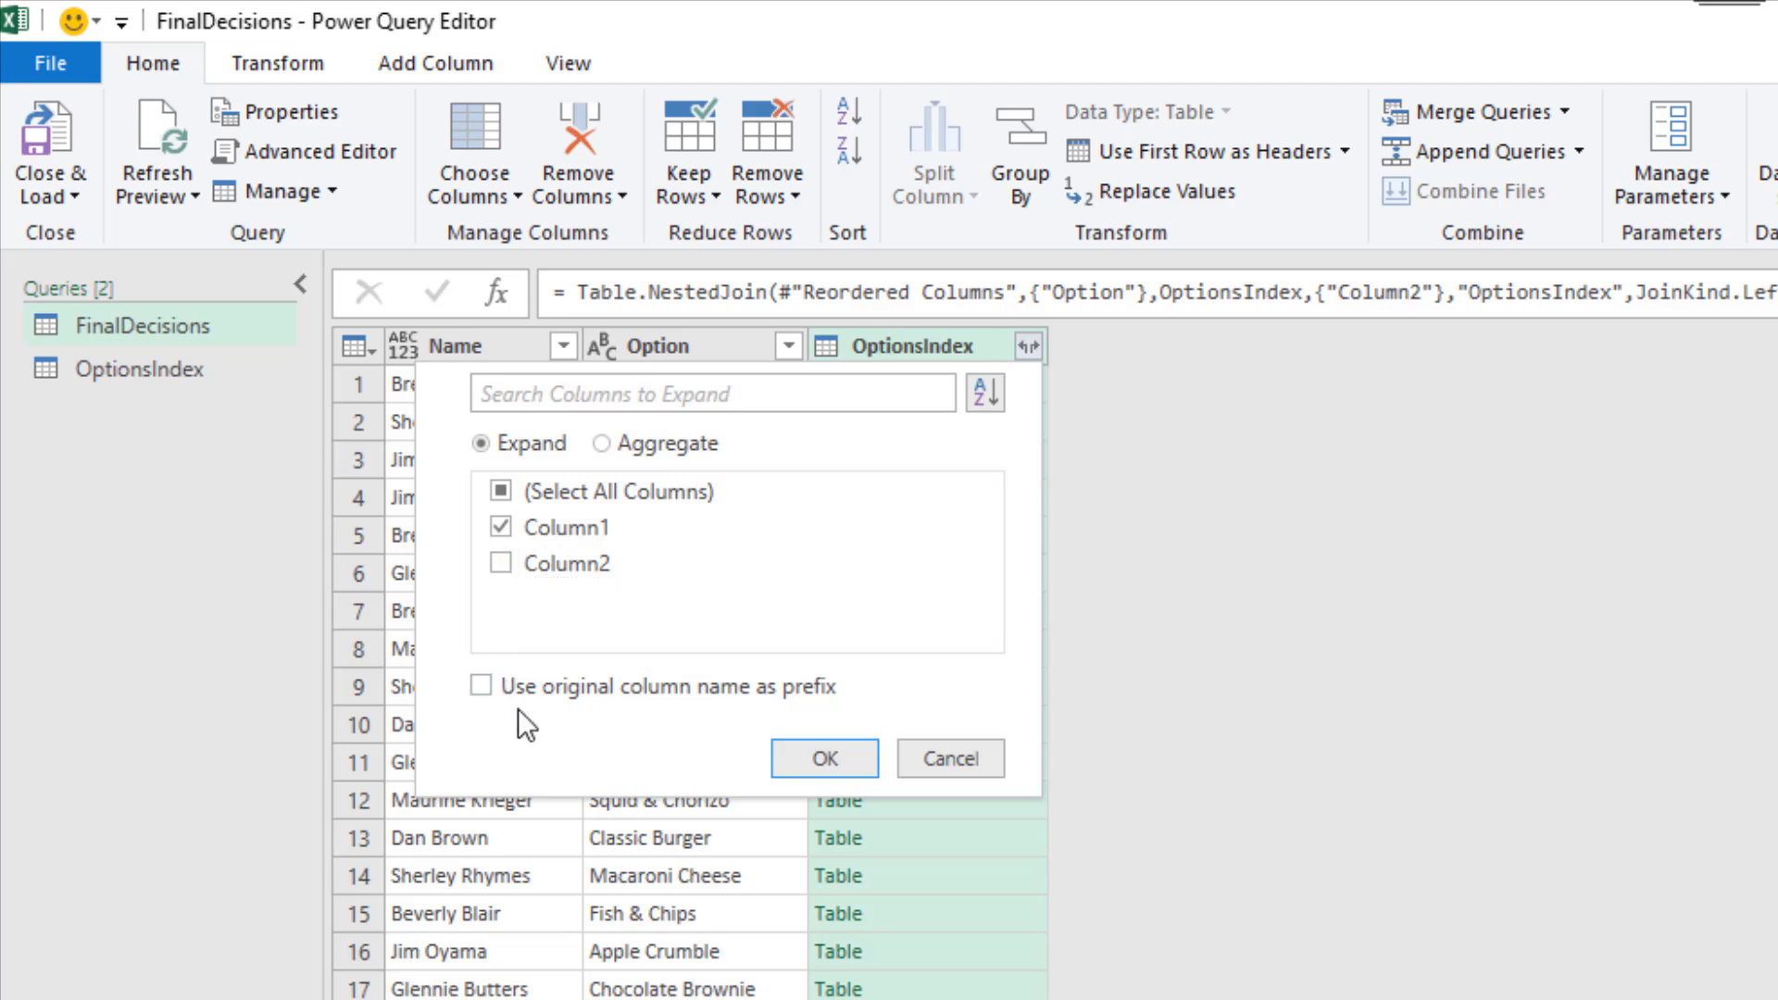
left_click(825, 757)
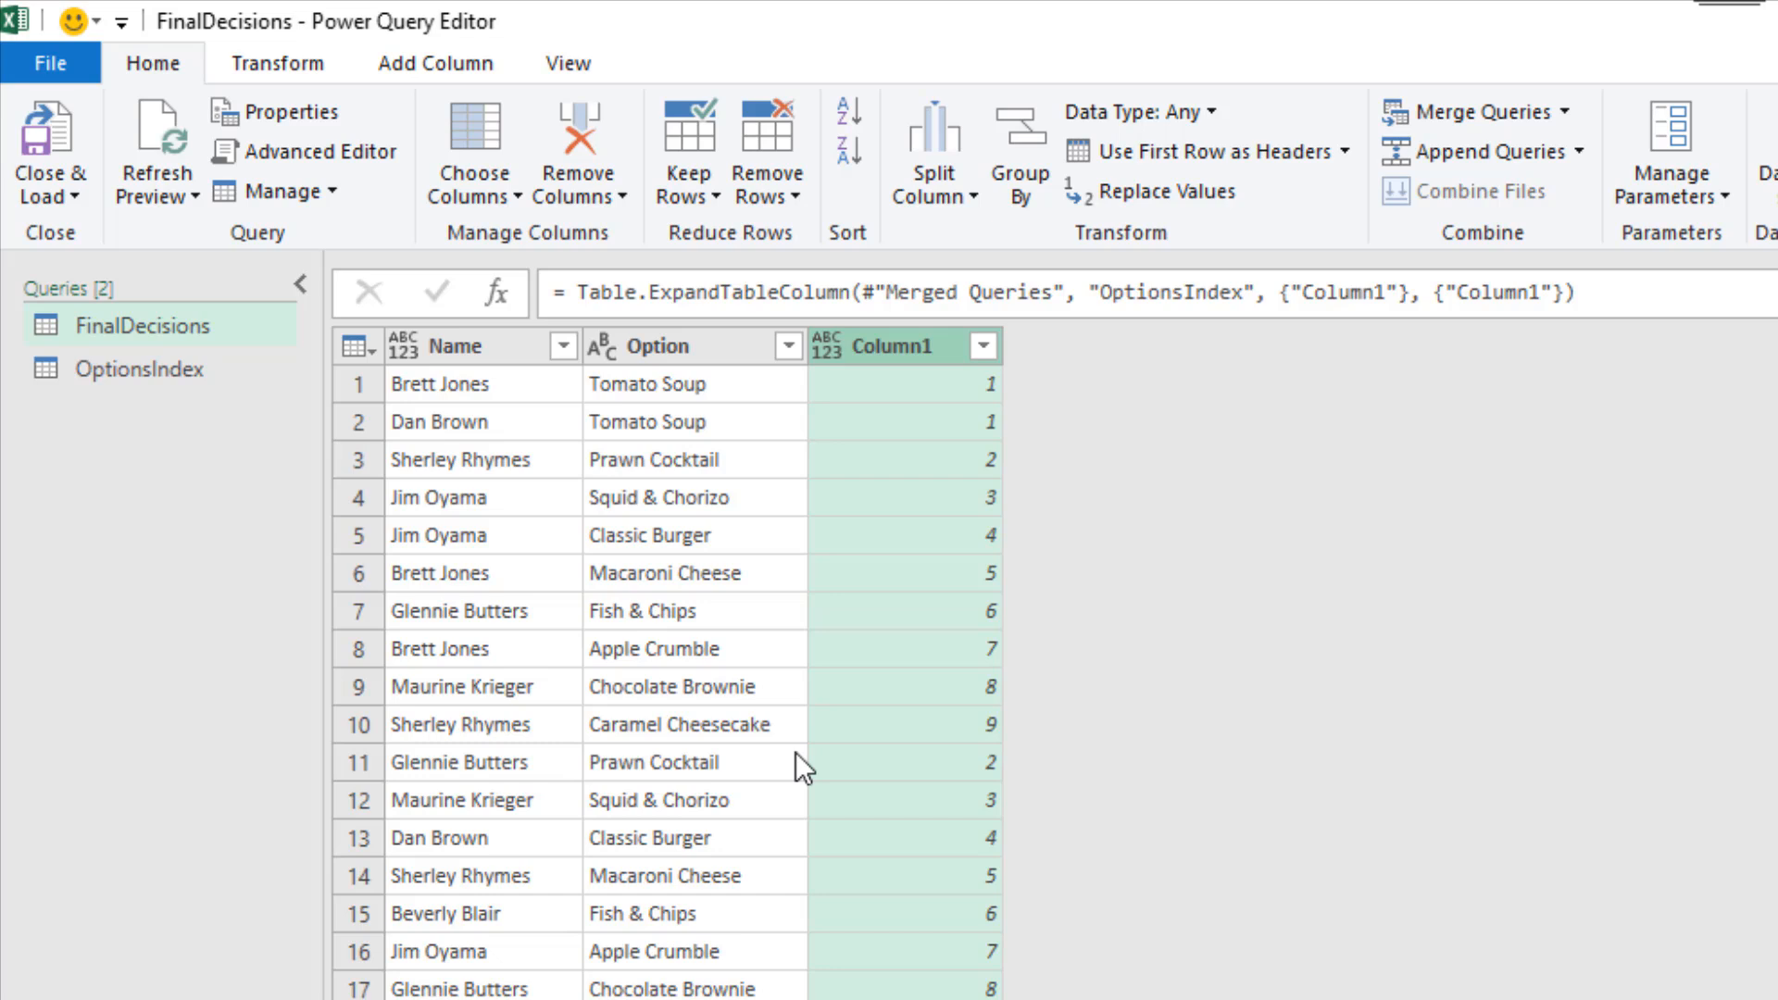
Sort rows ascending by Name, then select Column1 to sort option numbers within each name
left_click(463, 346)
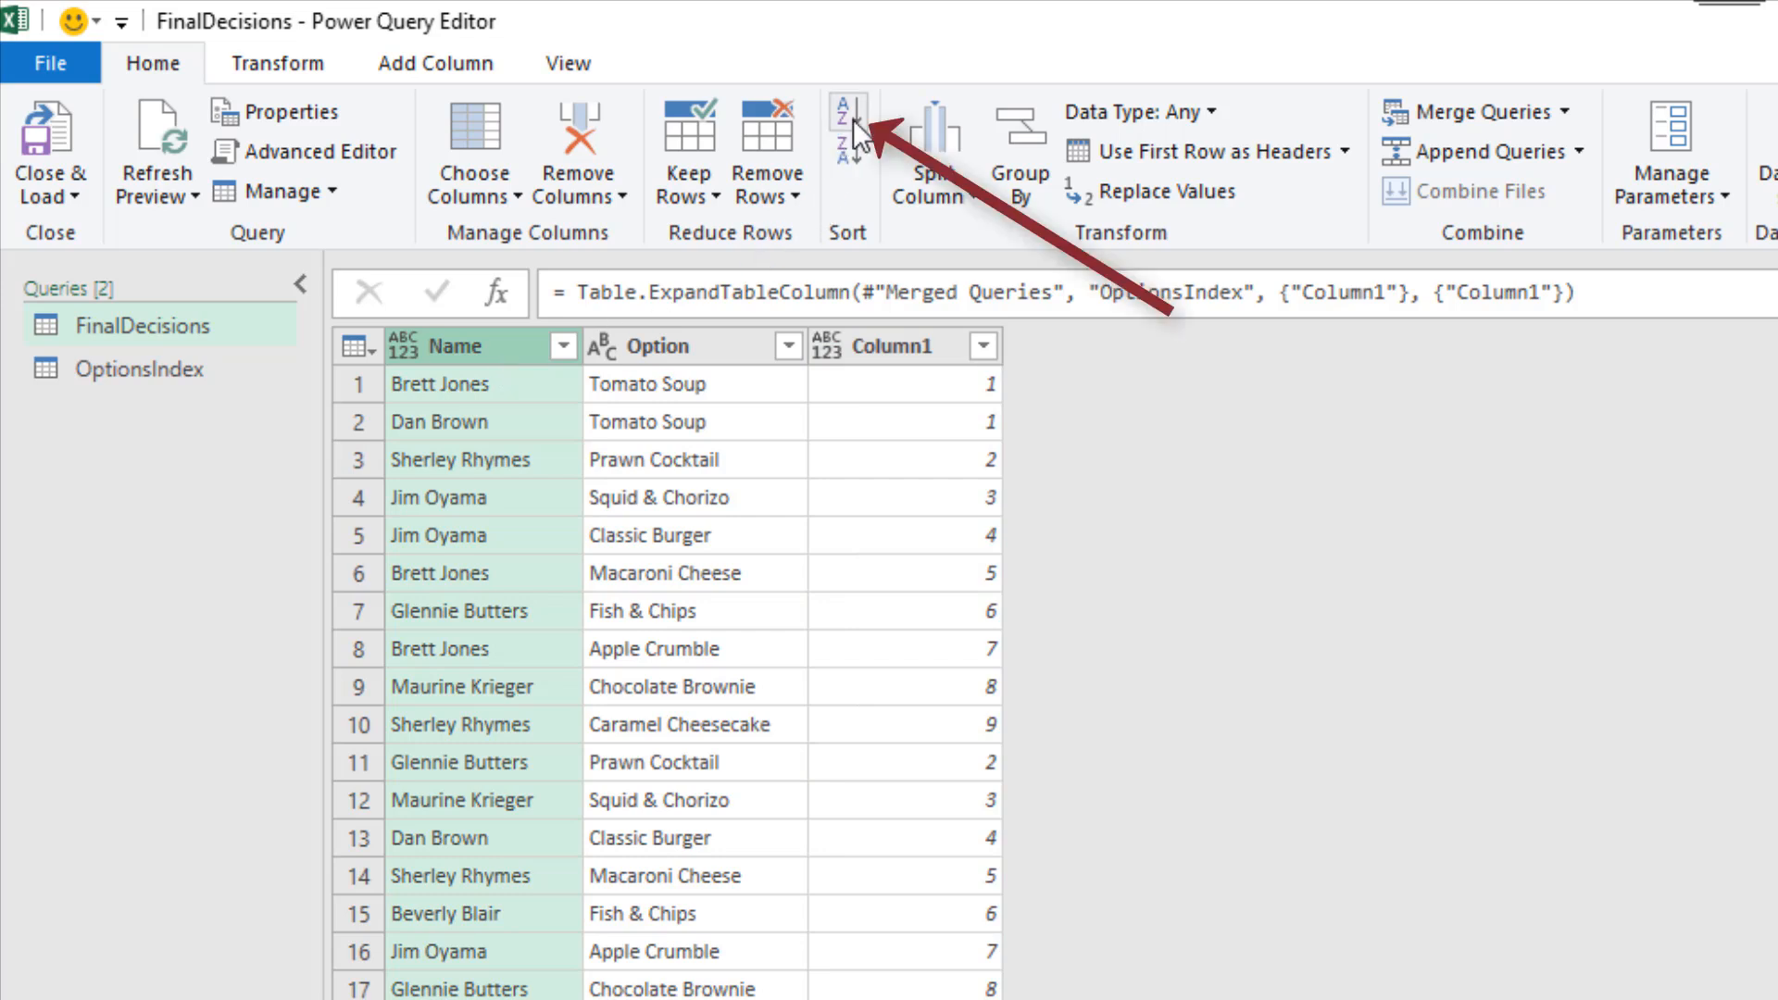
left_click(848, 120)
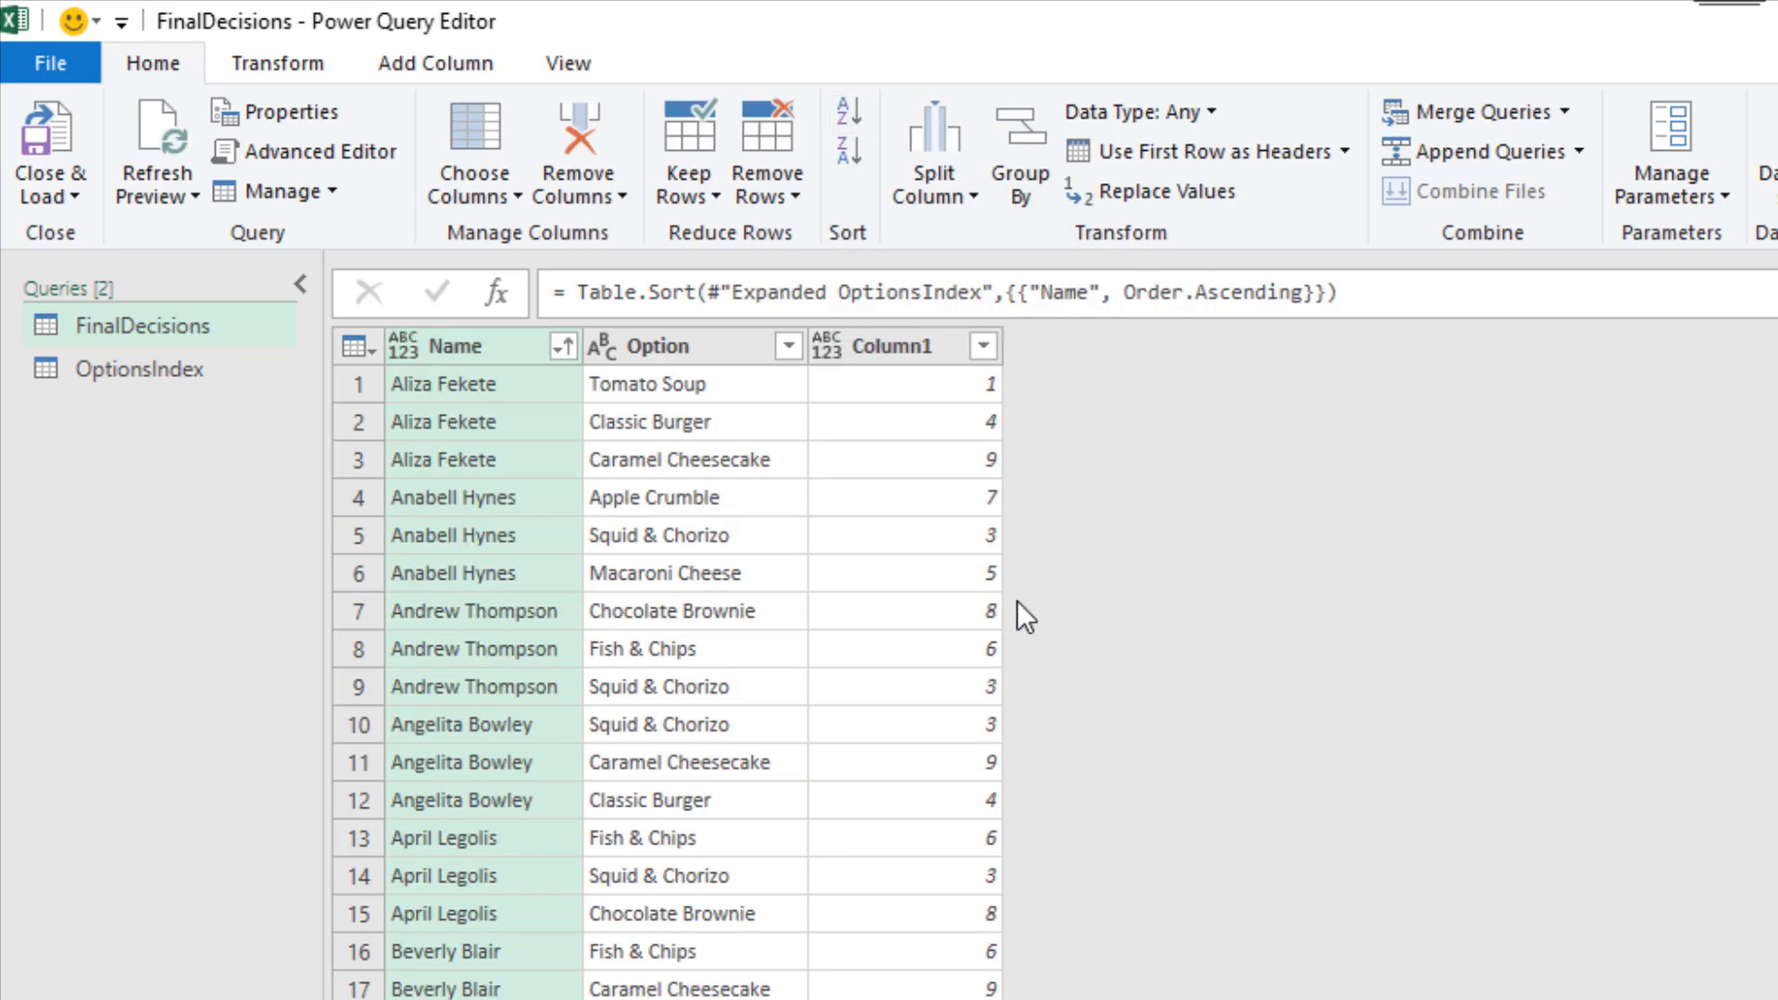
mouse_move(958, 540)
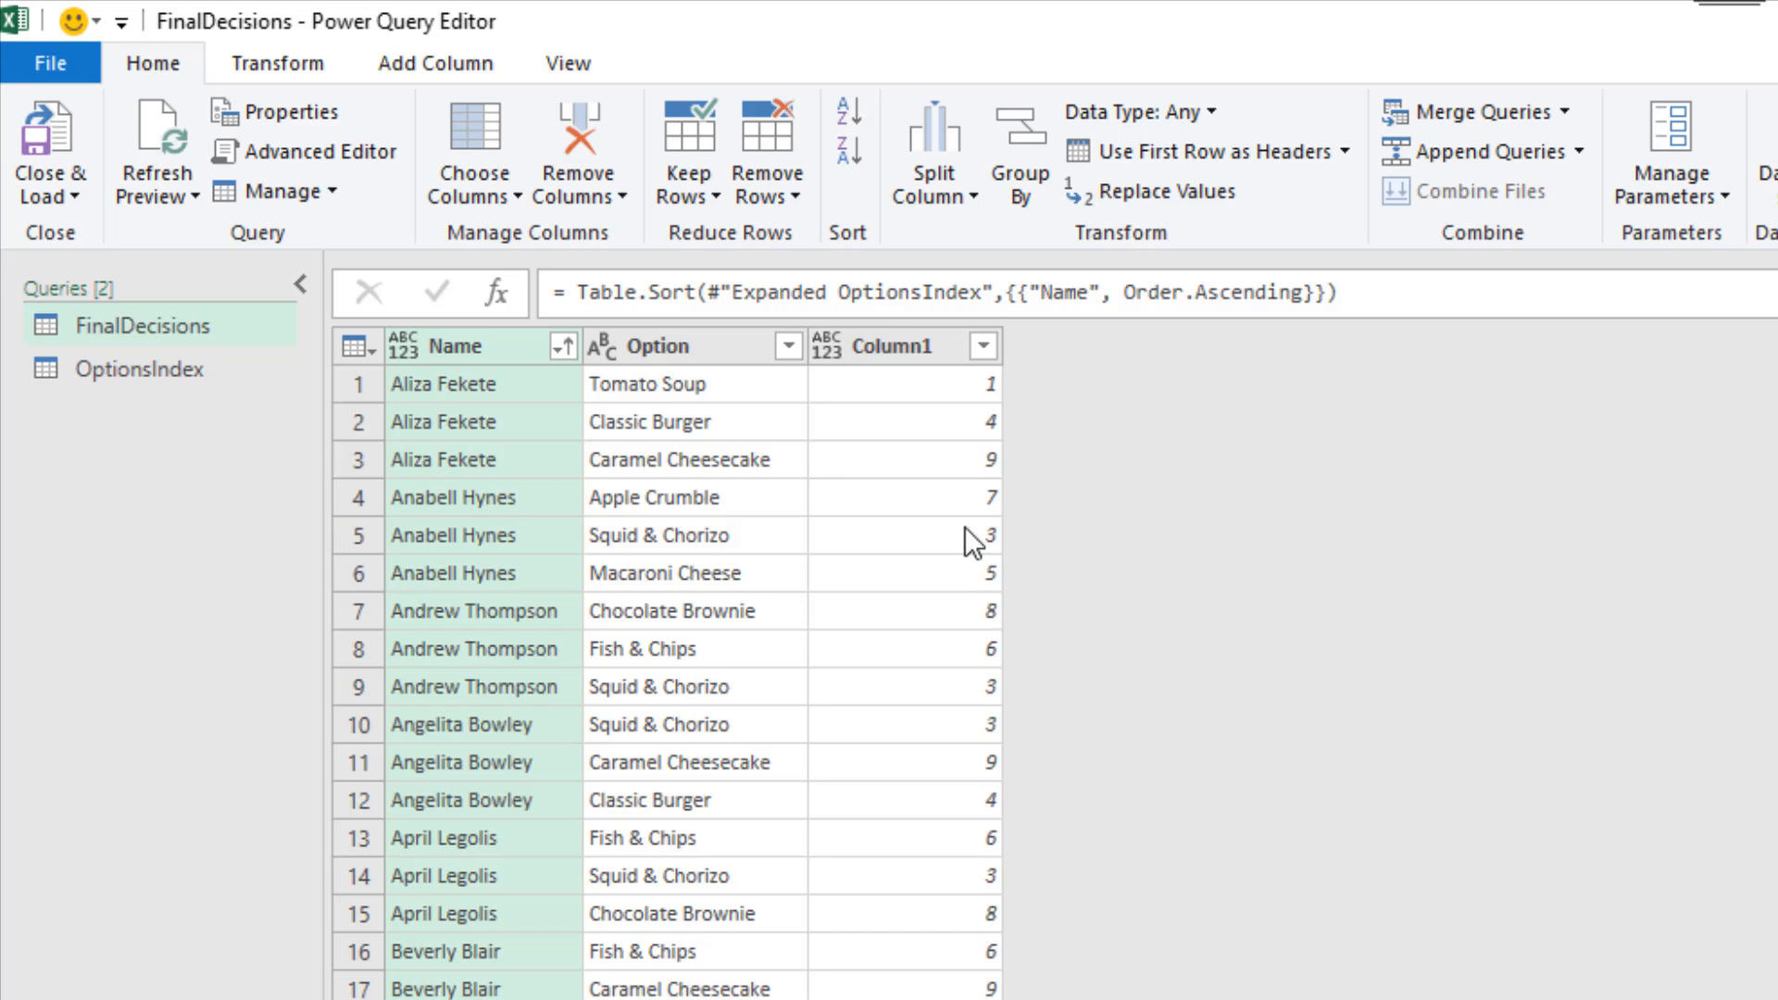
left_click(889, 347)
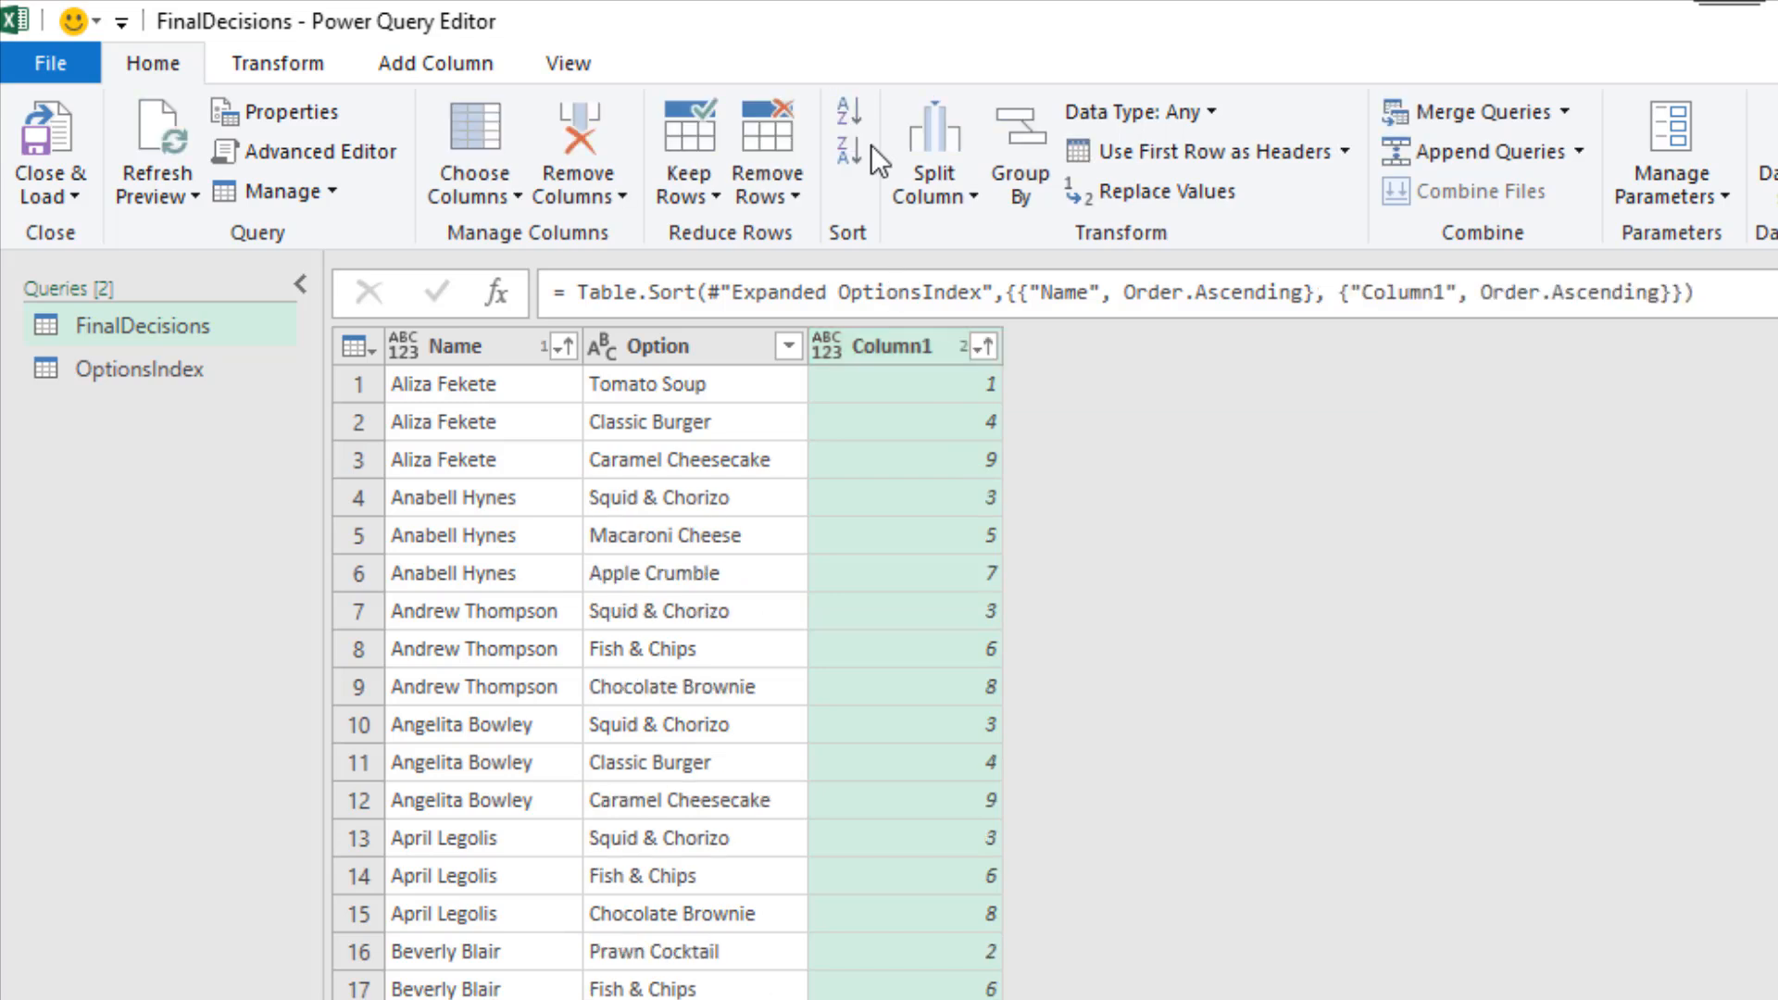
mouse_move(1250, 626)
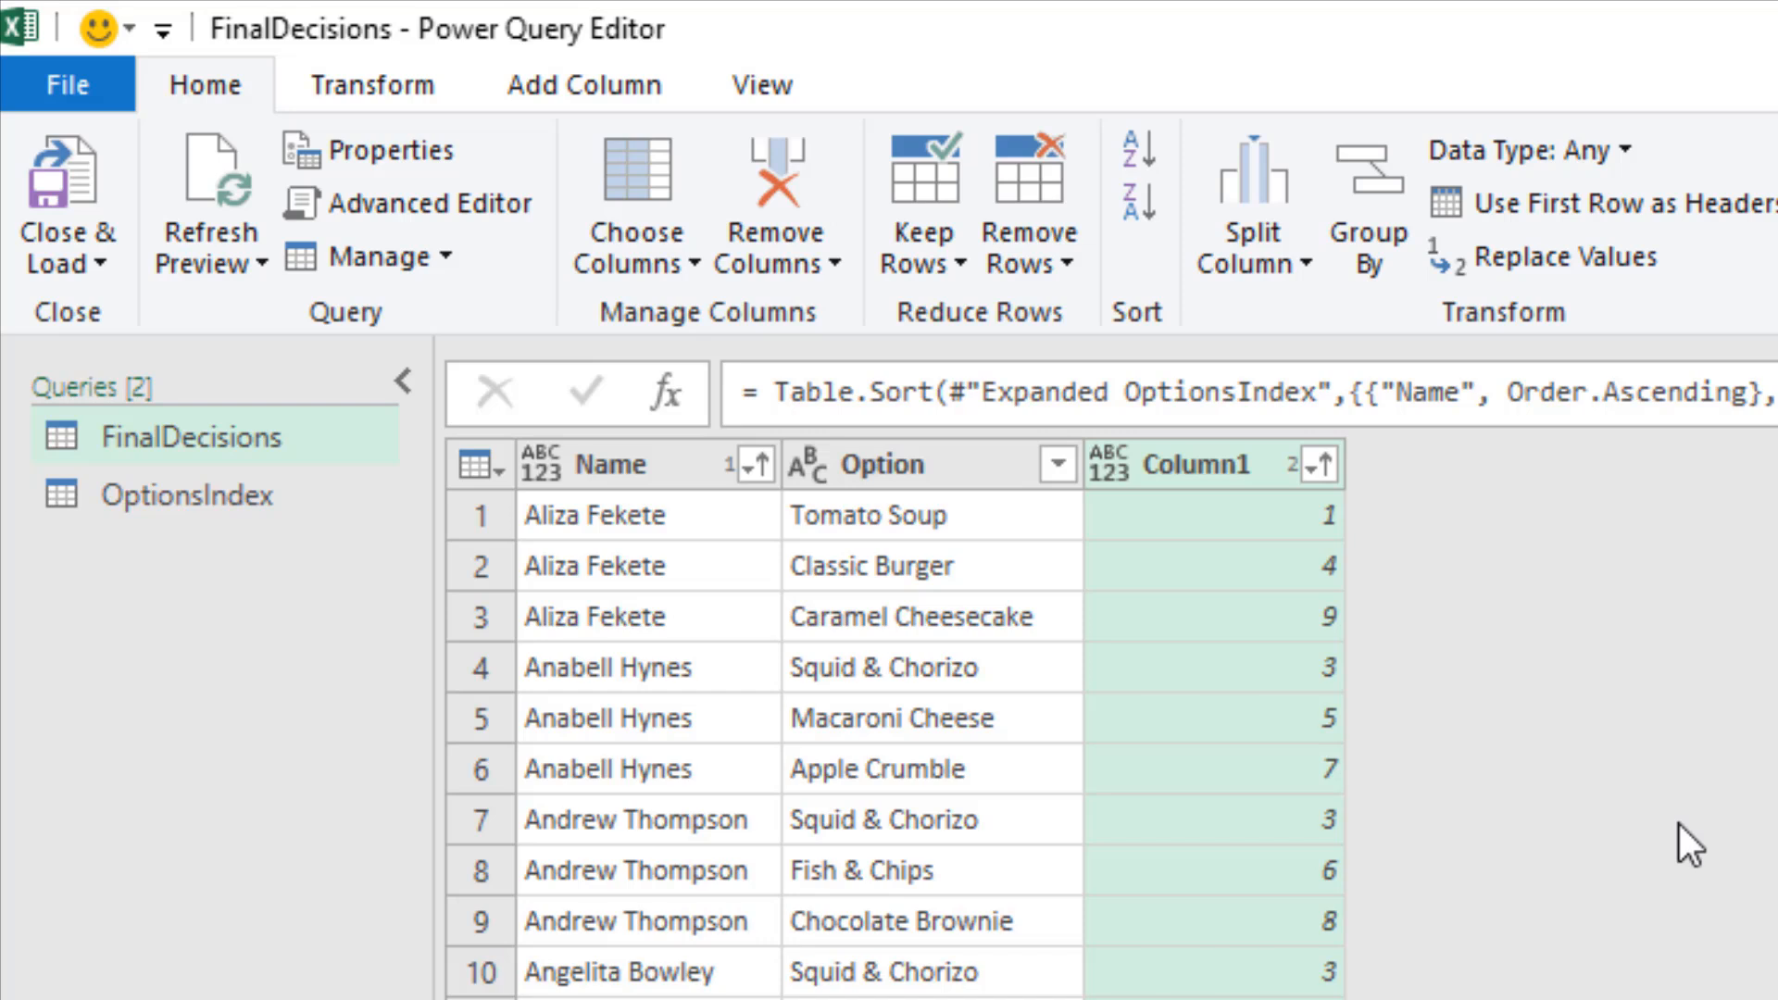
Remove Column1 and add a 0-based Index column in its place
right_click(1189, 465)
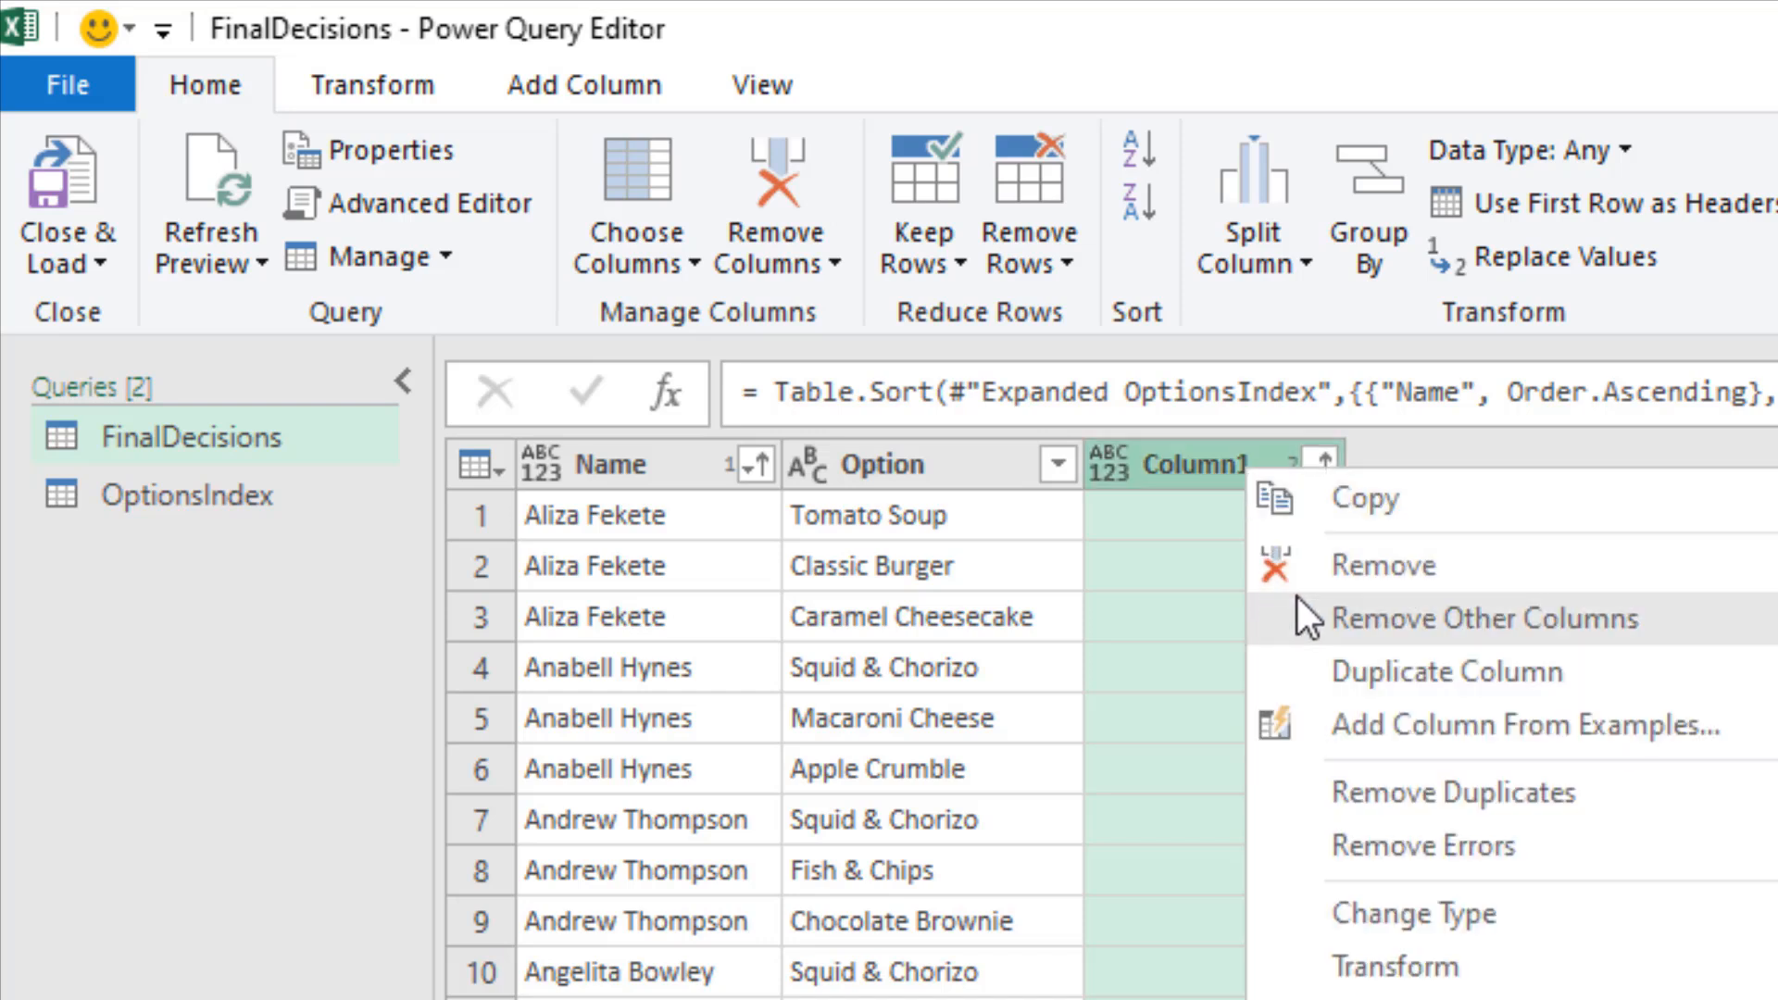
left_click(1482, 618)
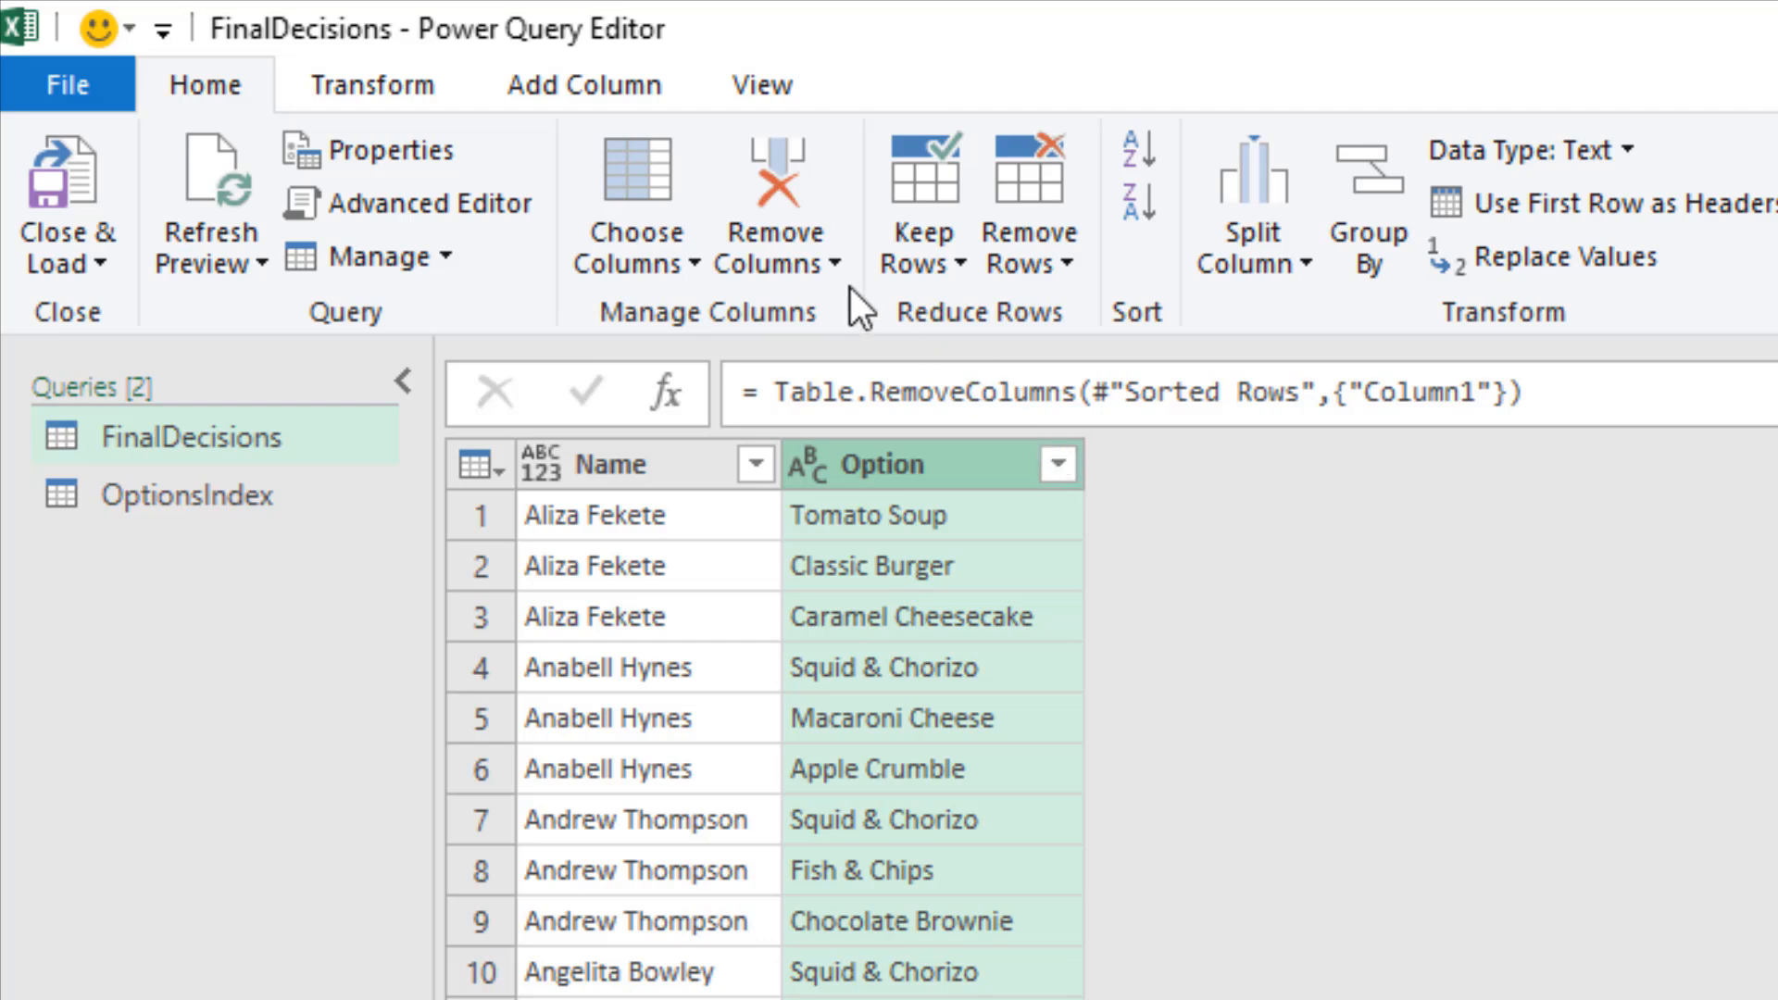
left_click(581, 86)
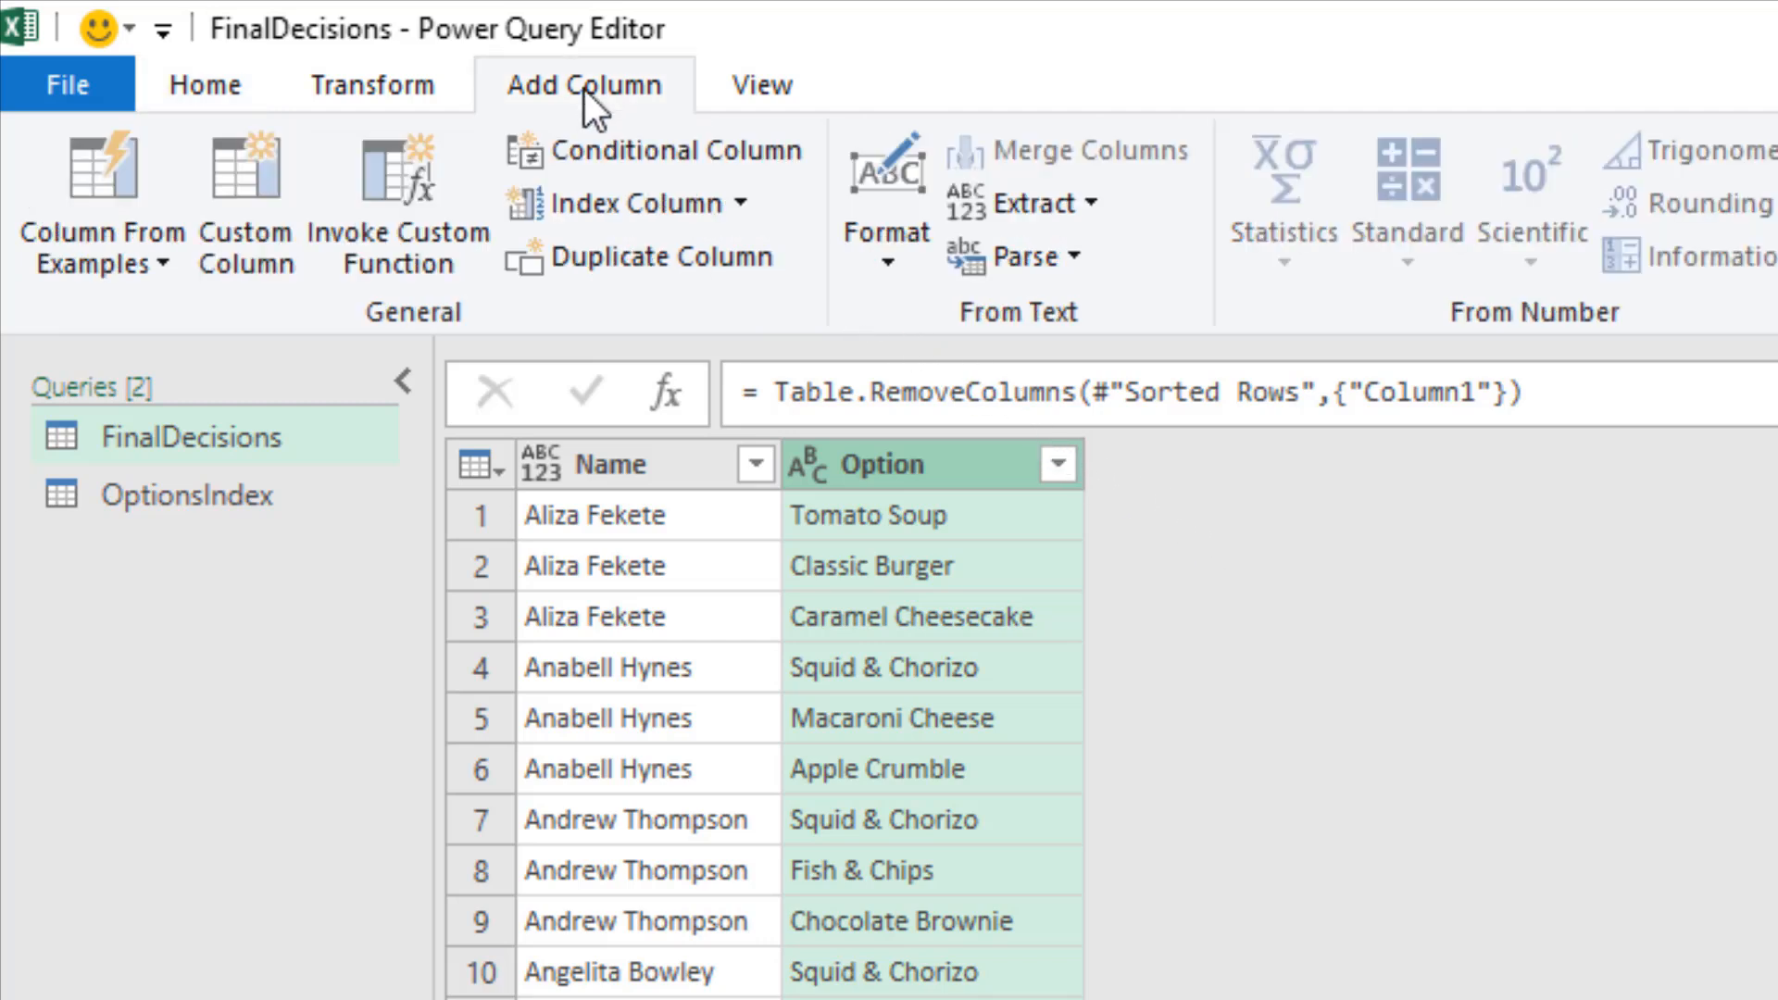
mouse_move(608, 225)
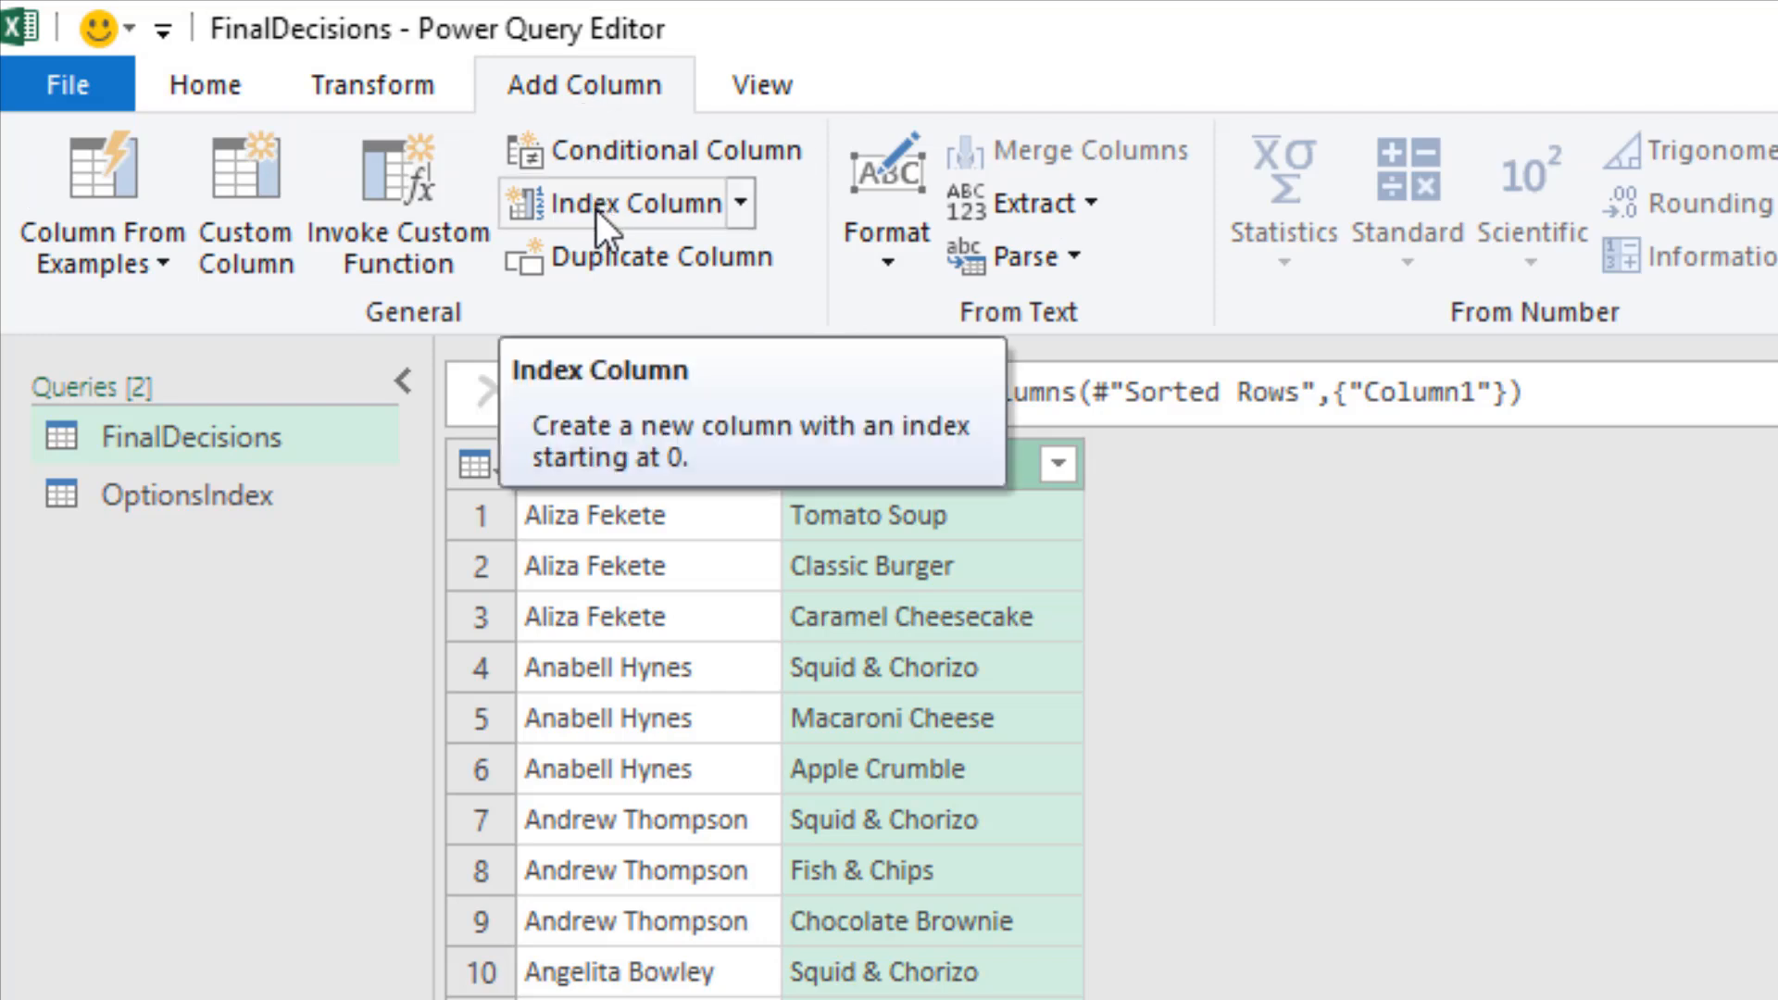
left_click(619, 204)
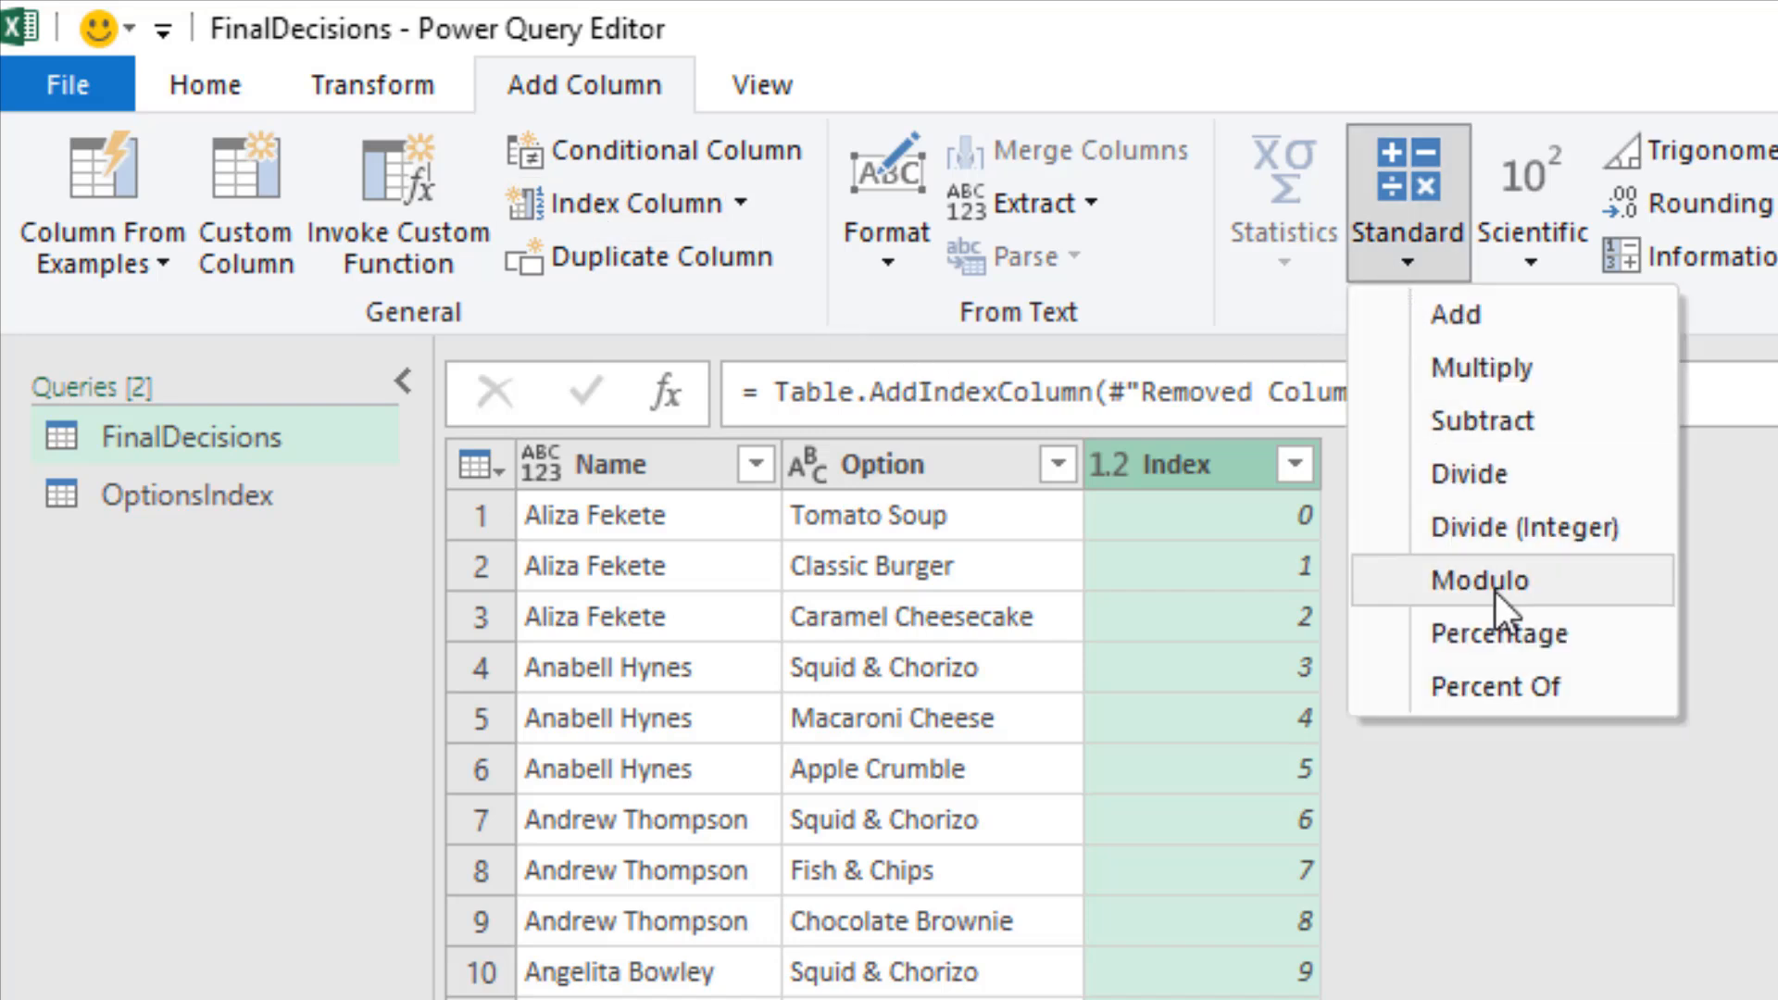
mouse_move(1609, 612)
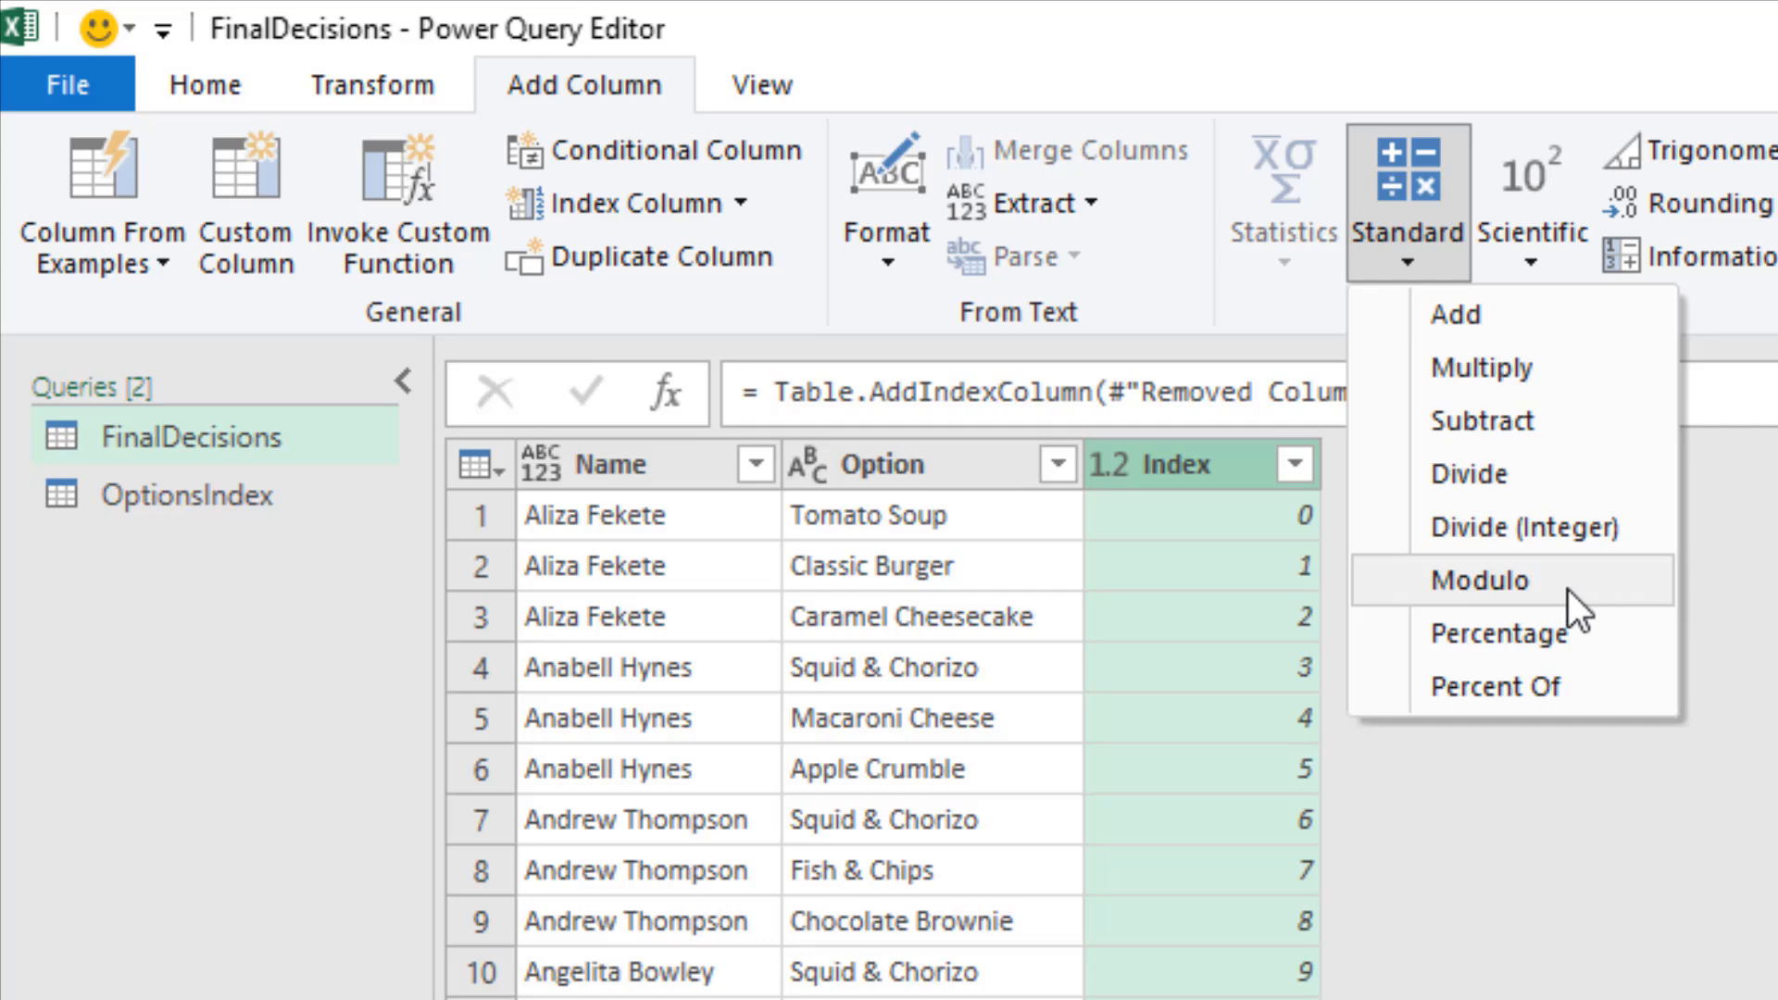
Add a Modulo column giving each Index's remainder after dividing by 3
left_click(1482, 580)
type("3")
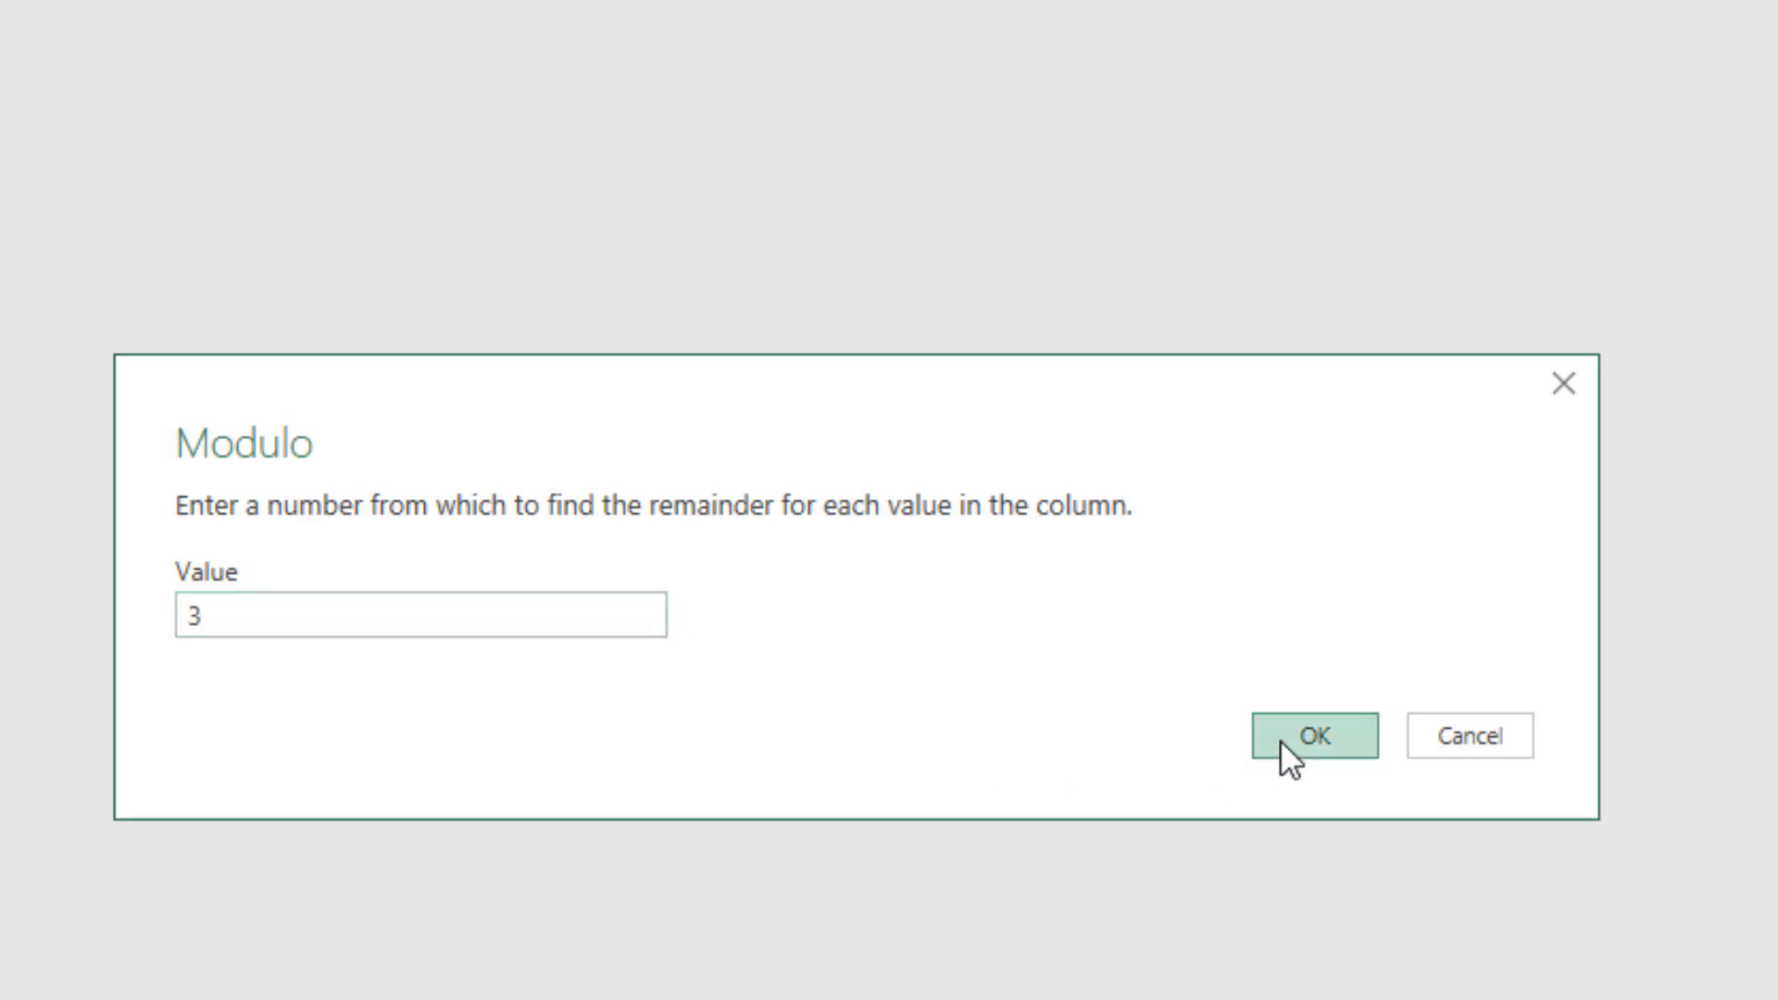
left_click(1322, 735)
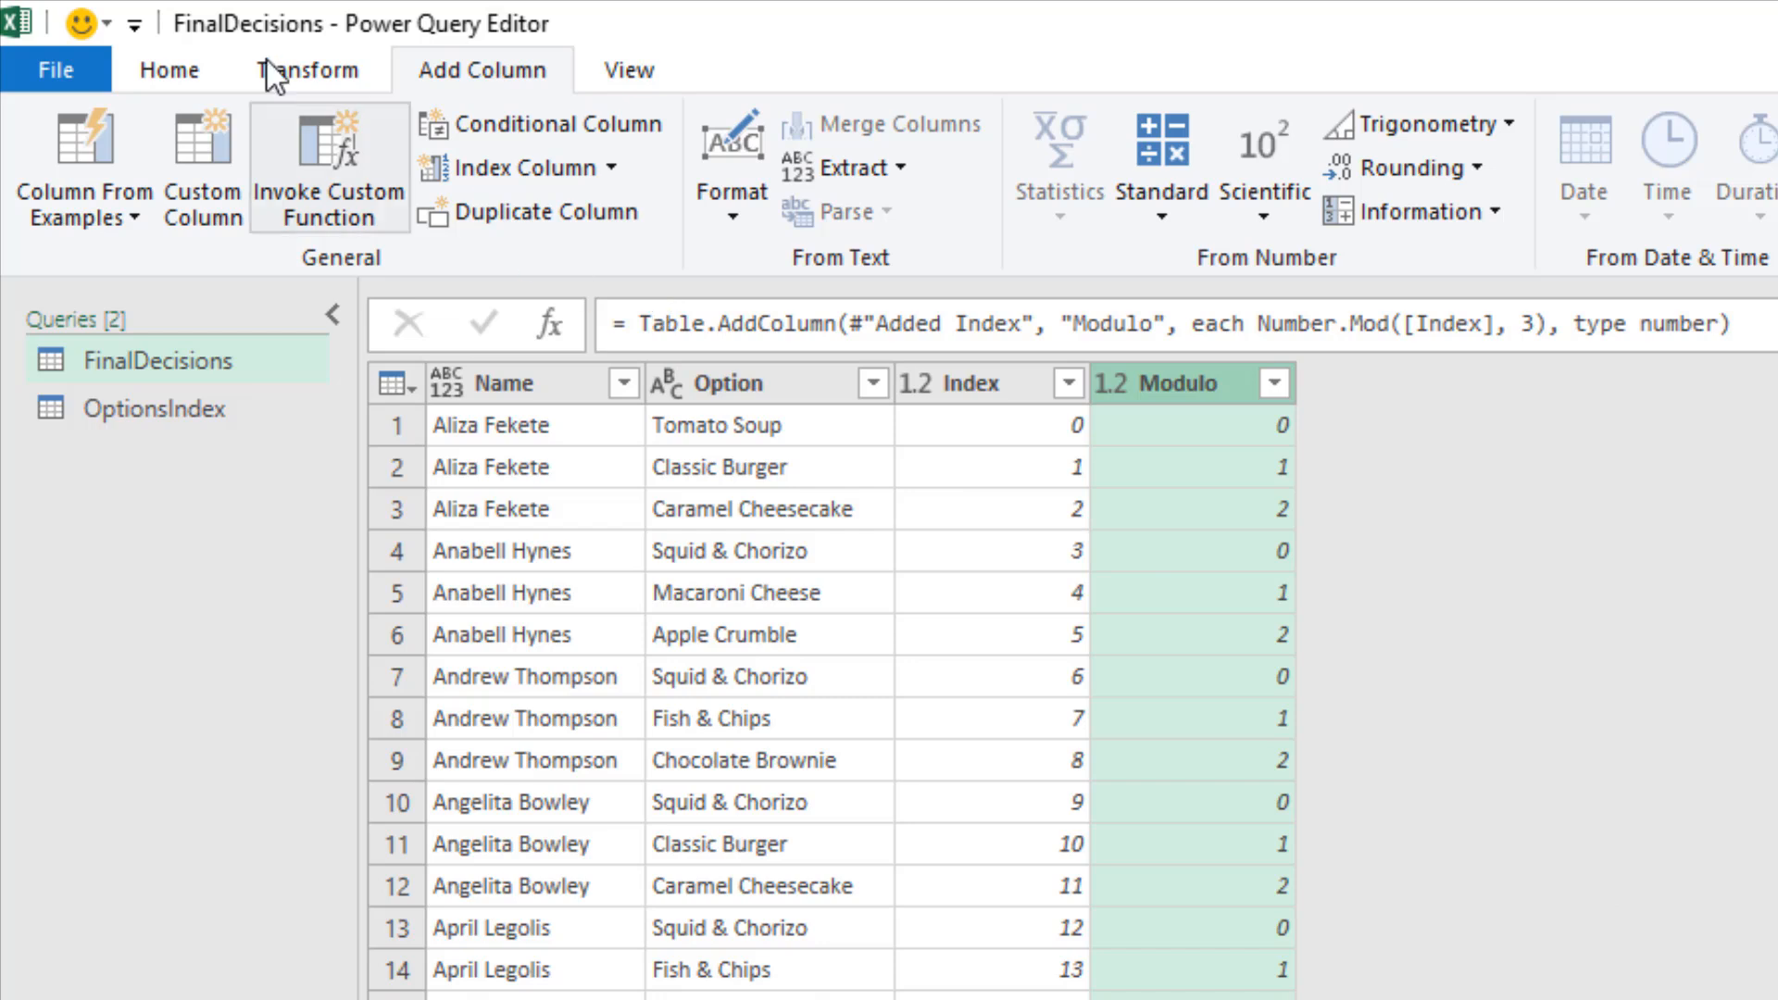
Pivot Modulo into columns 0, 1, 2 using Option as values with Don't Aggregate
left_click(308, 71)
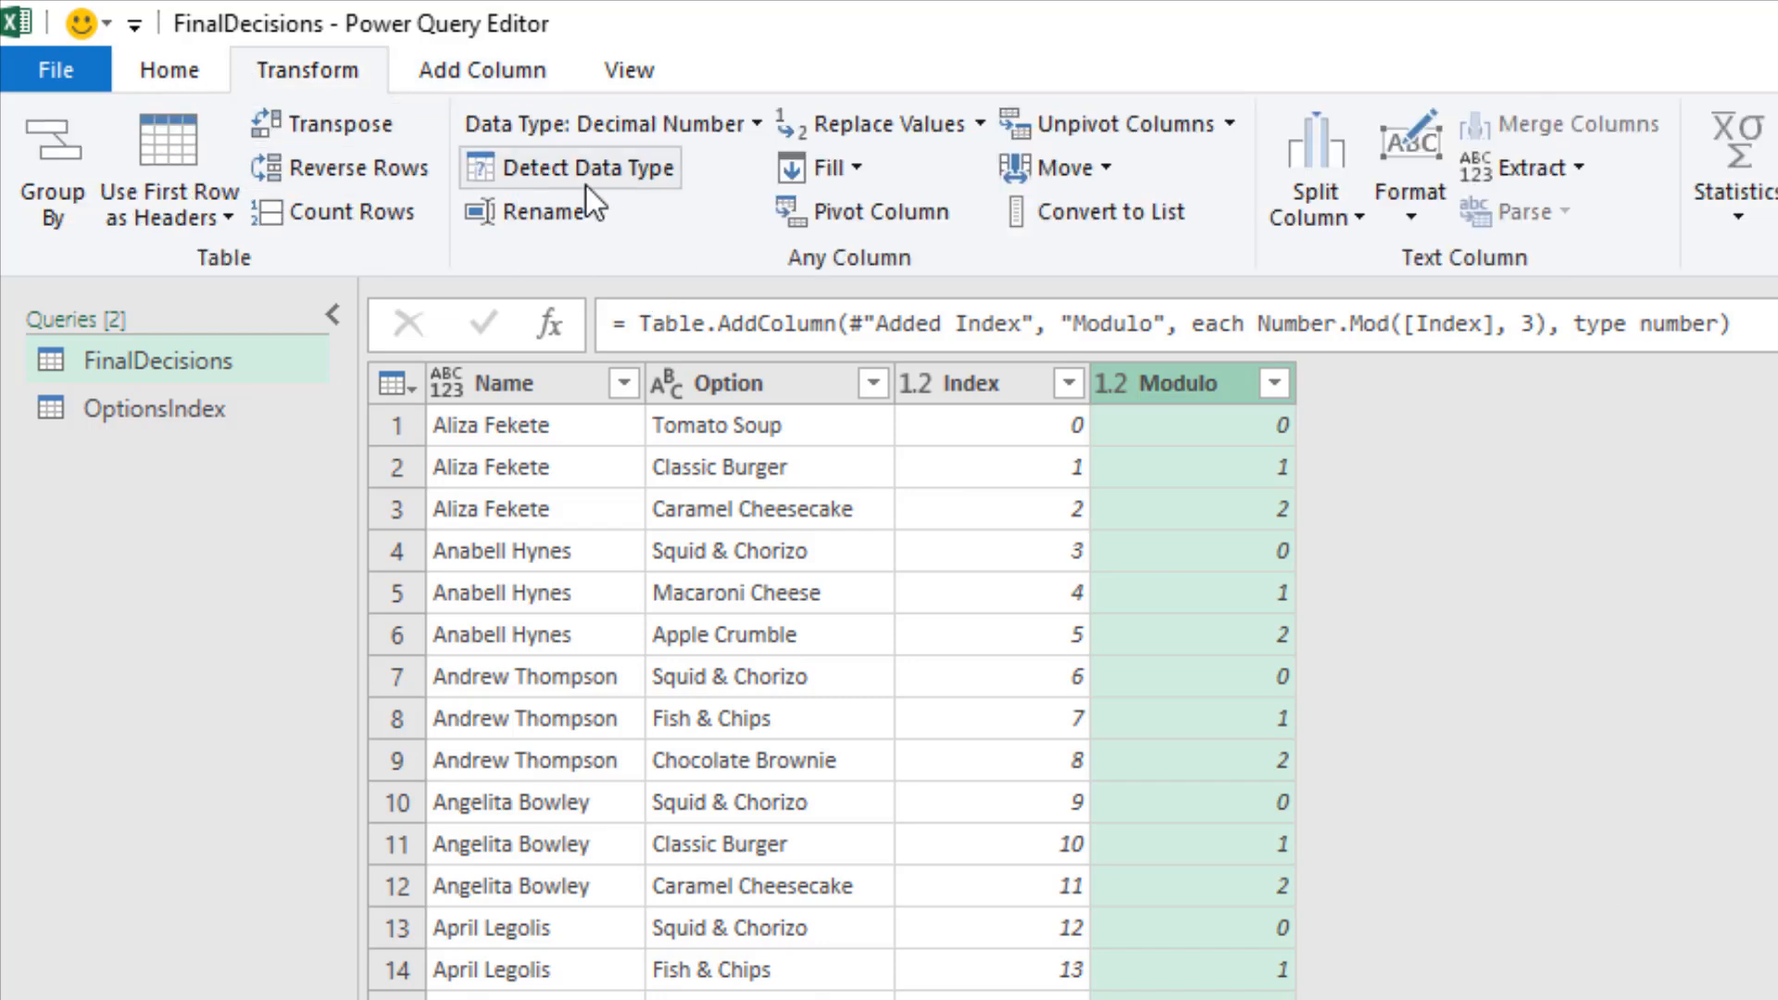
mouse_move(808, 223)
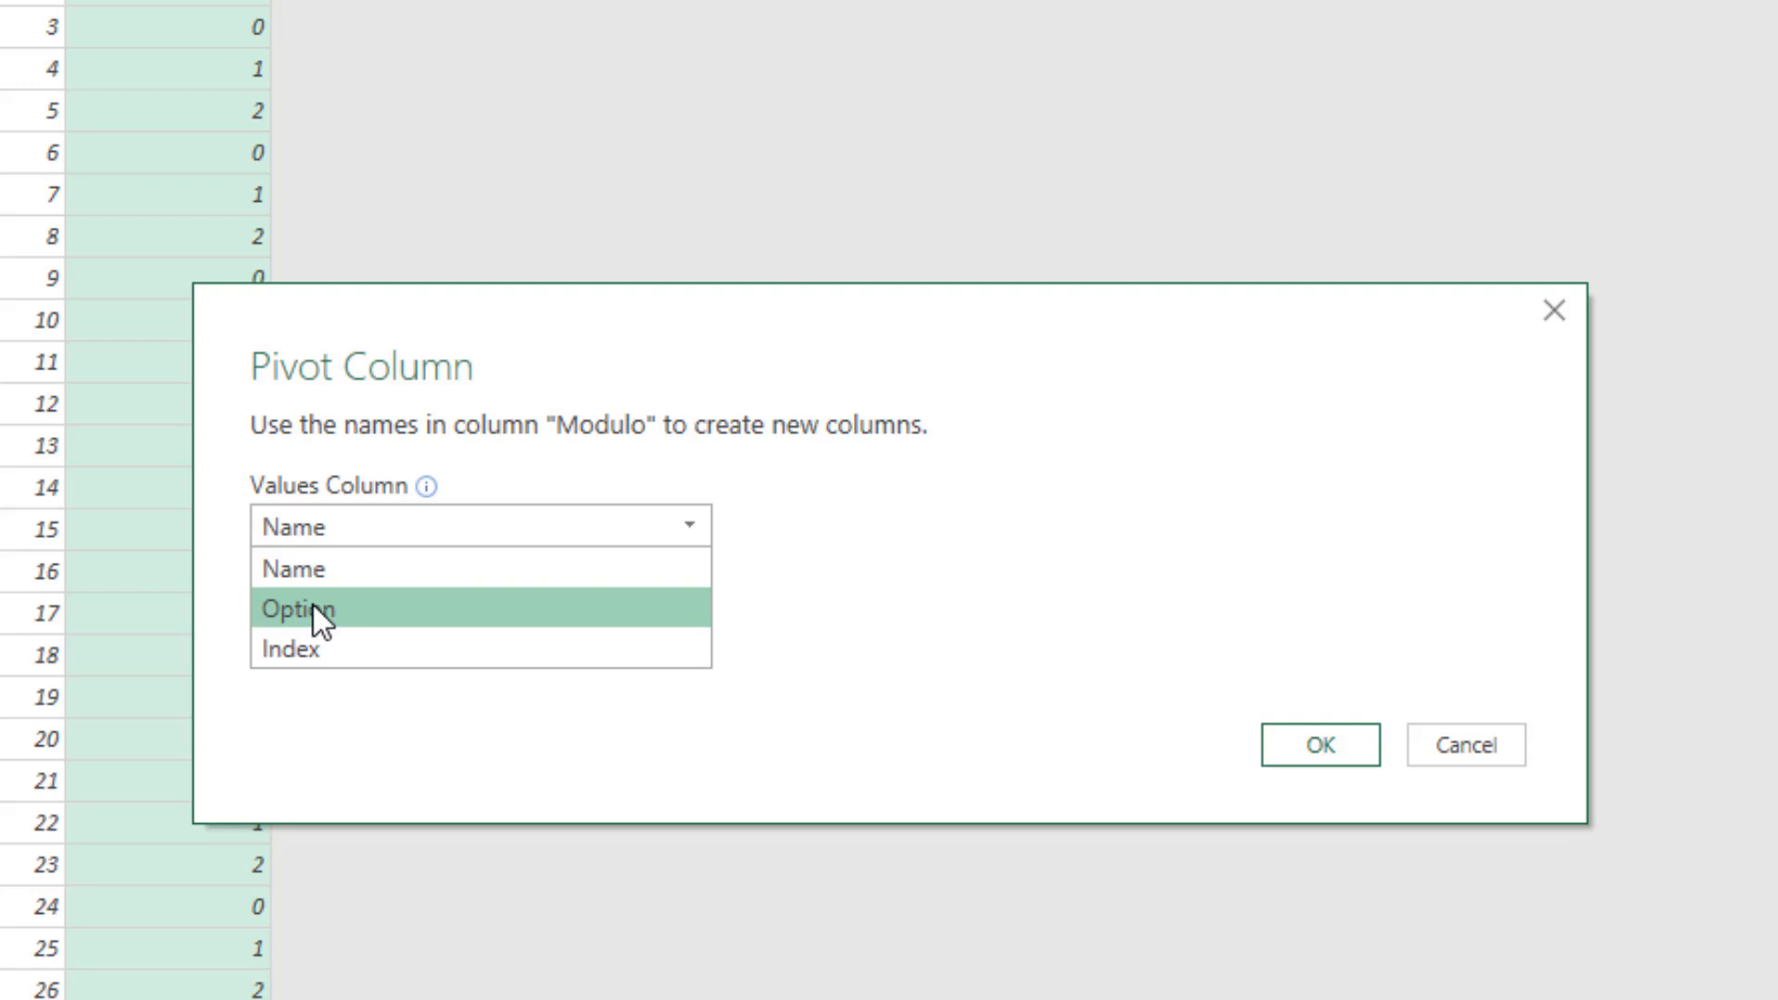
left_click(296, 607)
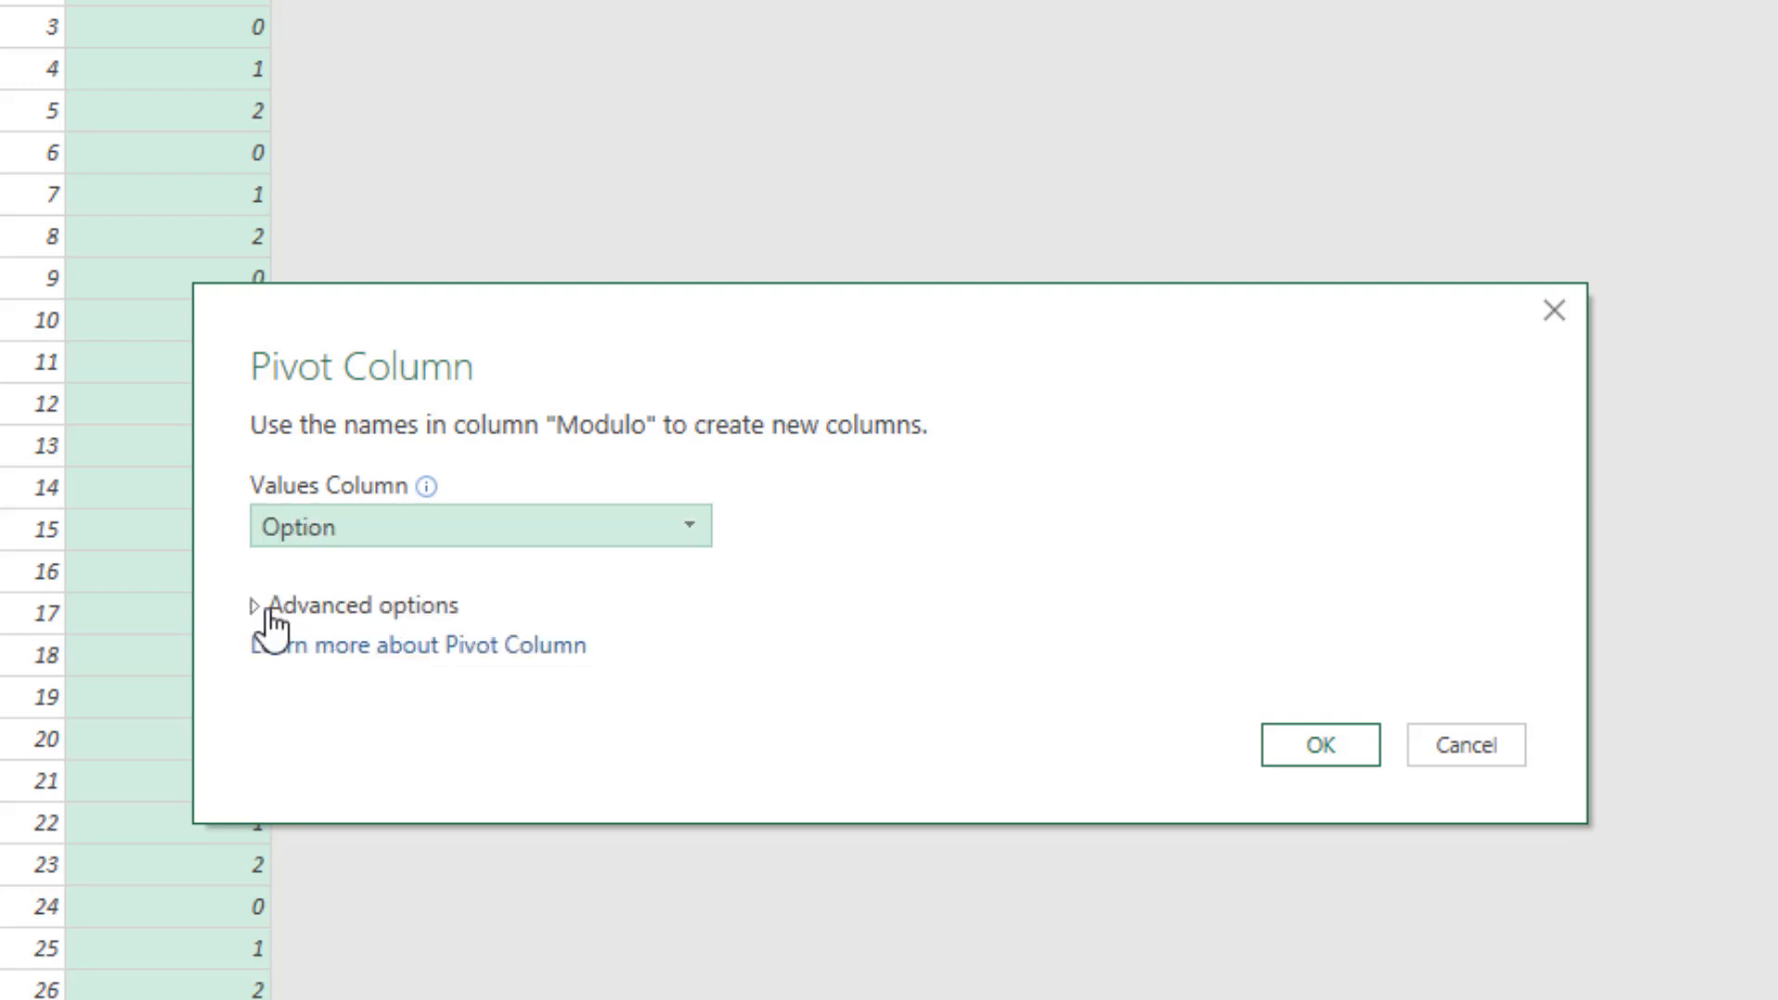
left_click(263, 606)
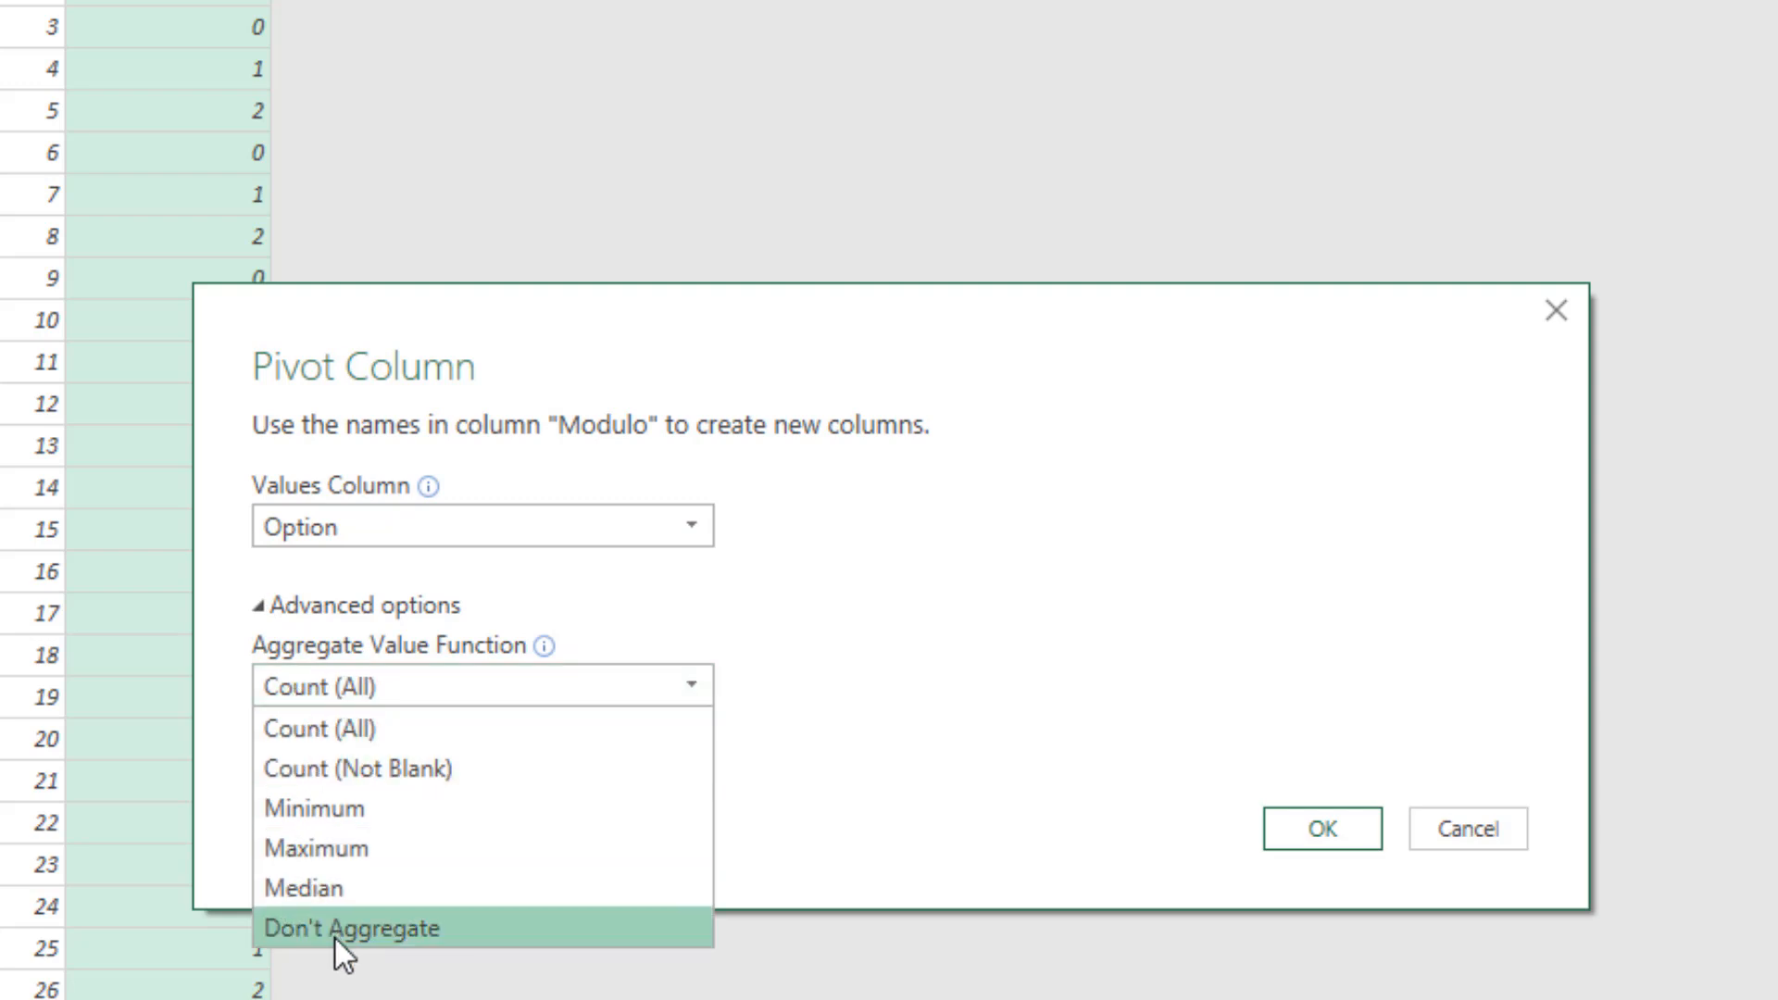
left_click(345, 930)
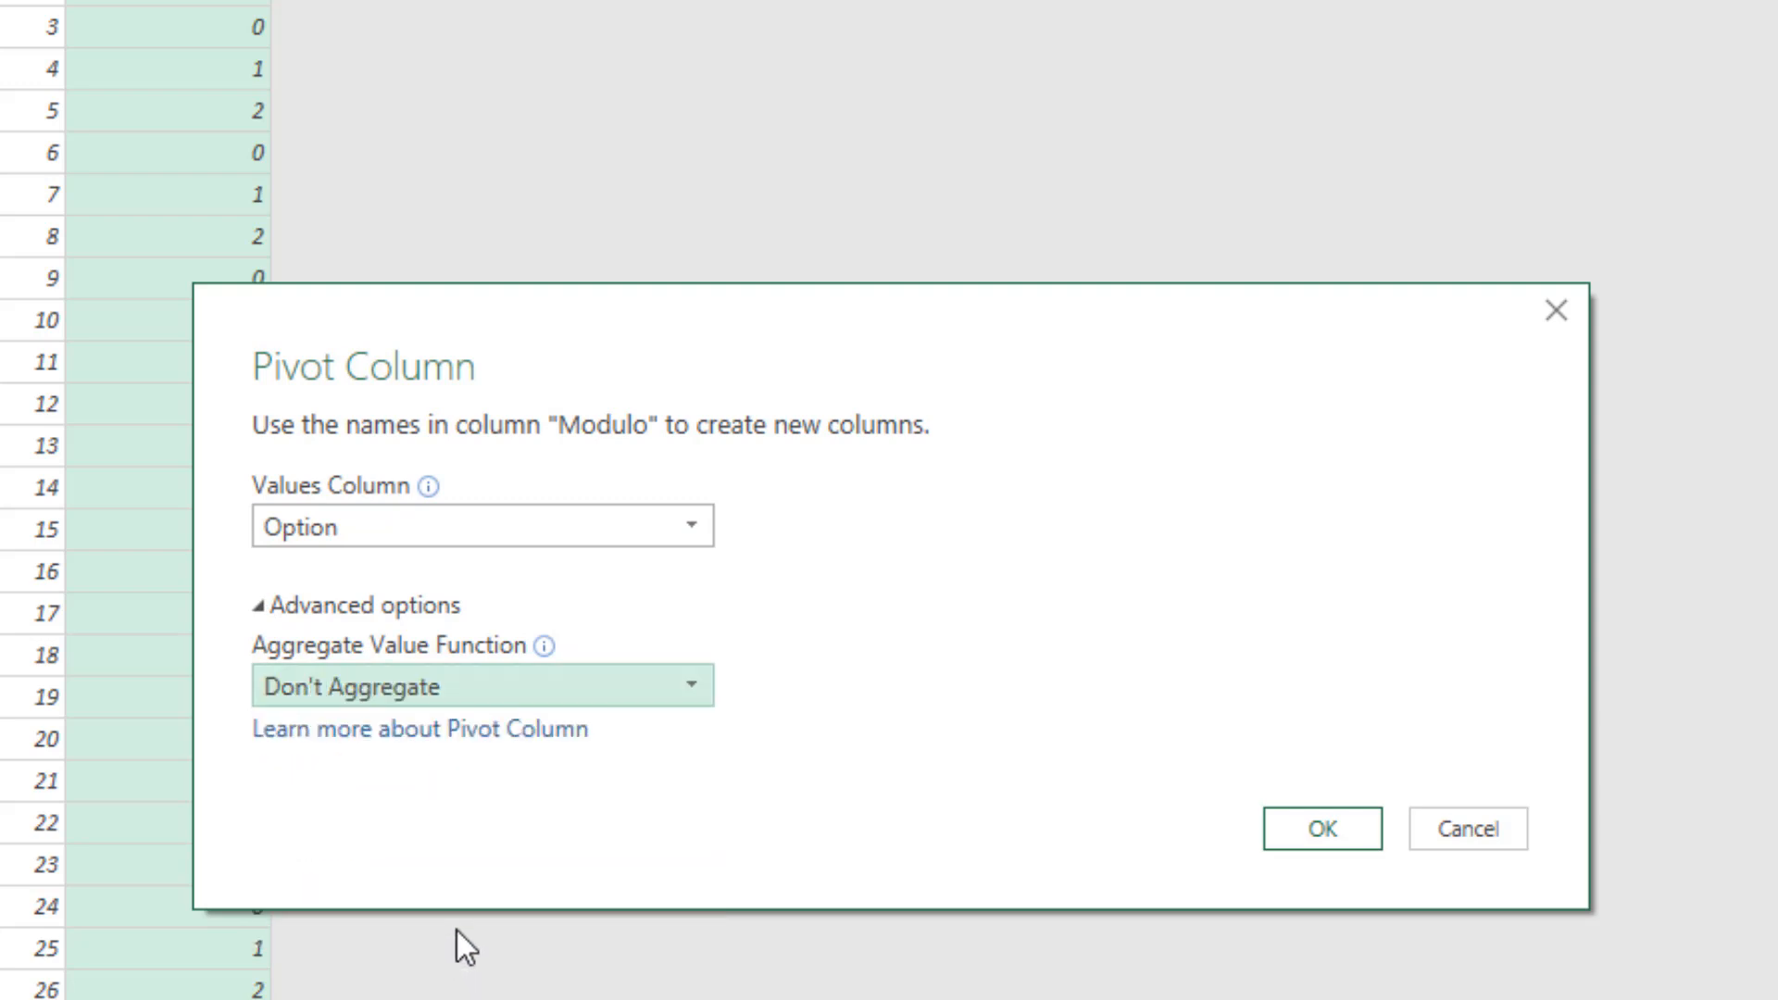
left_click(1329, 828)
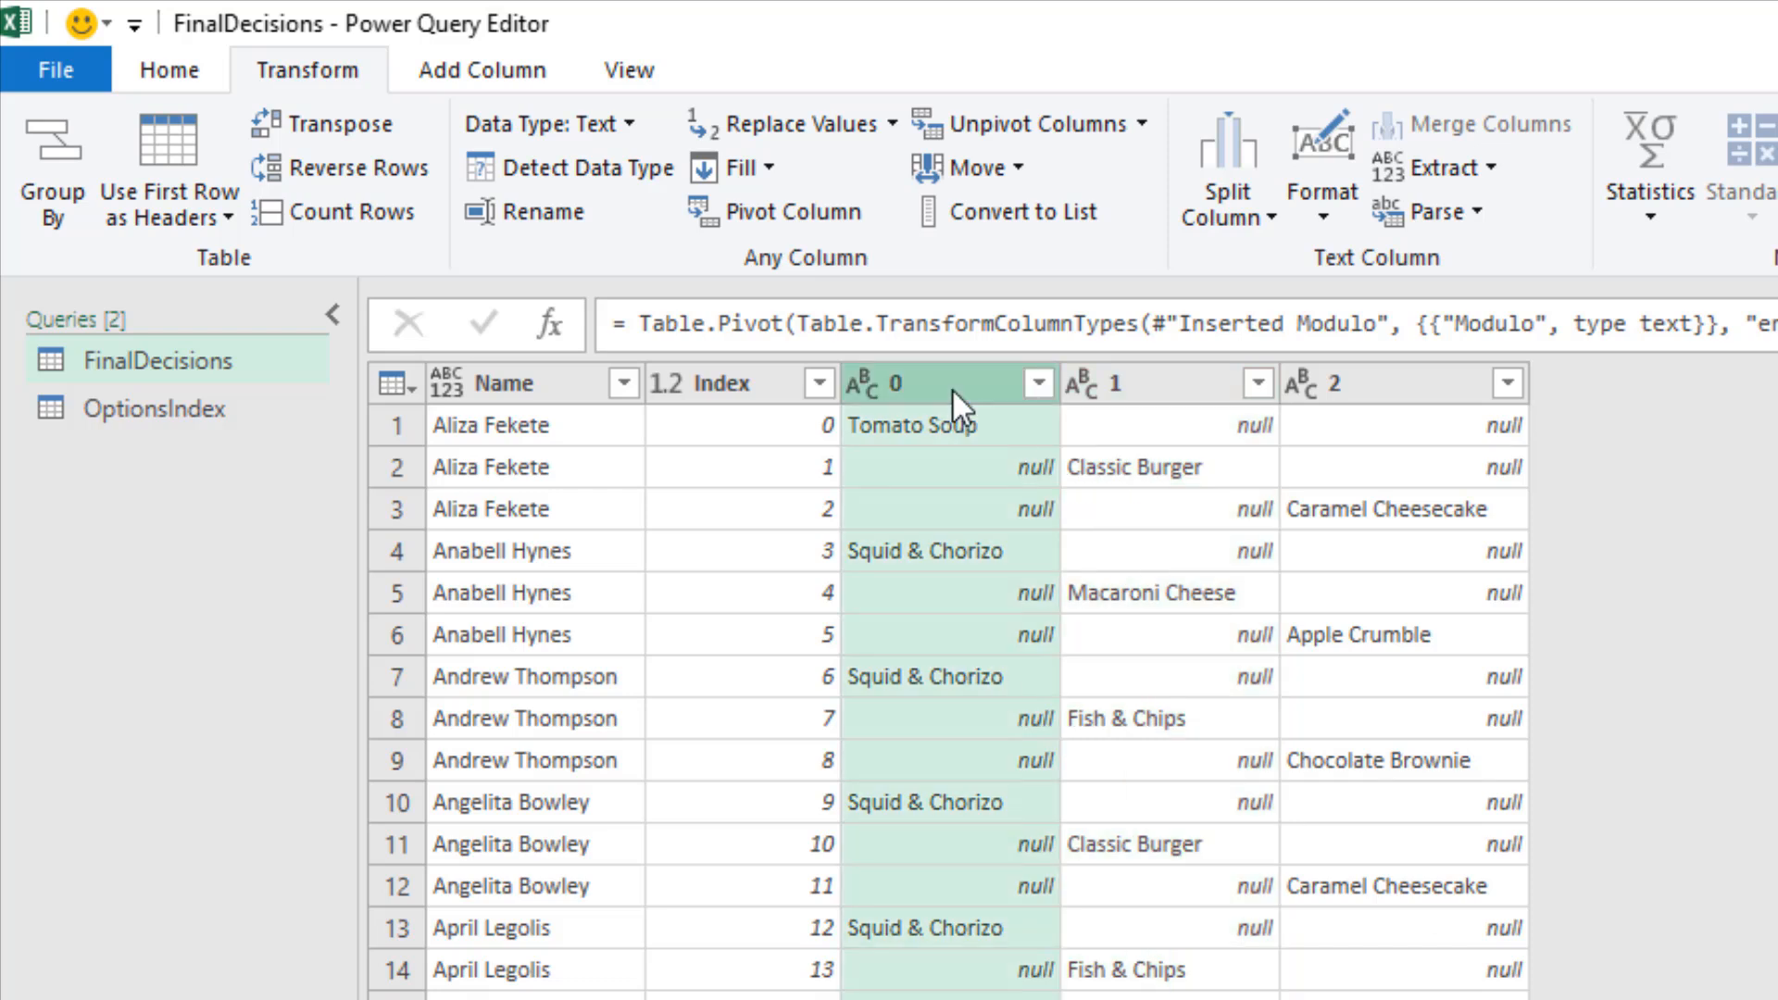
mouse_move(806, 211)
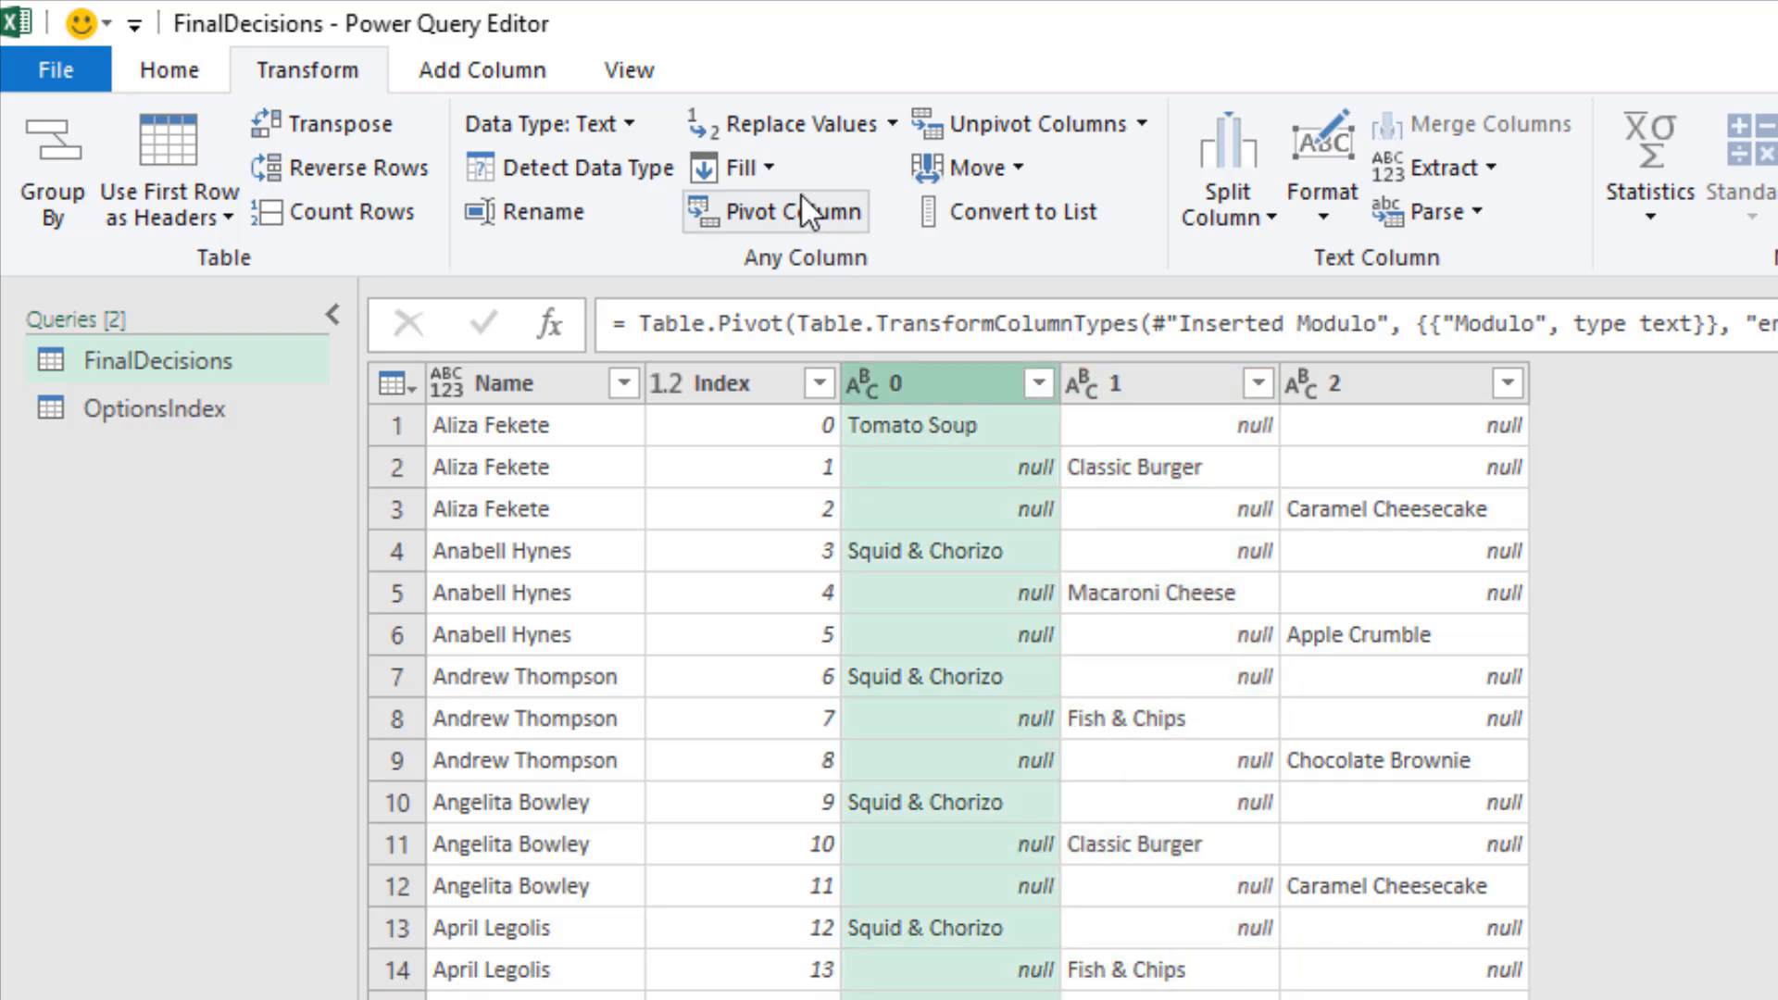
Fill column 0 downward and filter null values out of column 1
left_click(739, 166)
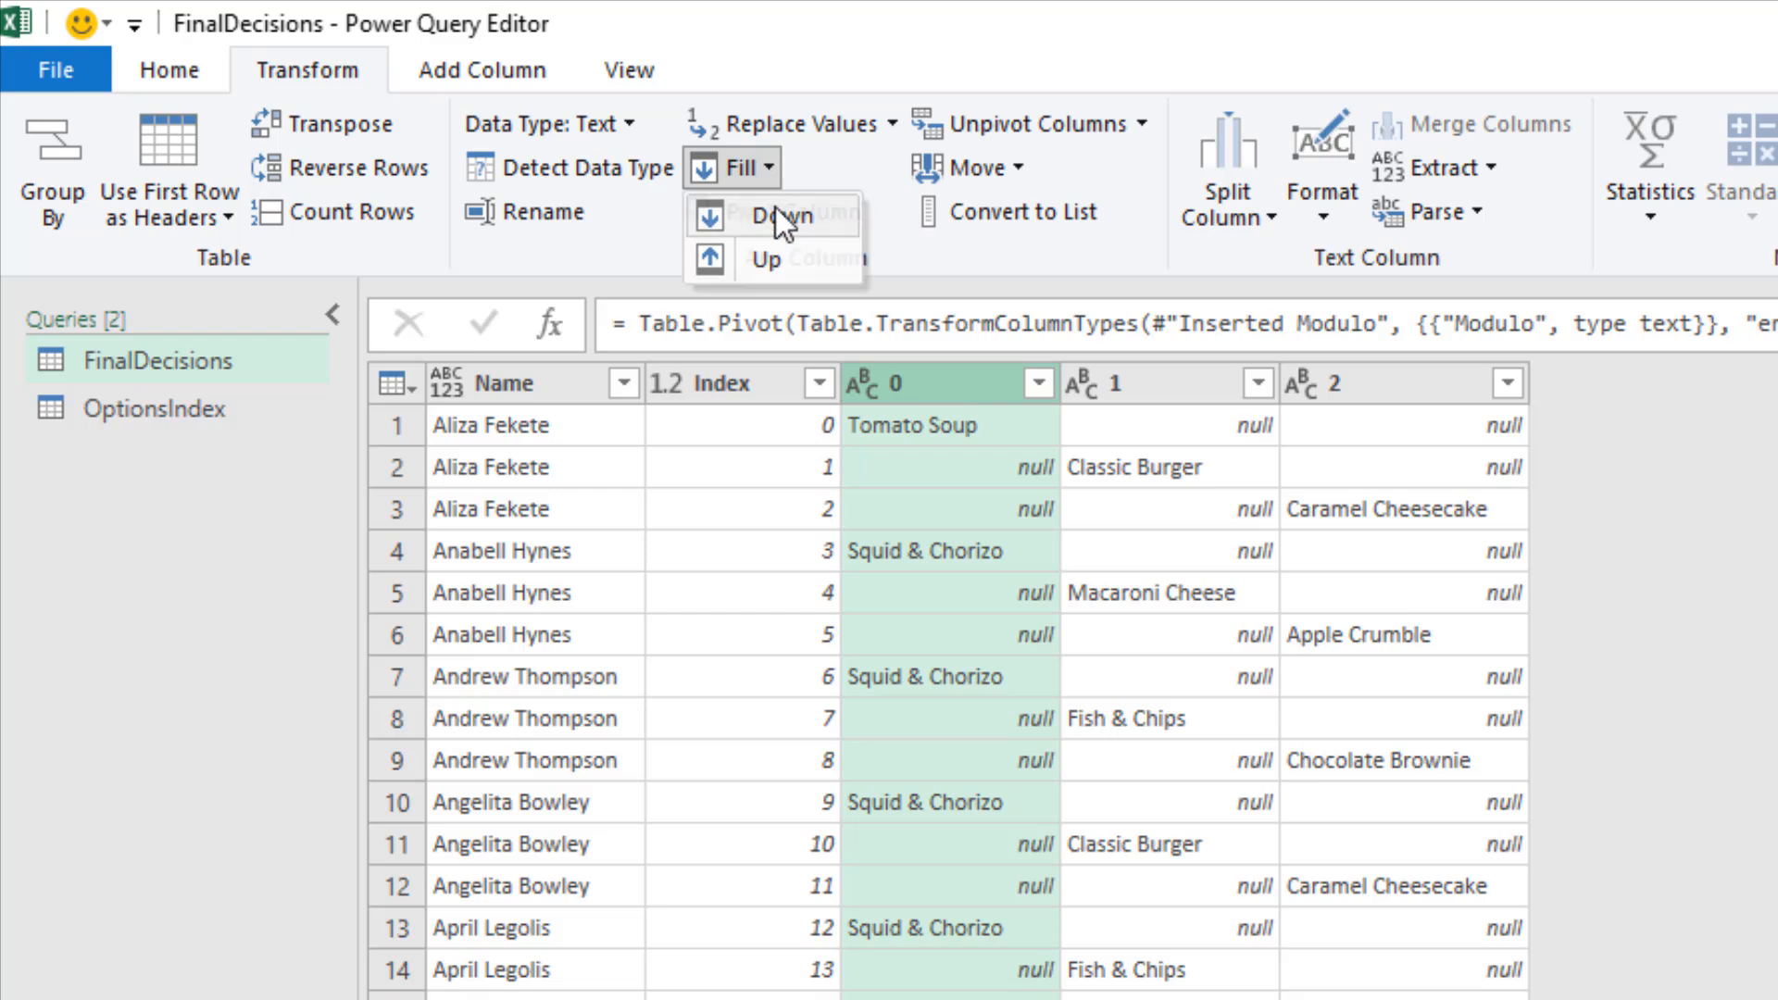
left_click(775, 215)
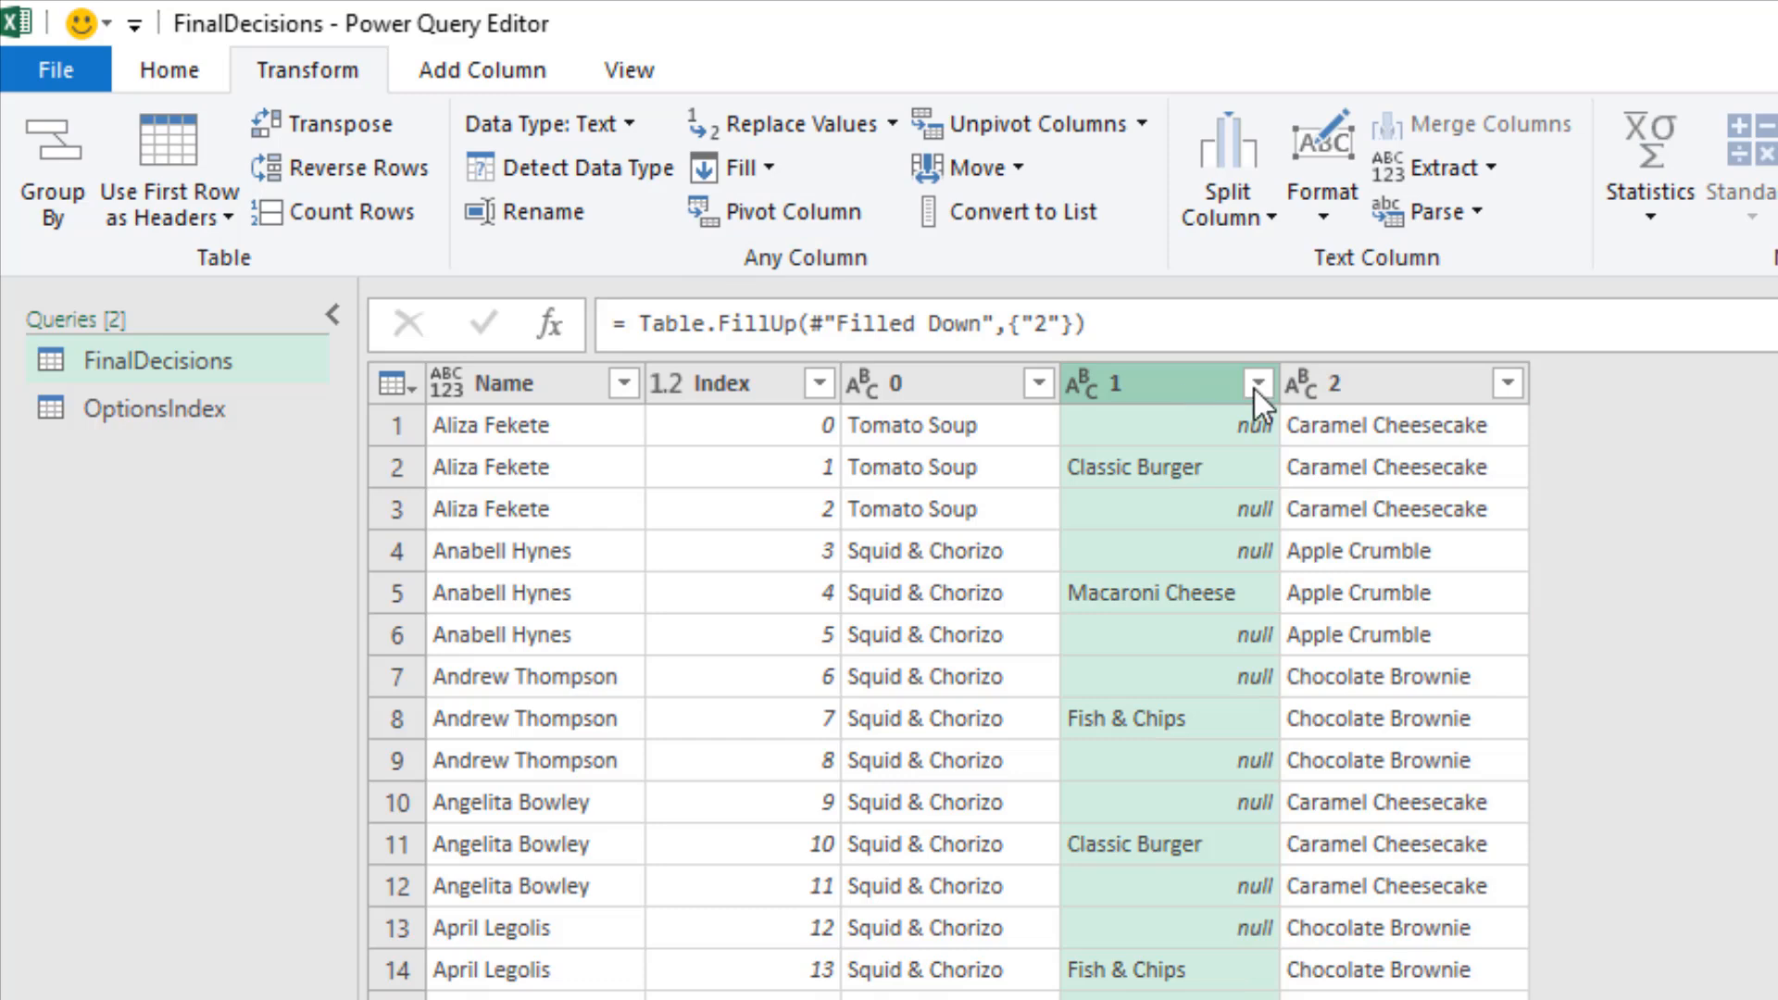
left_click(1249, 384)
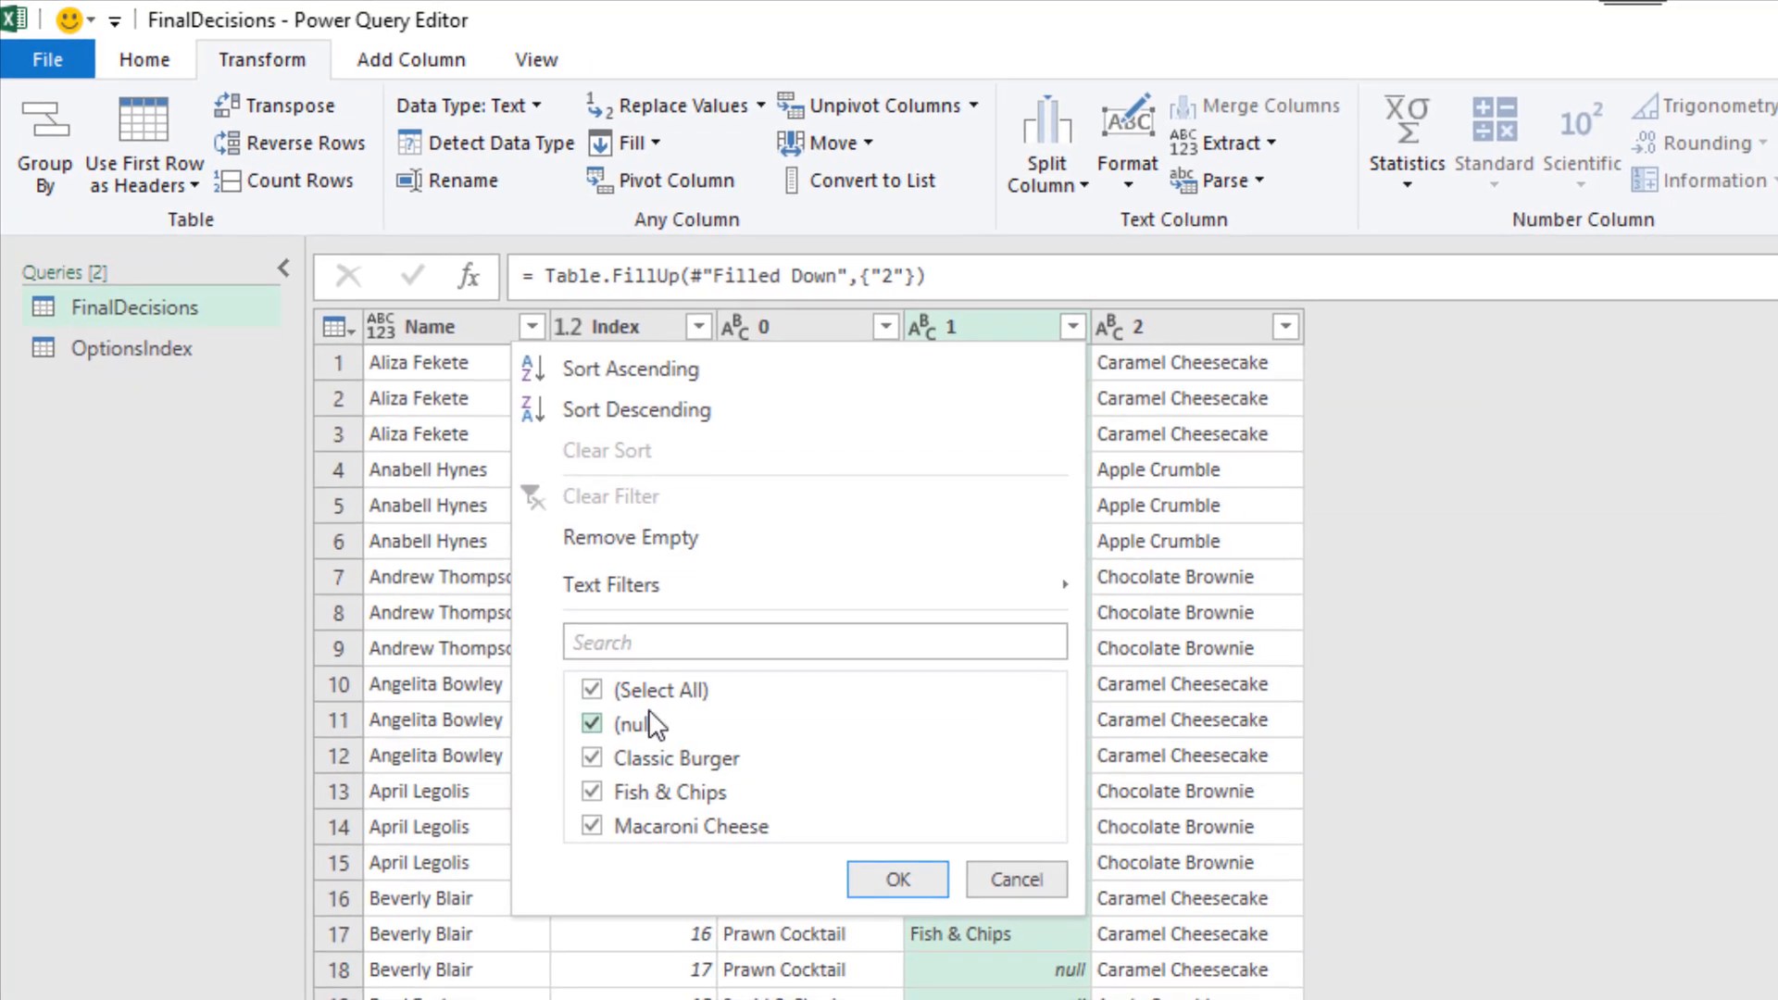
left_click(591, 723)
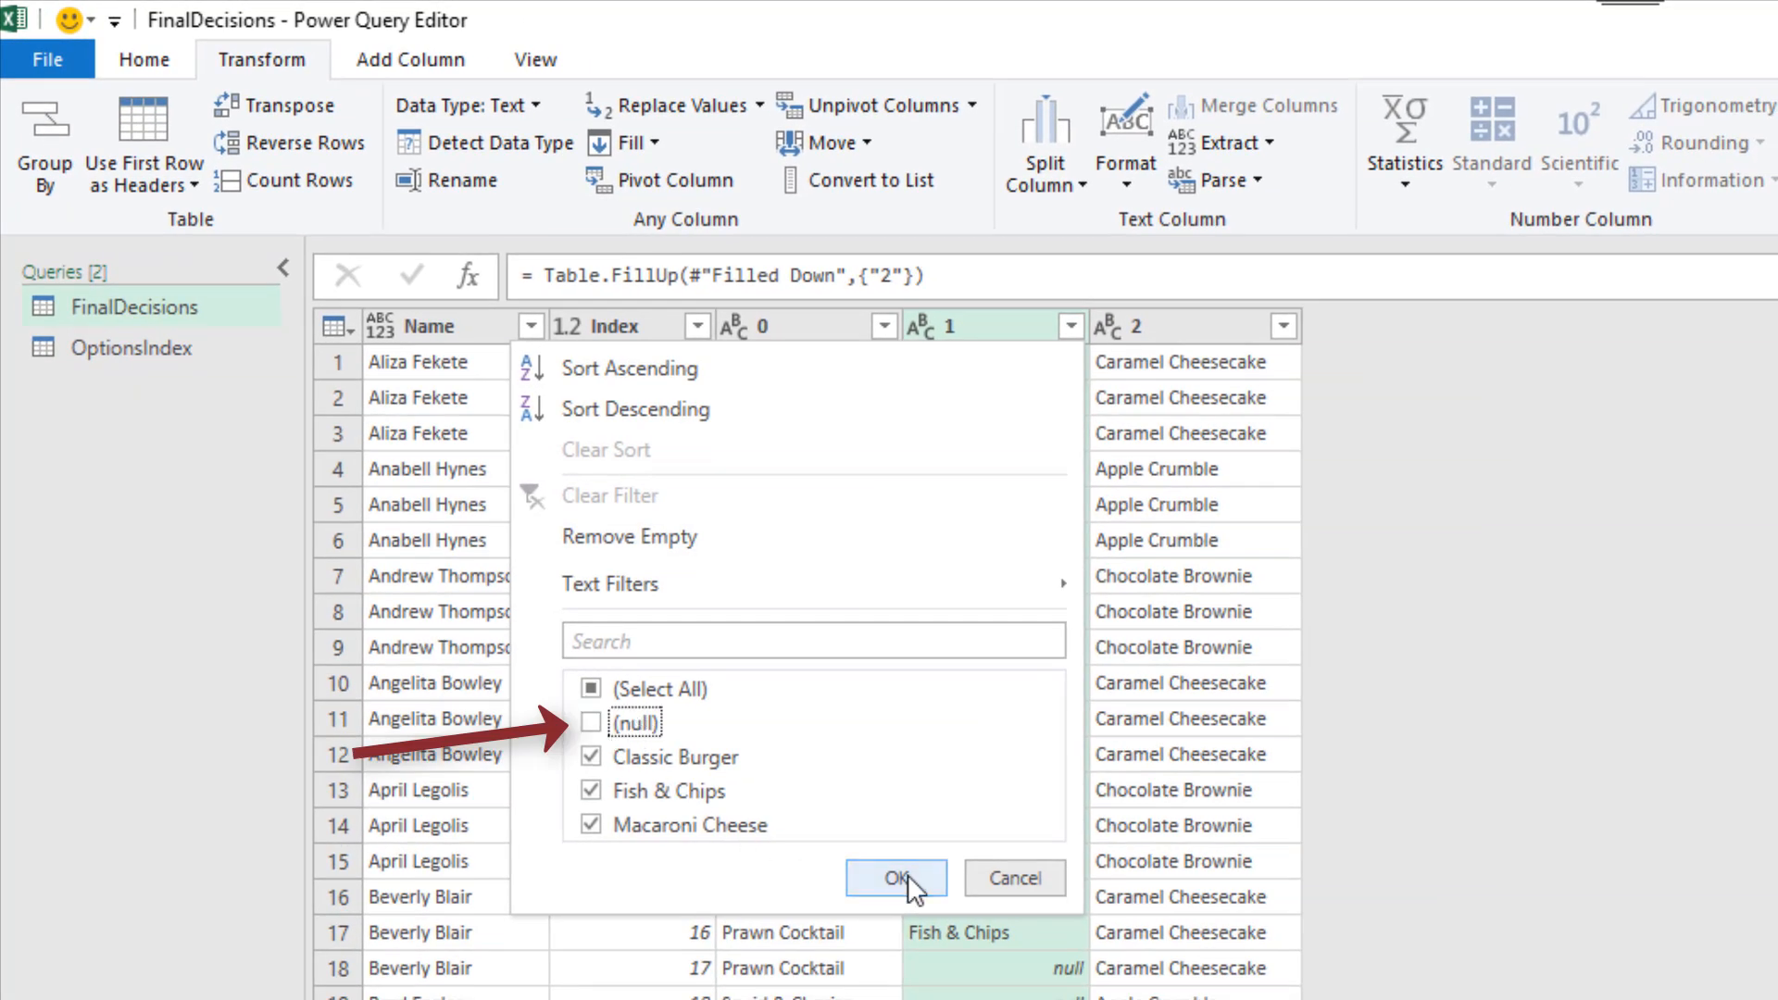
left_click(902, 878)
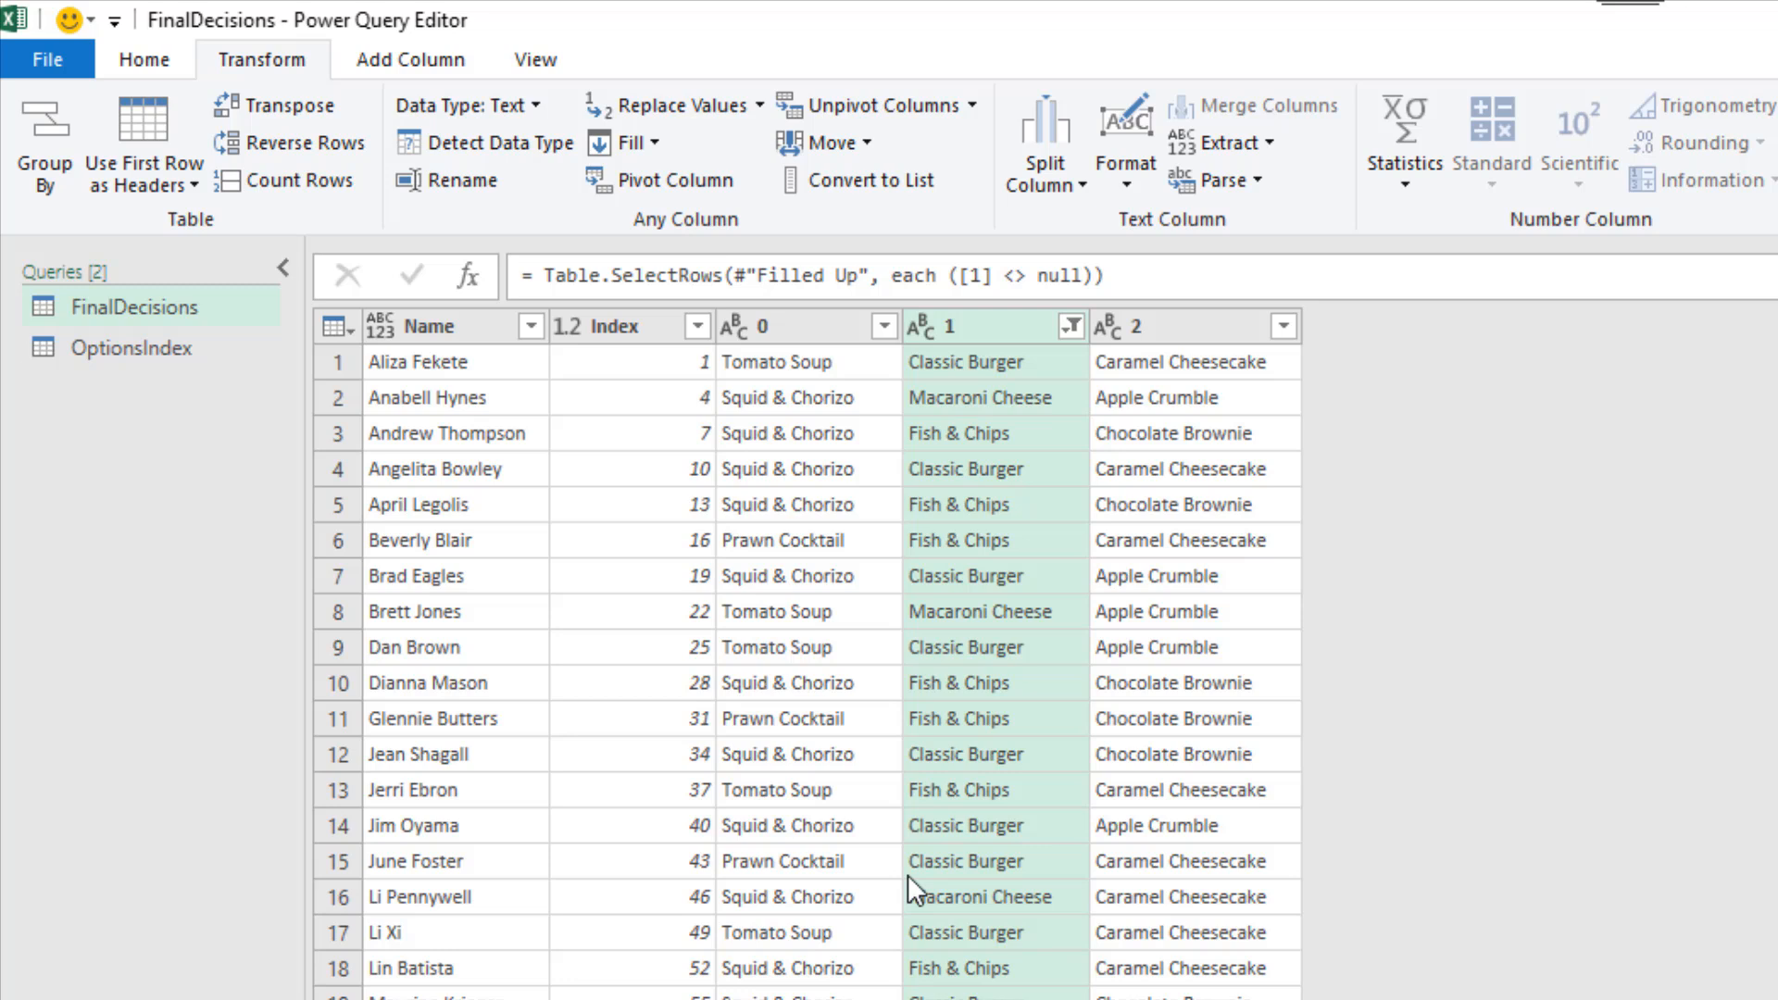
mouse_move(622, 352)
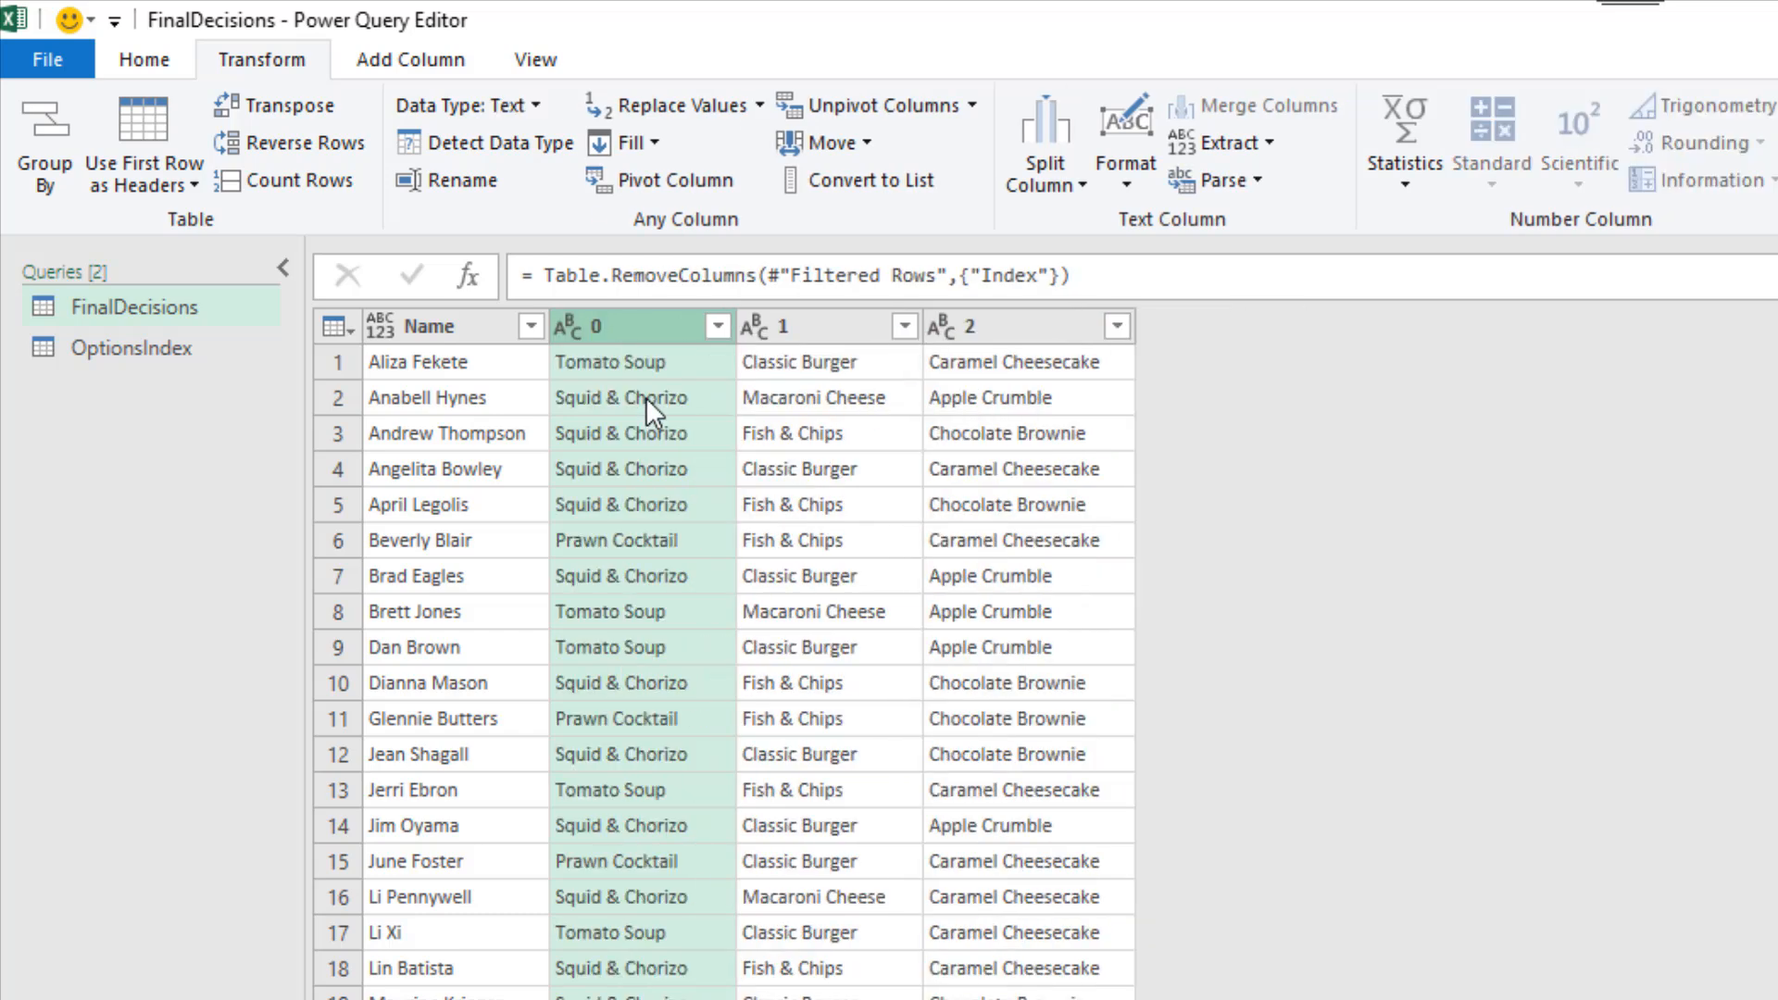
Rename columns 0, 1 and 2 to Starter, Main and Dessert
double_click(602, 326)
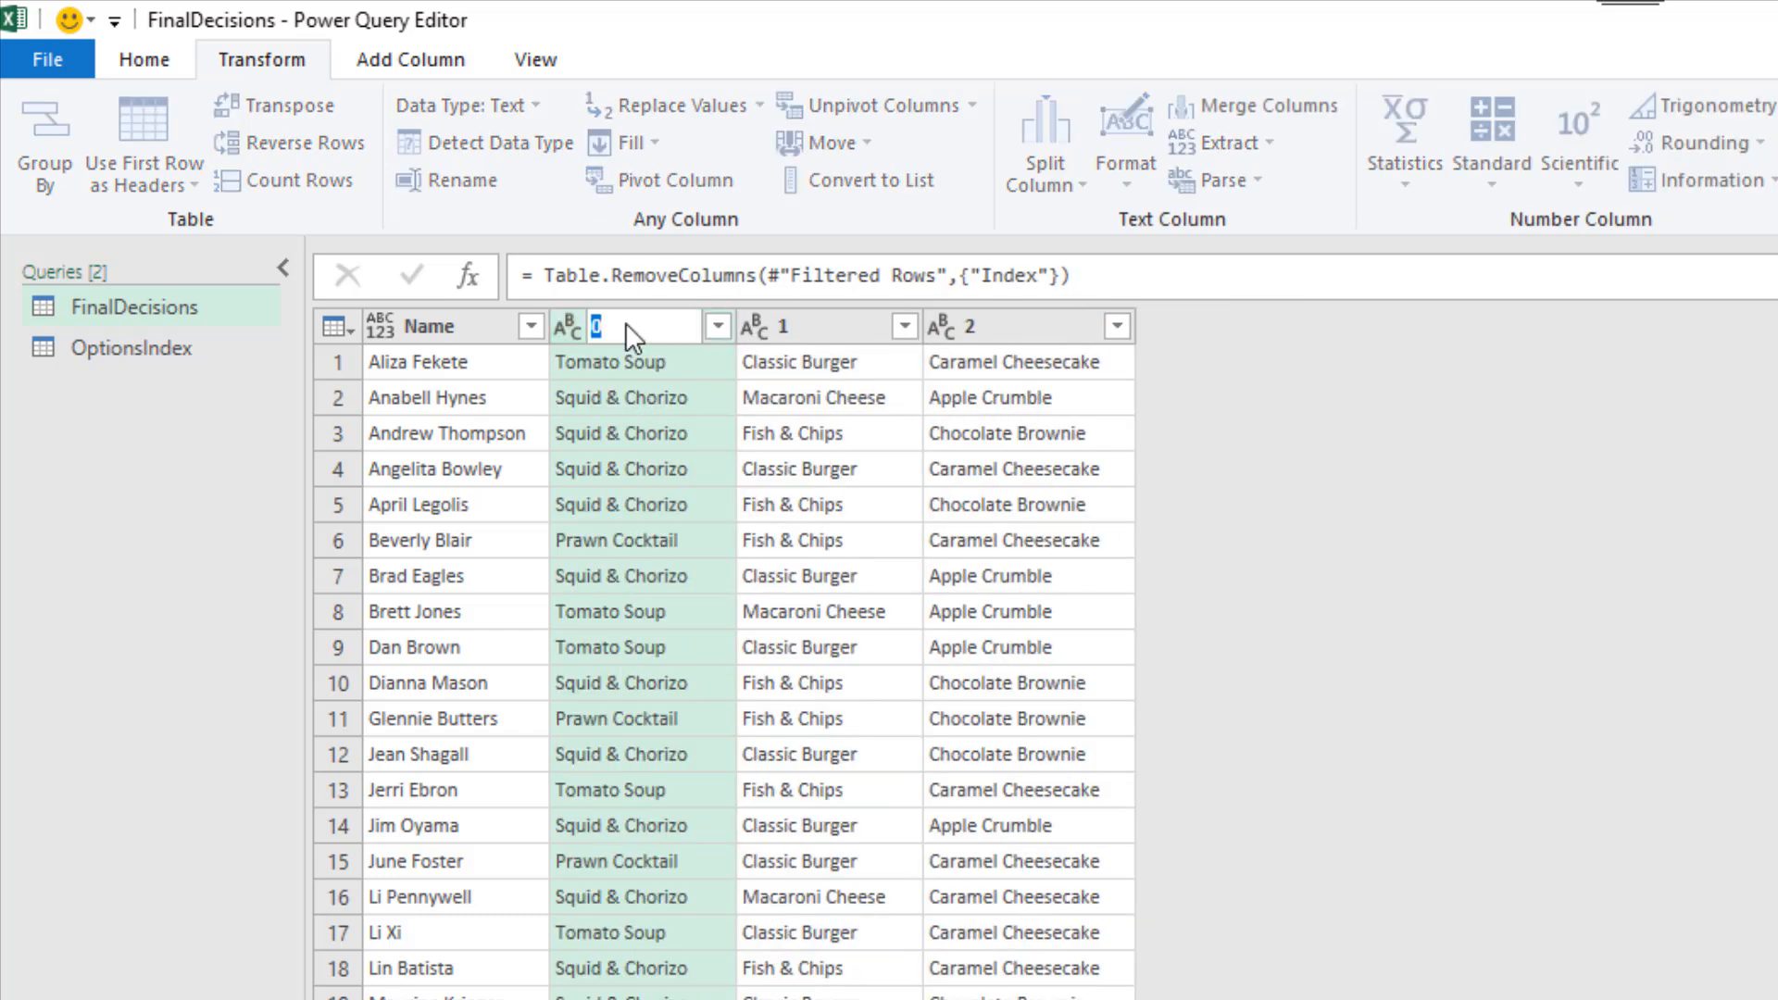
type("Starter")
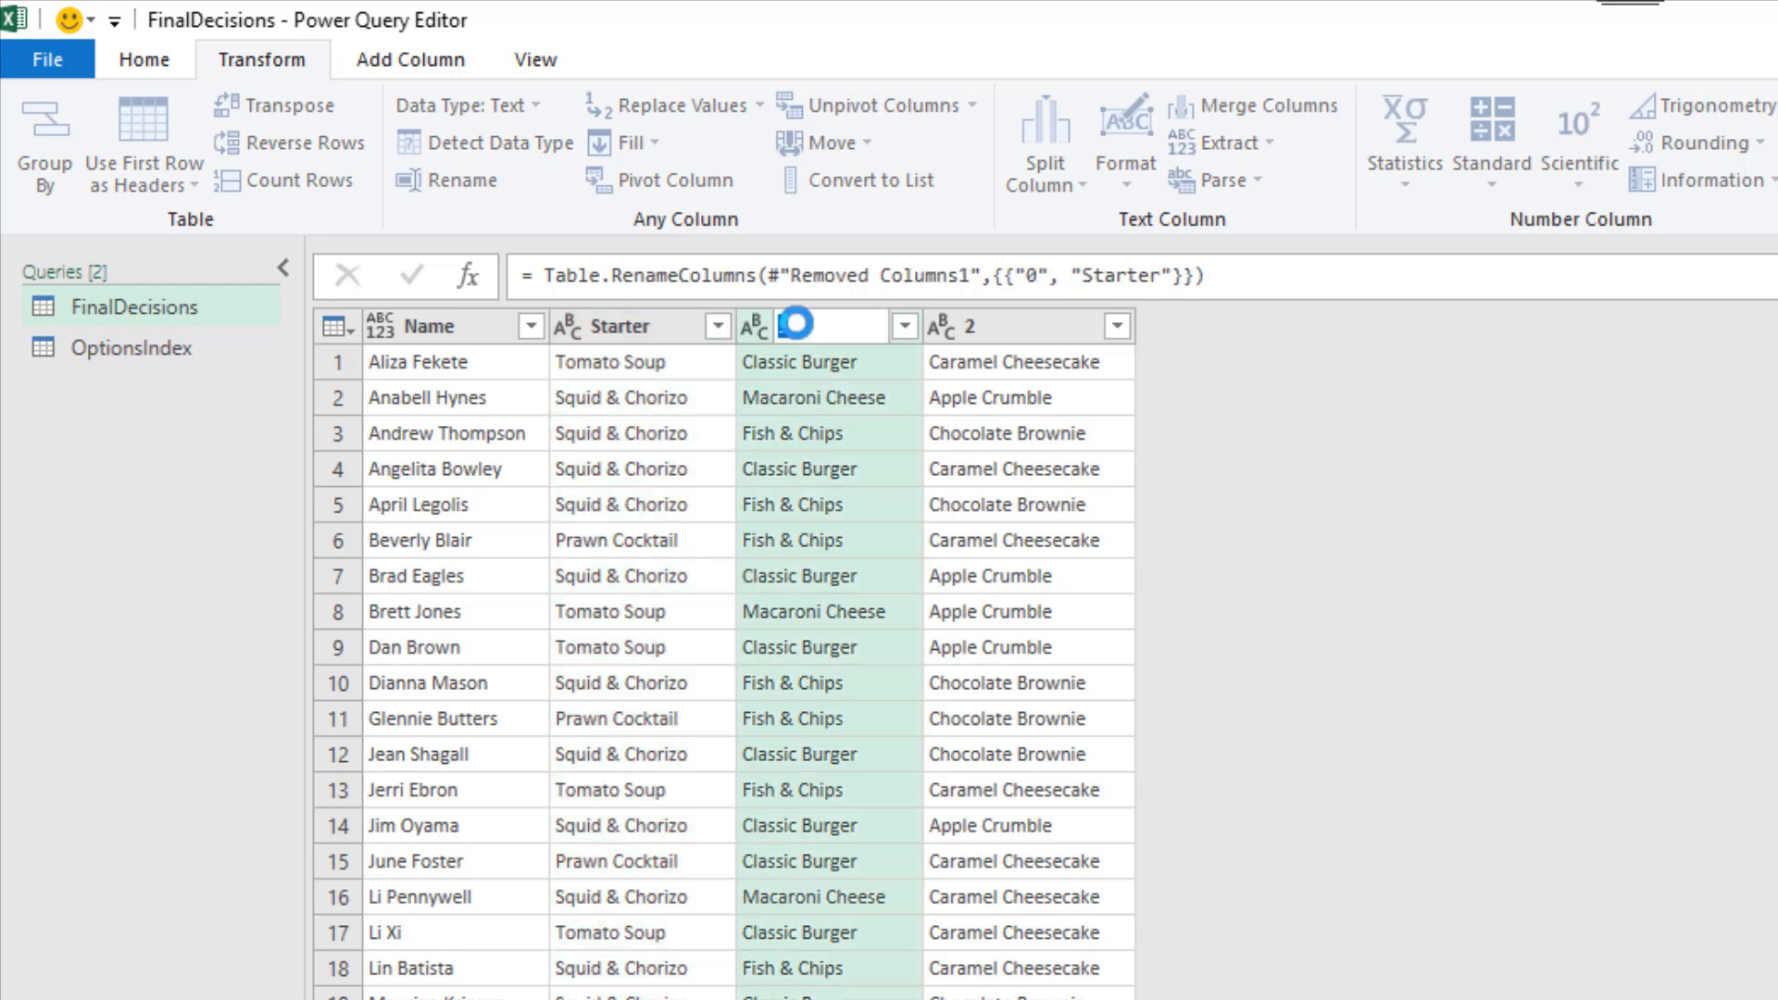
type("Main")
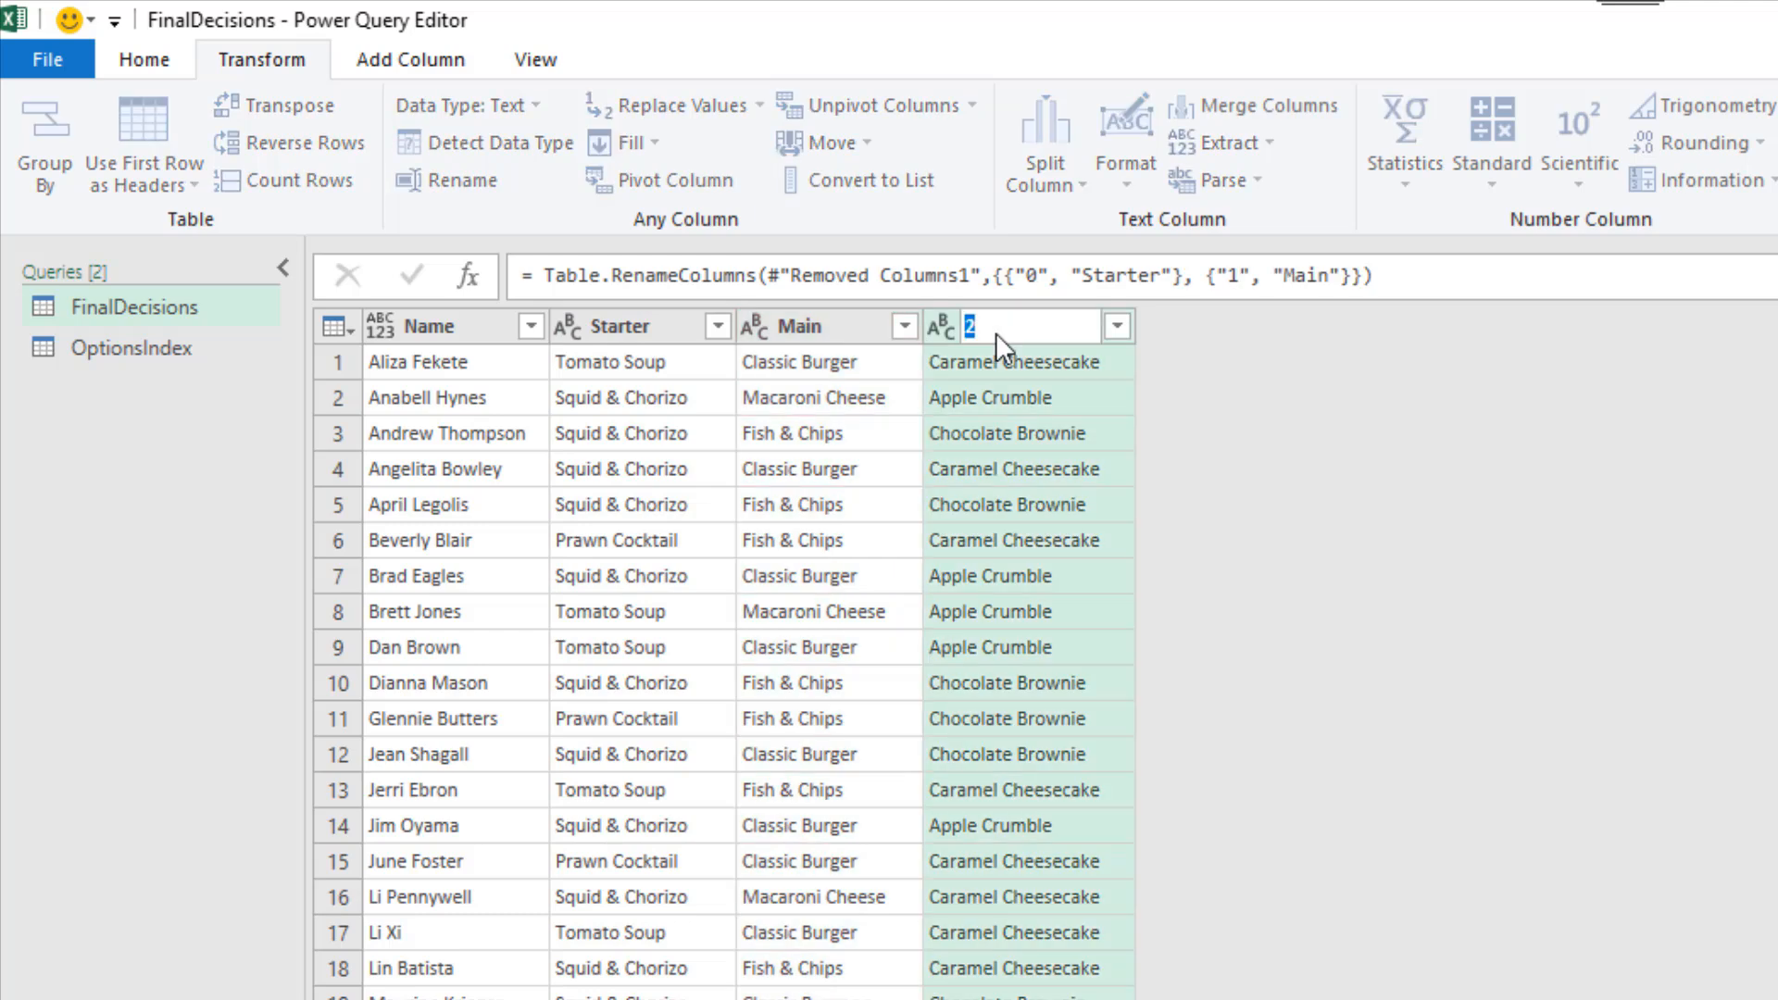
type("Dessert")
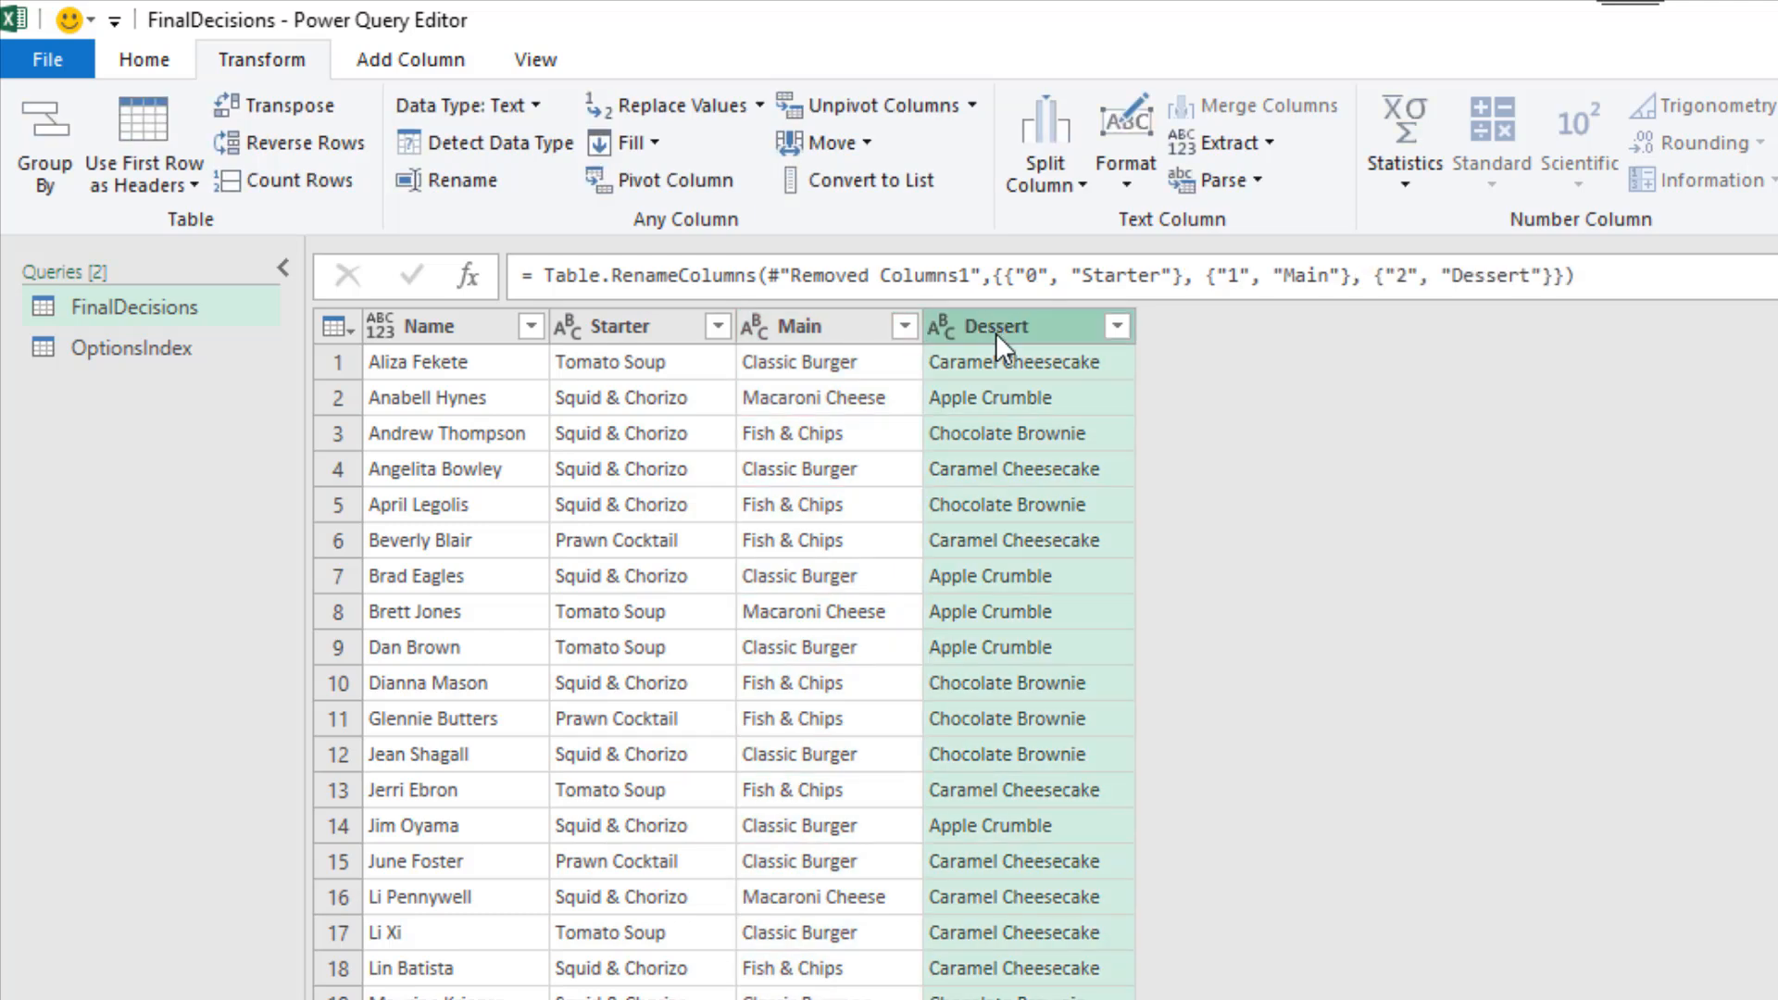
mouse_move(1378, 711)
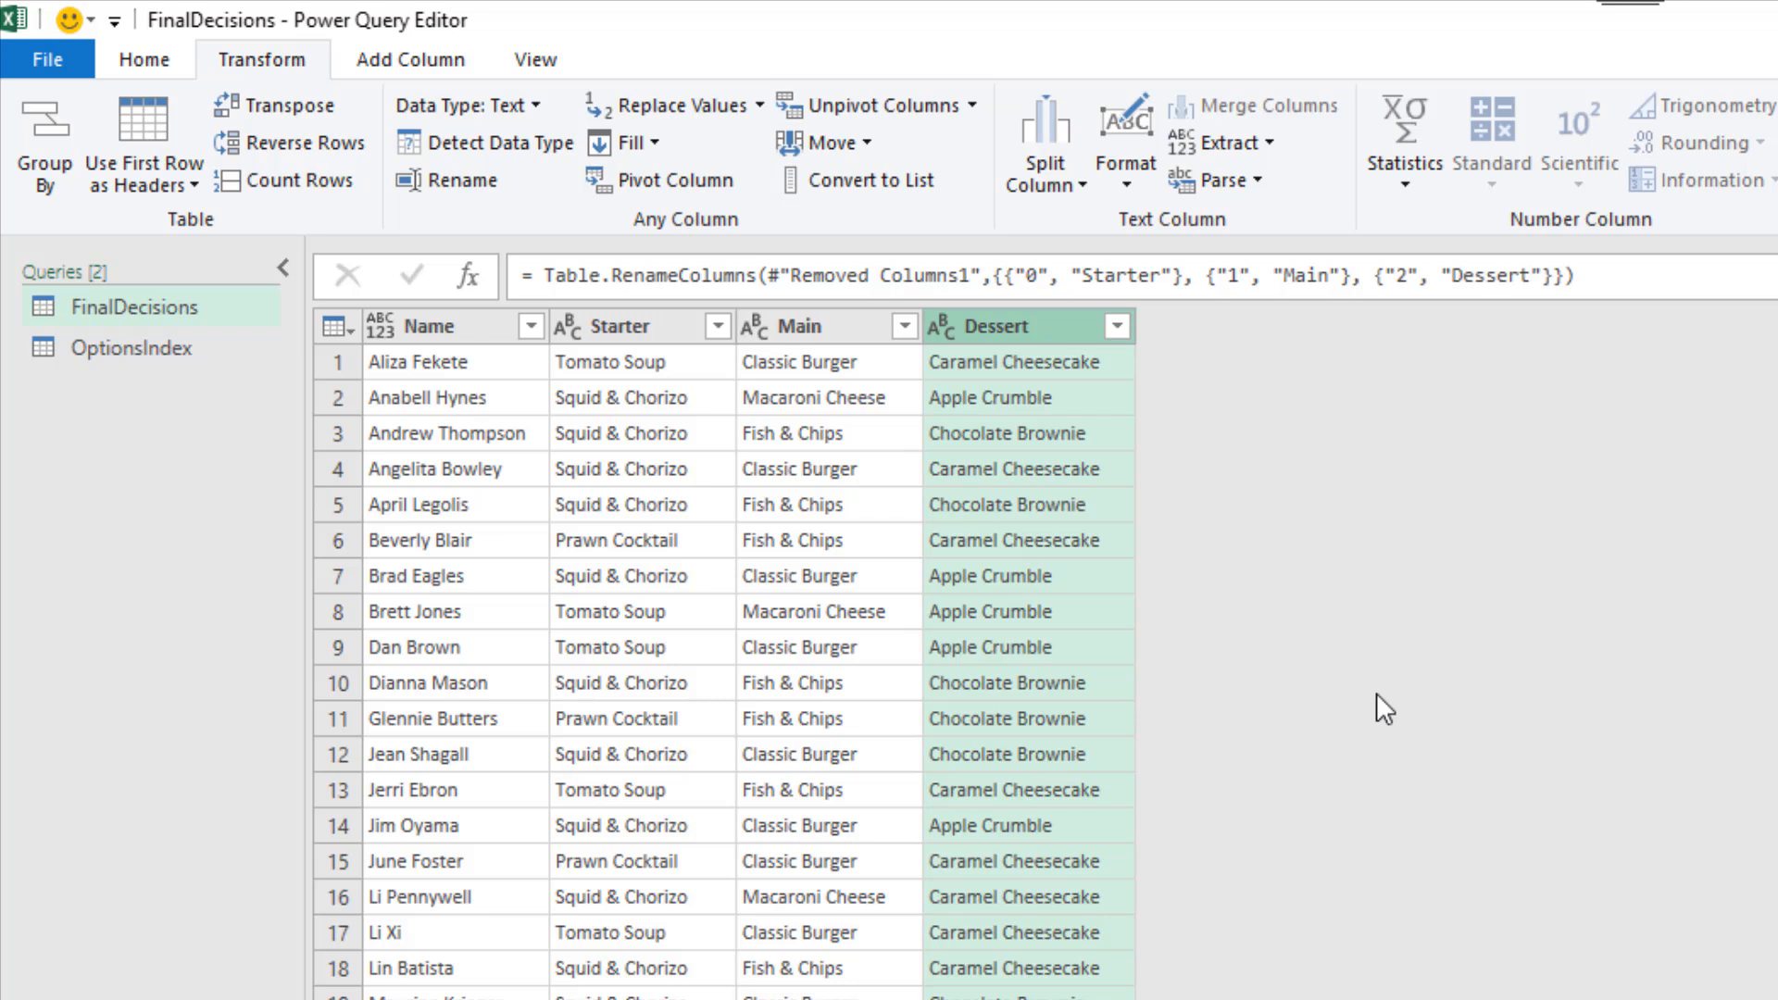
mouse_move(152, 68)
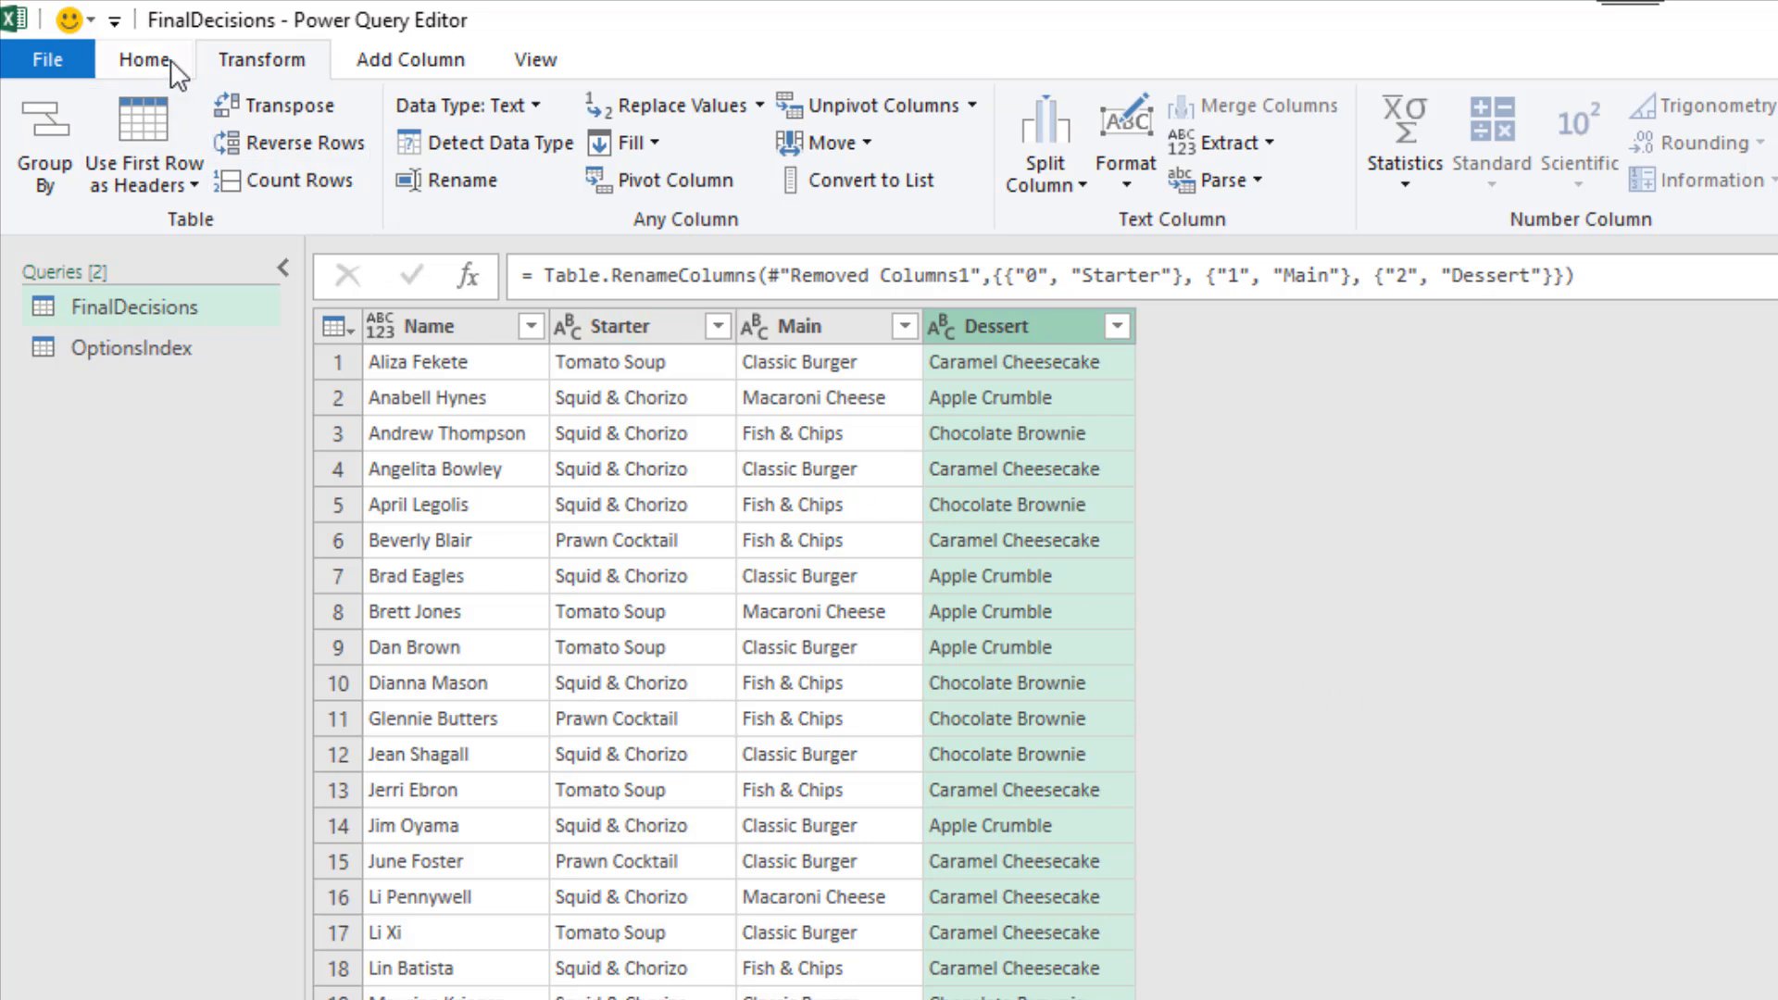
Close & Load To a table on the existing worksheet at cell A20
left_click(143, 60)
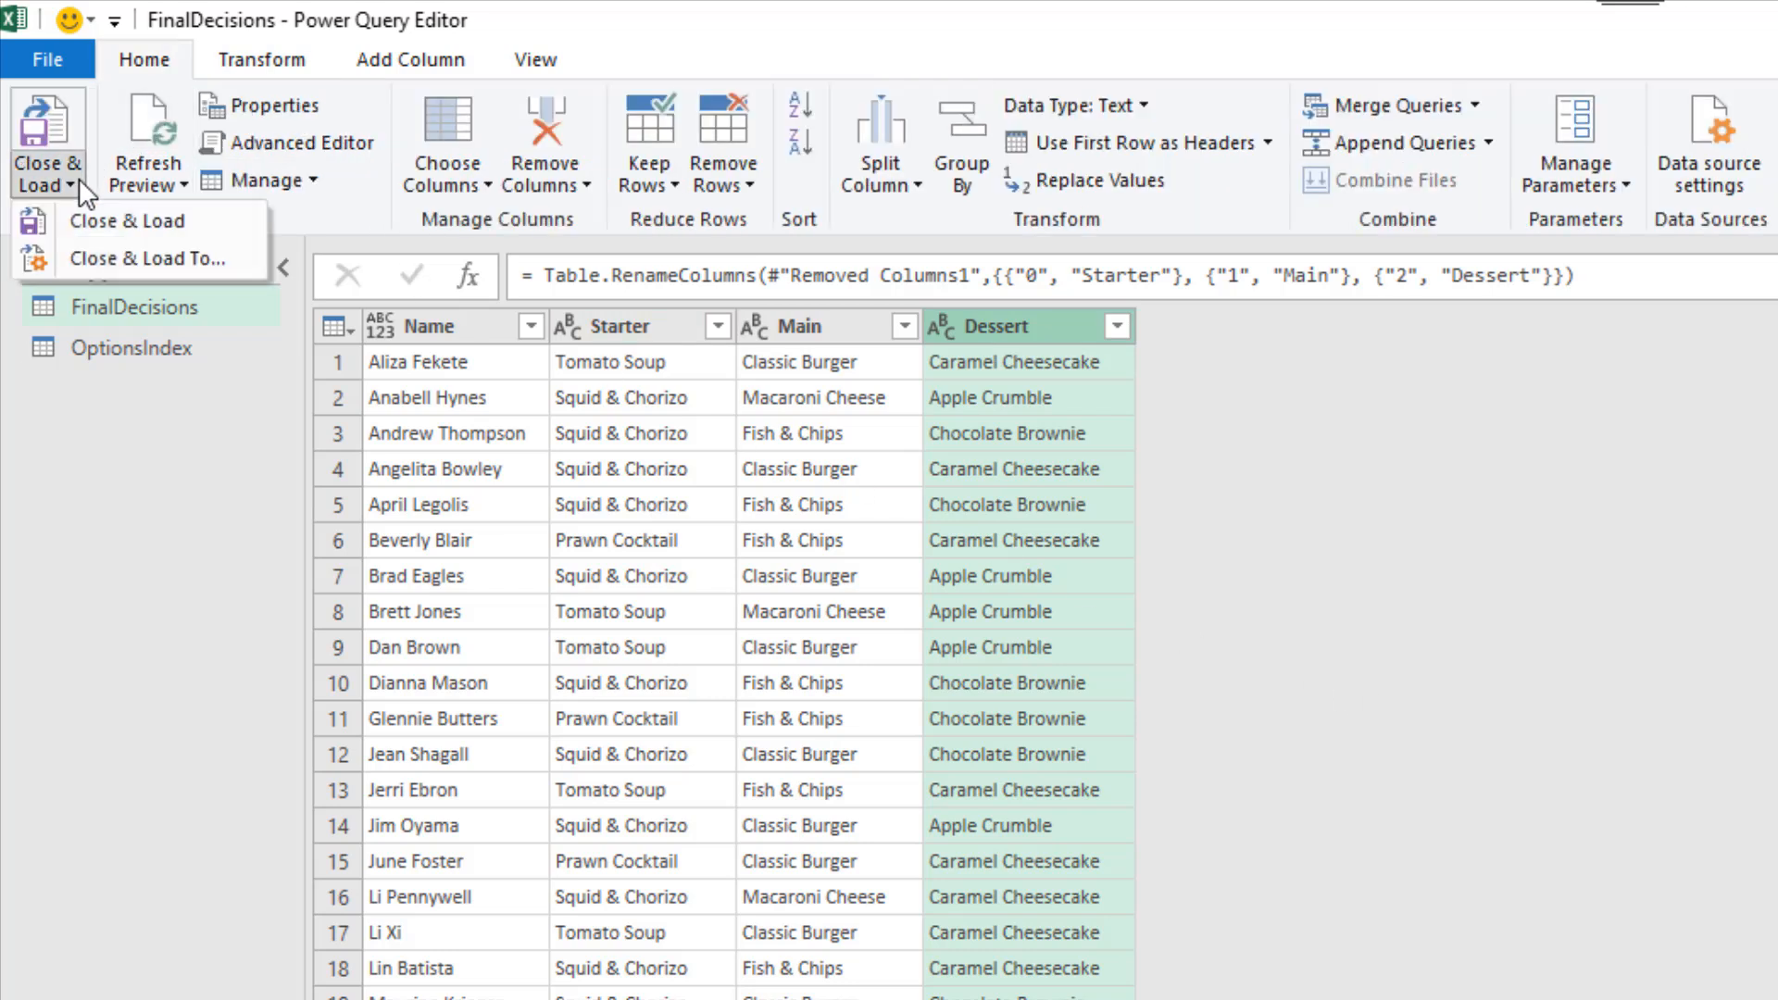
mouse_move(126, 278)
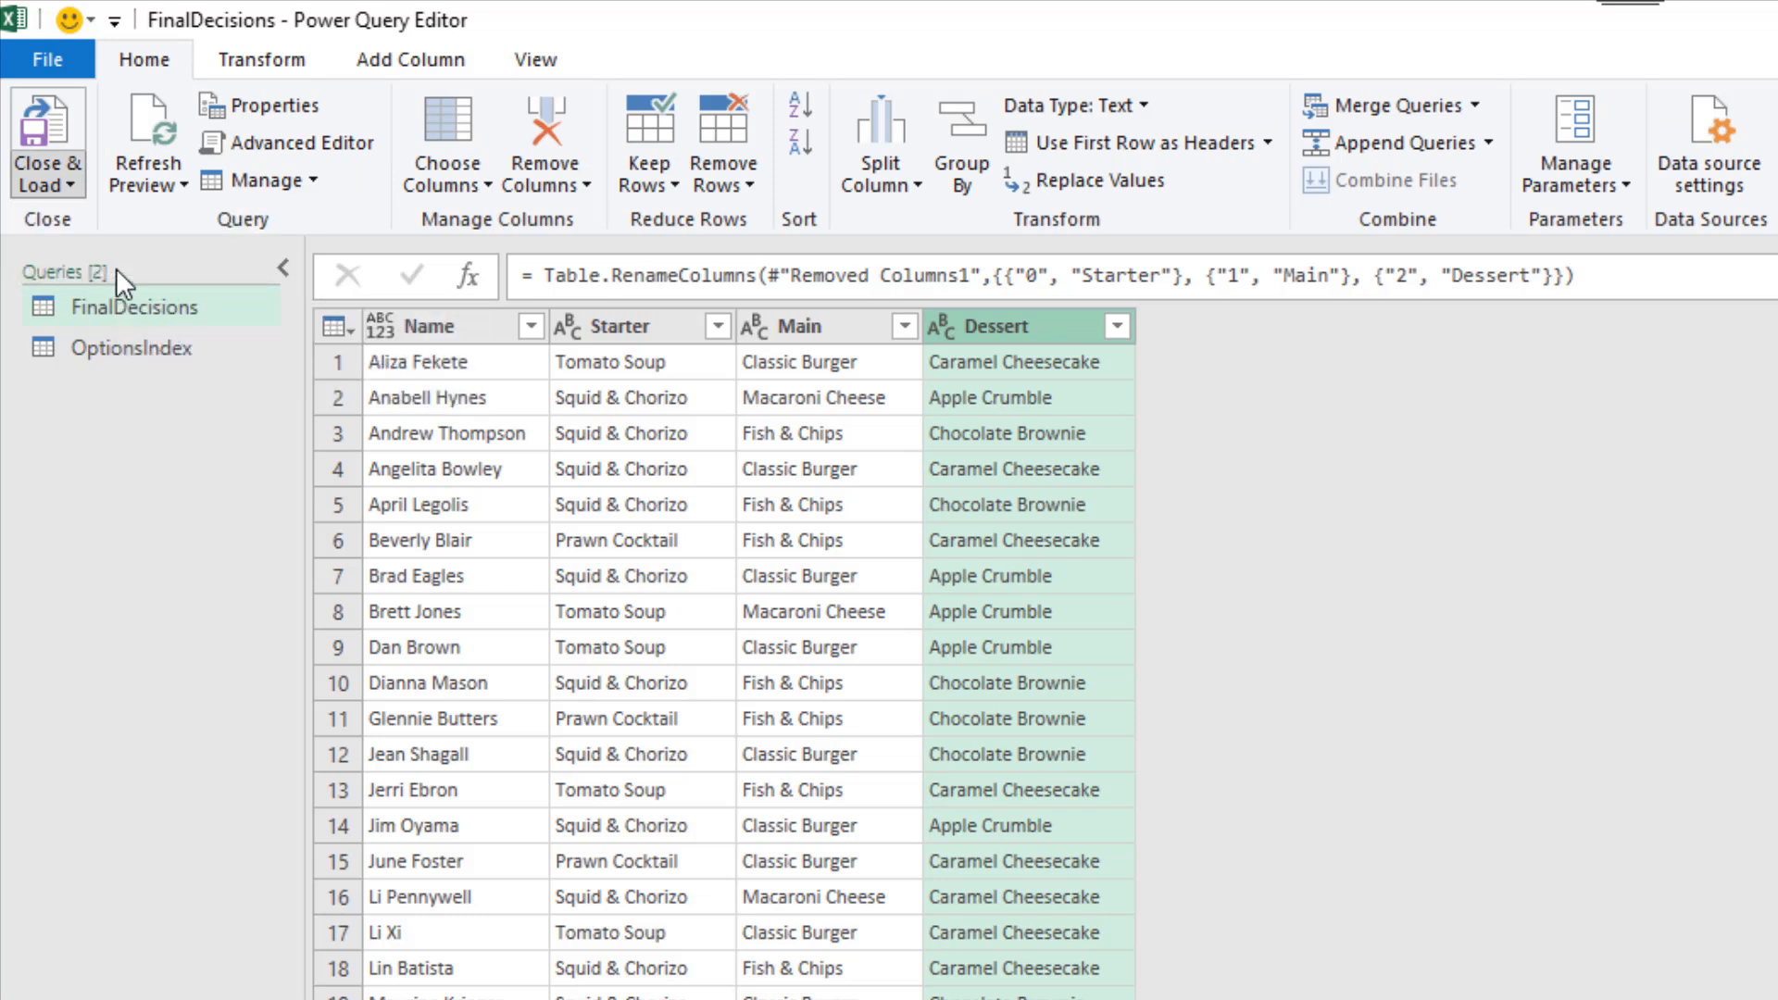
left_click(48, 145)
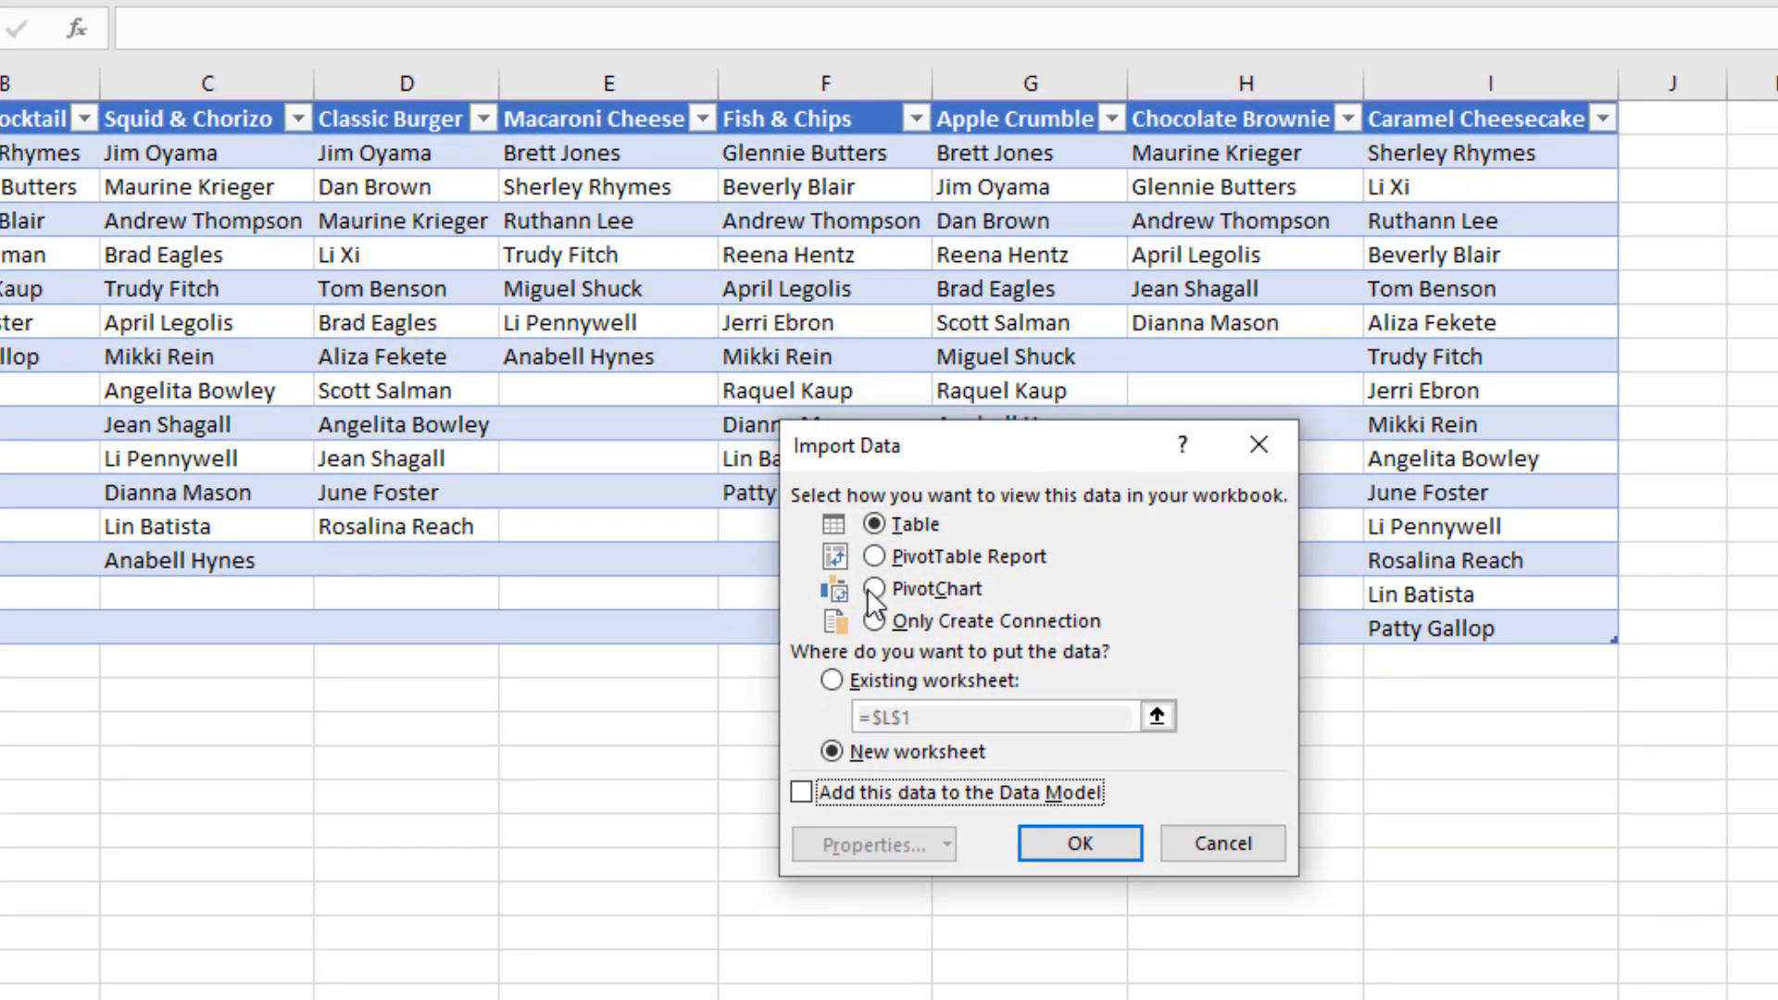
left_click(824, 681)
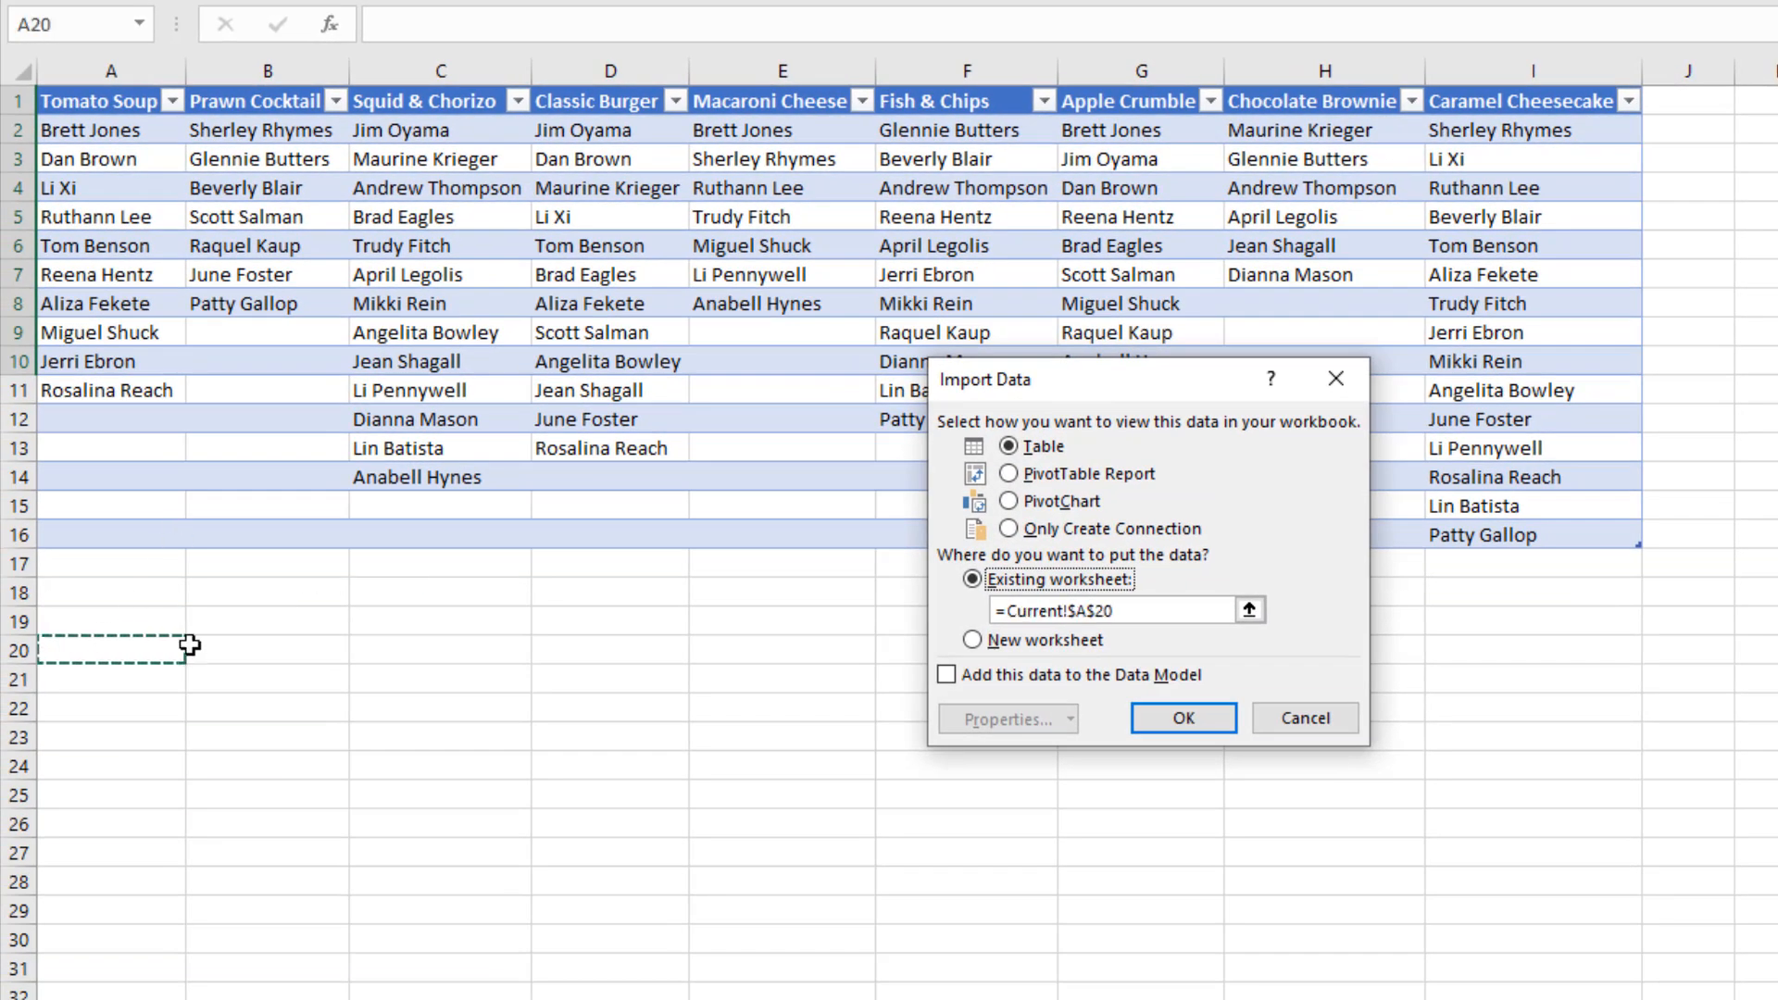
mouse_move(368, 759)
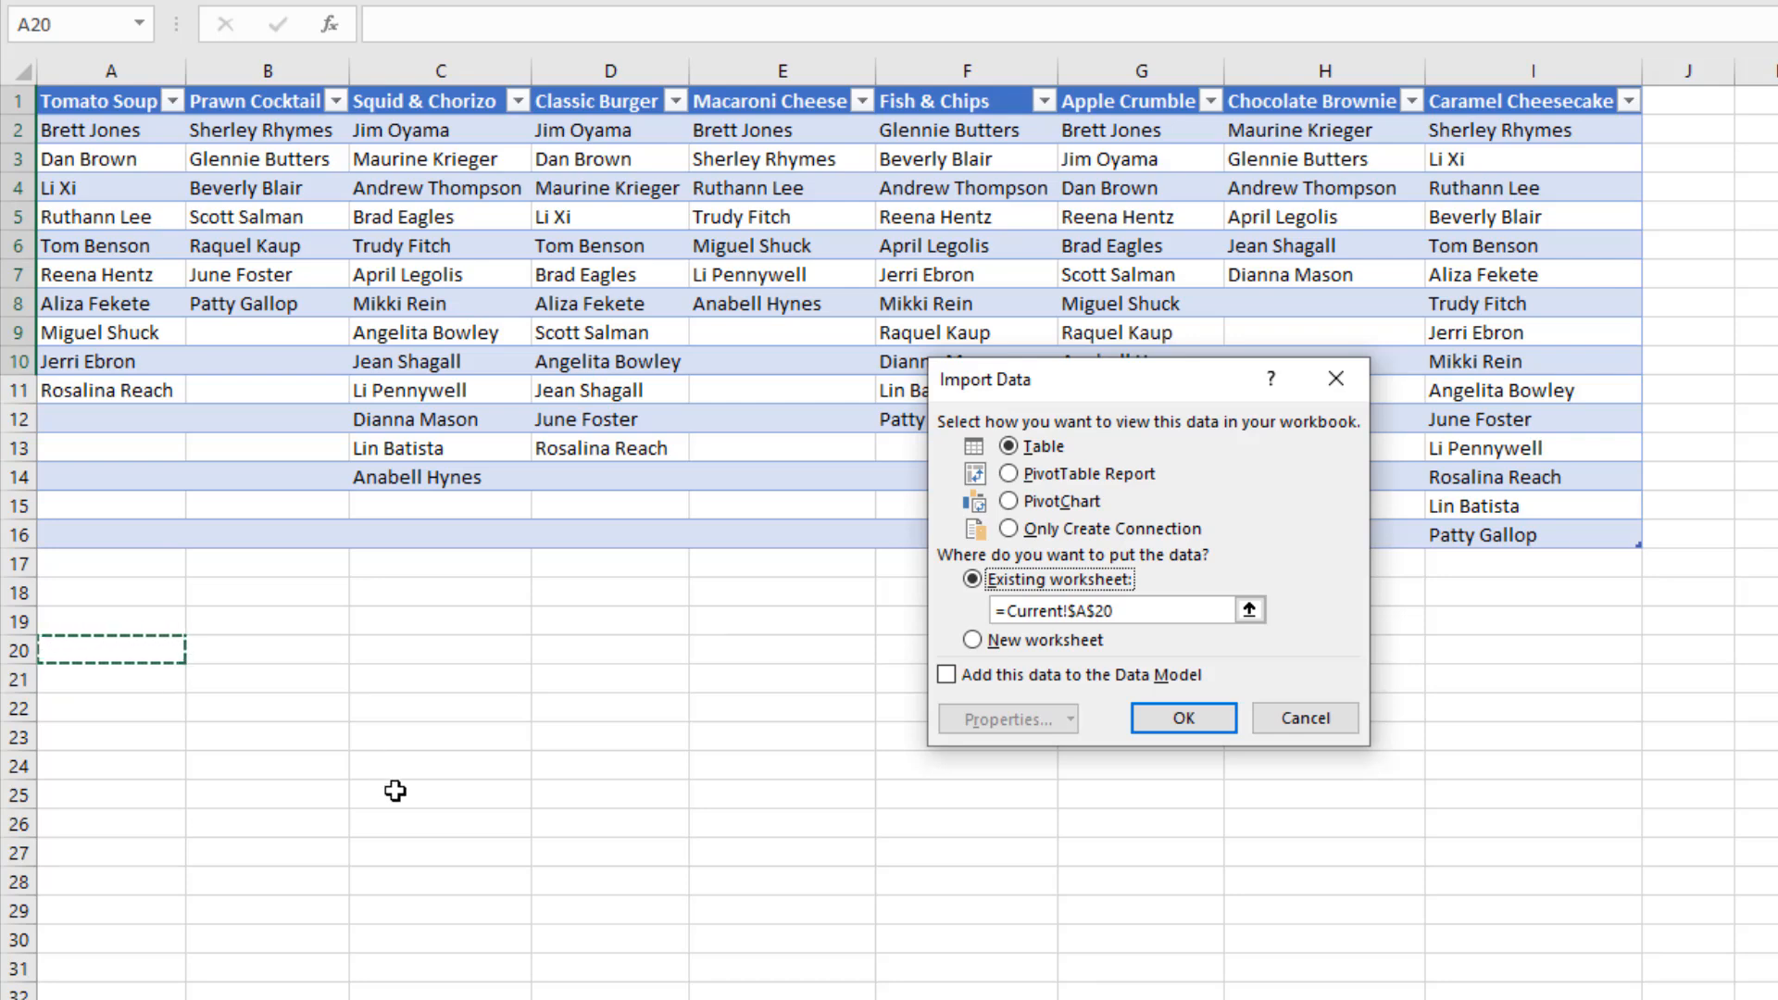
left_click(1182, 719)
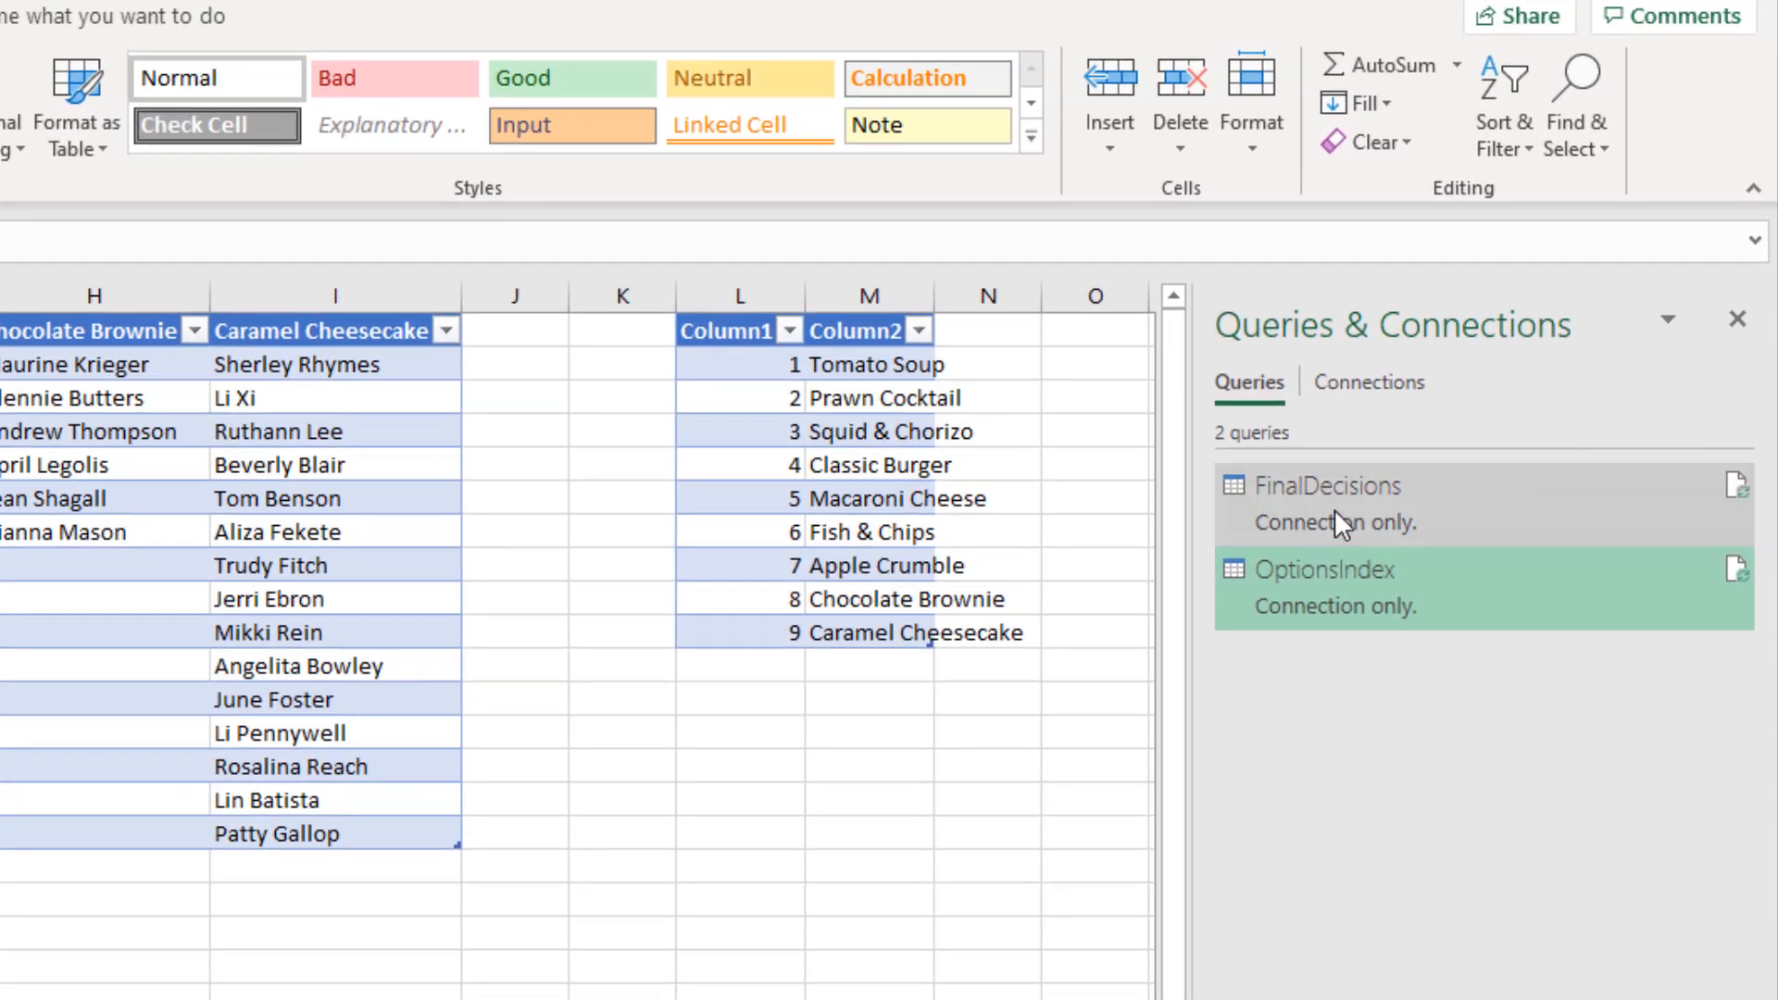
right_click(1342, 312)
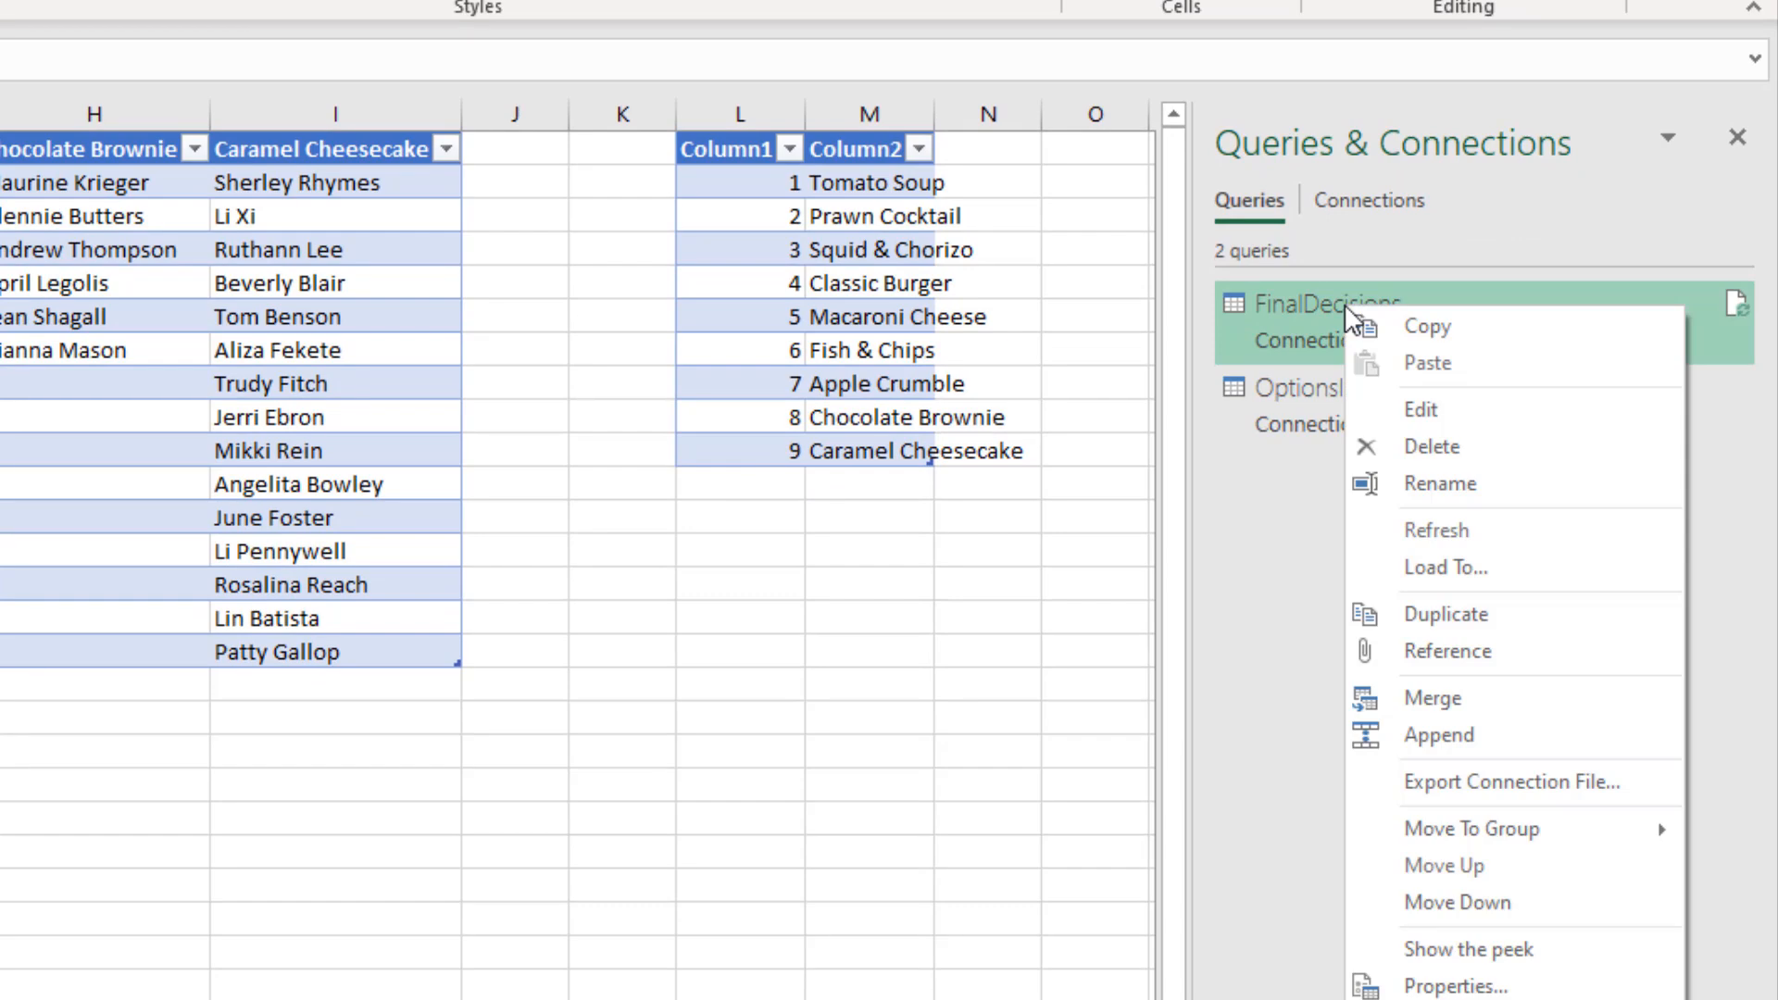
mouse_move(1382, 389)
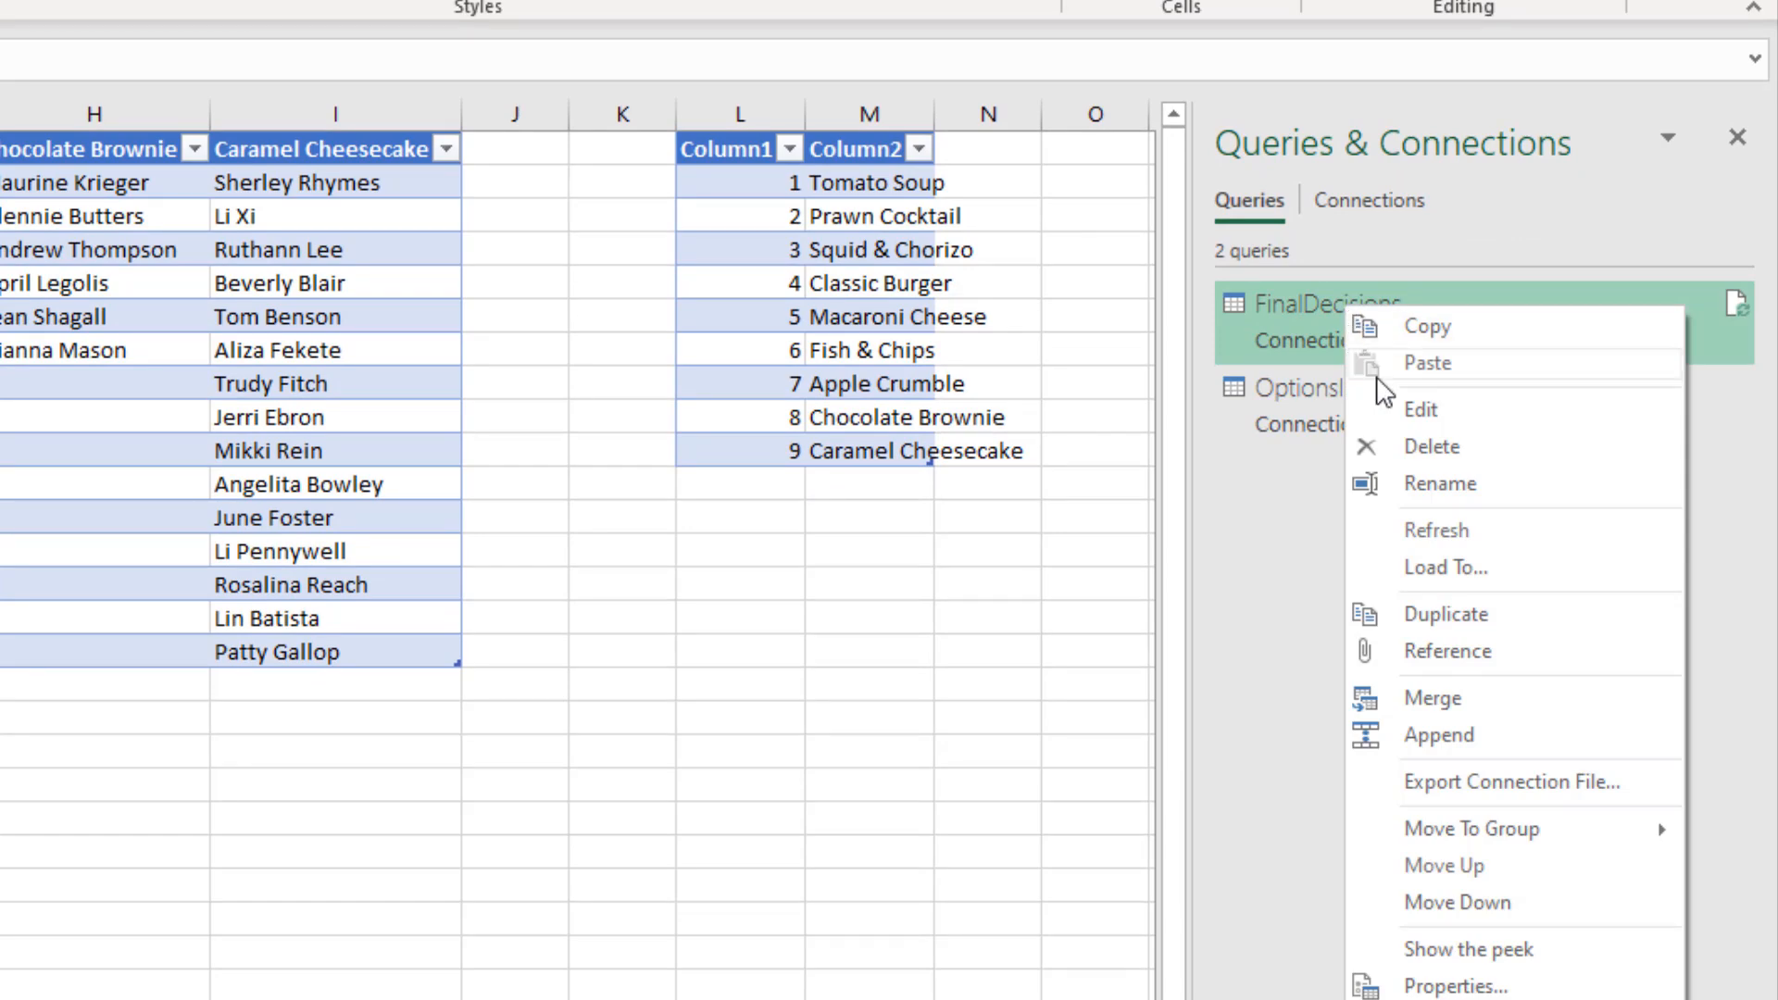
mouse_move(1437, 585)
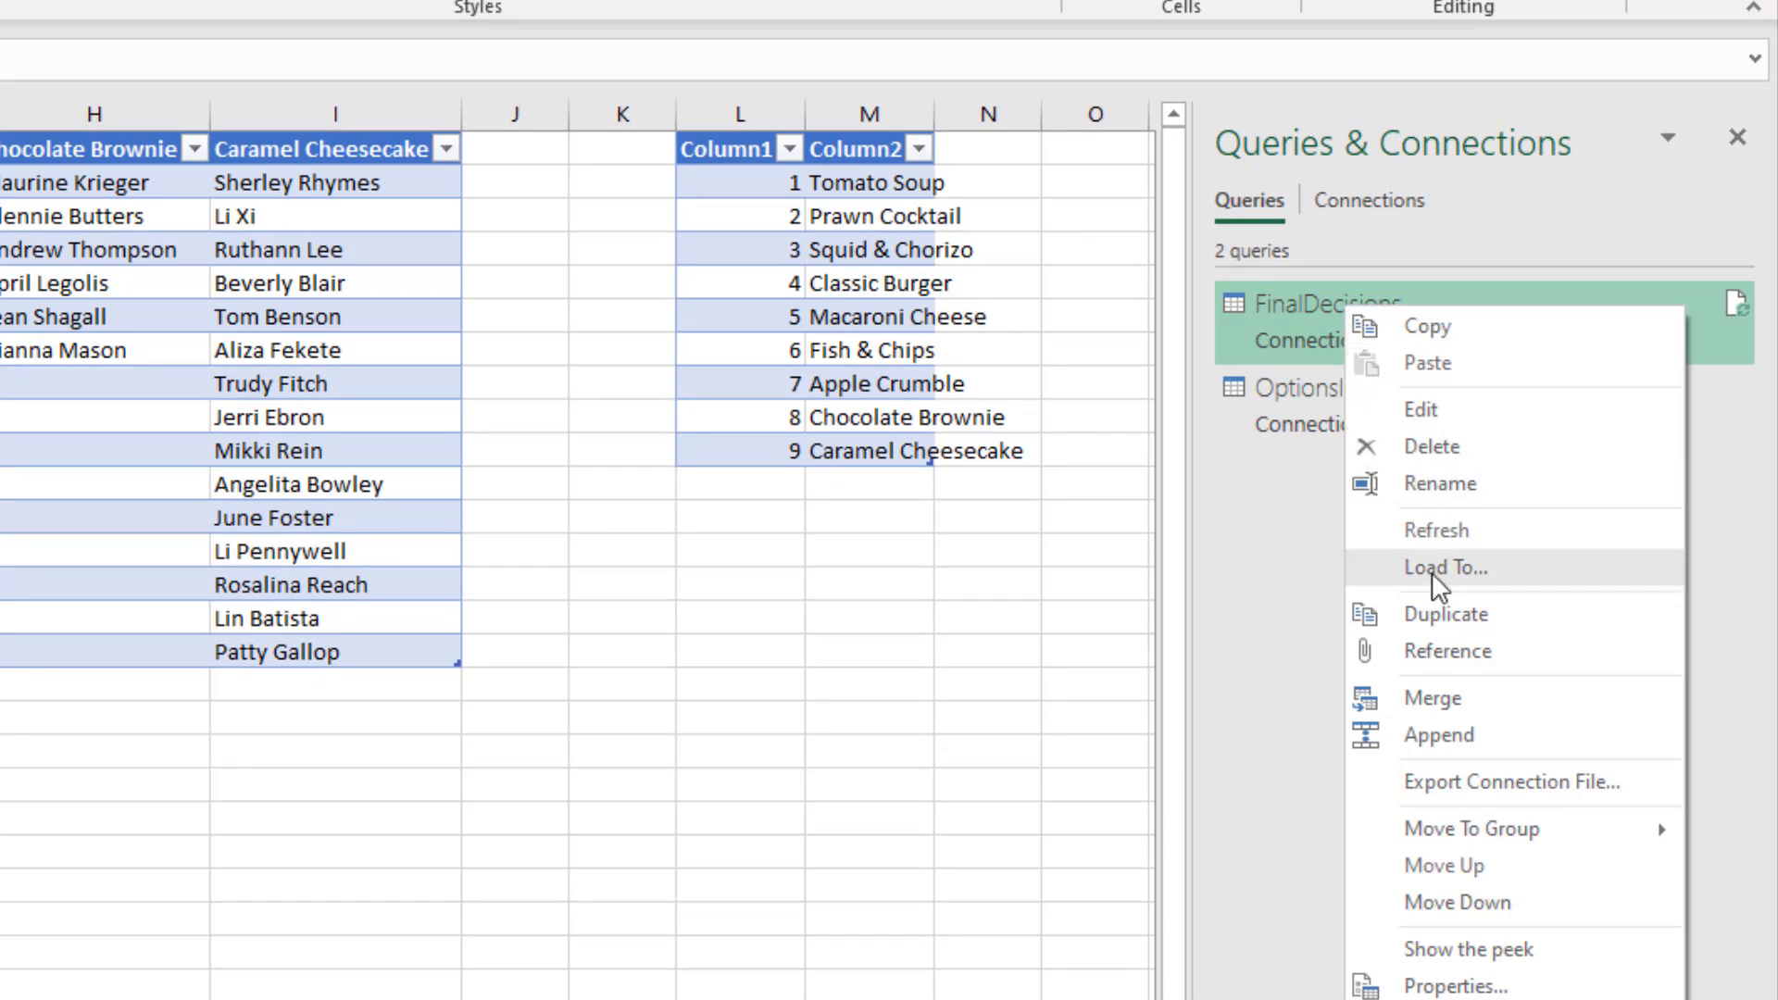
left_click(1444, 569)
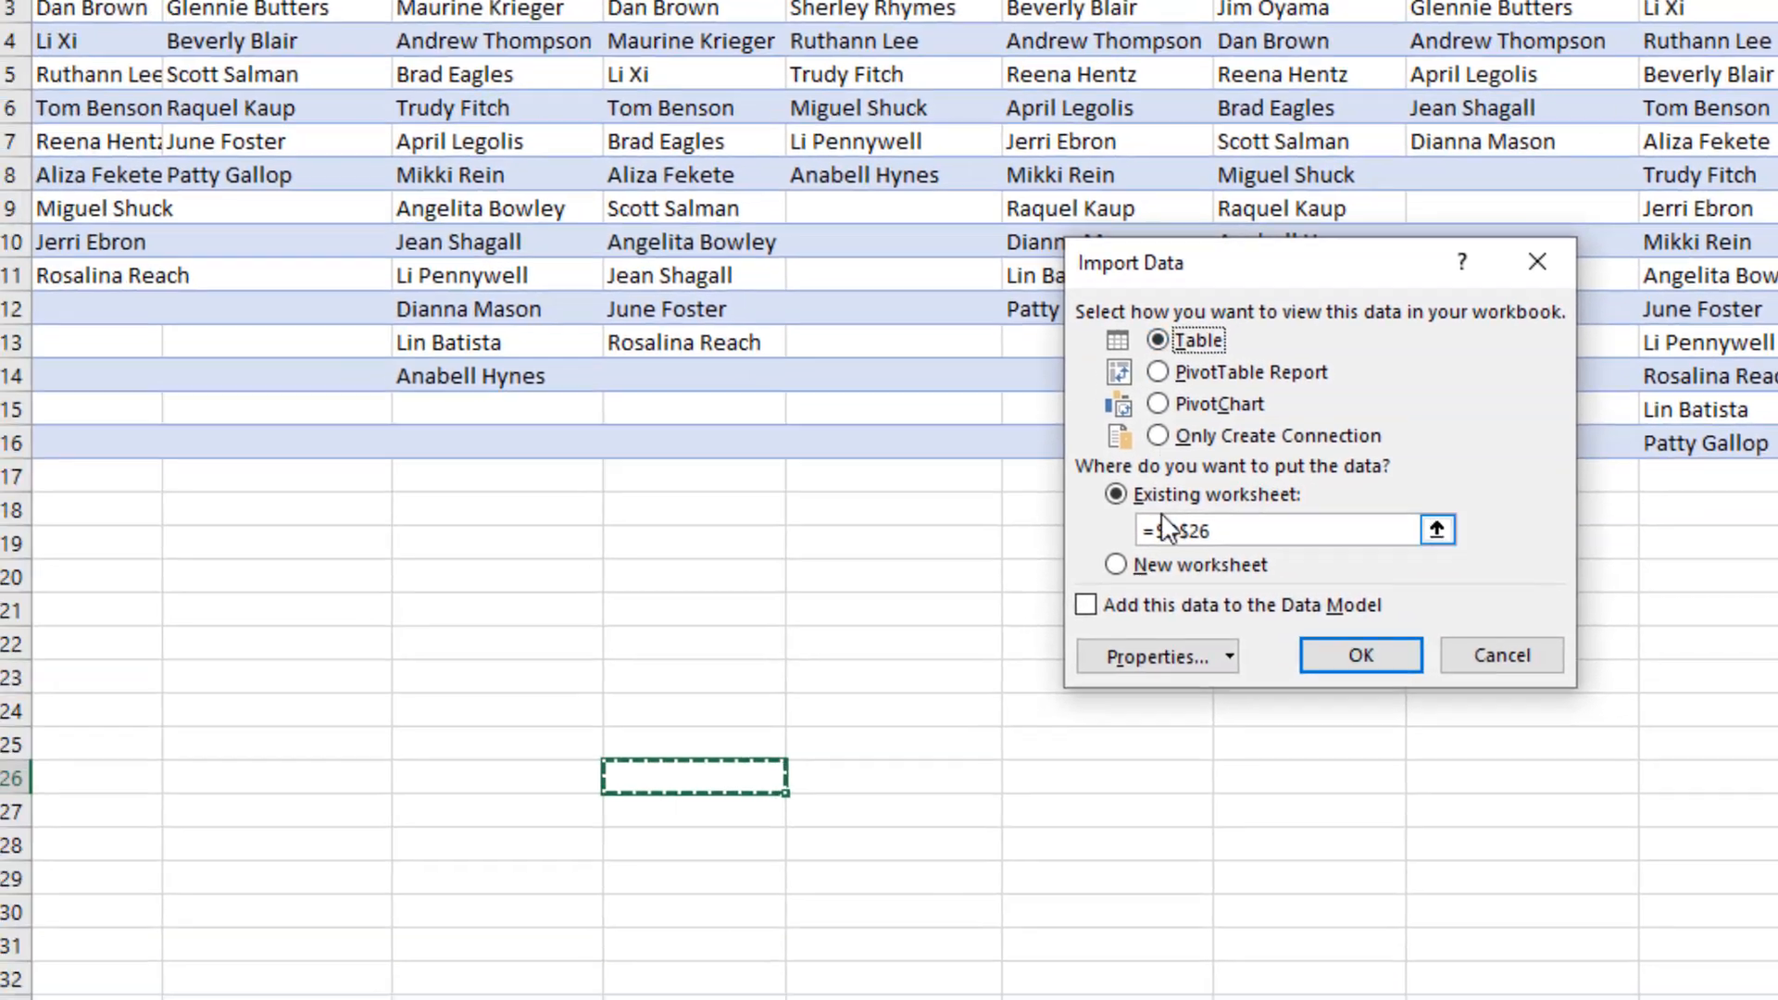
left_click(111, 613)
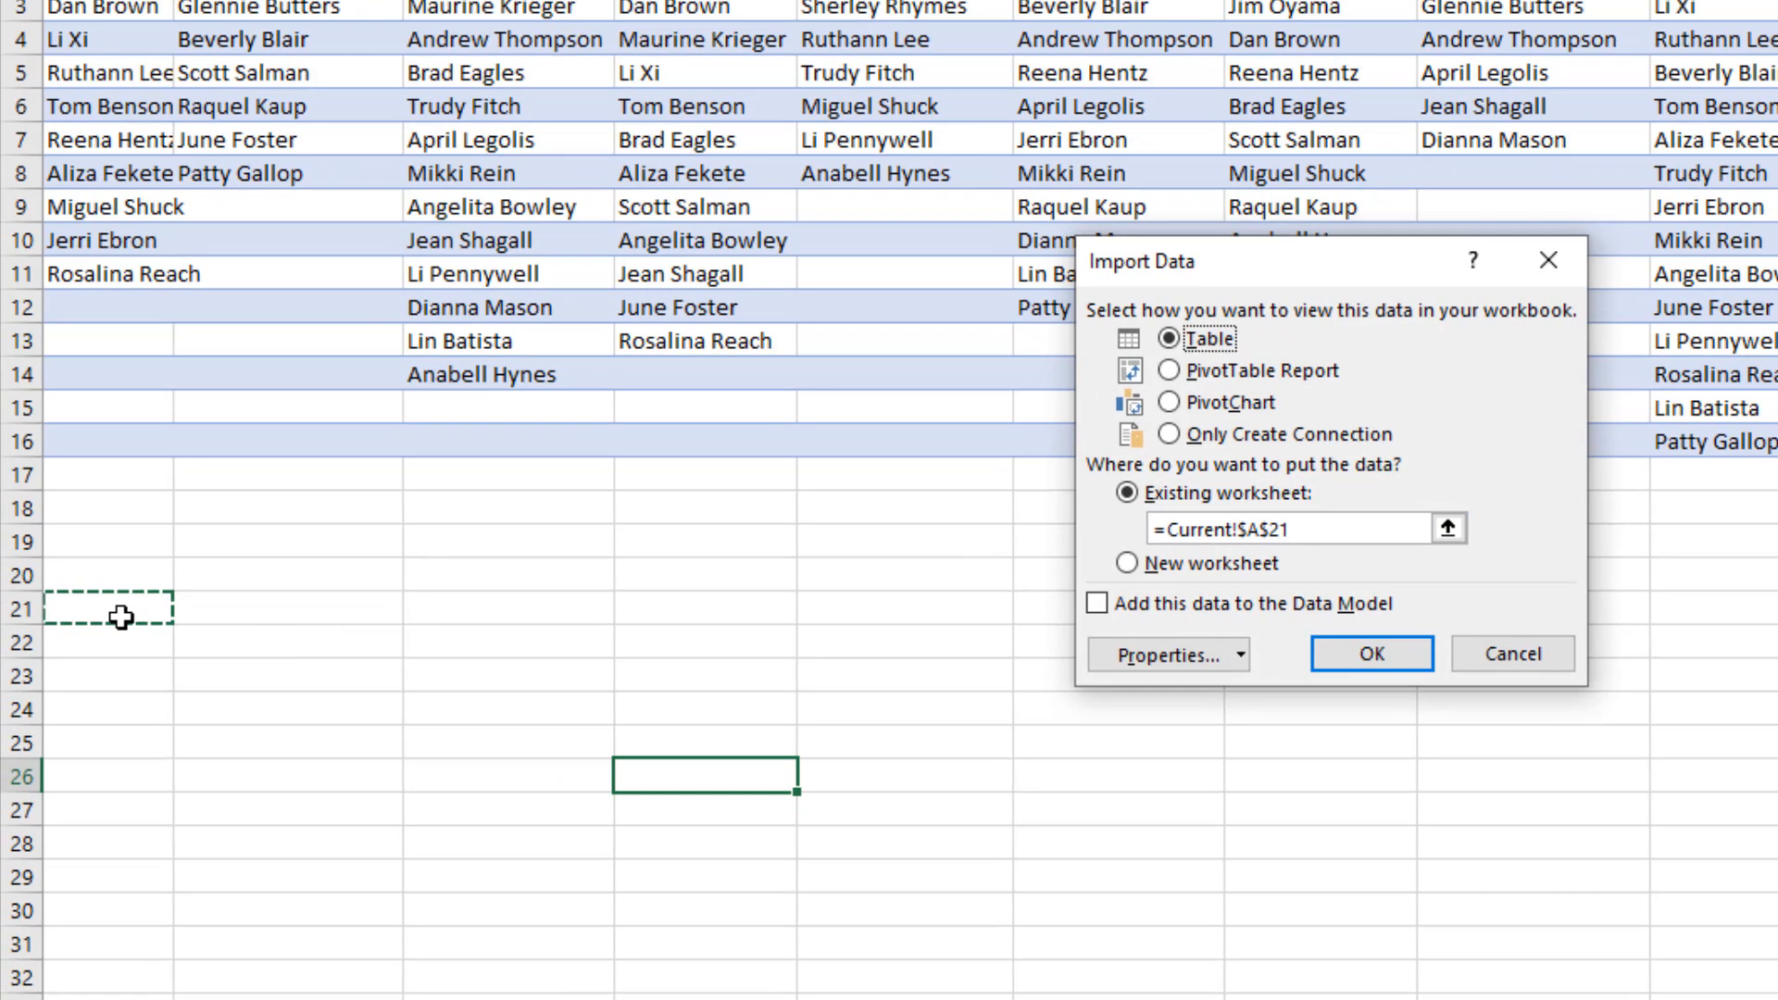
left_click(1370, 654)
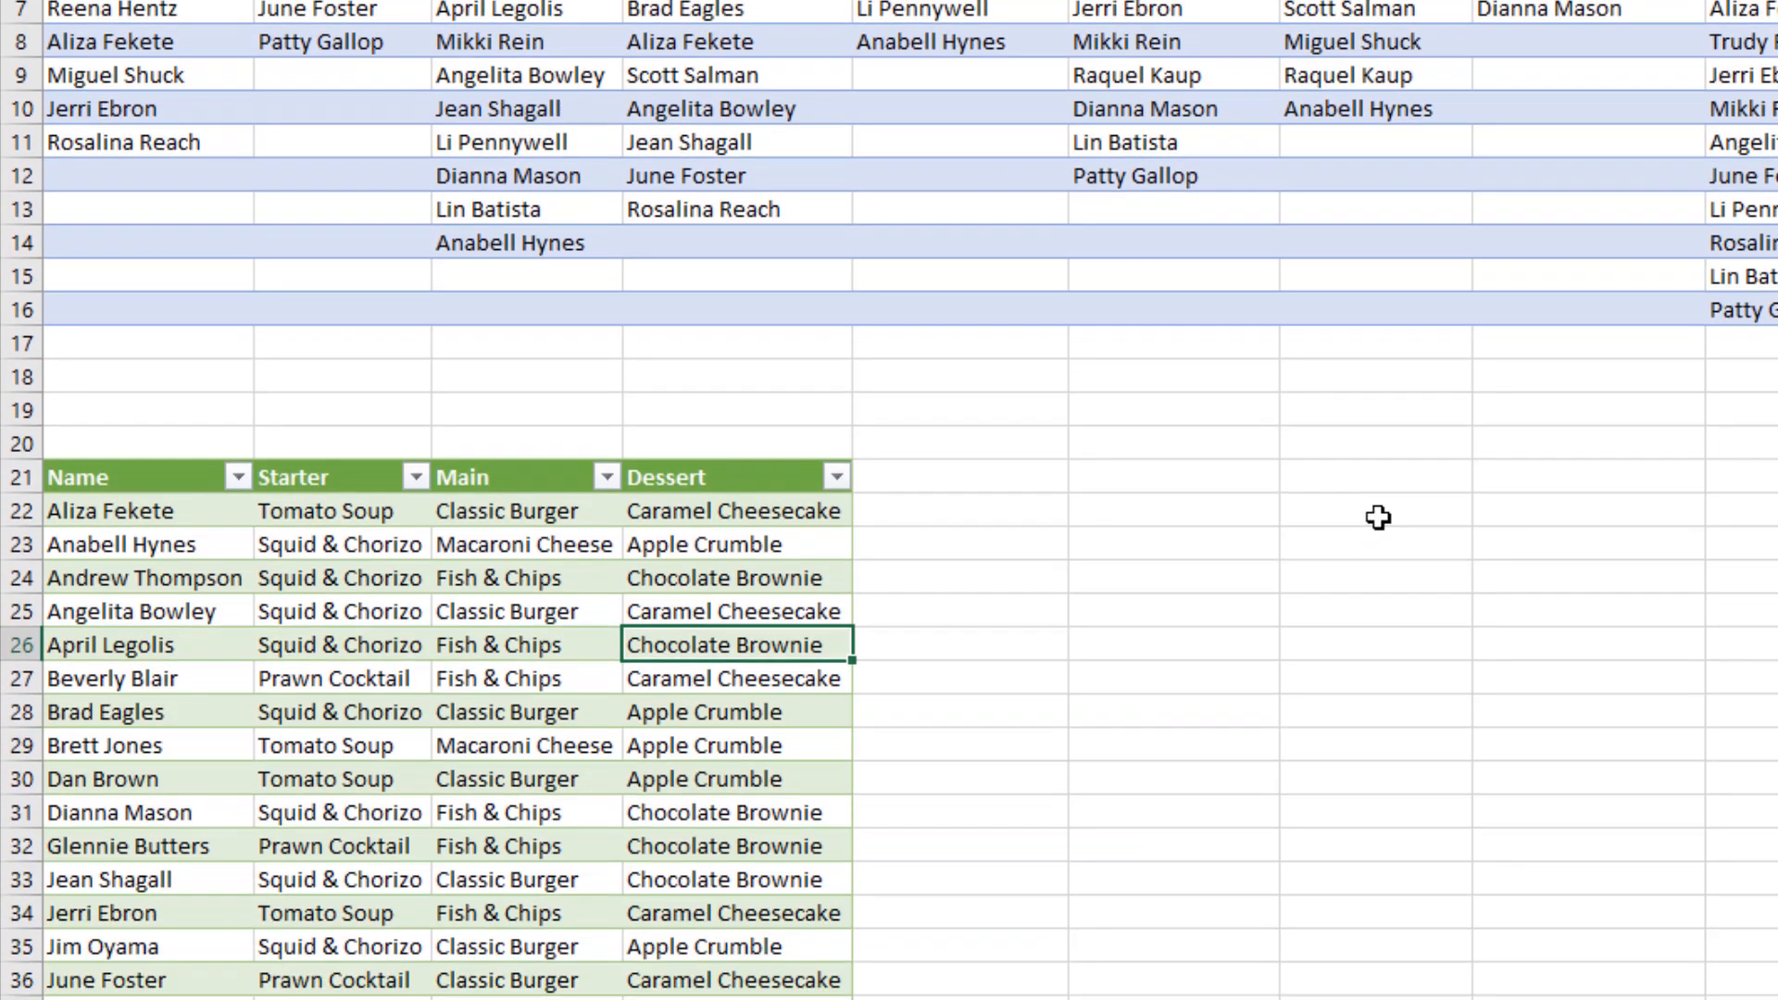
scroll("down", 3)
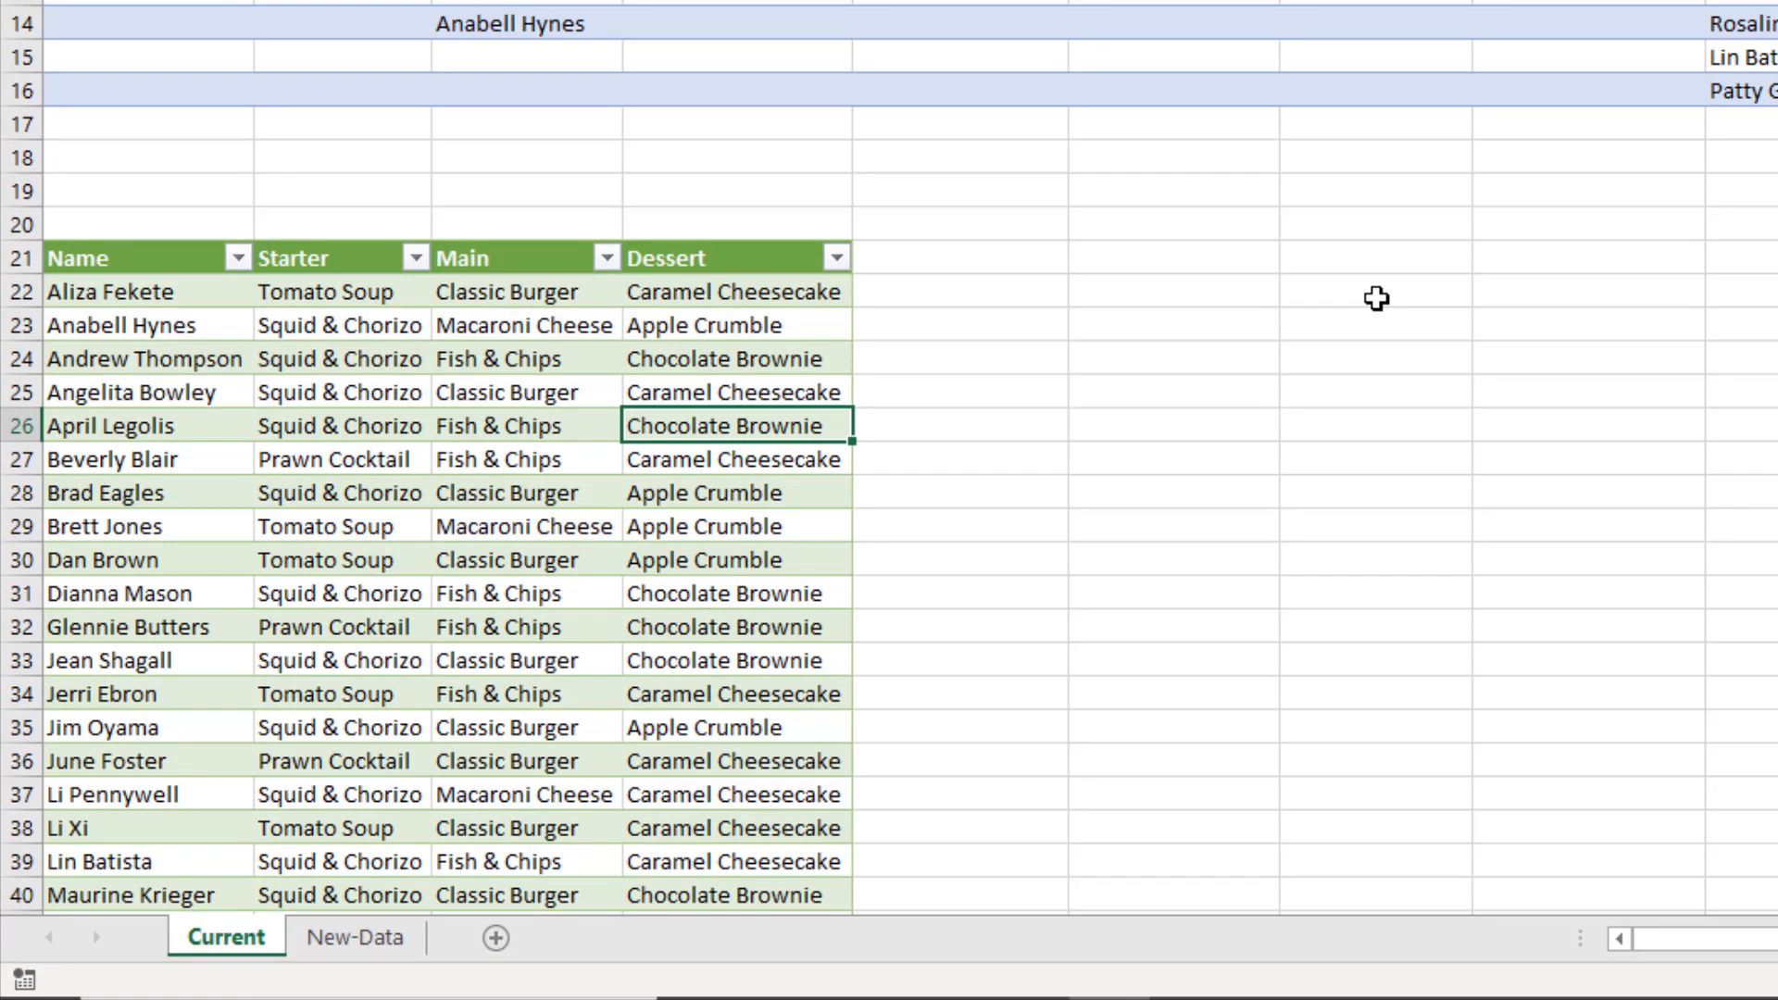
mouse_move(1165, 337)
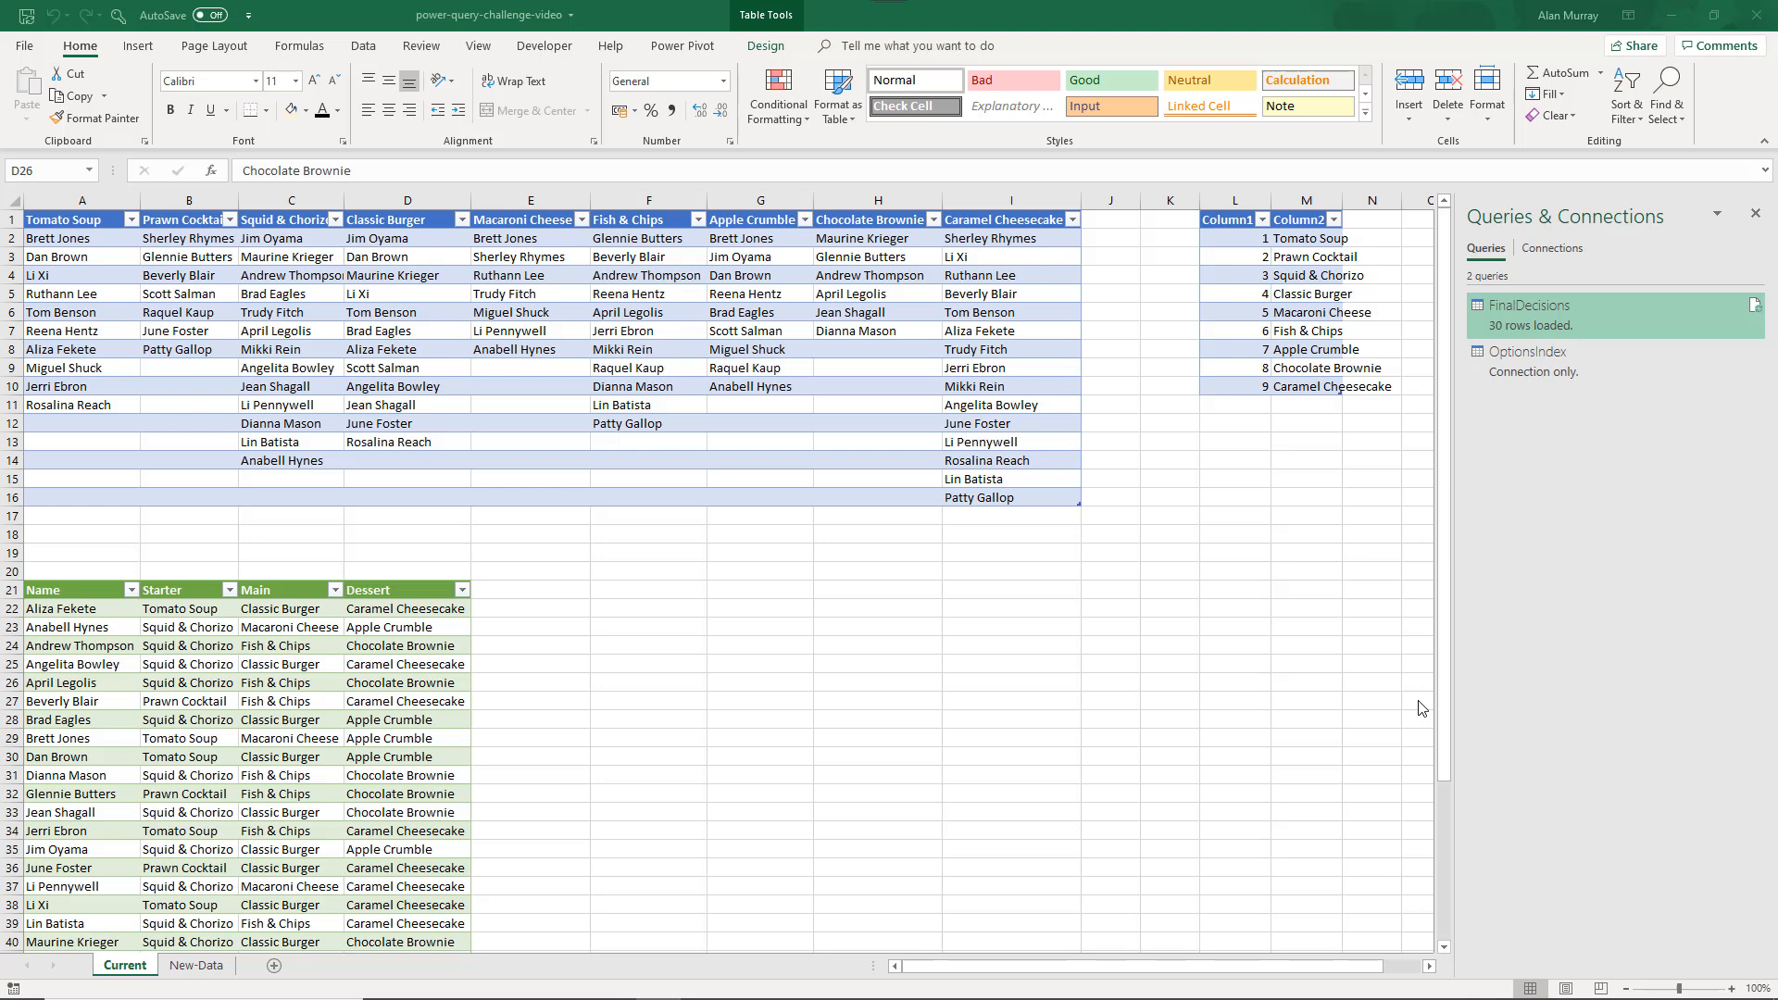
mouse_move(1545, 319)
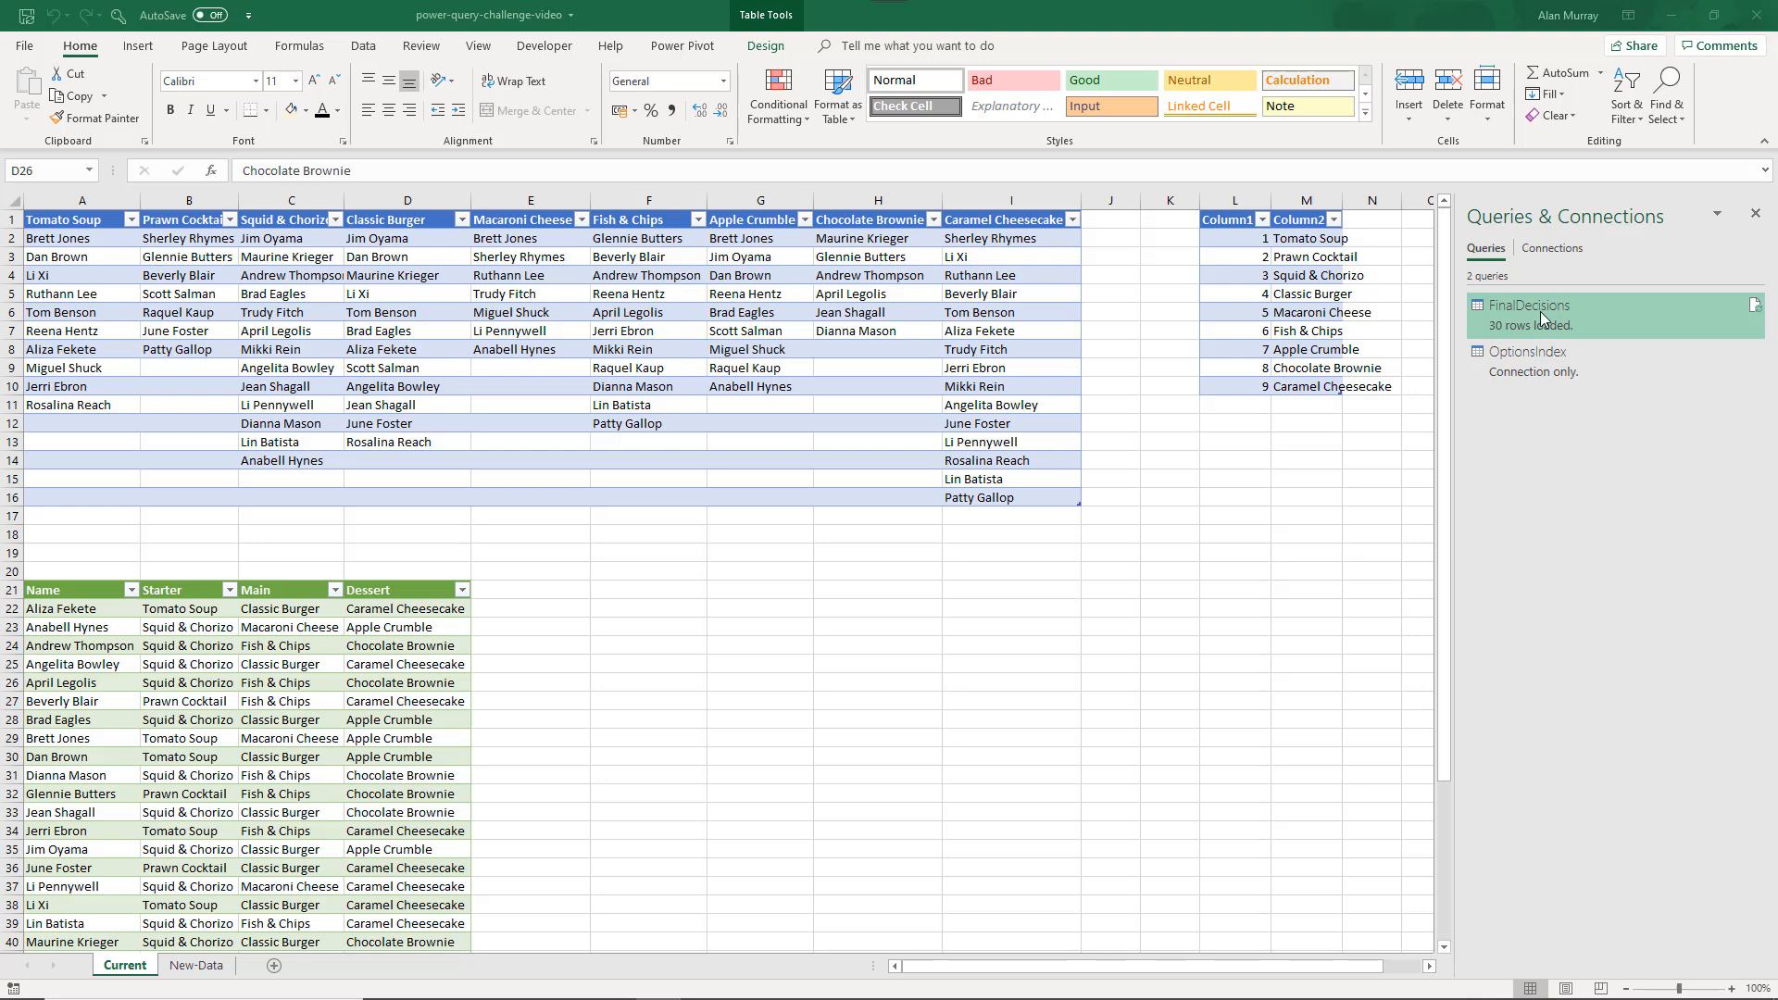
Edit FinalDecisions, duplicate it and name the copy Totals
right_click(1545, 326)
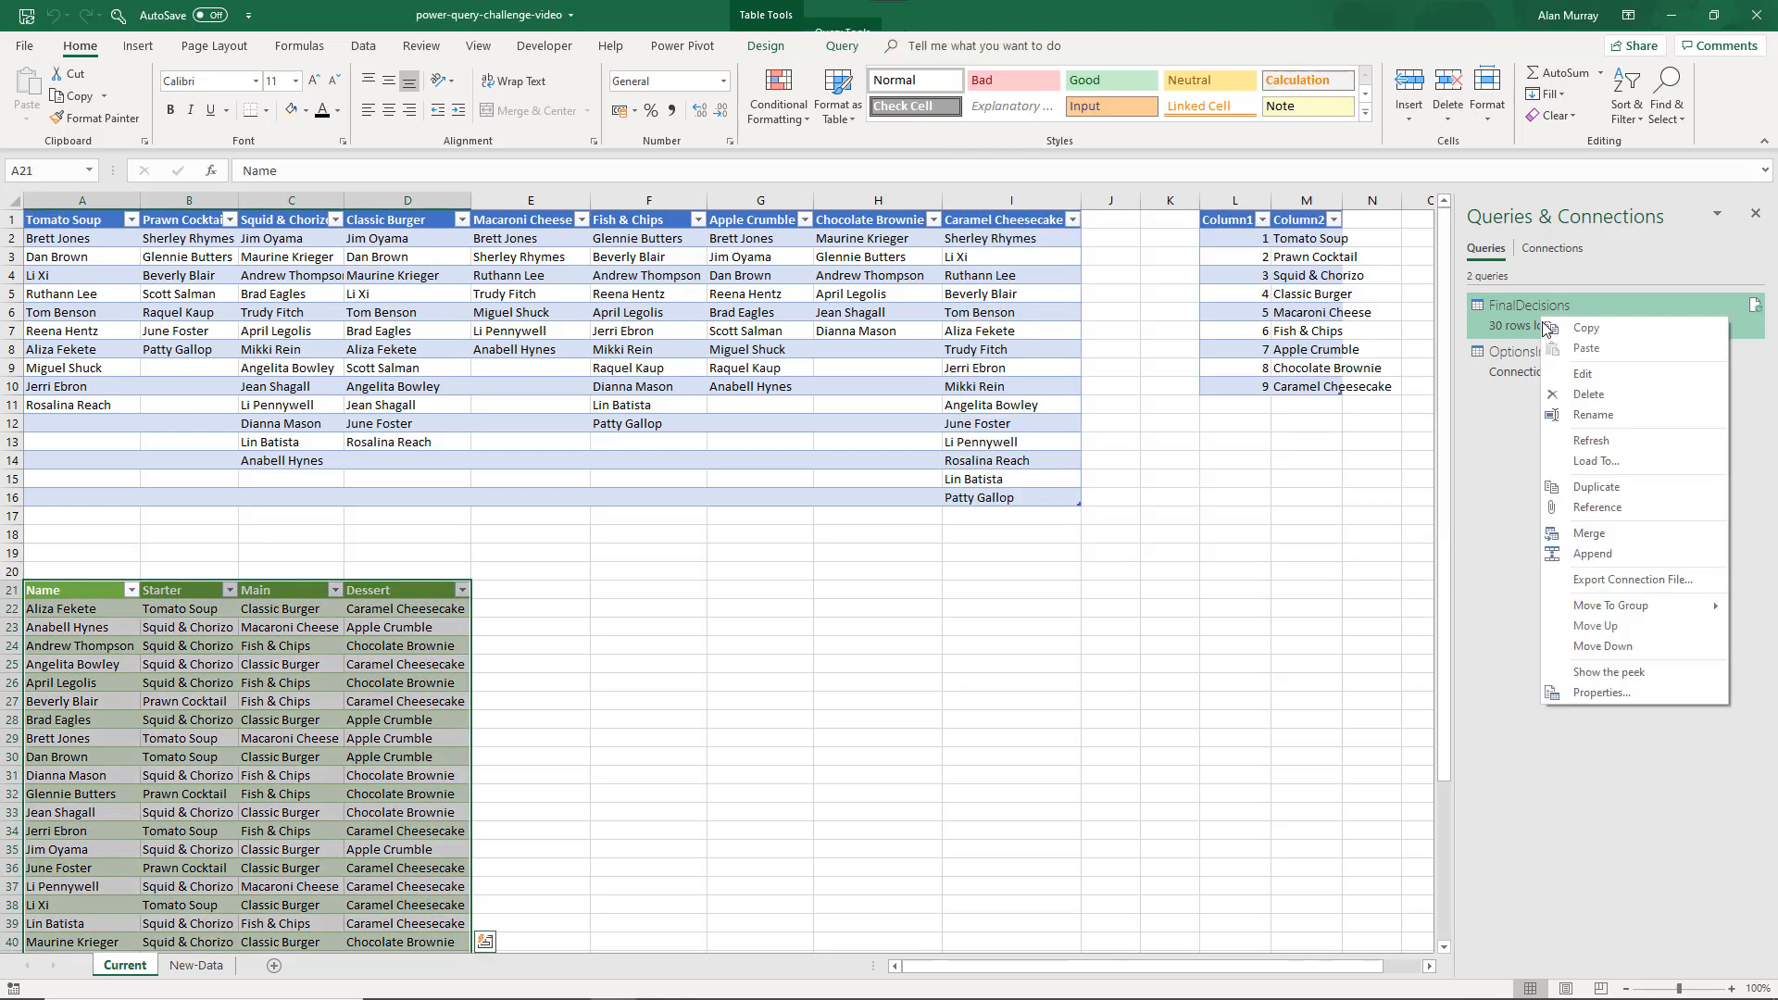
left_click(1581, 374)
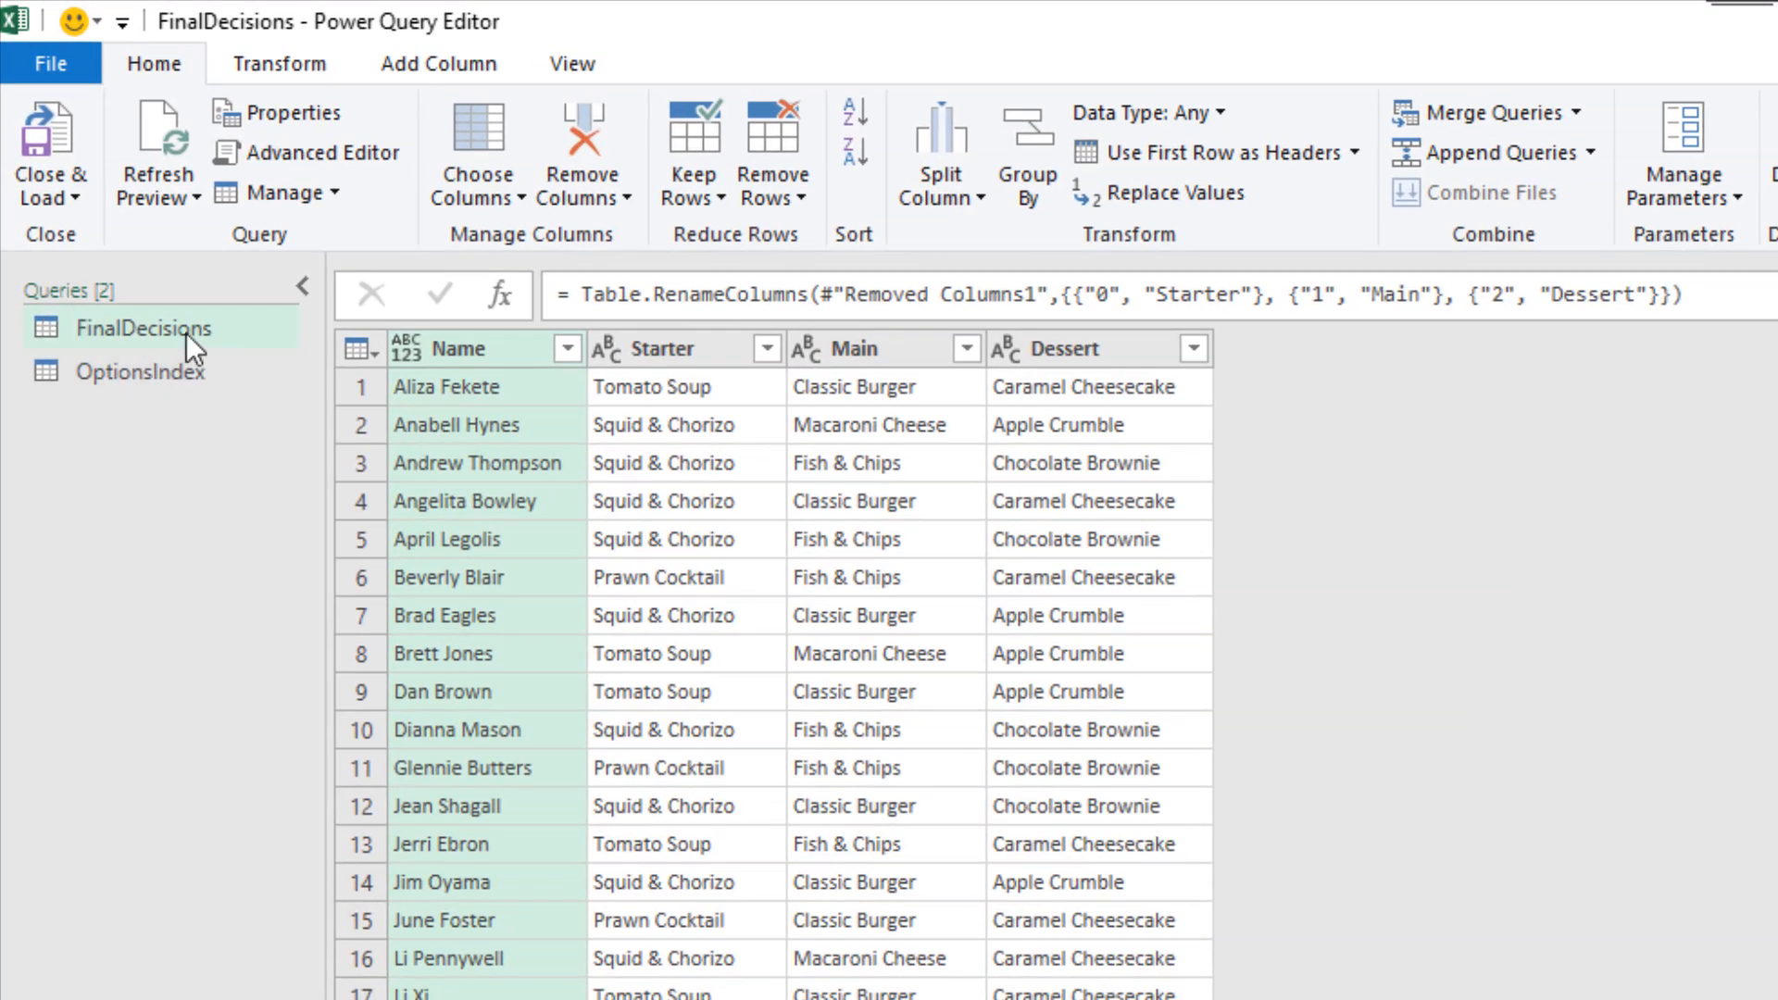
right_click(189, 343)
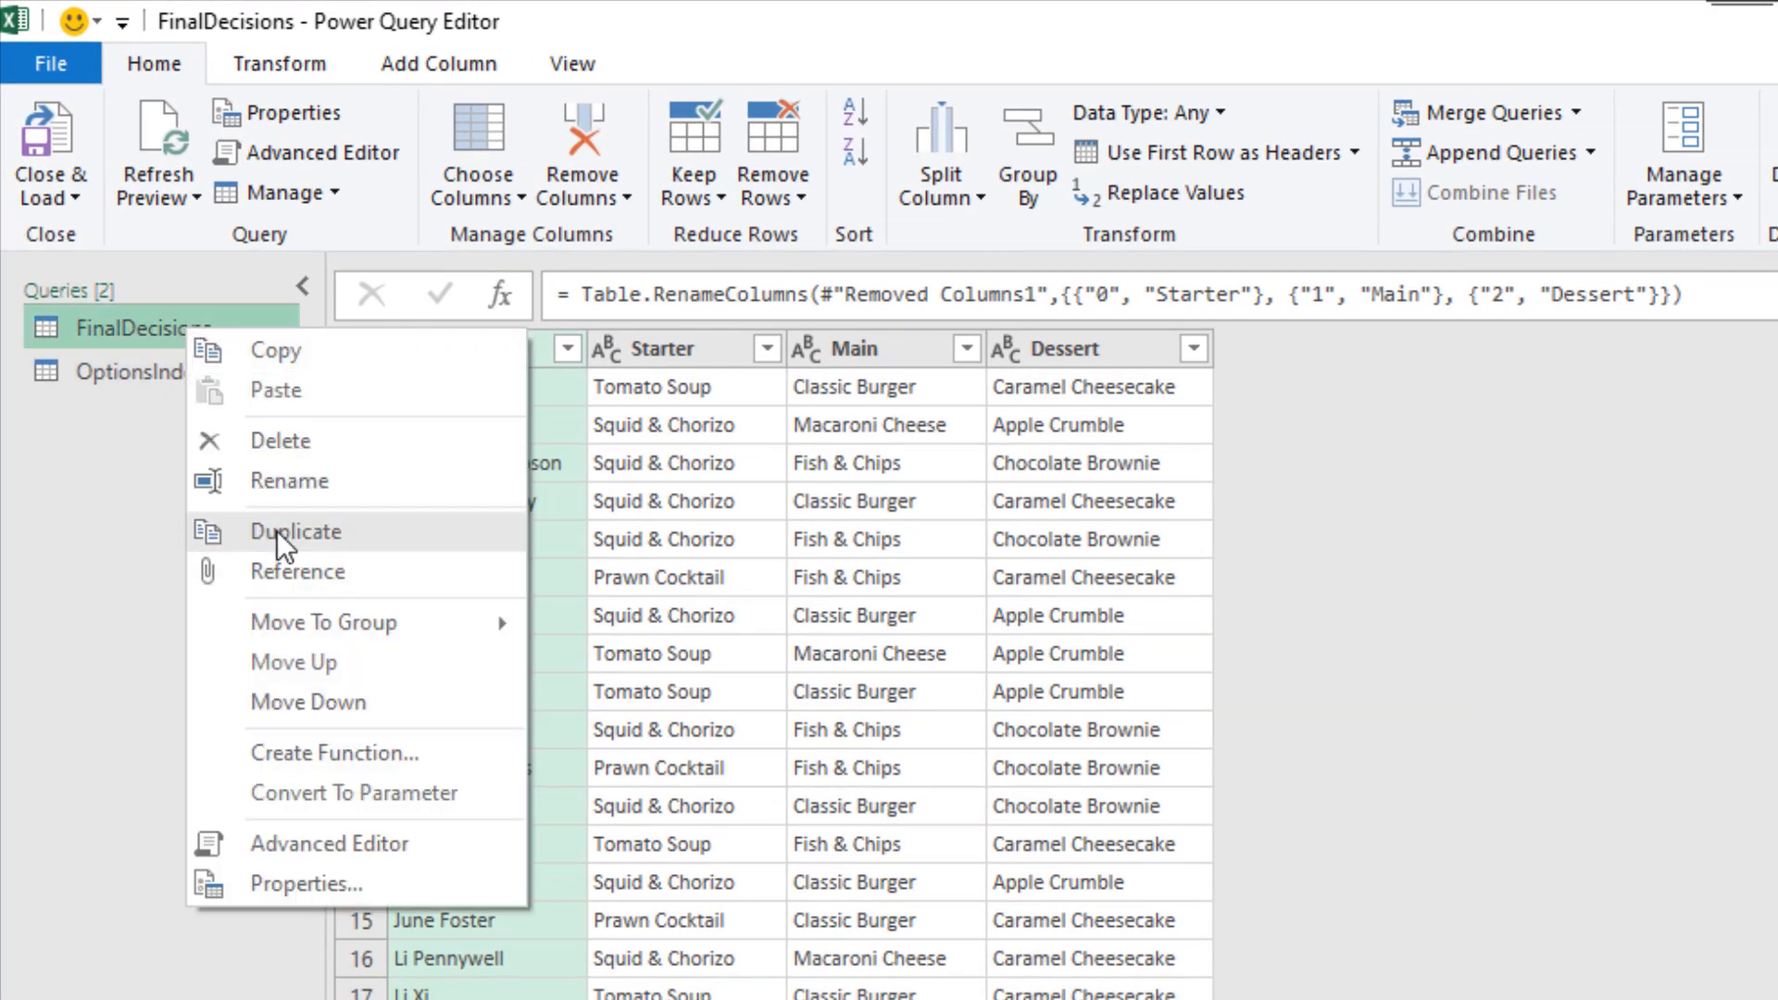
left_click(295, 532)
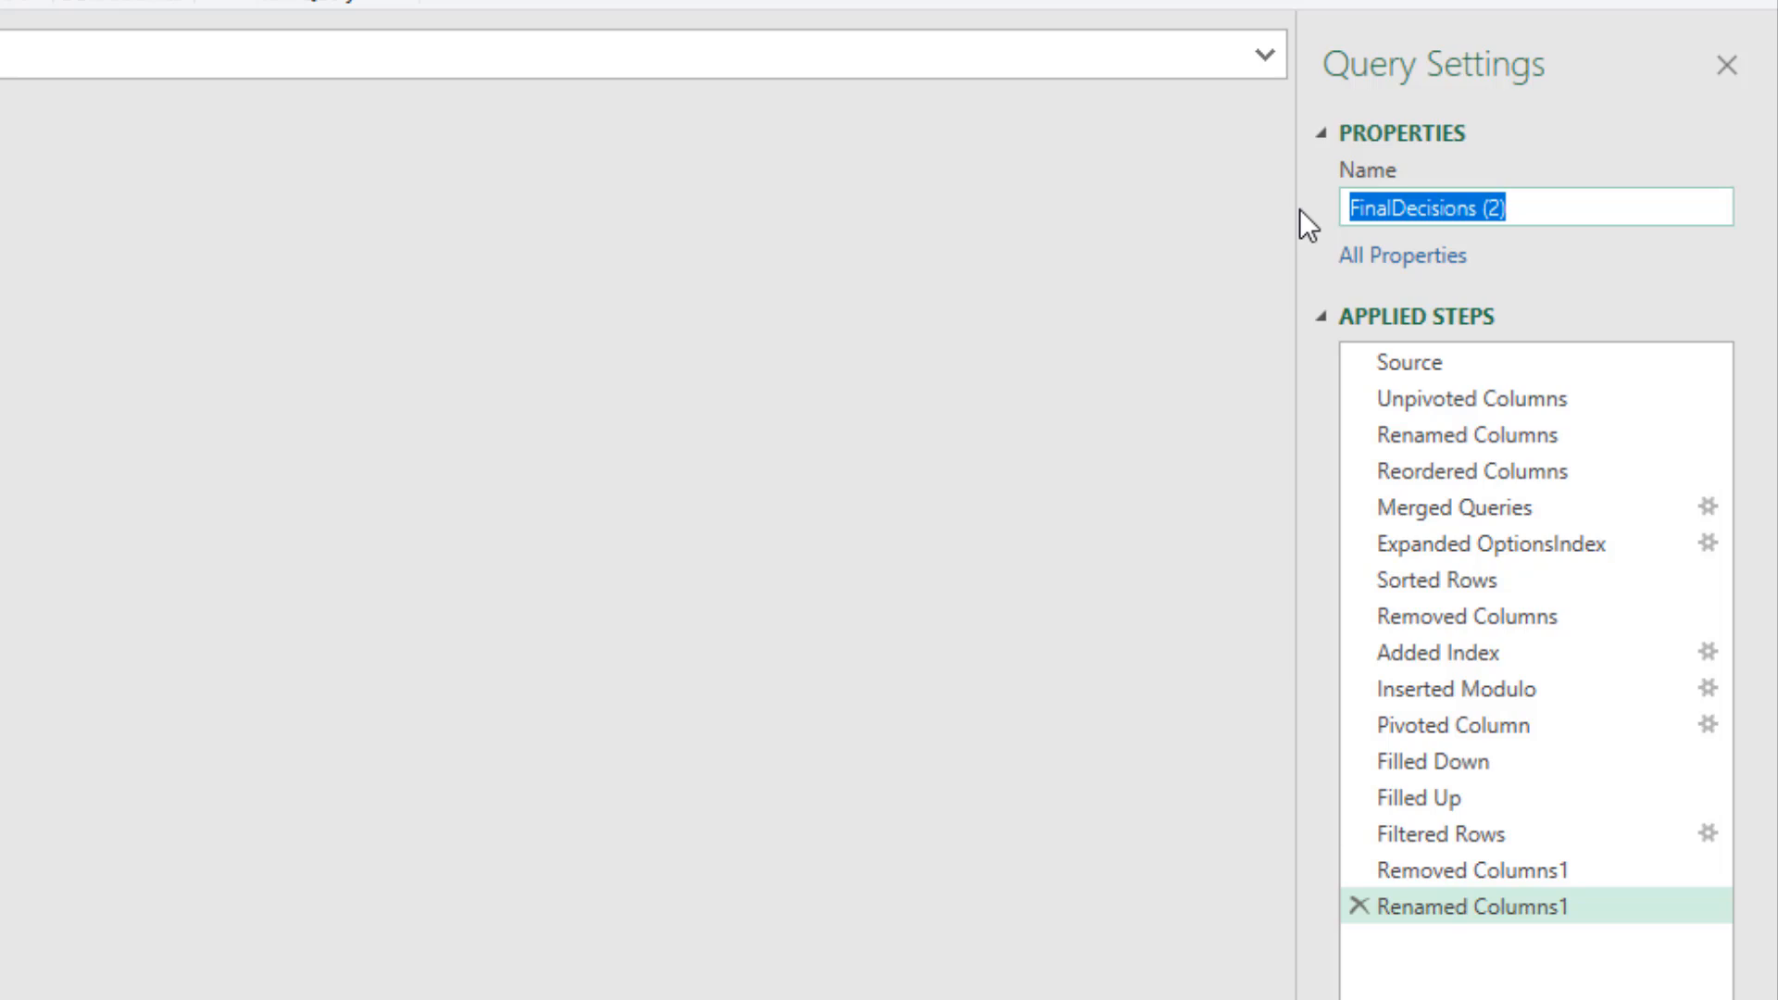
type("Totals")
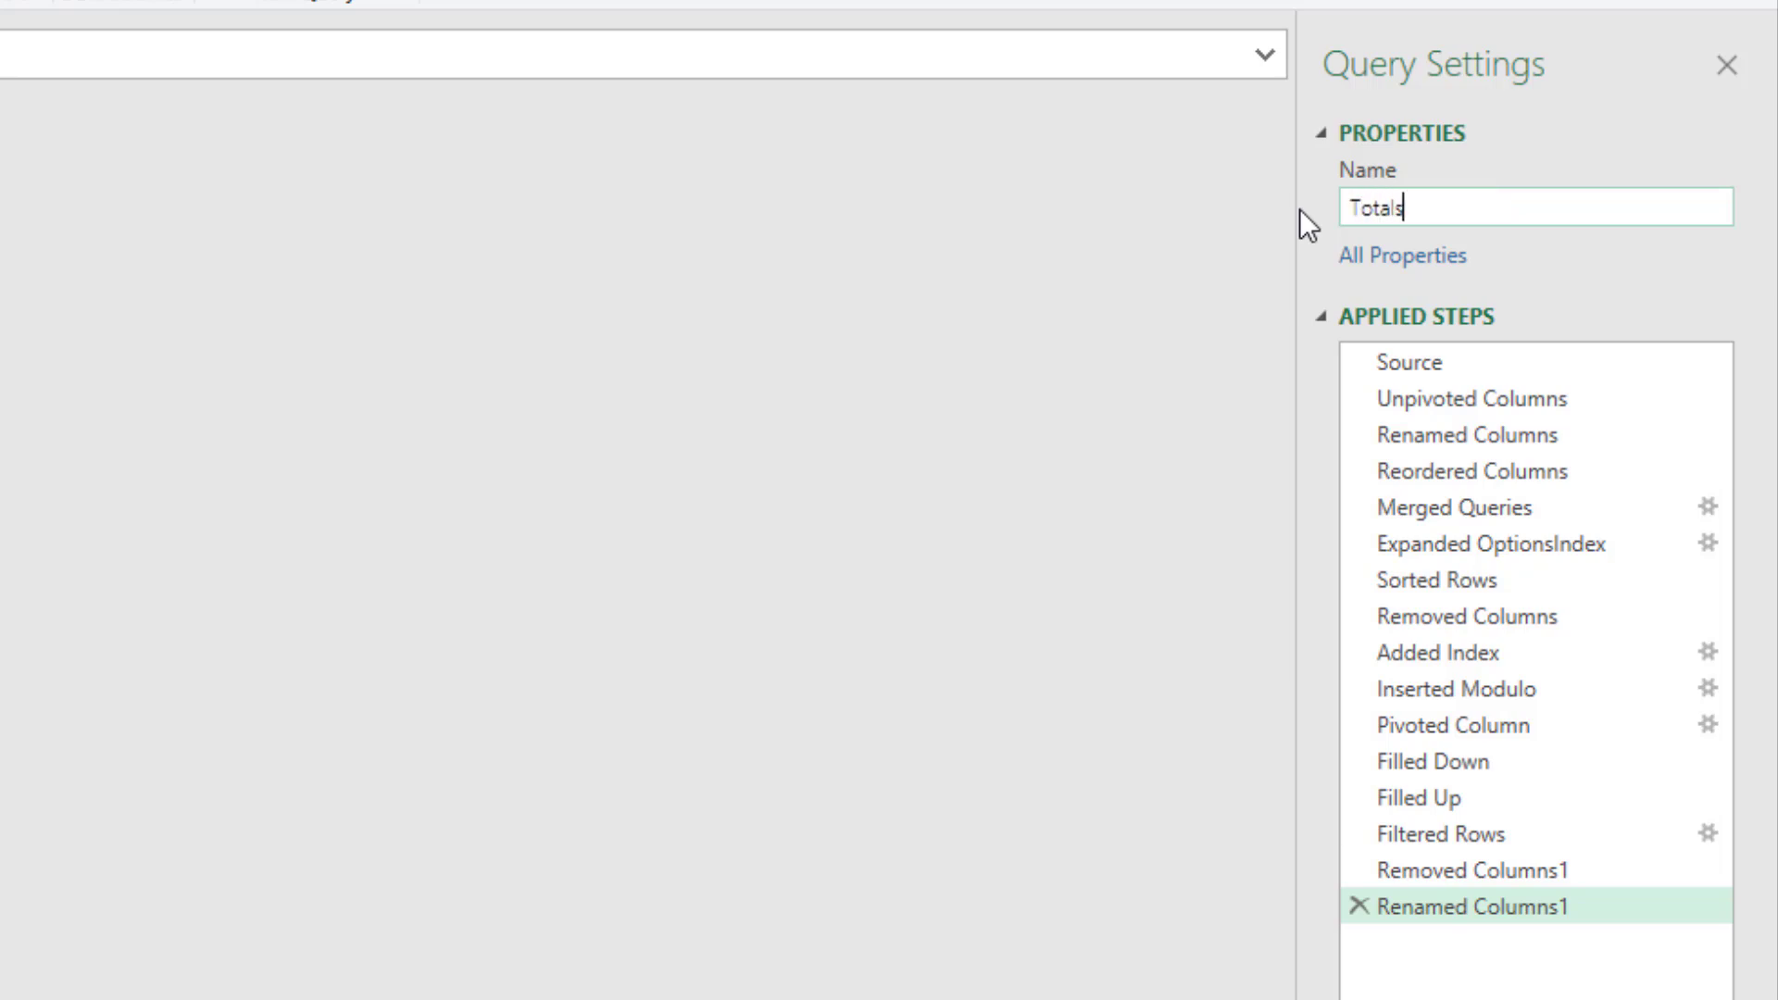
Delete the Renamed Columns step and everything after it, keeping only the unpivot step
left_click(1470, 398)
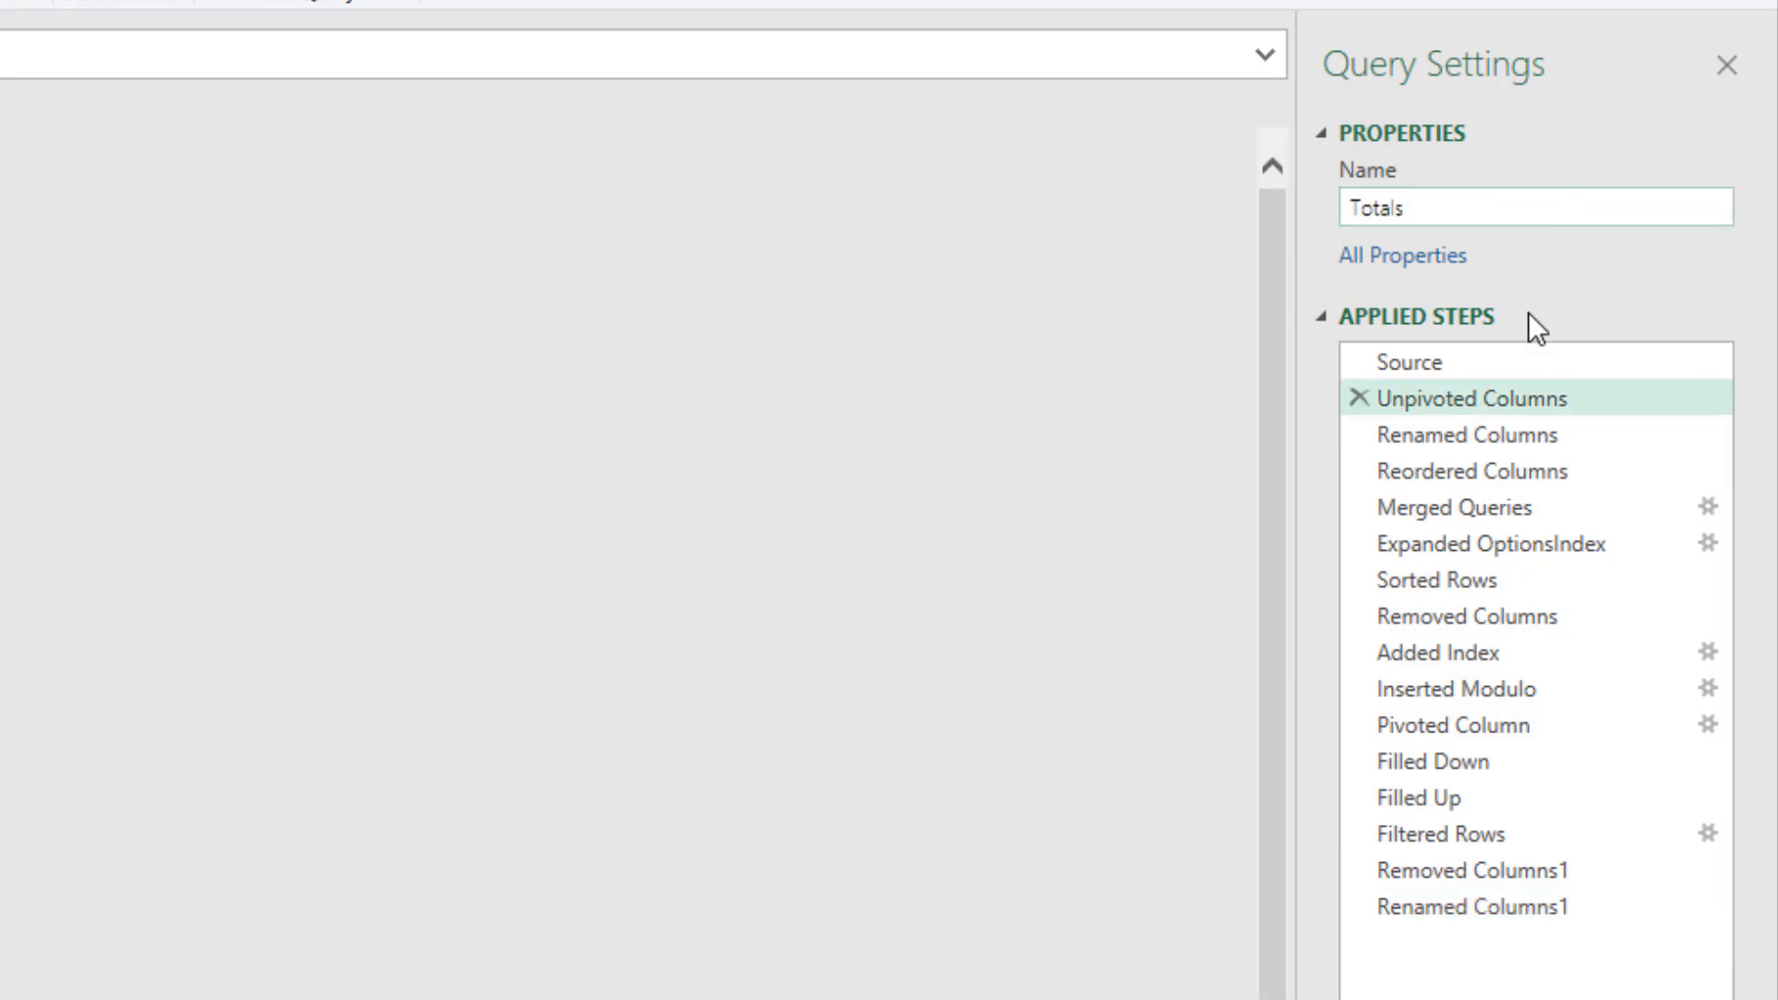
mouse_move(1491, 450)
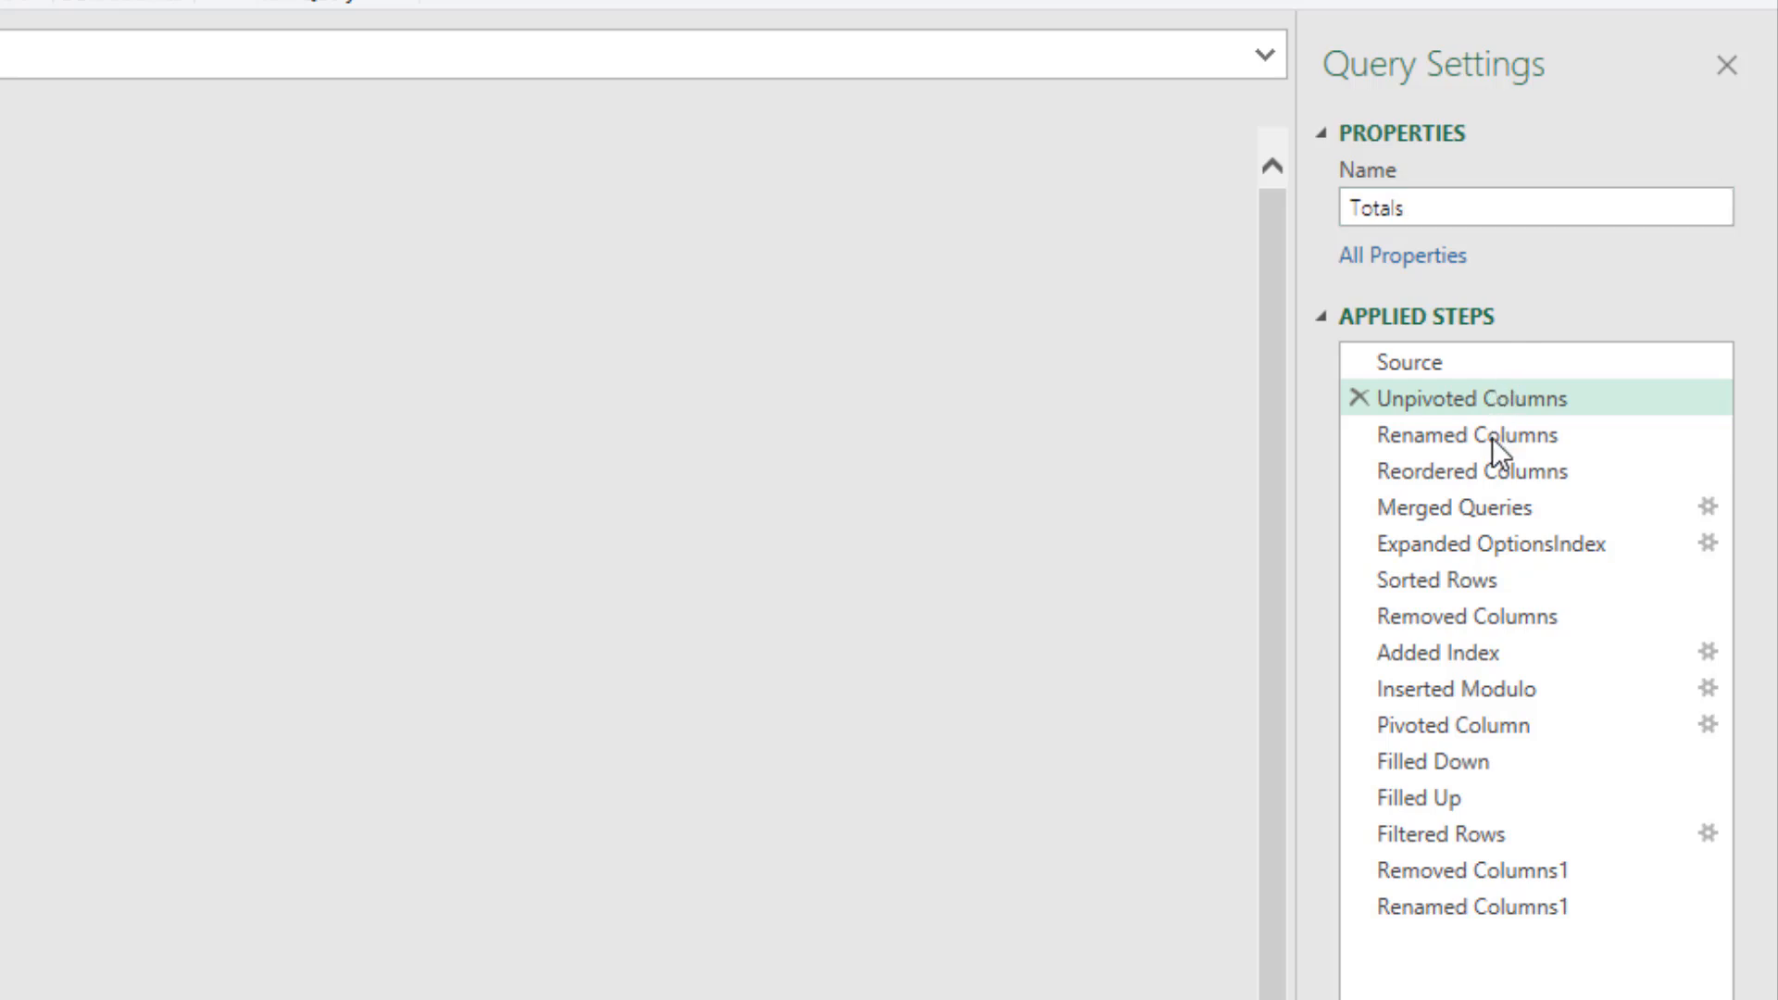
right_click(1464, 434)
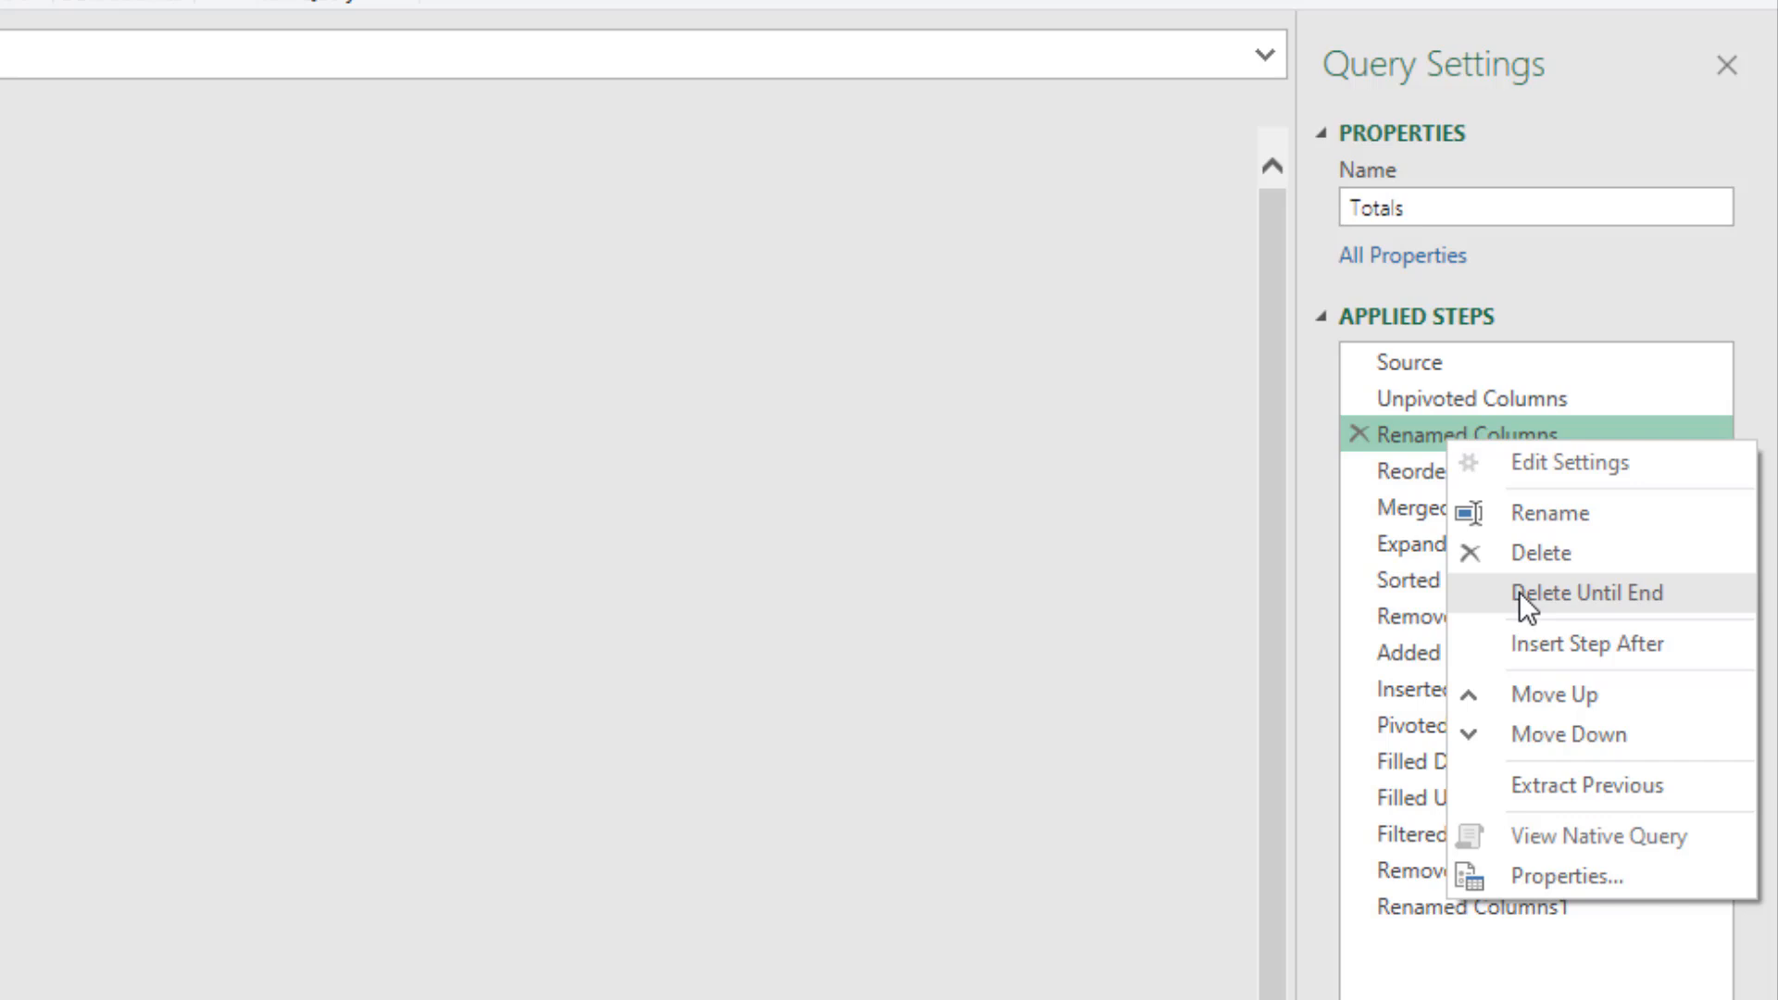
left_click(1589, 592)
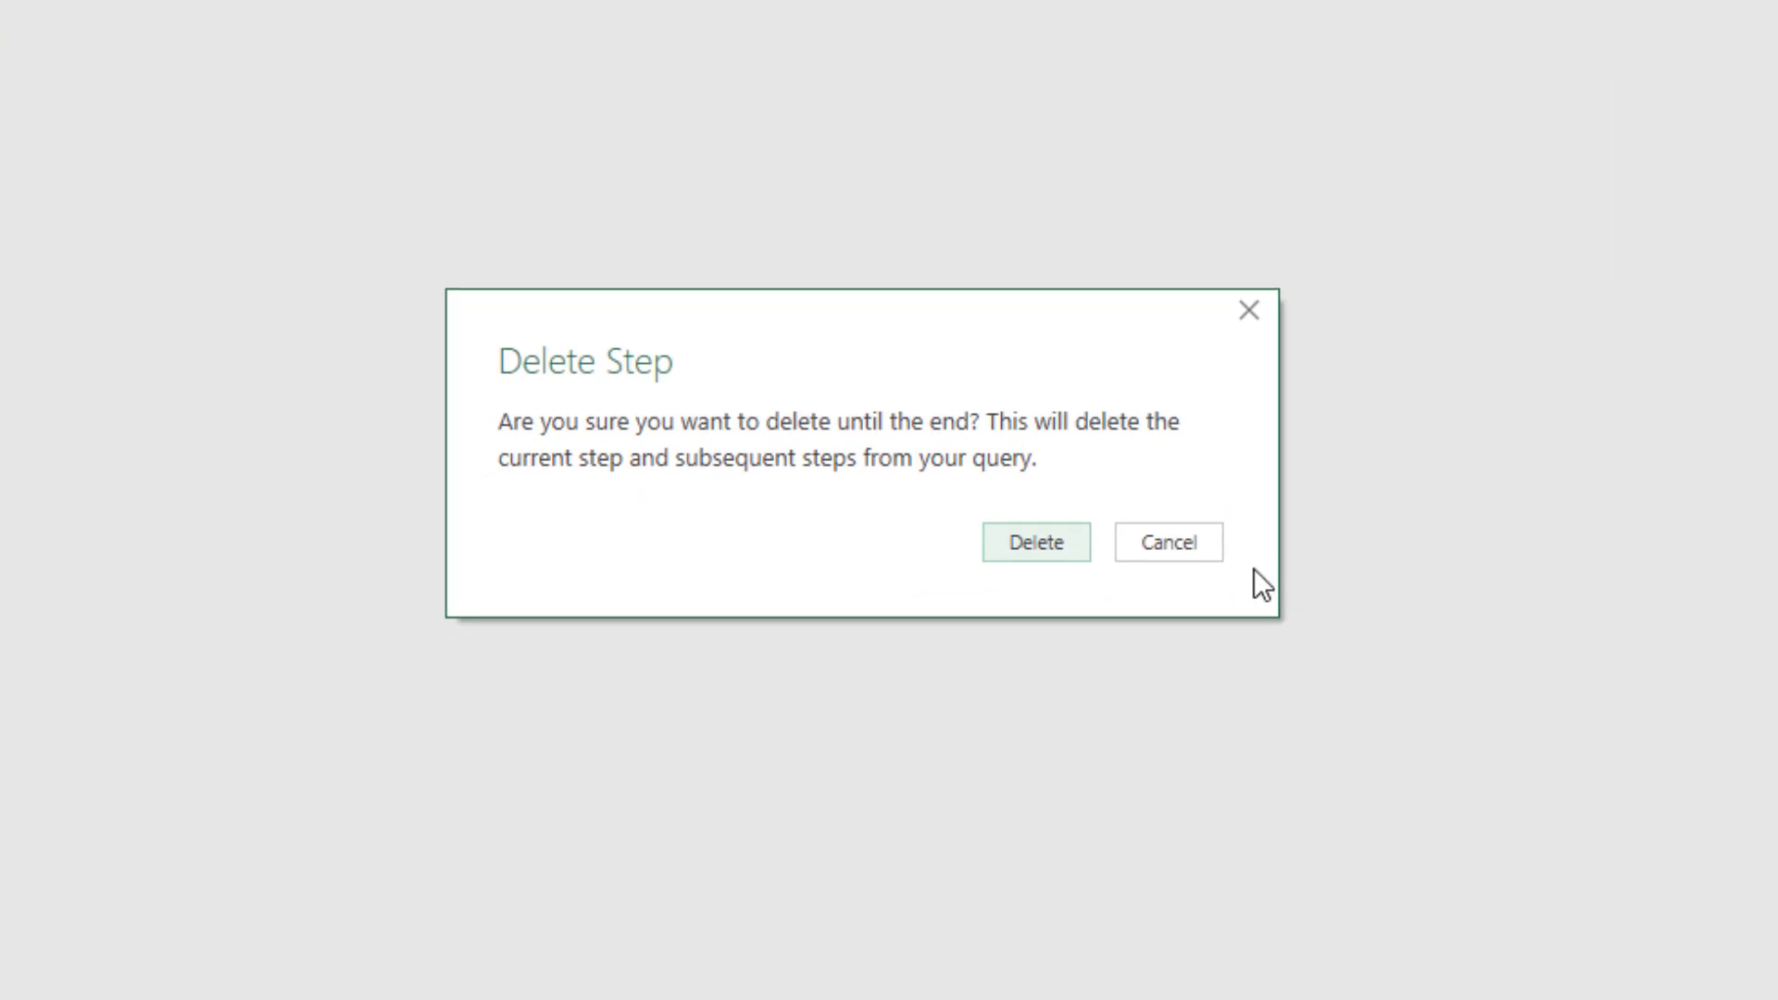
left_click(1036, 541)
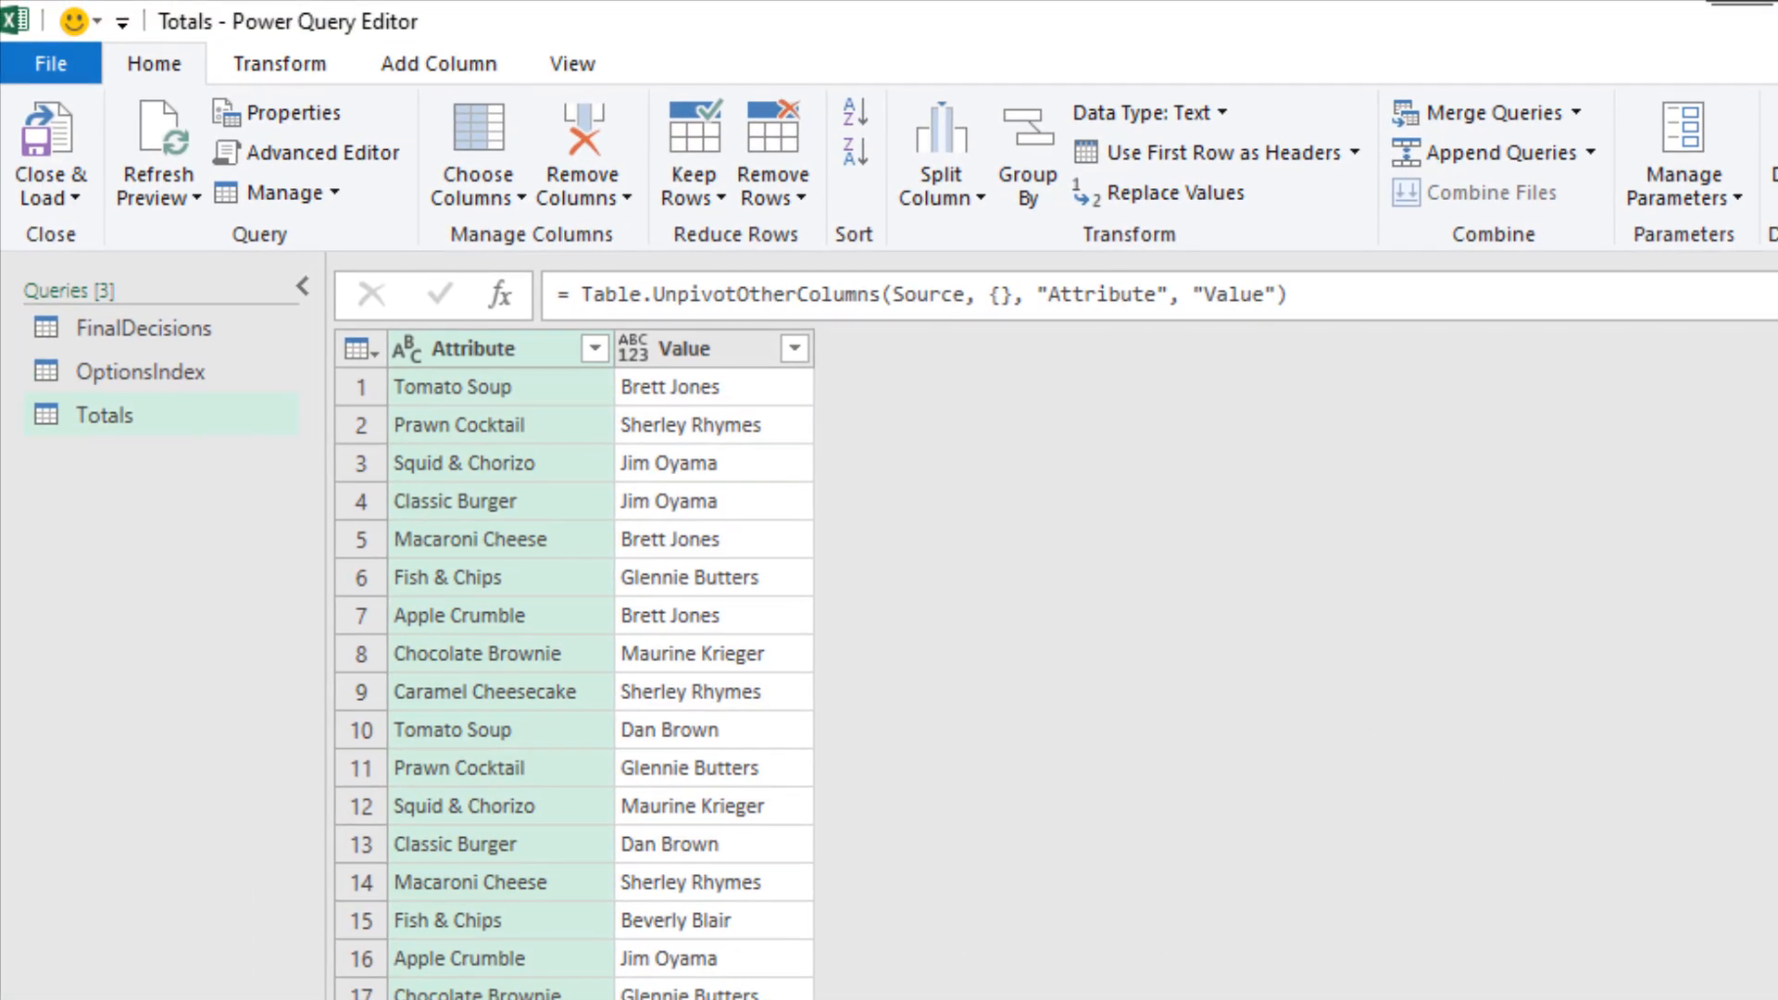
Rename the Attribute column to Option and the Value column to Name
double_click(474, 348)
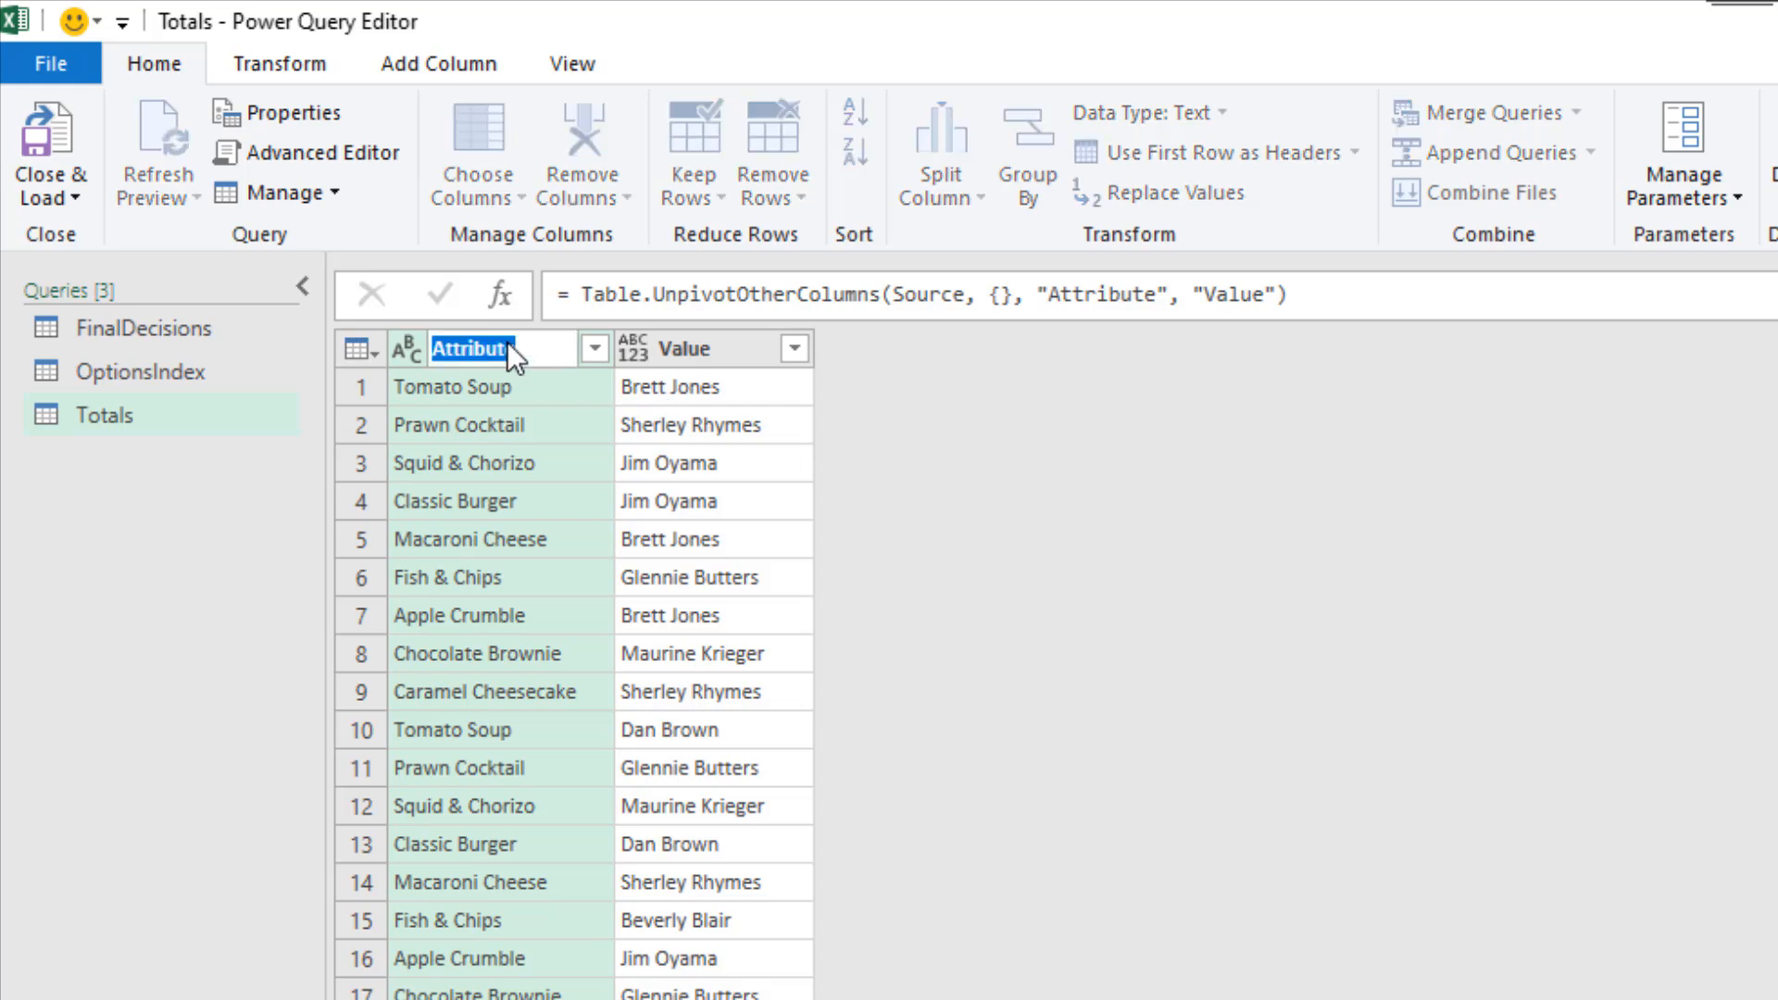
type("Op")
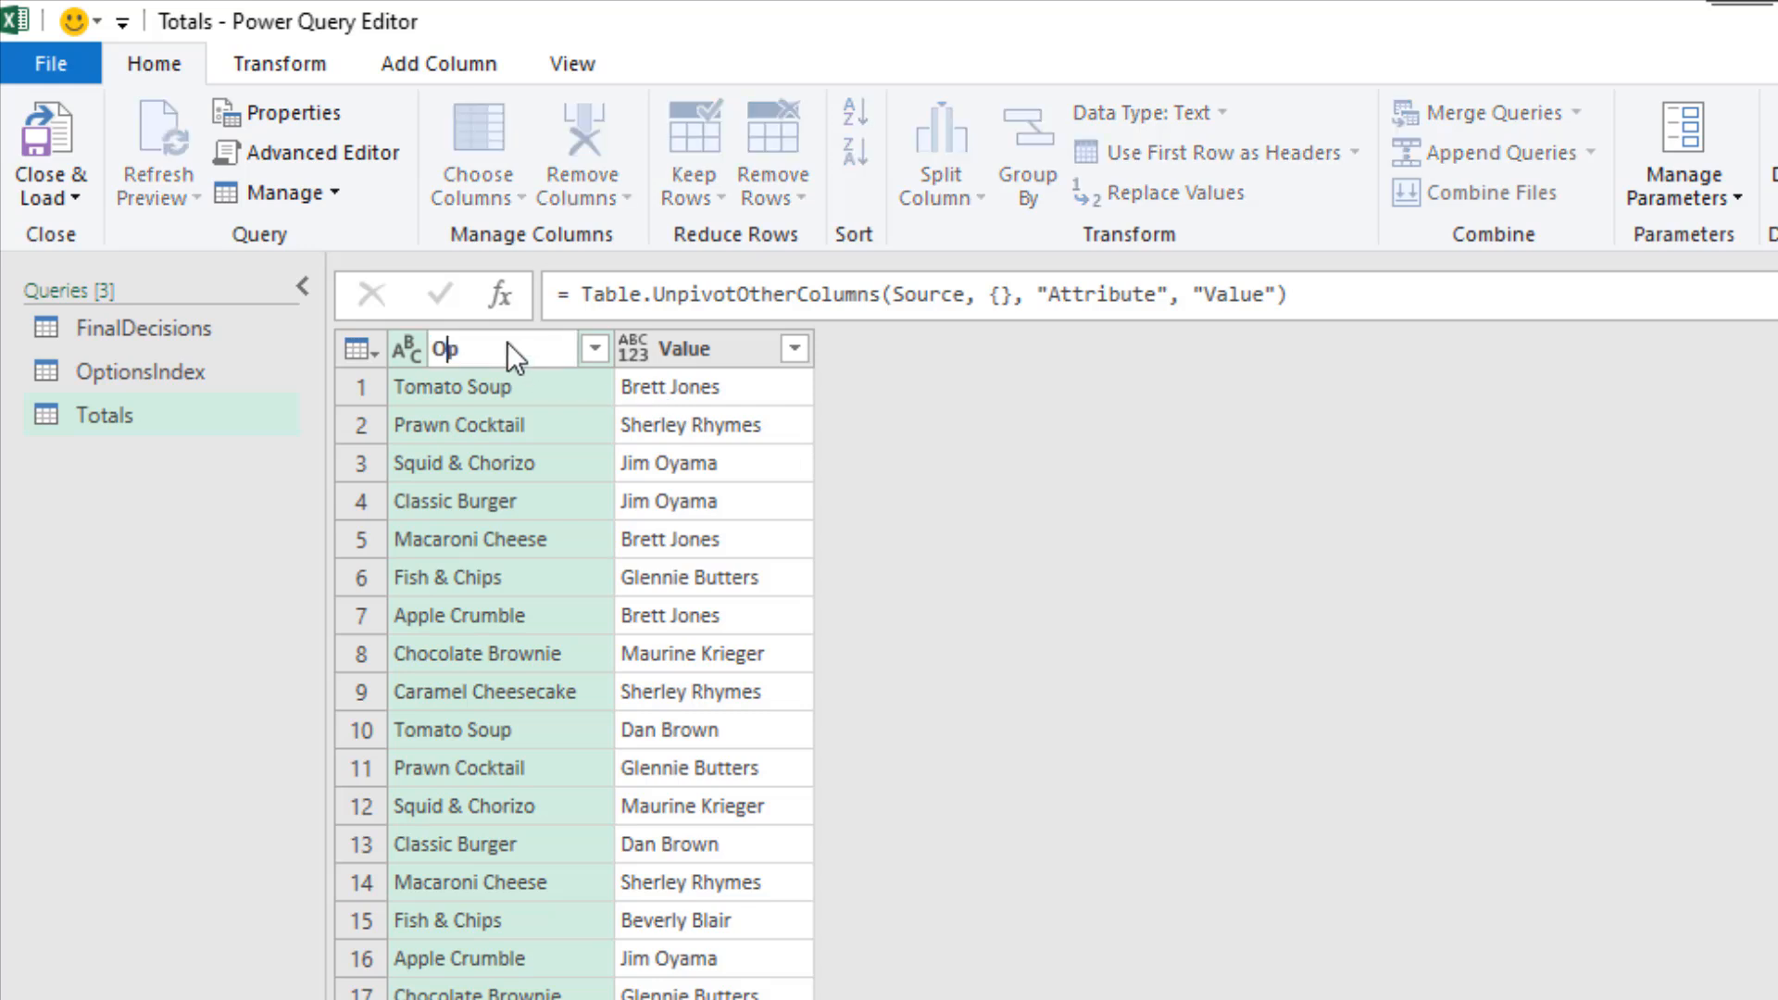
type("tion")
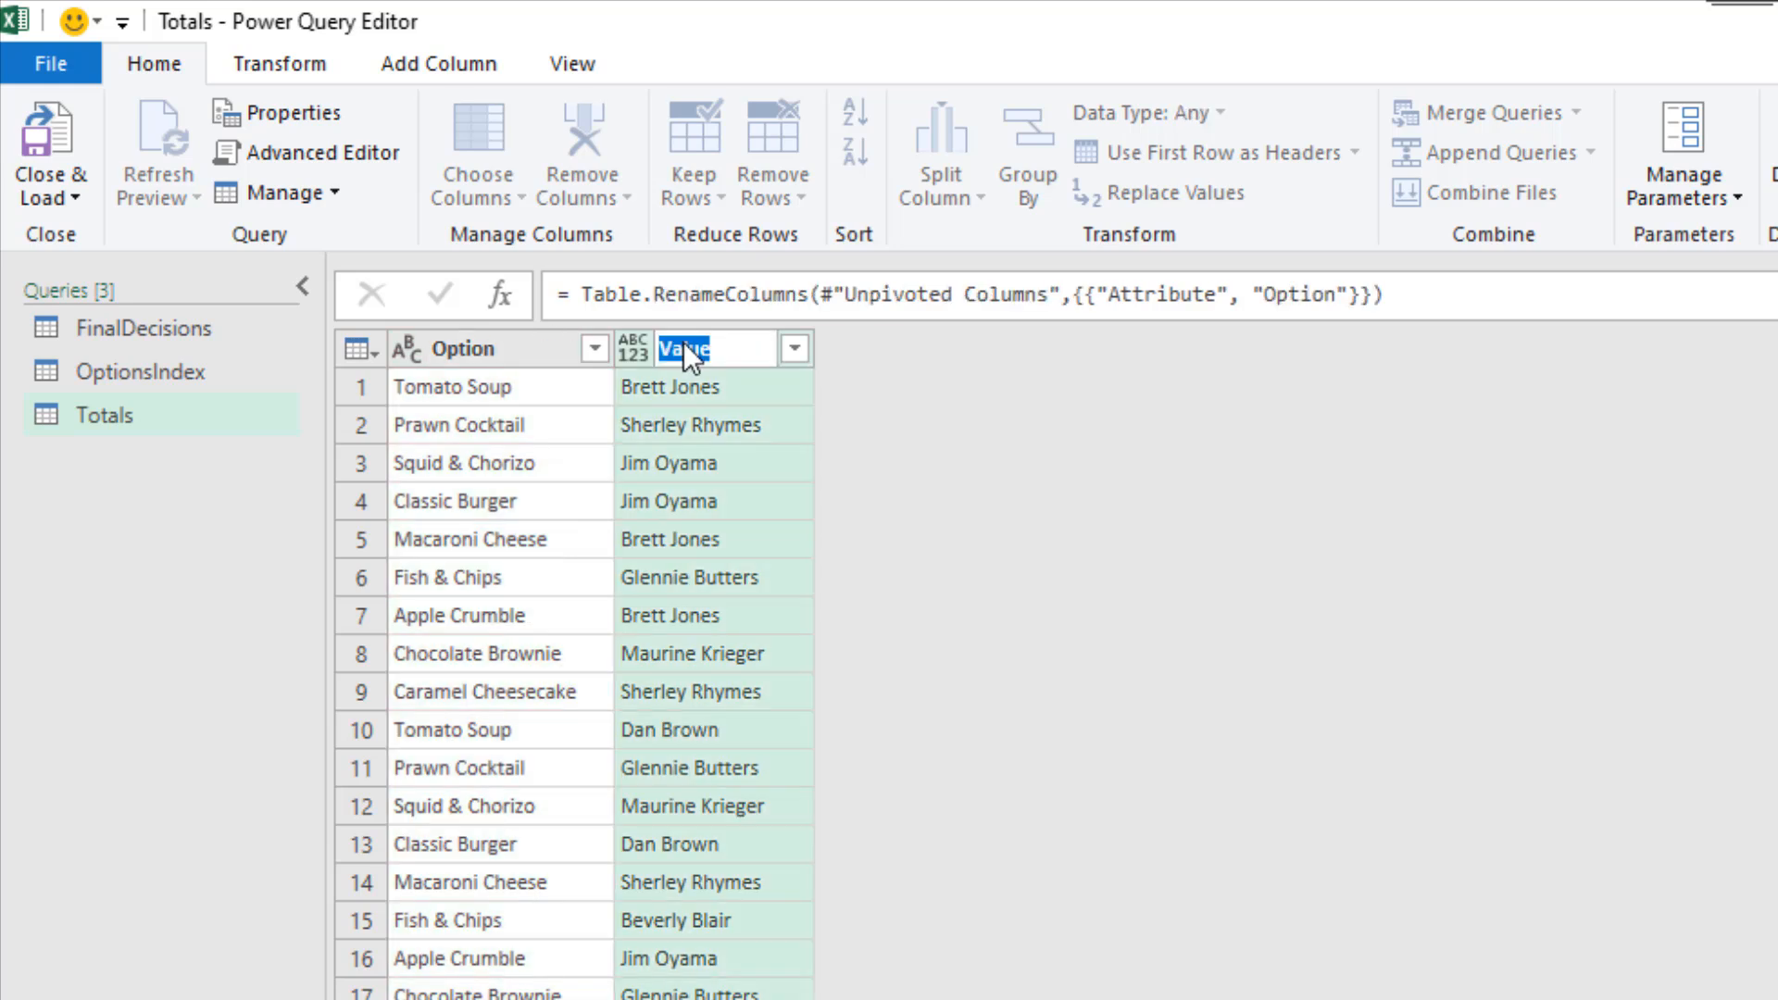
type("Name")
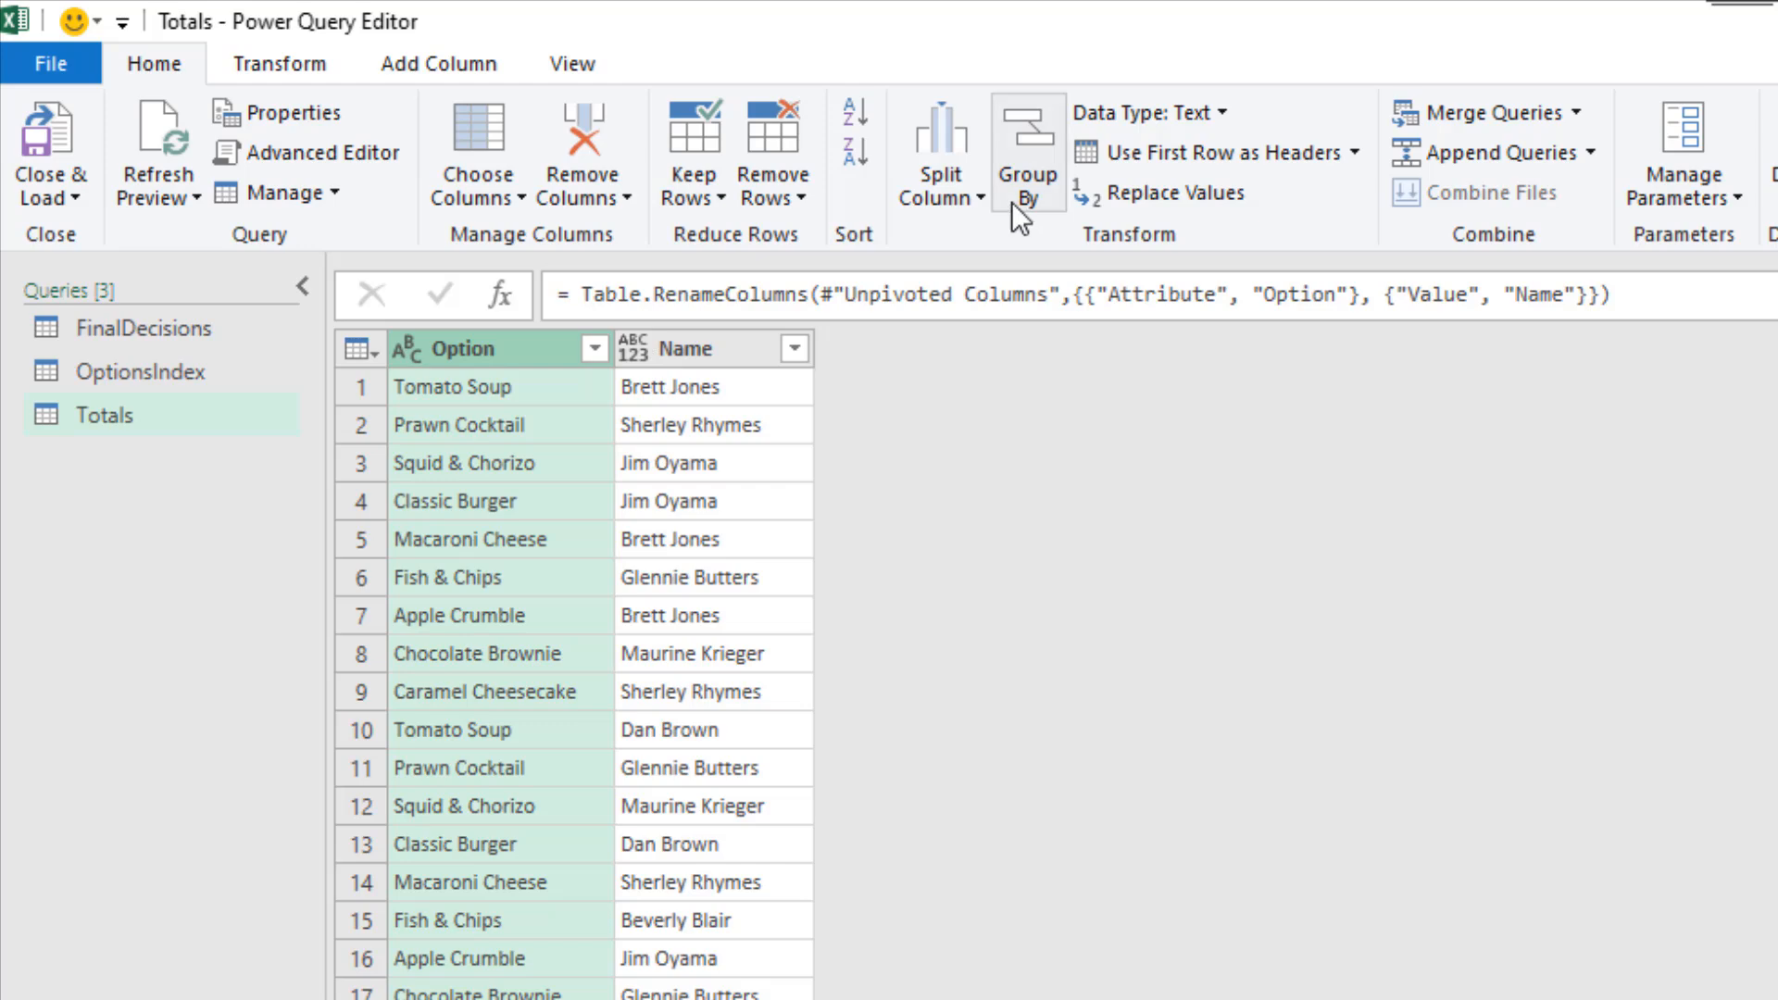
Group by Option with a Count Rows column named No Ordered
left_click(1026, 151)
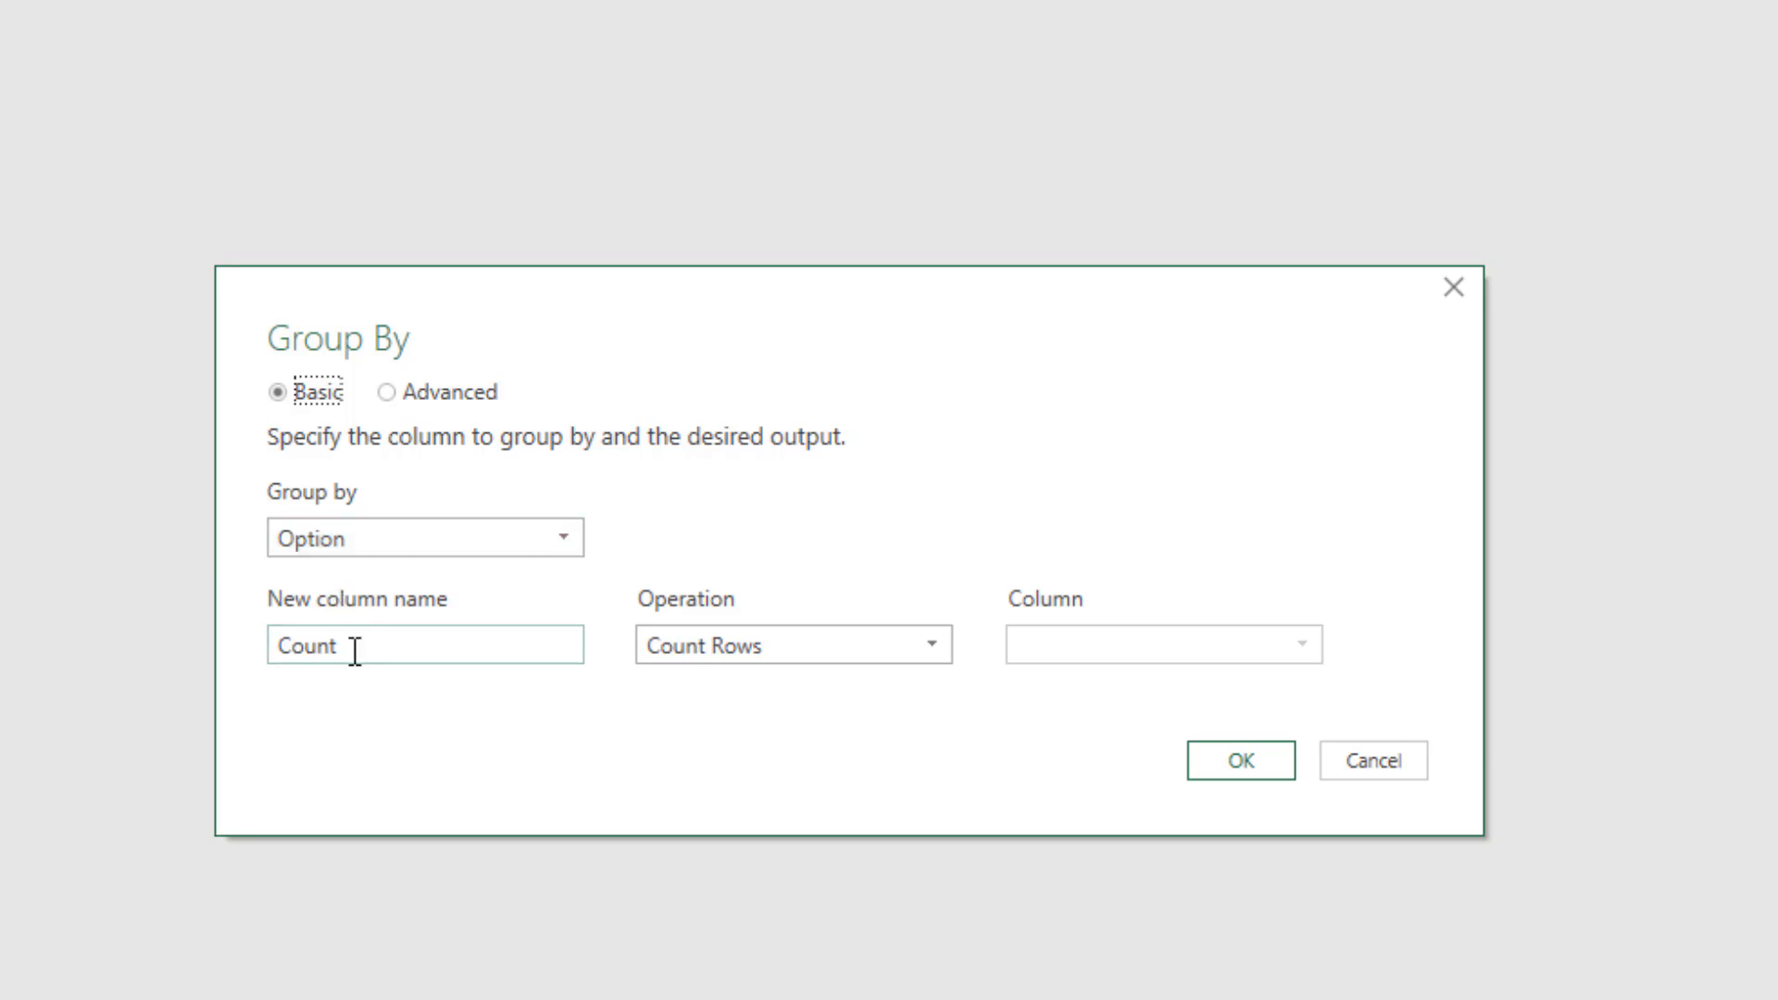
type("N")
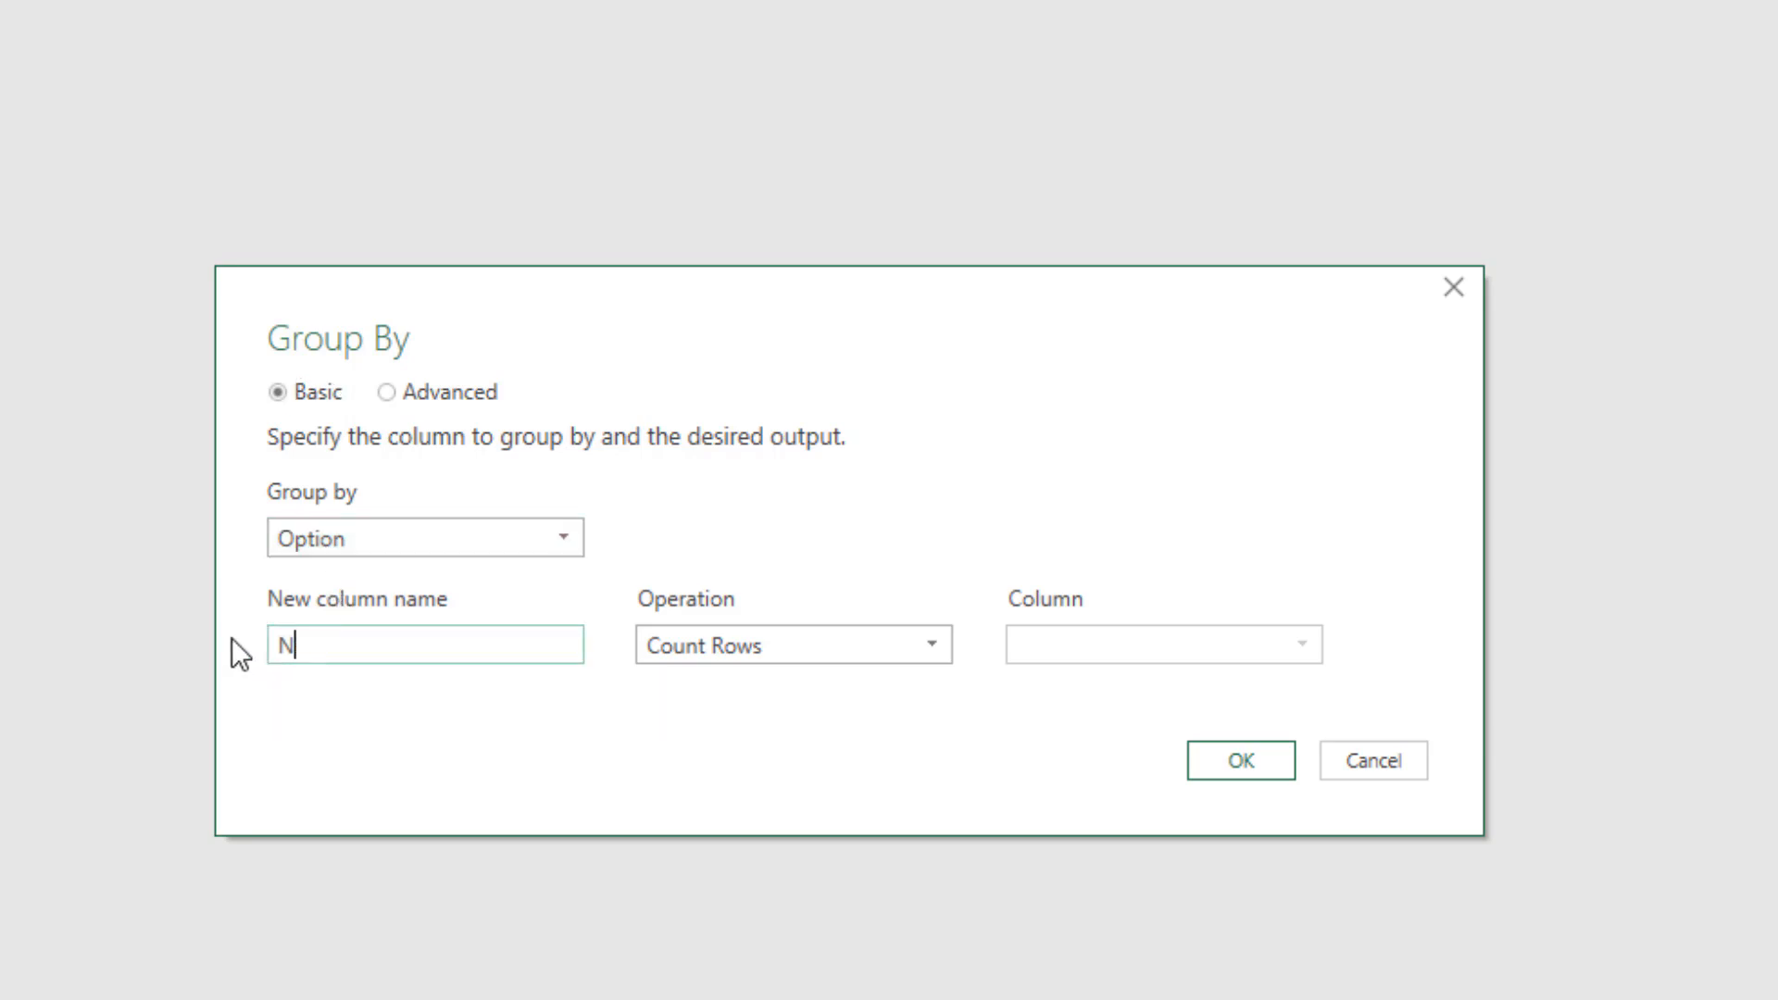
type("o Ordered")
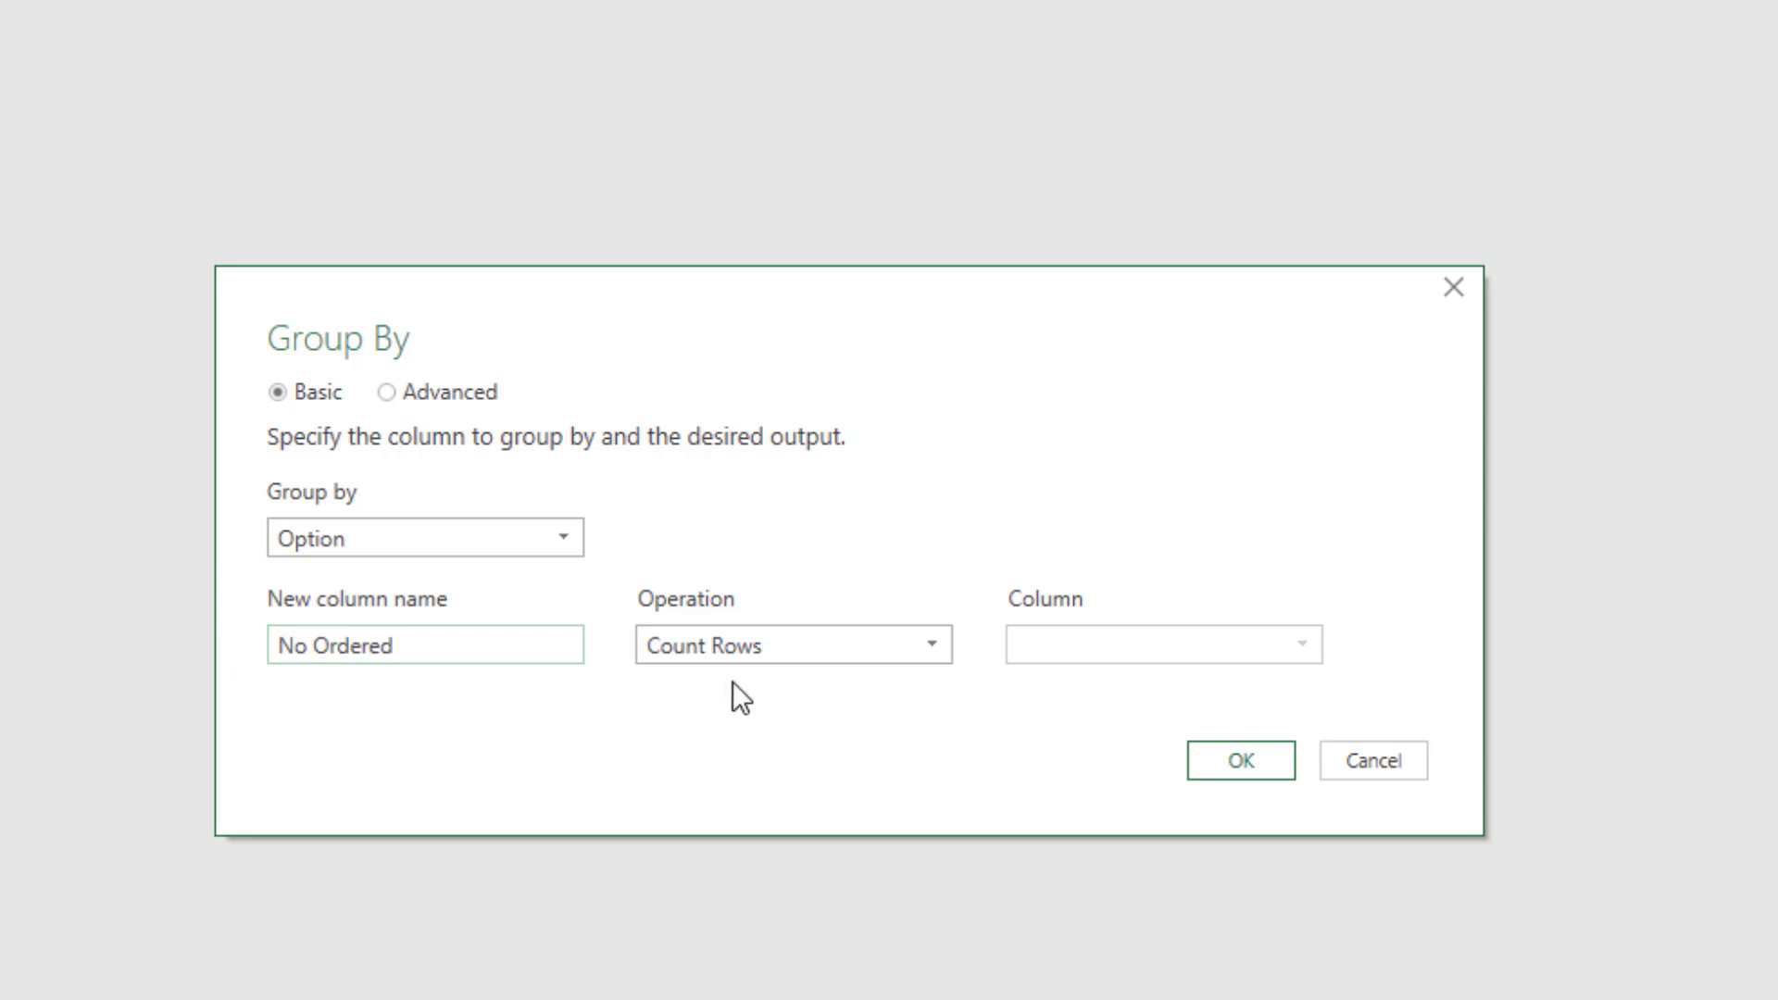
left_click(396, 644)
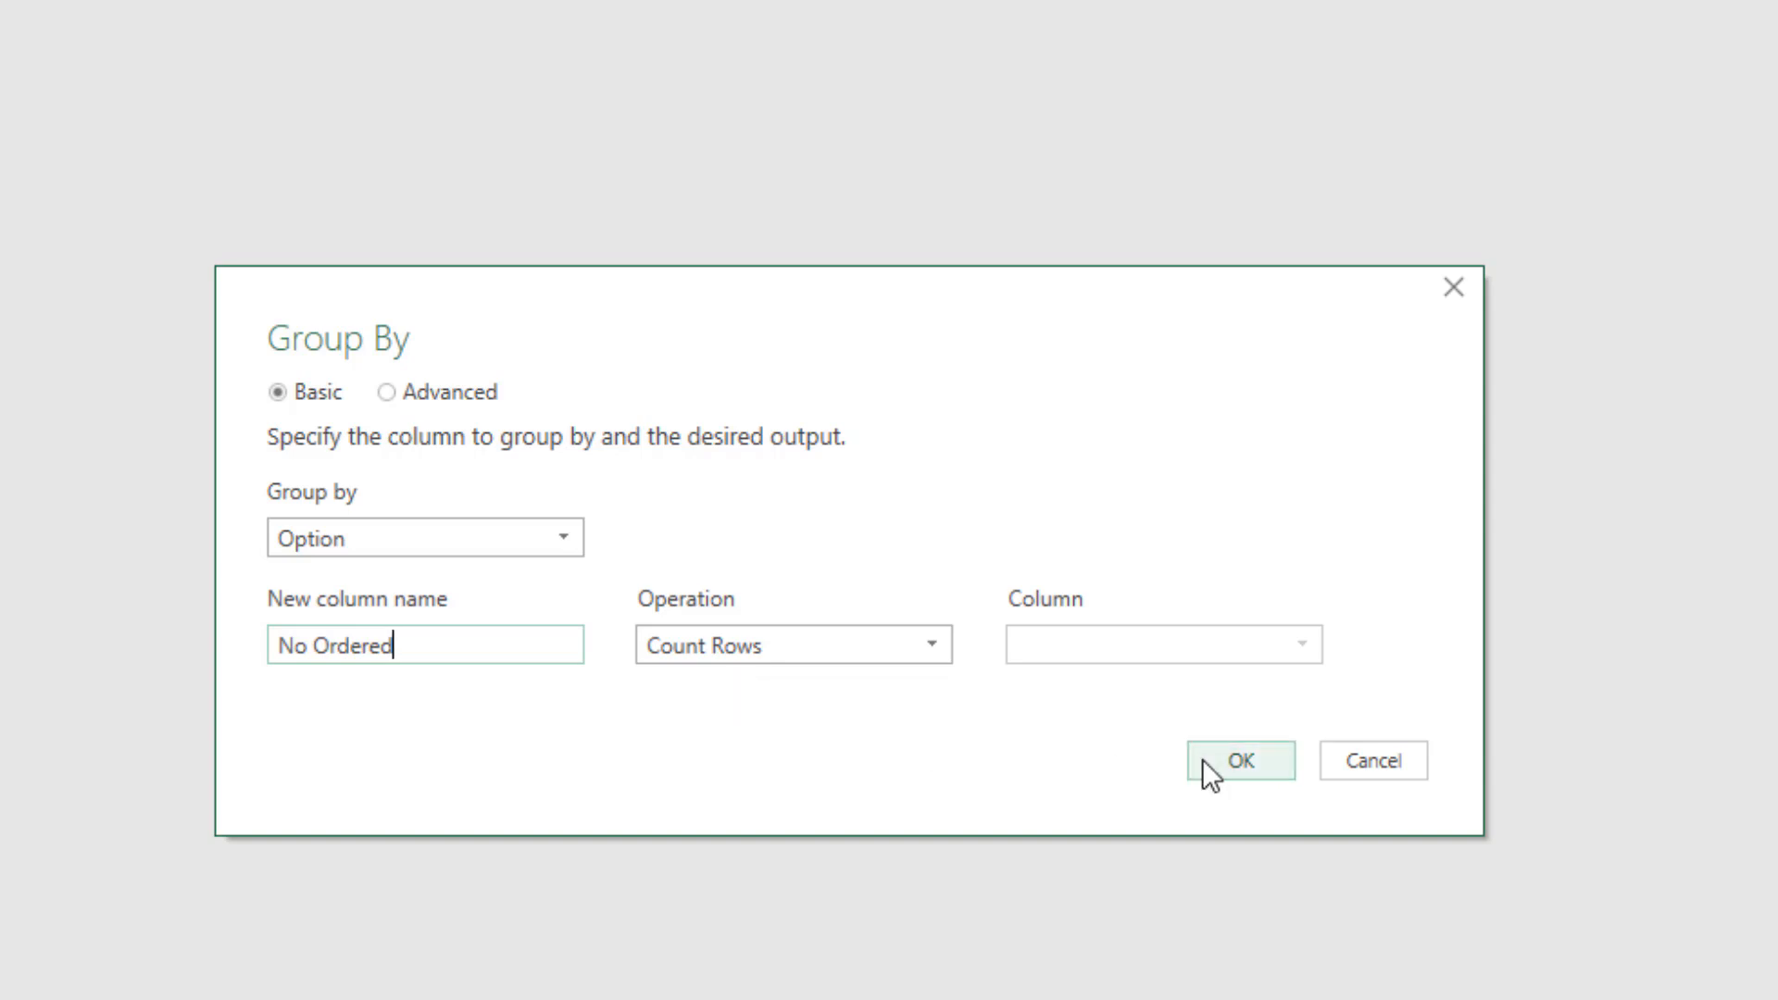
left_click(1242, 785)
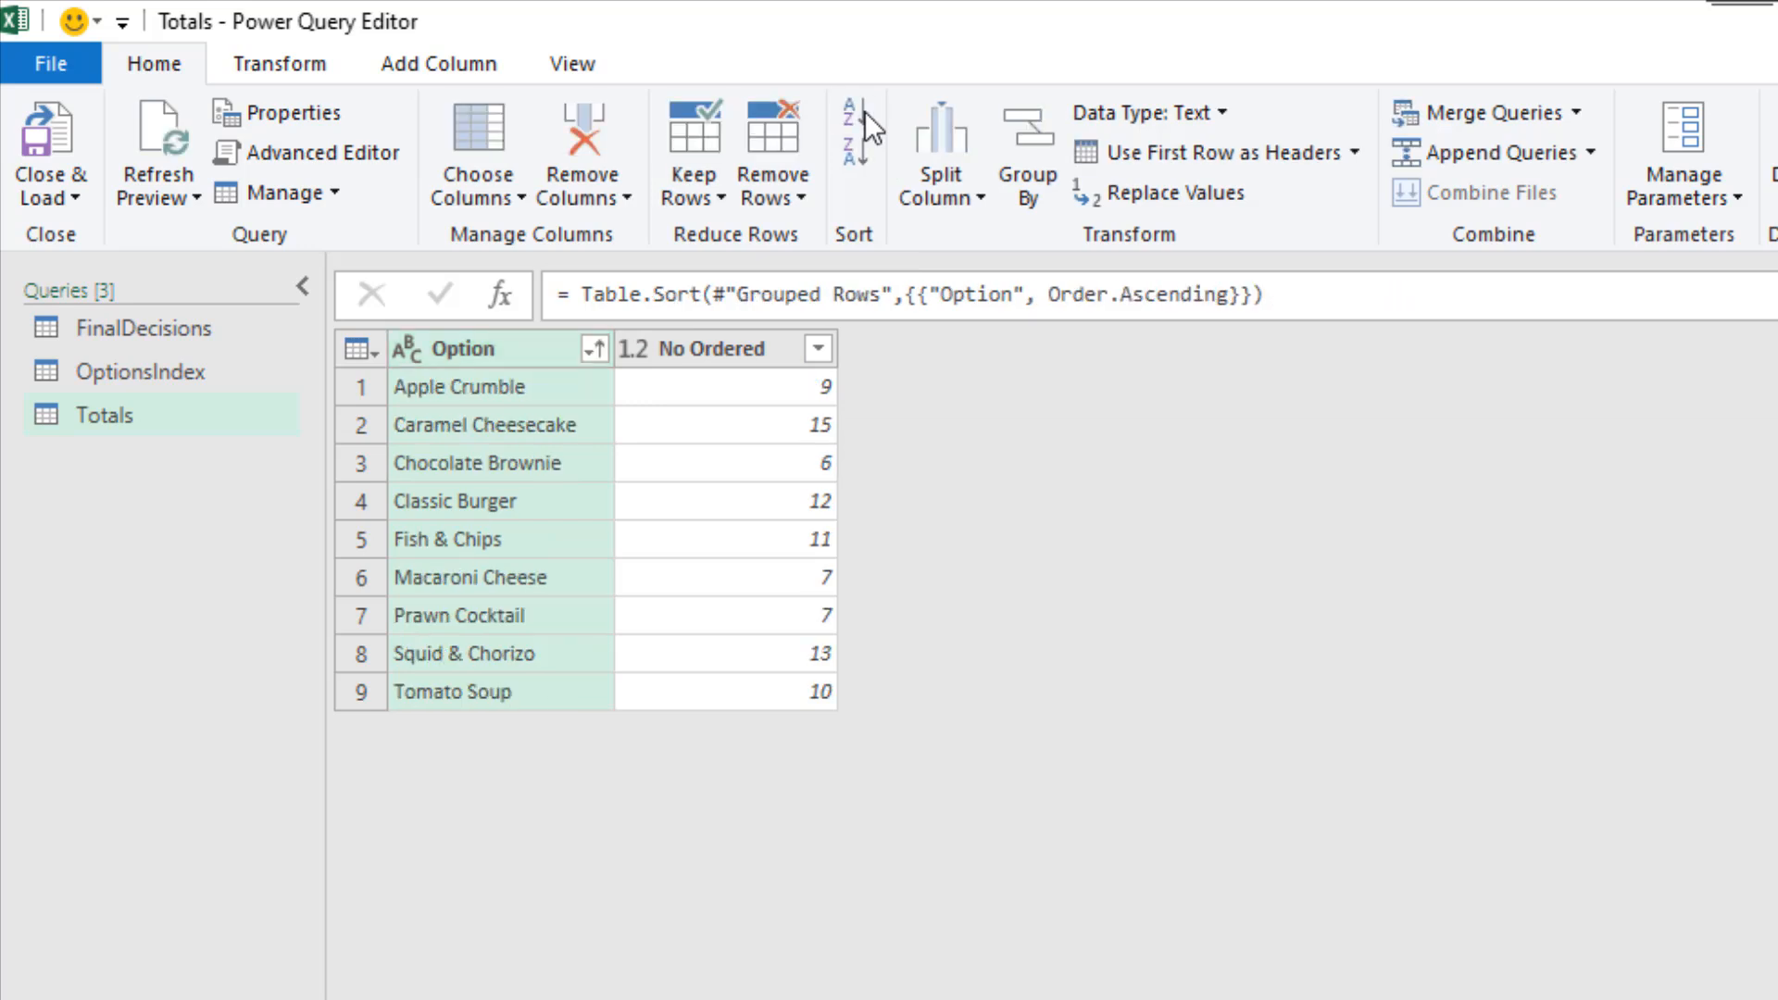
mouse_move(1011, 578)
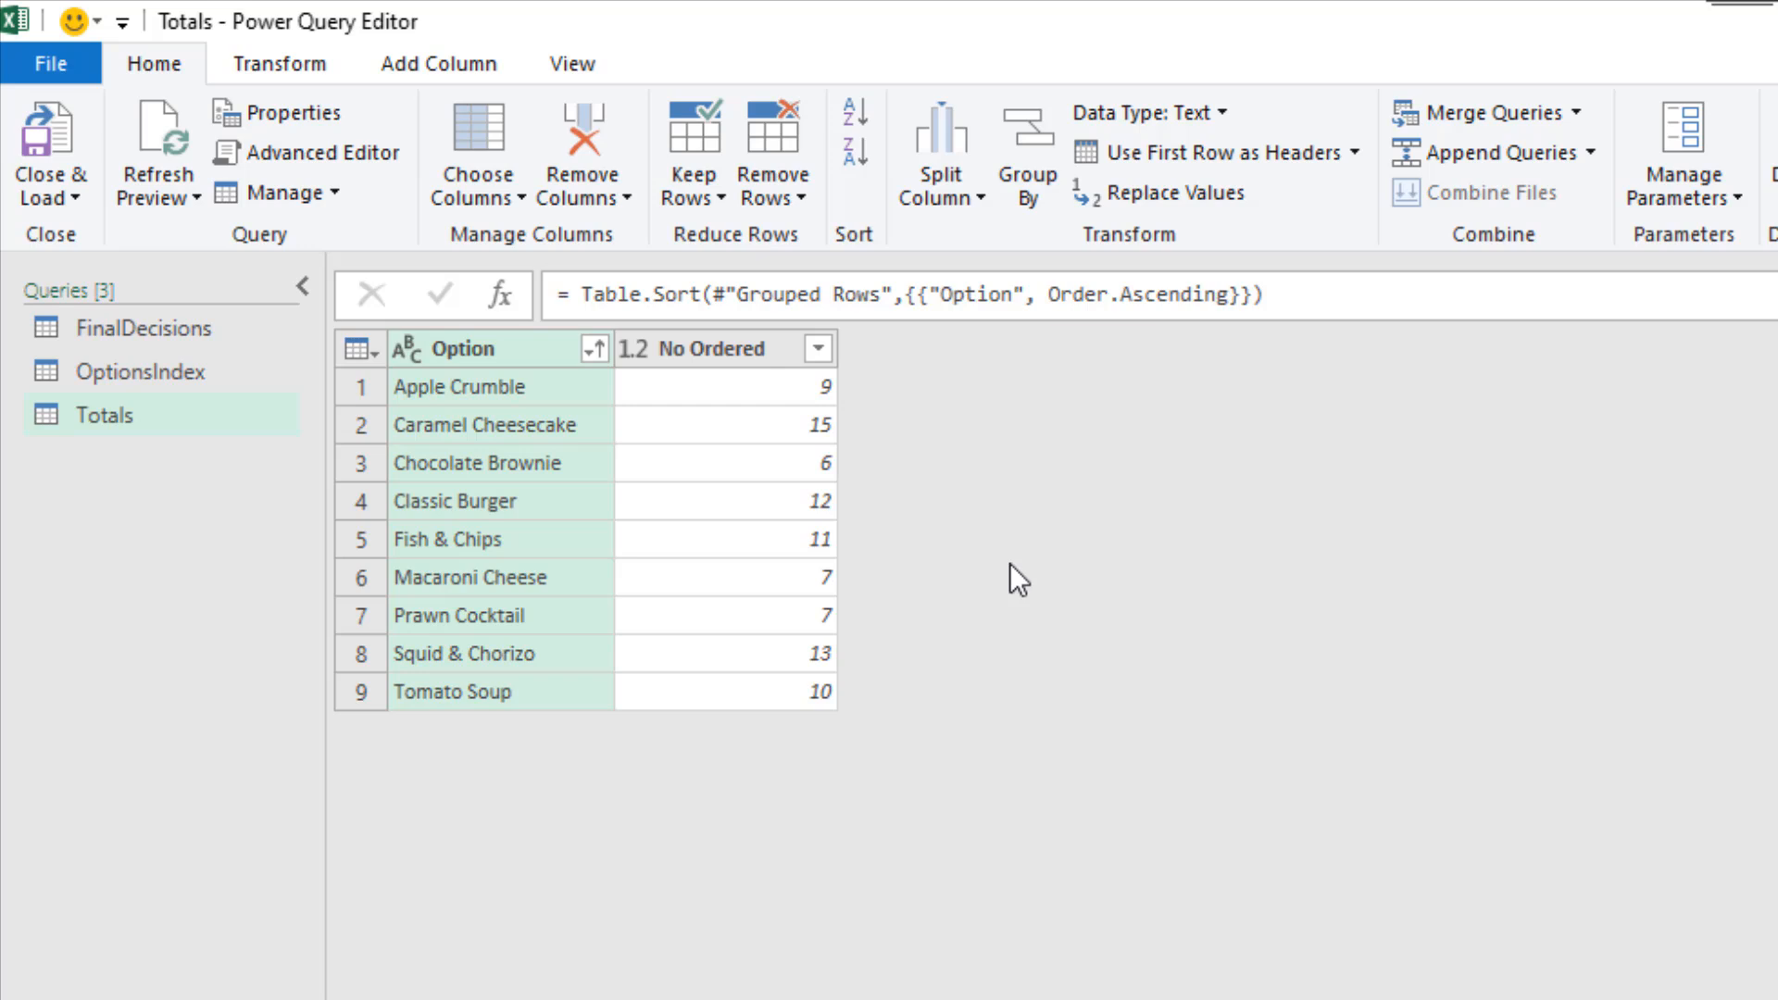
mouse_move(1204, 700)
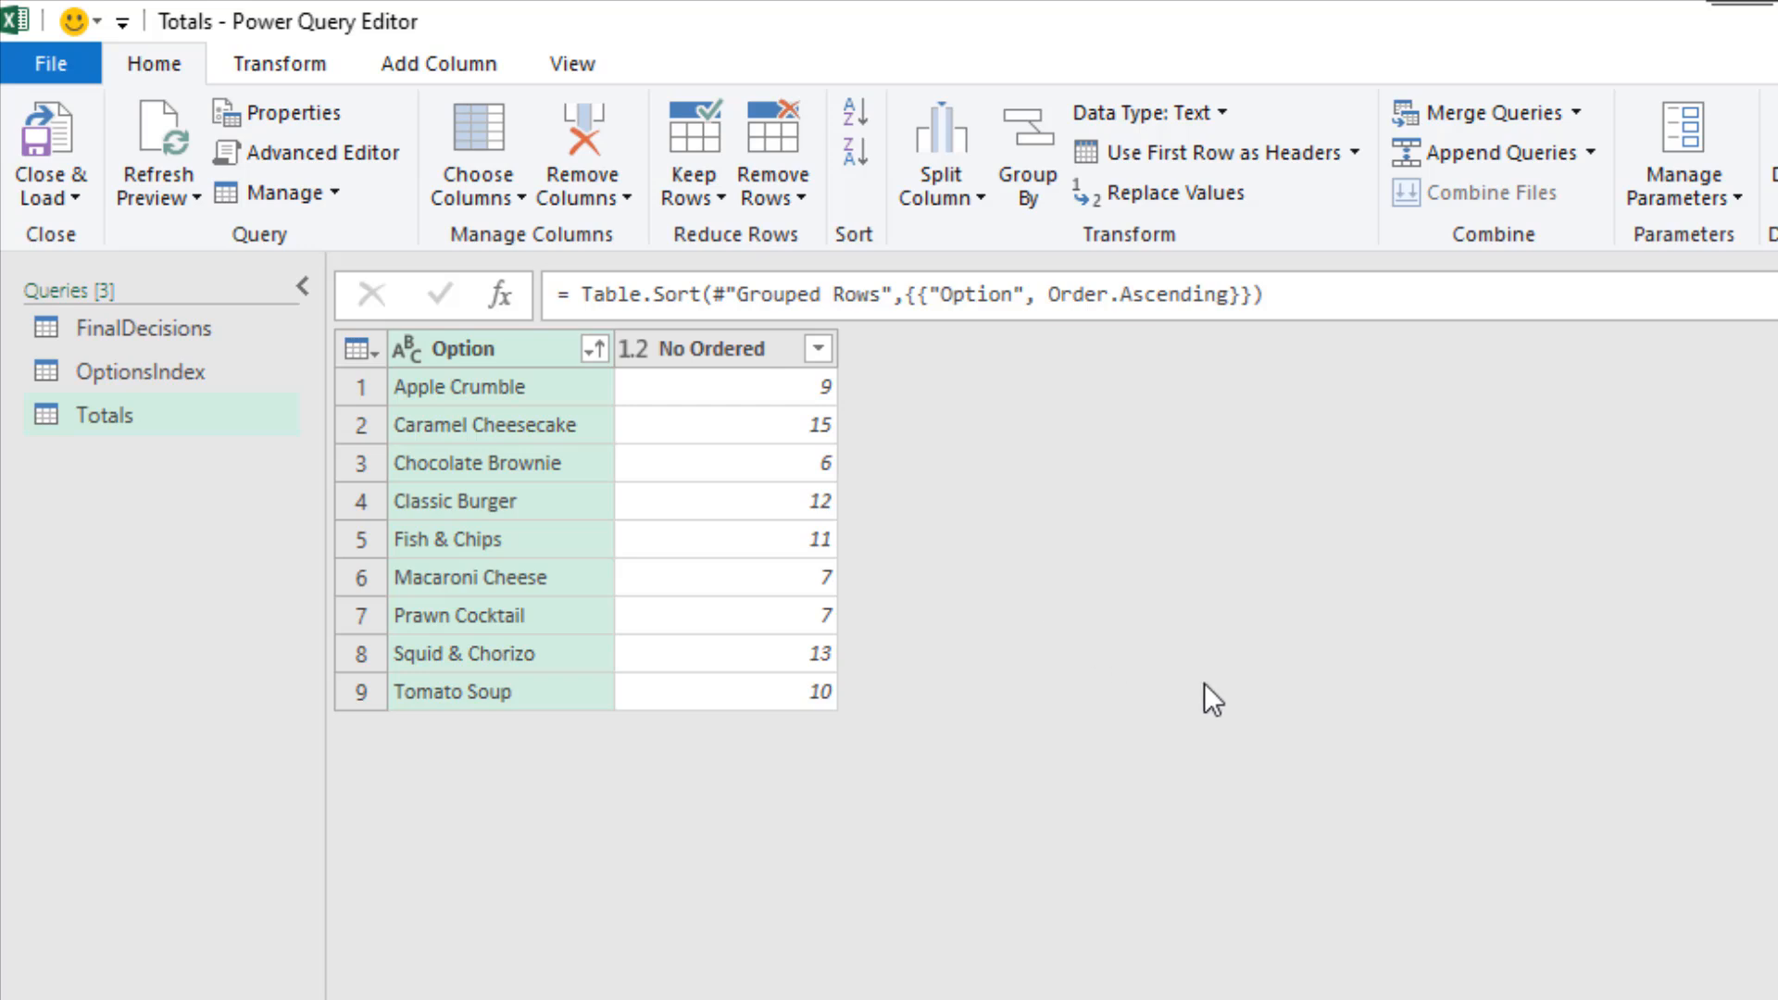
Close & Load Totals as a table at =Current!$F$21 on the existing worksheet
left_click(50, 185)
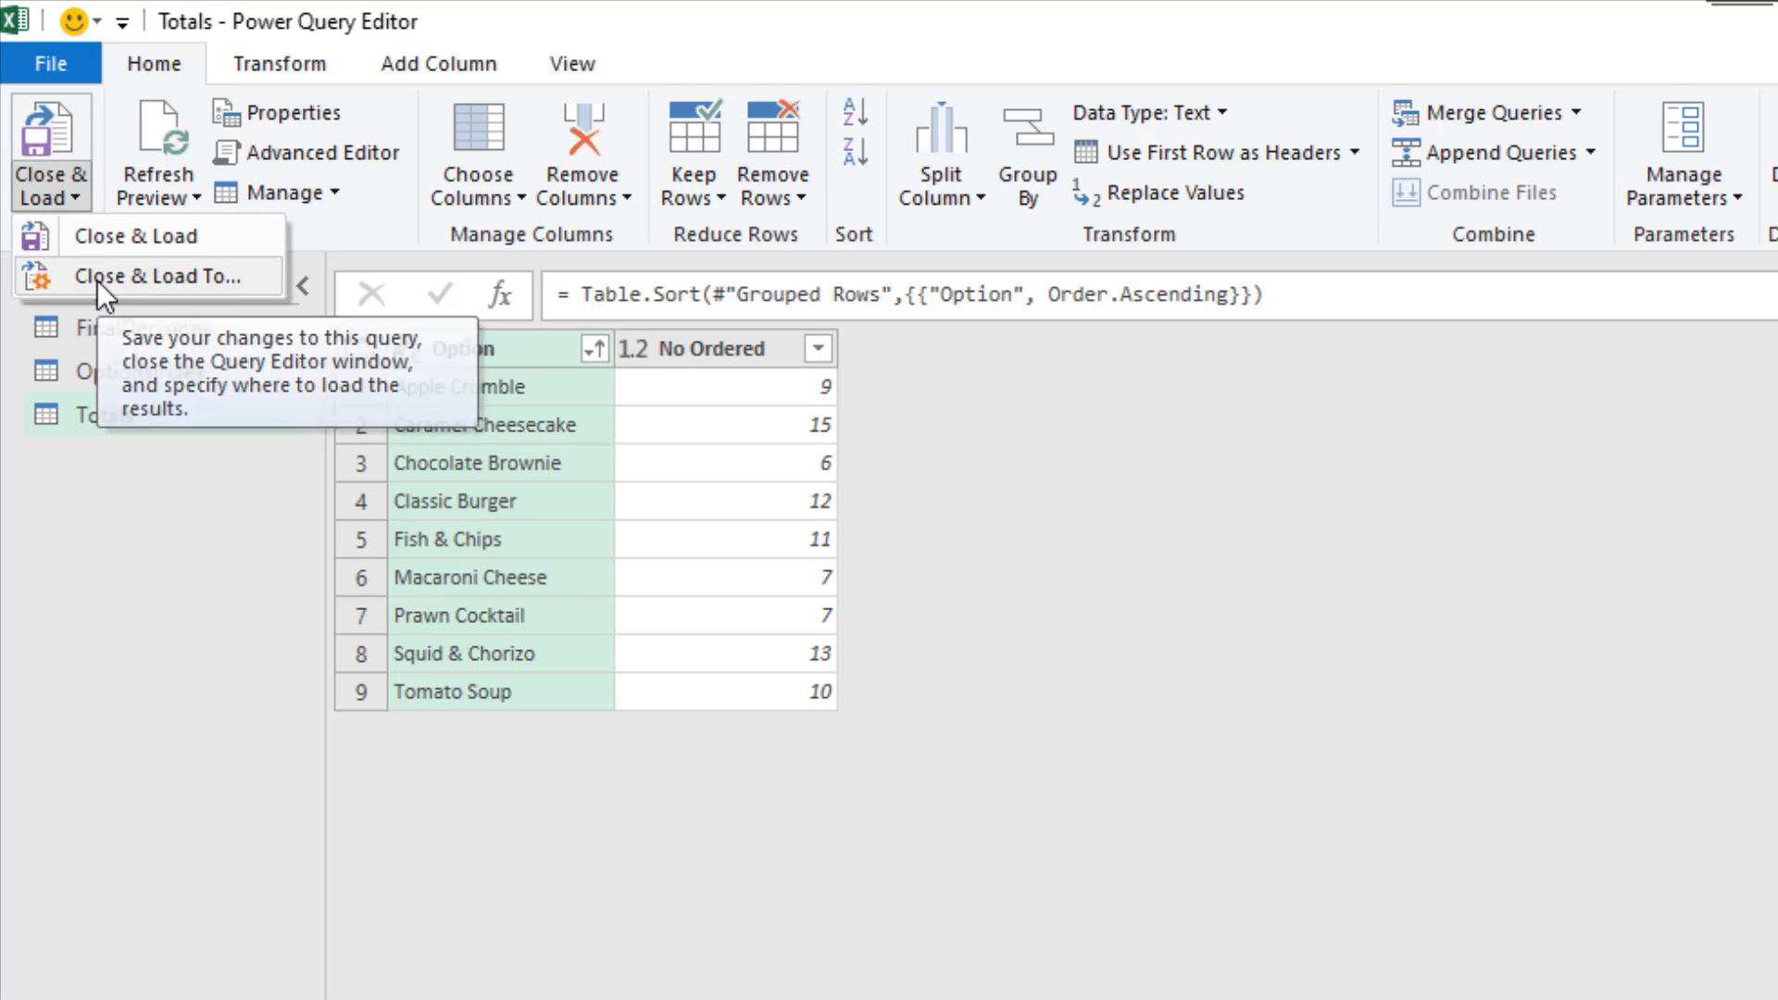
left_click(167, 276)
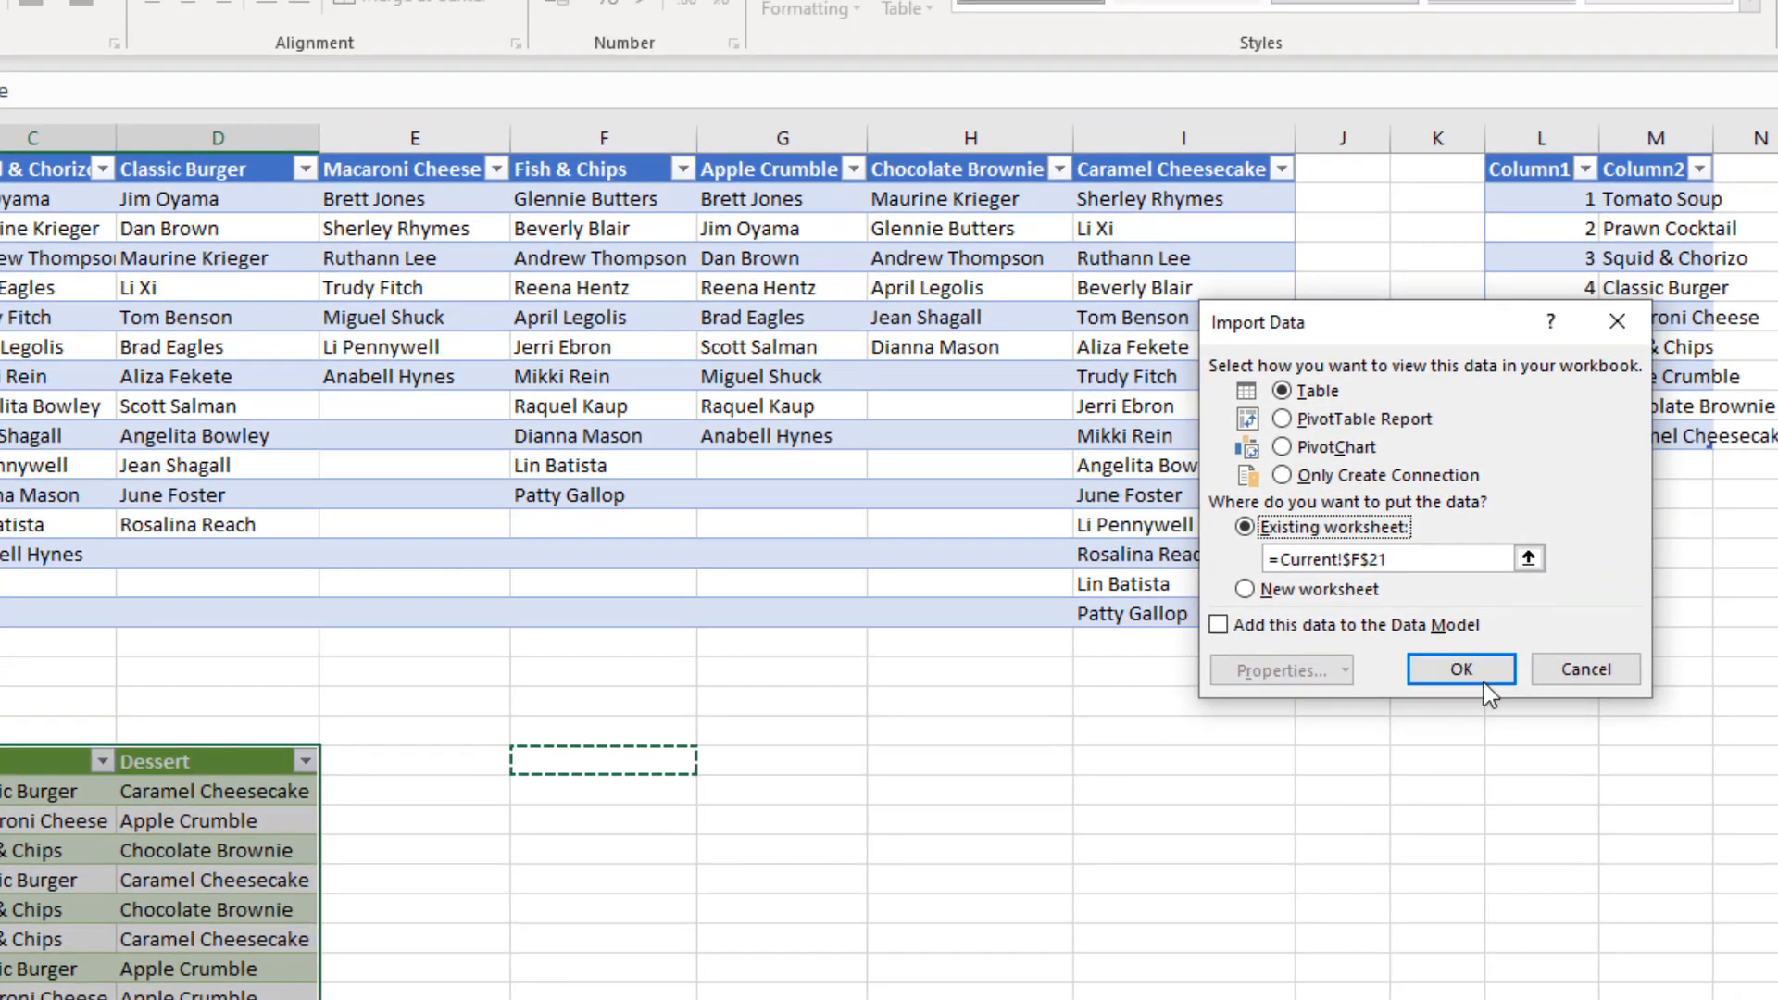
left_click(1459, 668)
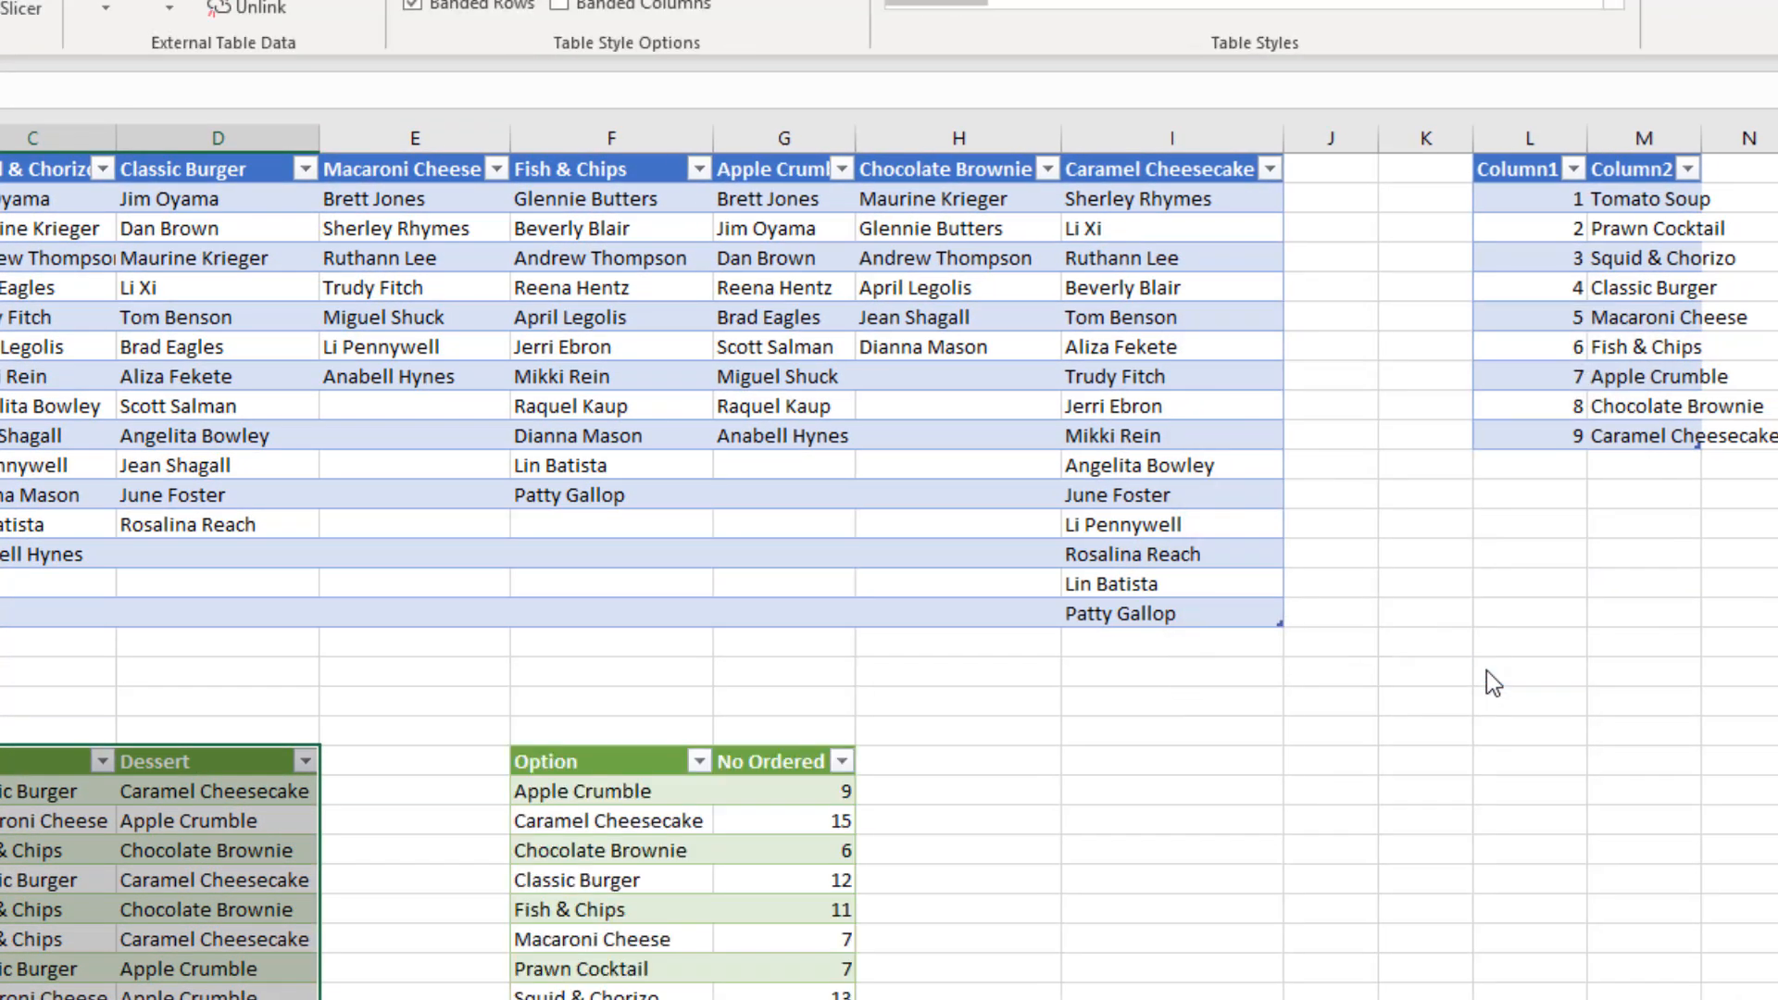
scroll("down", 3)
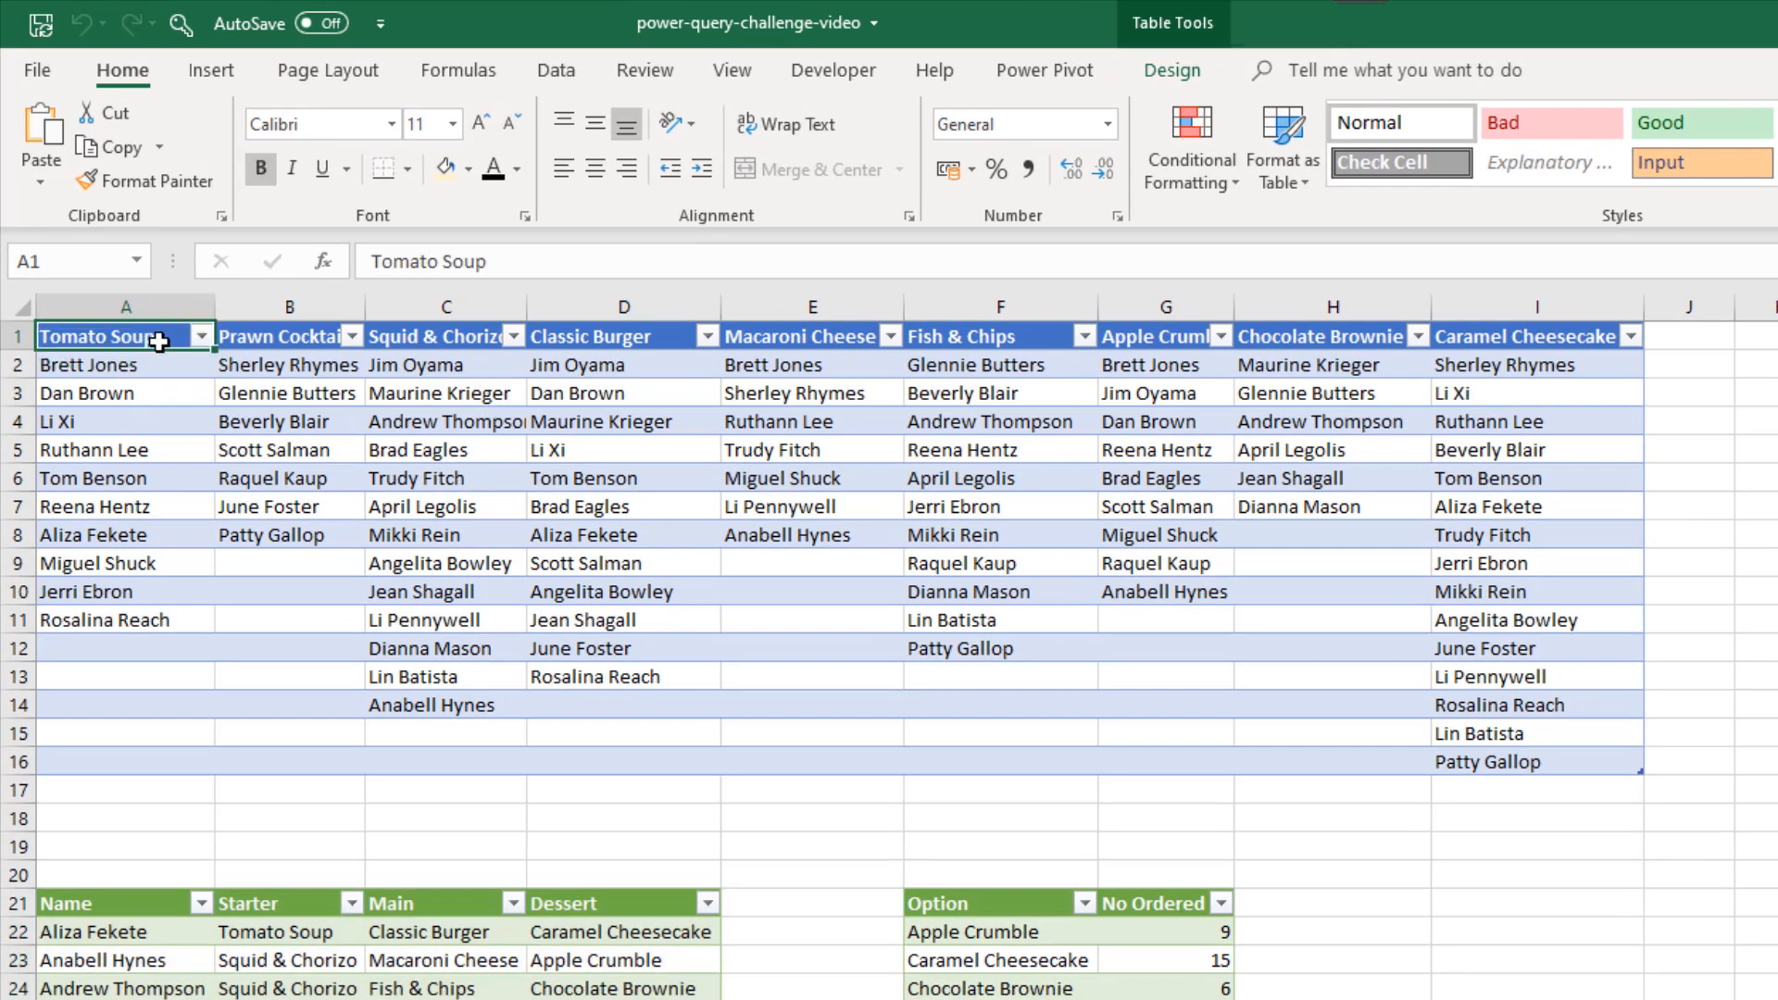
mouse_move(39, 120)
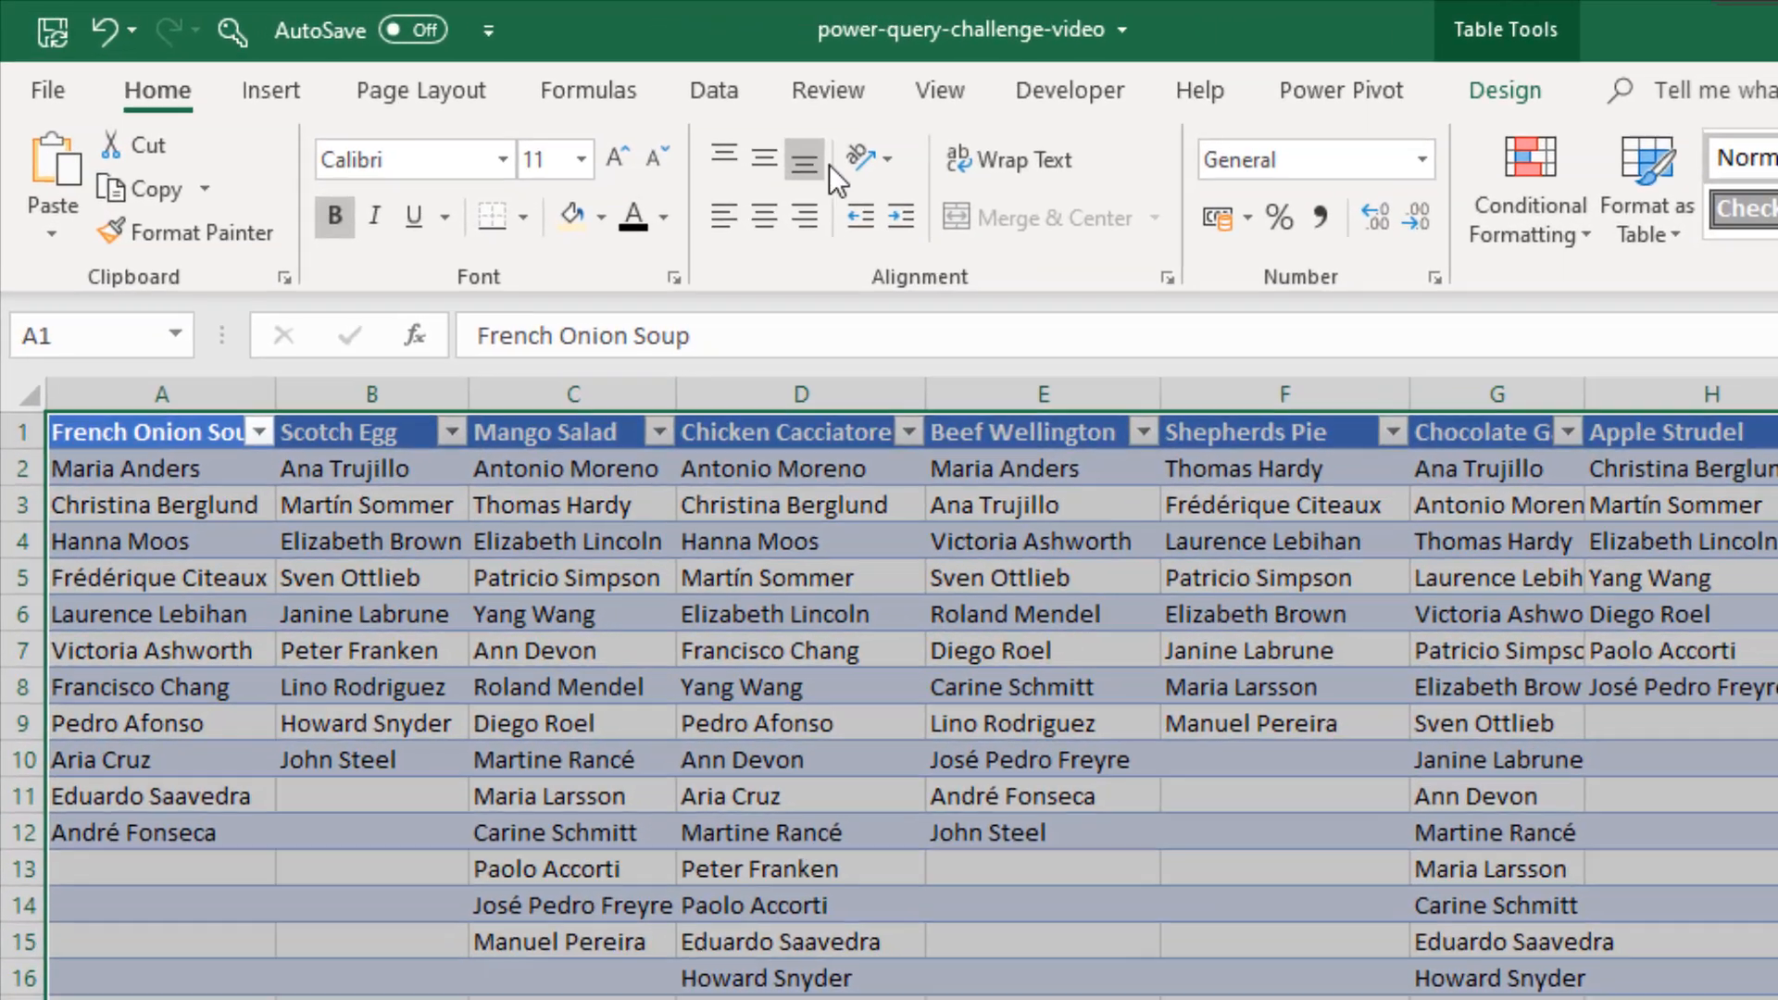
Switch to the Data ribbon to reach Refresh All after pasting the new menu data
left_click(714, 89)
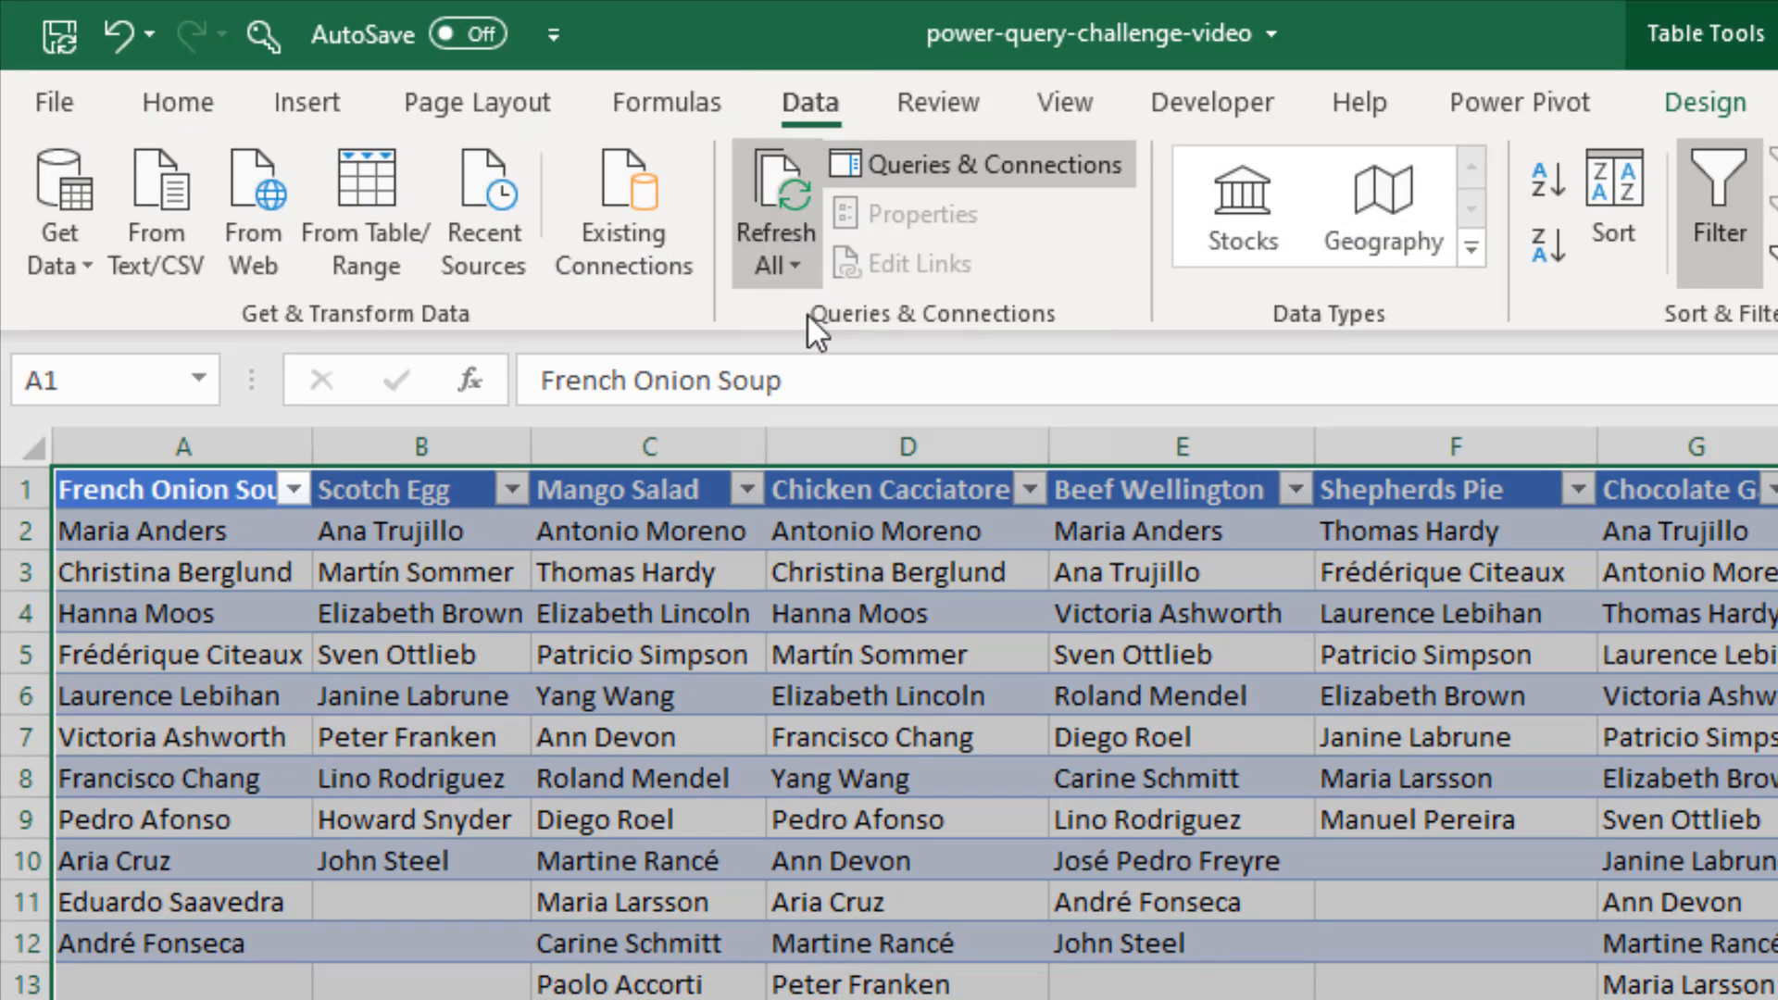